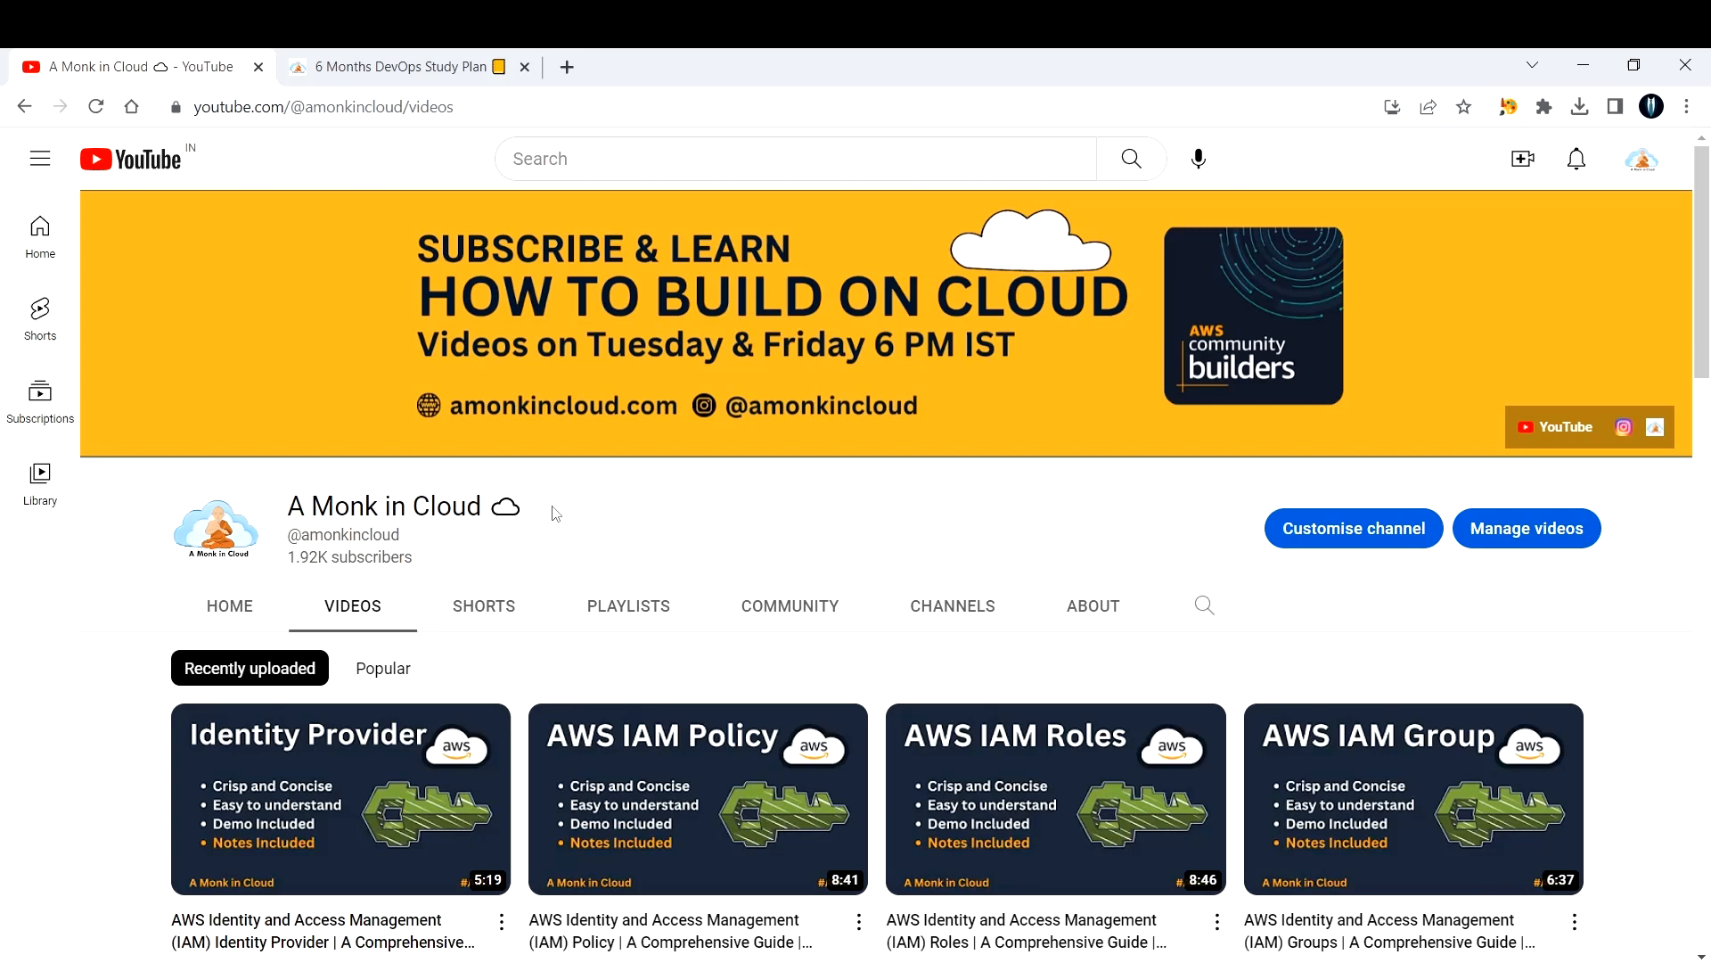
Bring up the '6 Months DevOps Study Plan' post and move down to its six-month table of contents.
{"action": "left_click", "coordinate": [407, 68]}
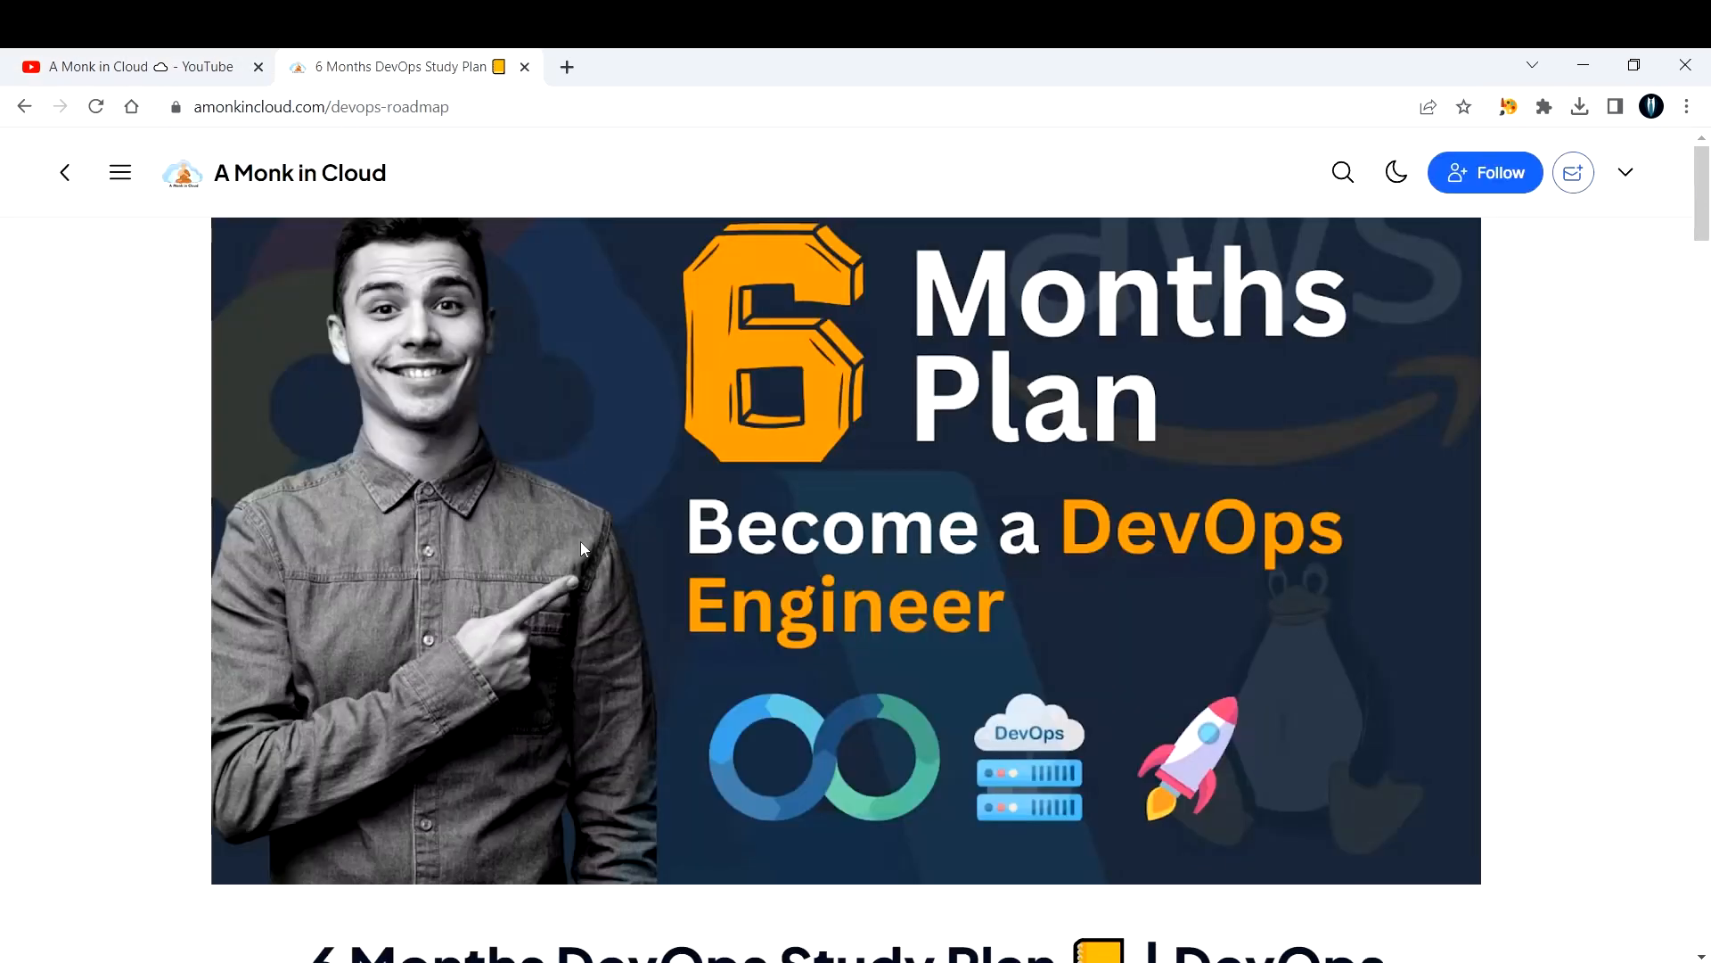
{"action": "mouse_move", "coordinate": [622, 530]}
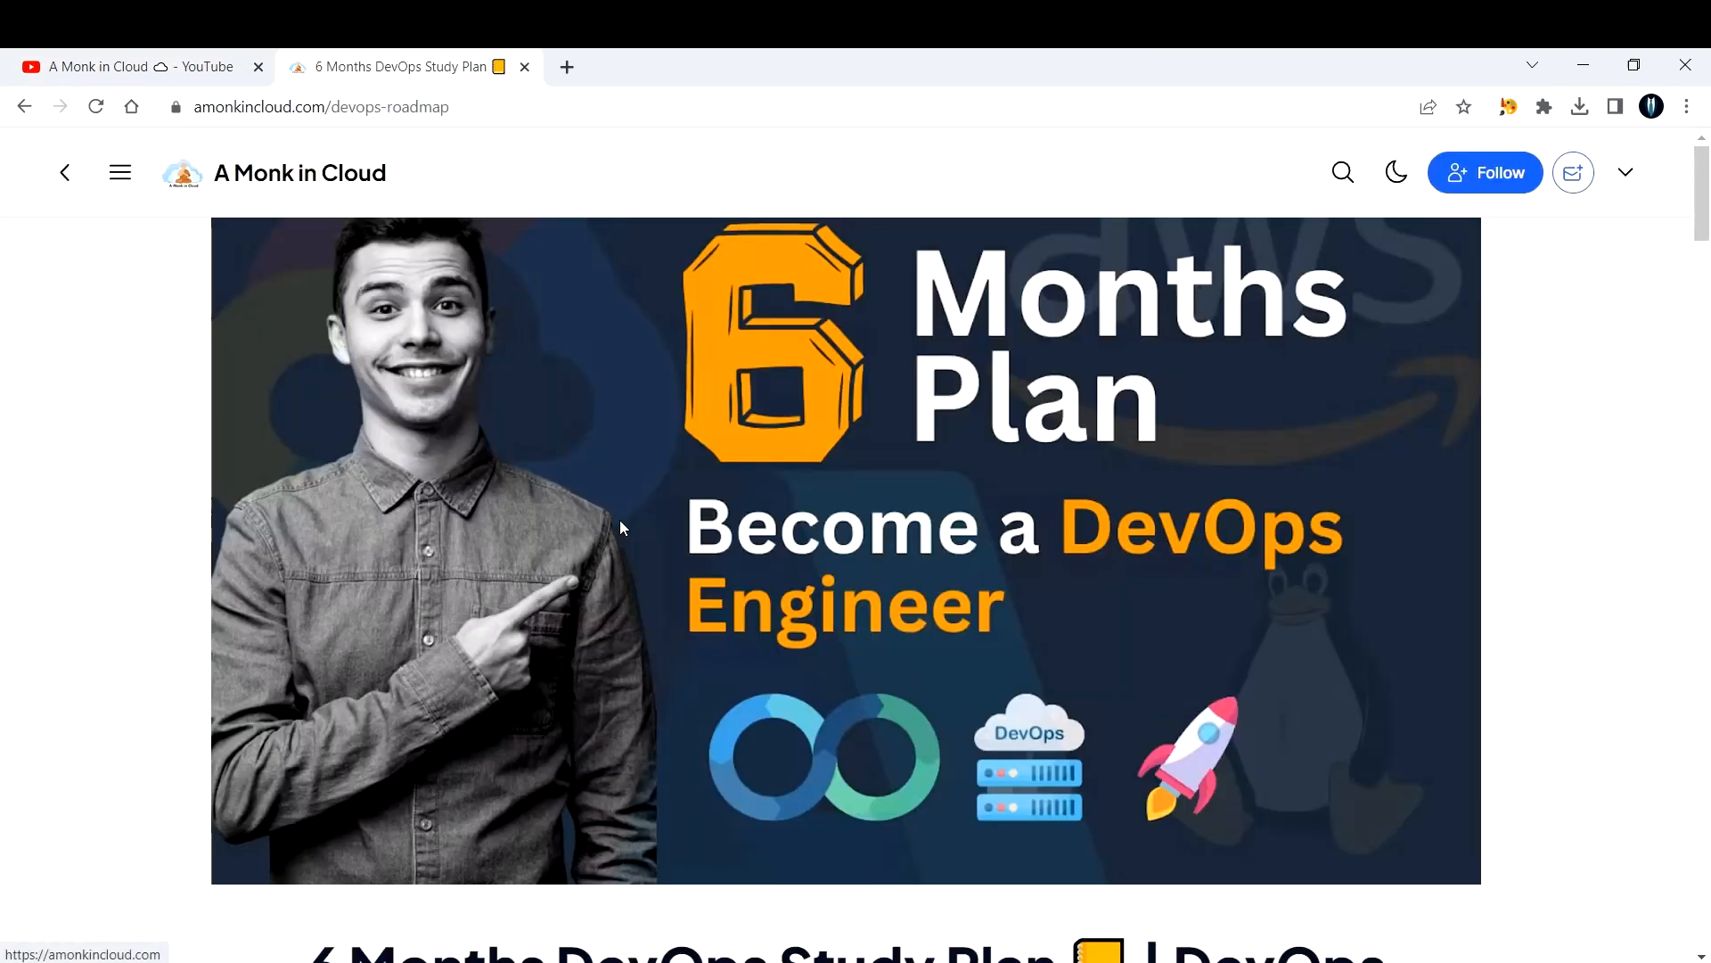
{"action": "scroll", "scroll_direction": "down", "scroll_amount": 3}
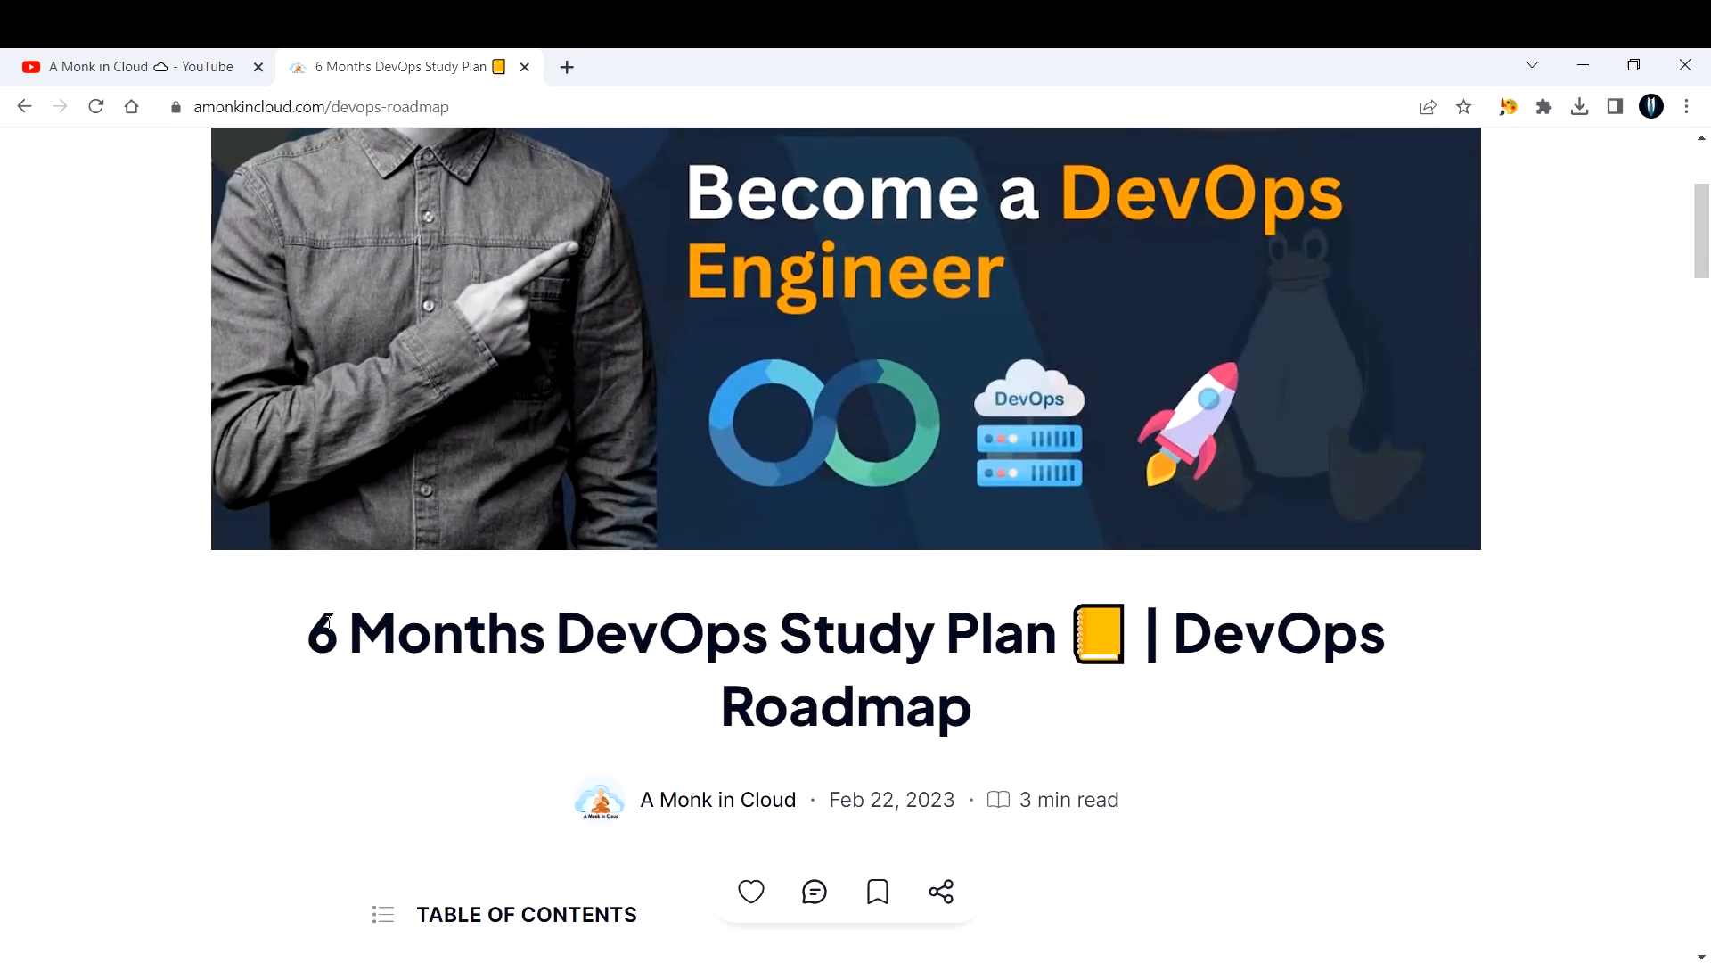
{"action": "left_click_drag", "start_coordinate": [324, 633], "coordinate": [1147, 633]}
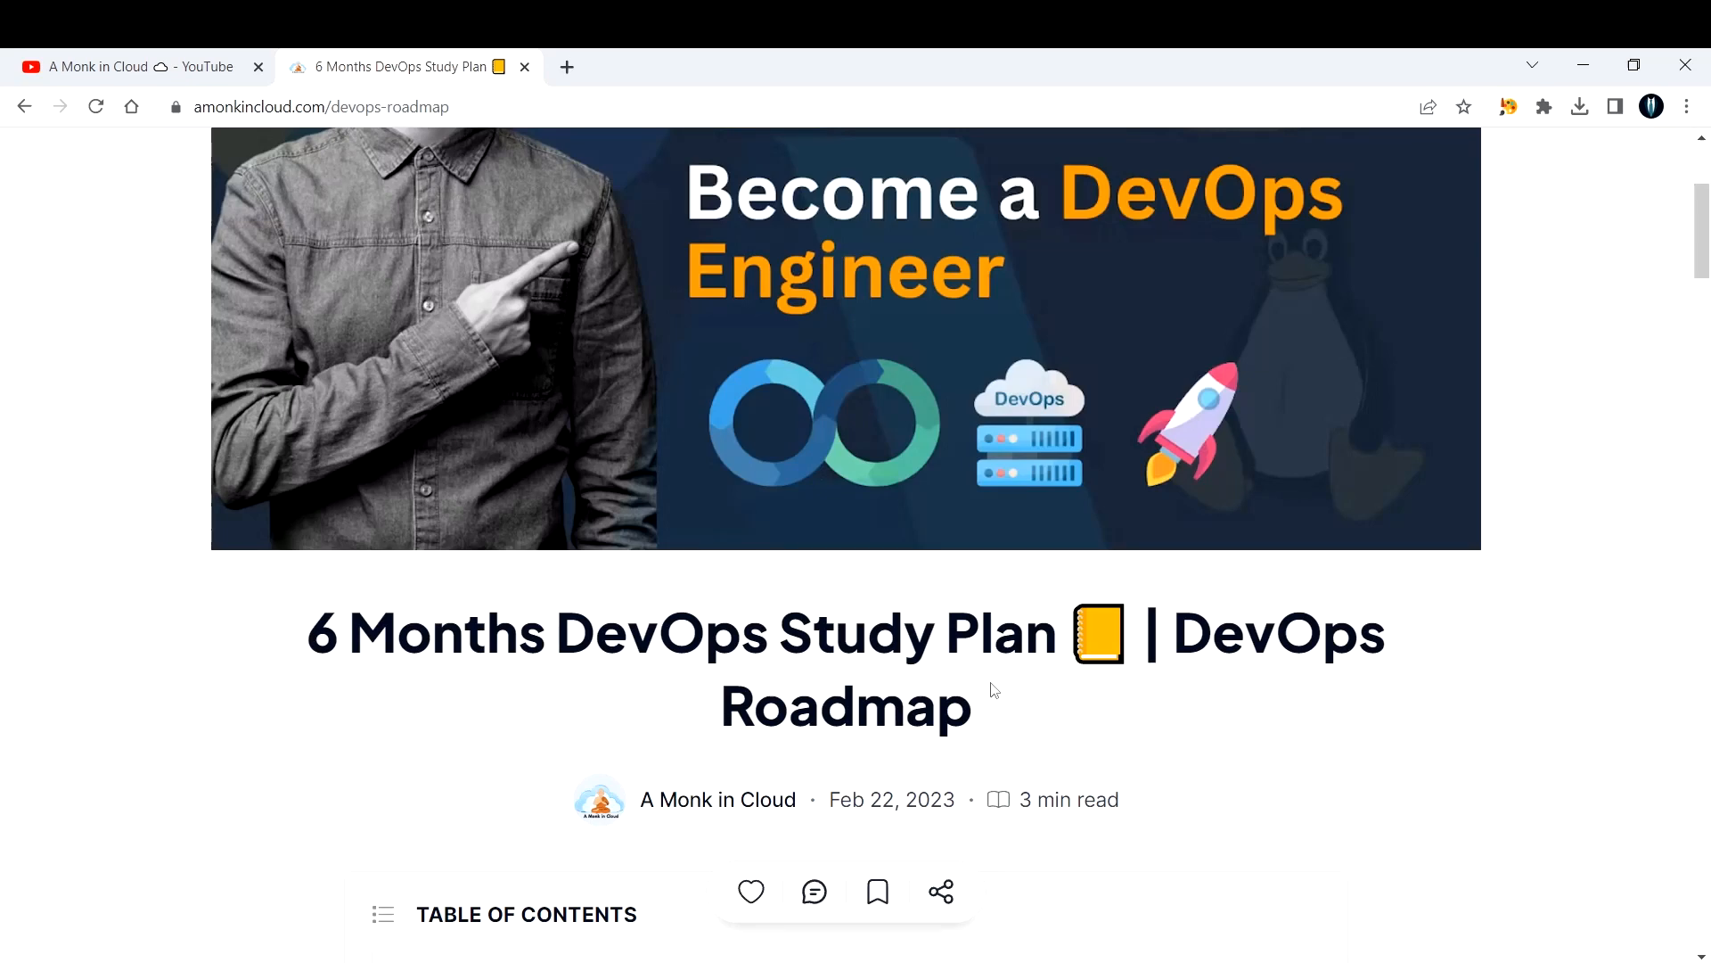
{"action": "scroll", "scroll_direction": "down", "scroll_amount": 3}
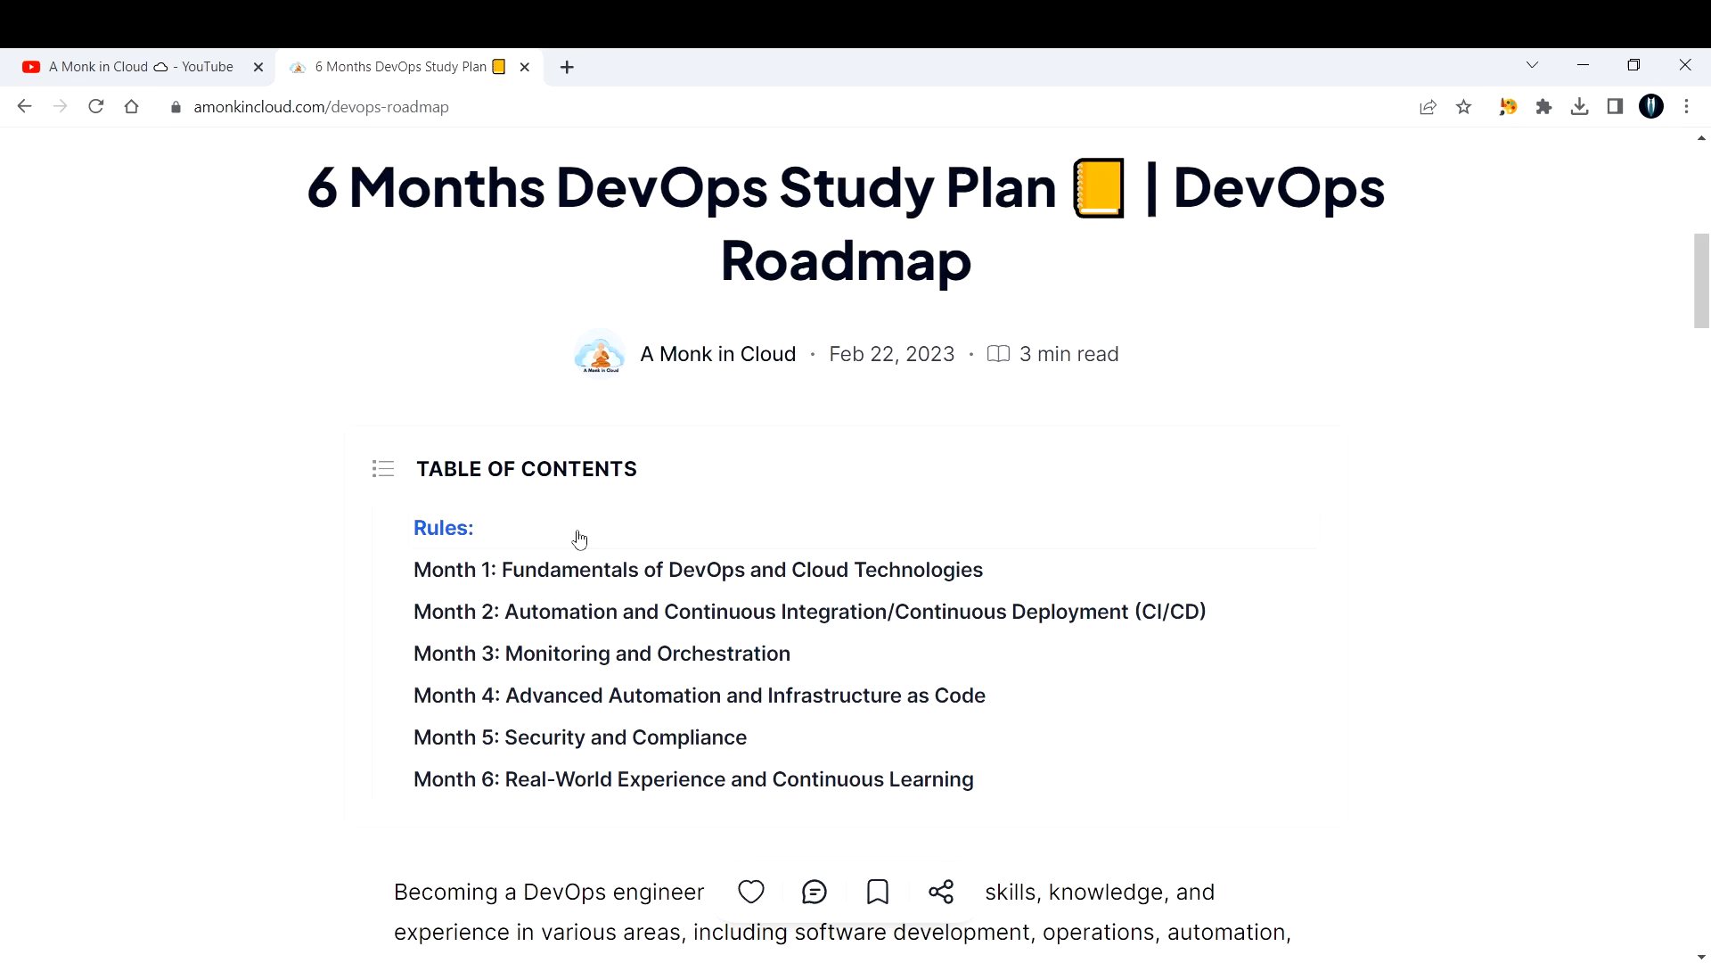
{"action": "mouse_move", "coordinate": [454, 784]}
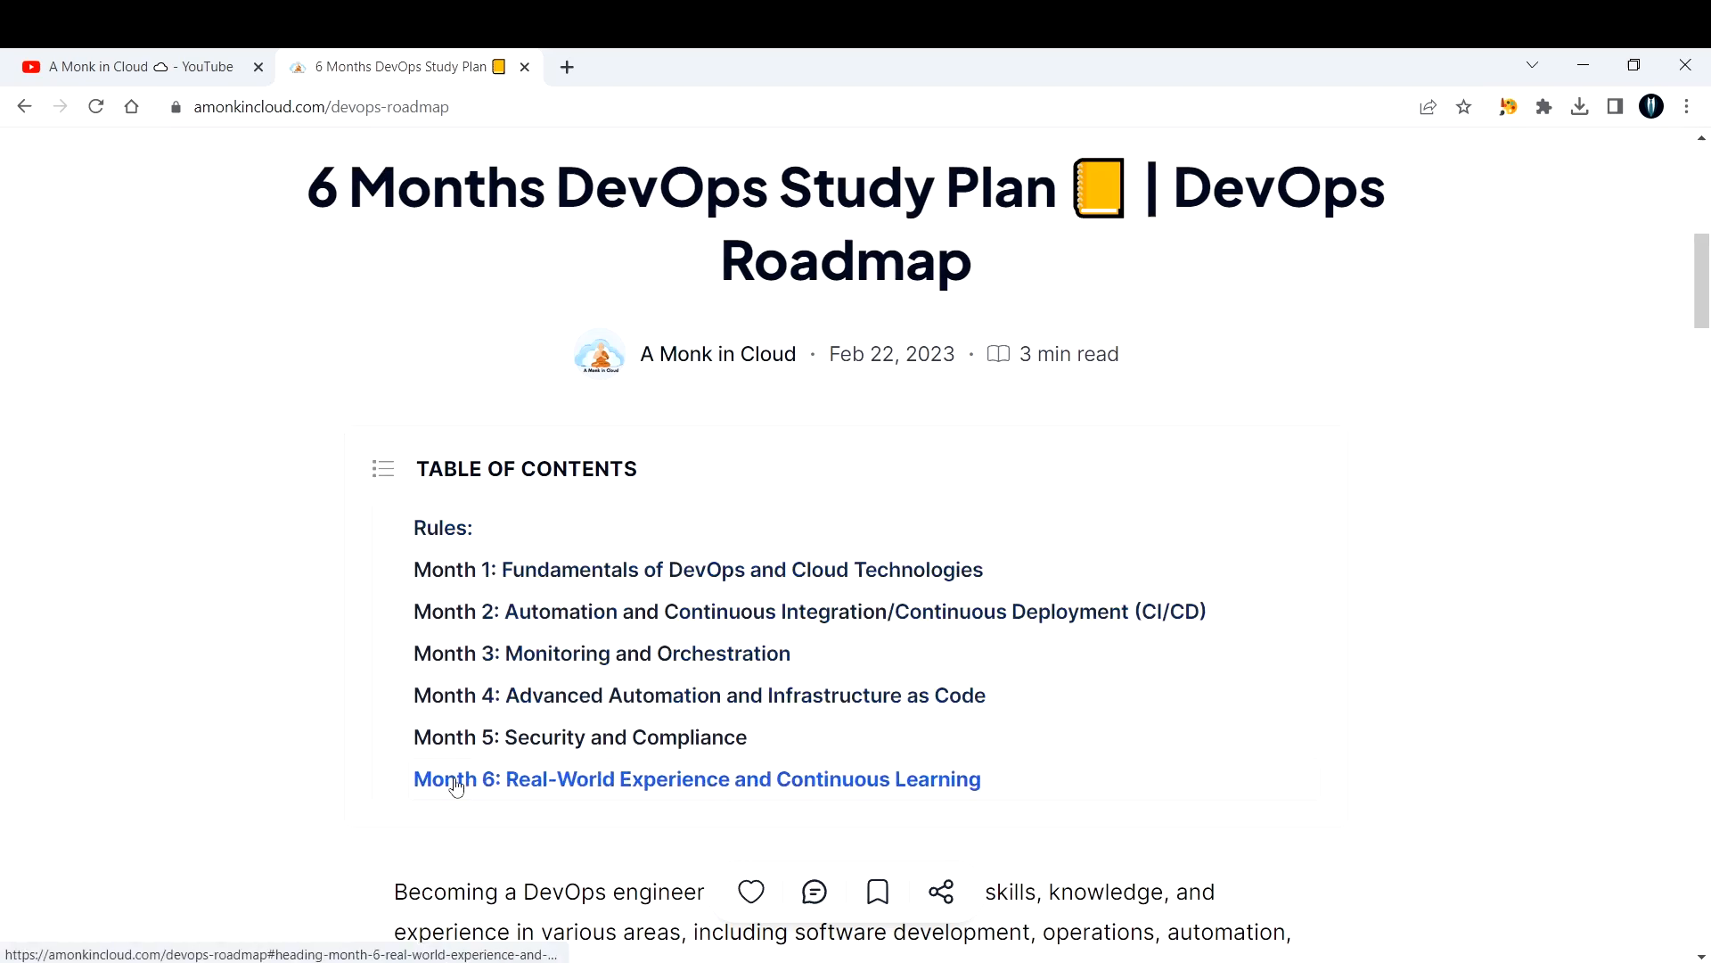
{"action": "mouse_move", "coordinate": [479, 557]}
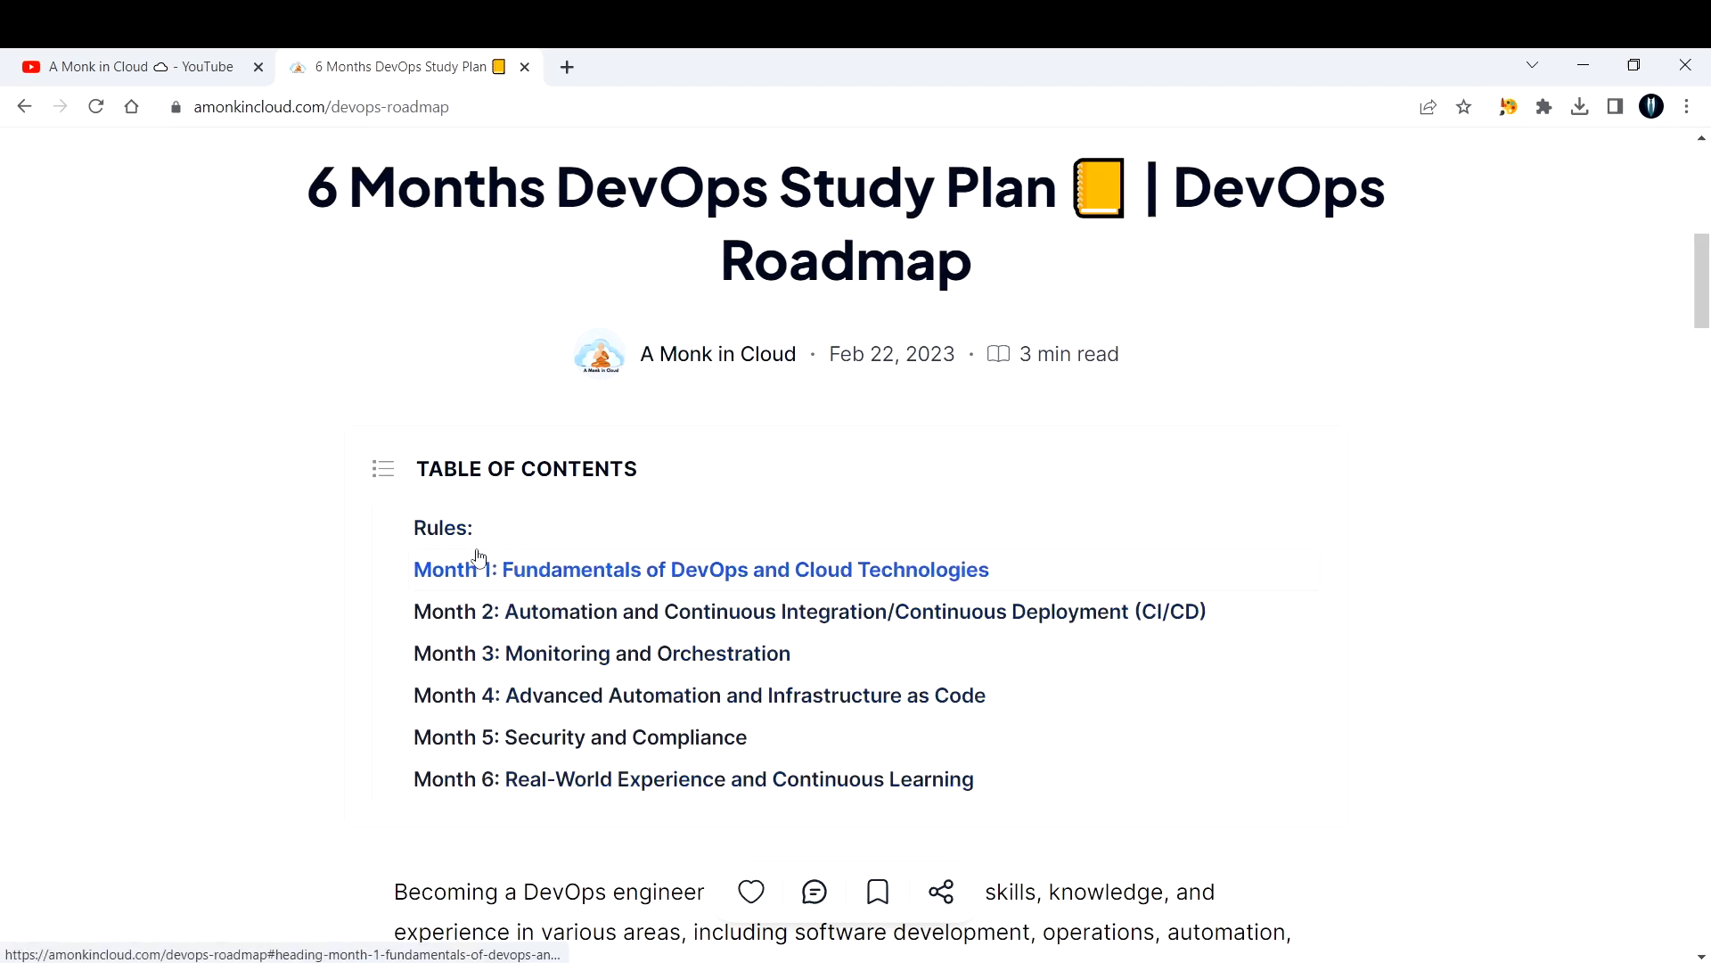
{"action": "mouse_move", "coordinate": [373, 788]}
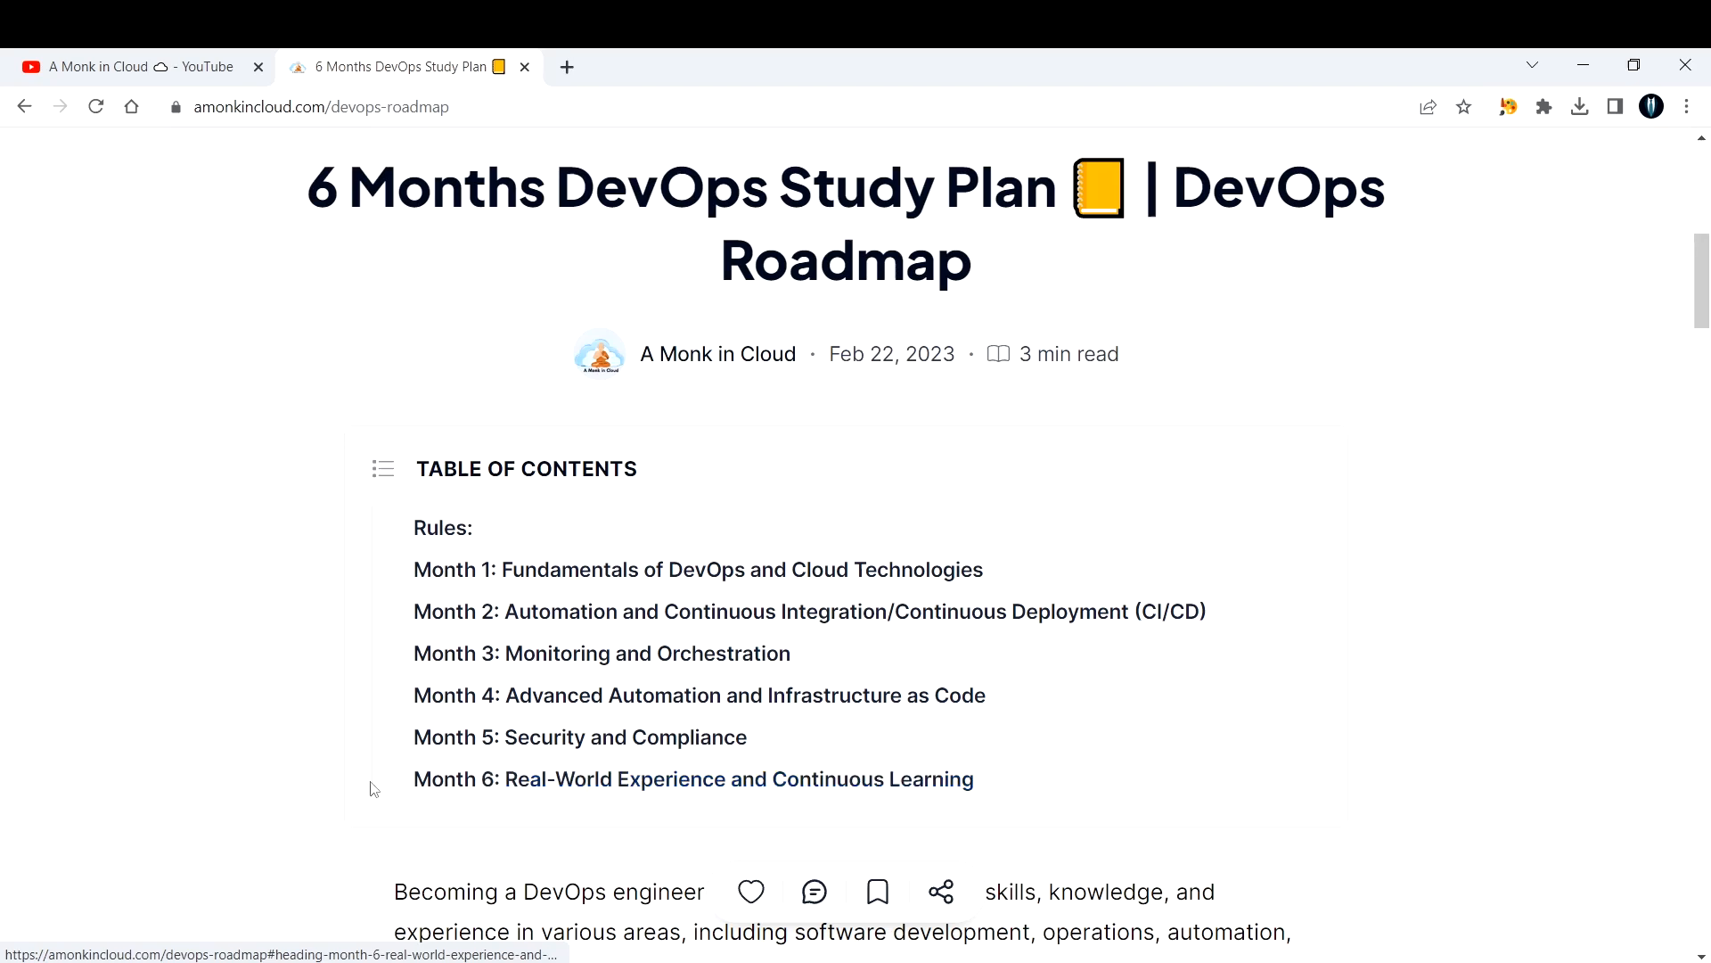
{"action": "scroll", "scroll_direction": "down", "scroll_amount": 3}
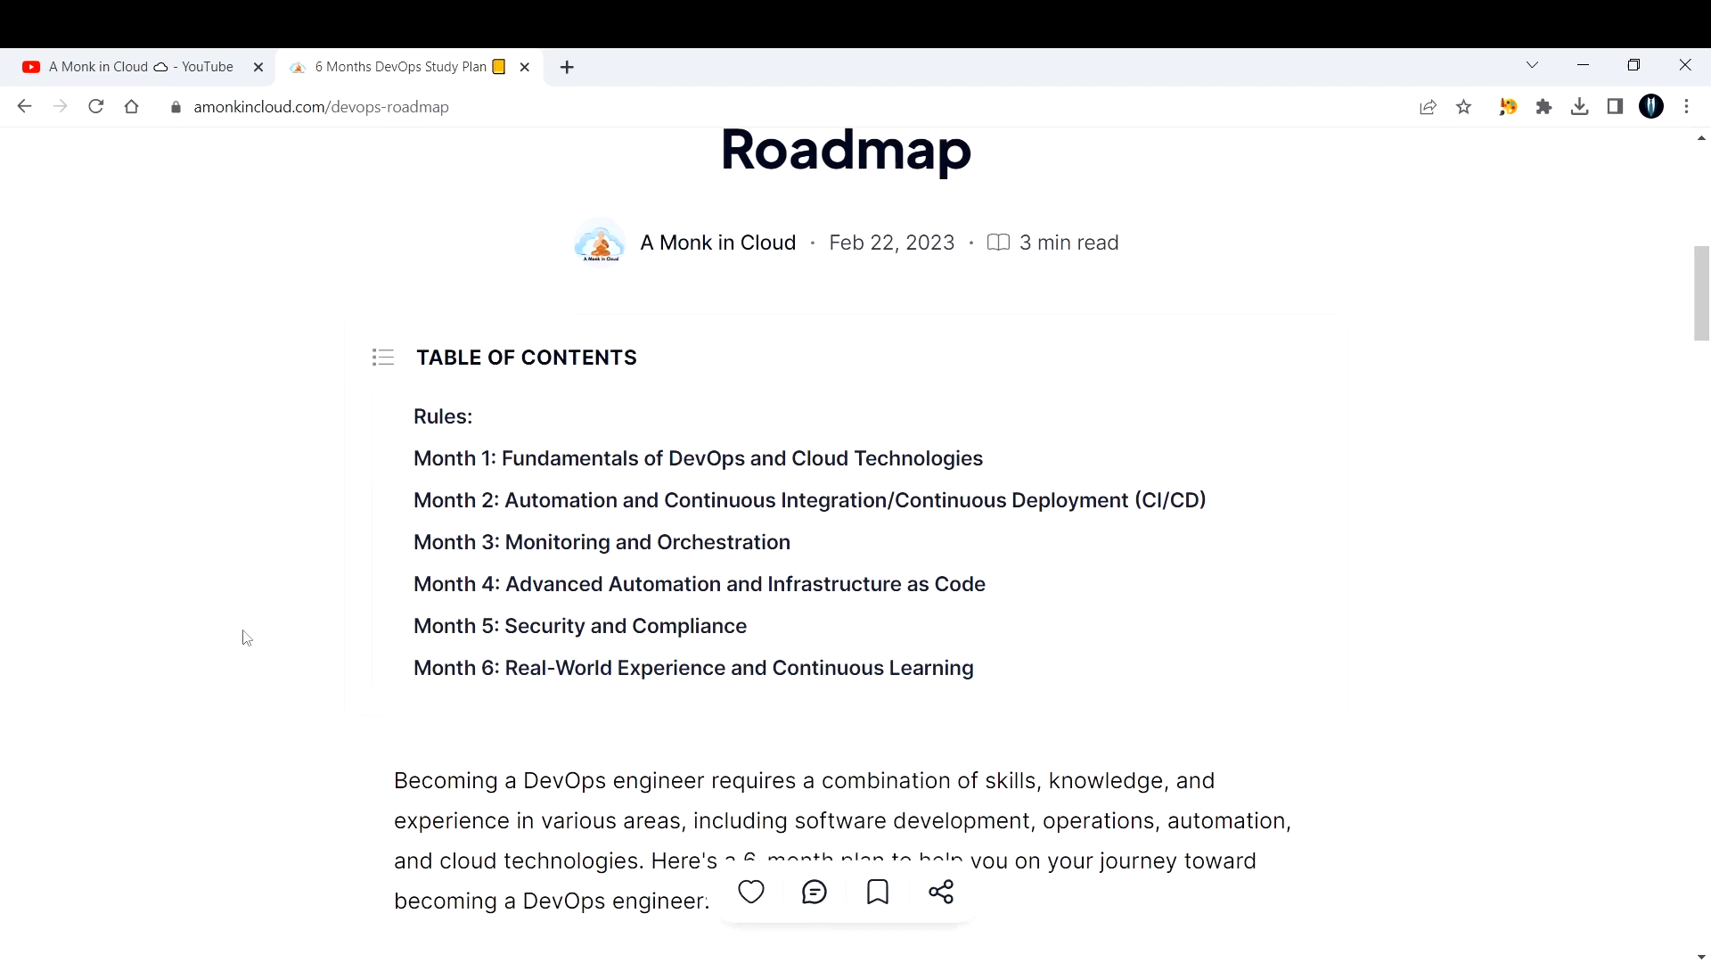
Move past the table of contents to the Rules list on study hours, weekend projects and journaling.
{"action": "scroll", "scroll_direction": "down", "scroll_amount": 3}
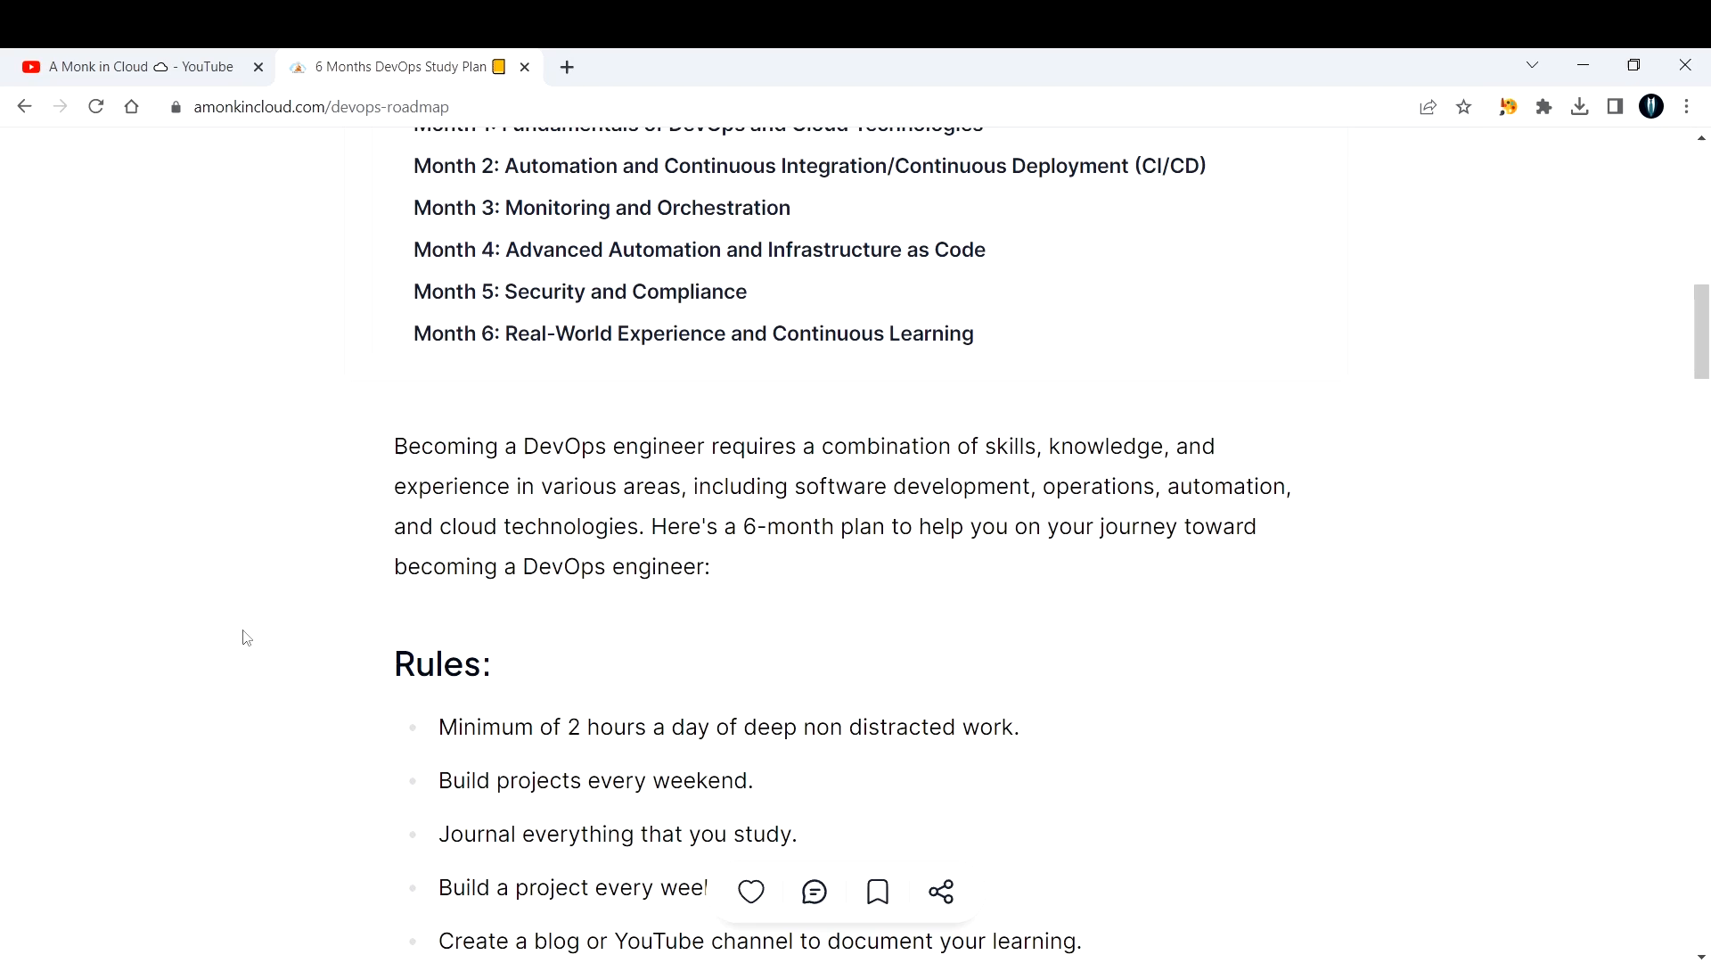
{"action": "scroll", "scroll_direction": "down", "scroll_amount": 3}
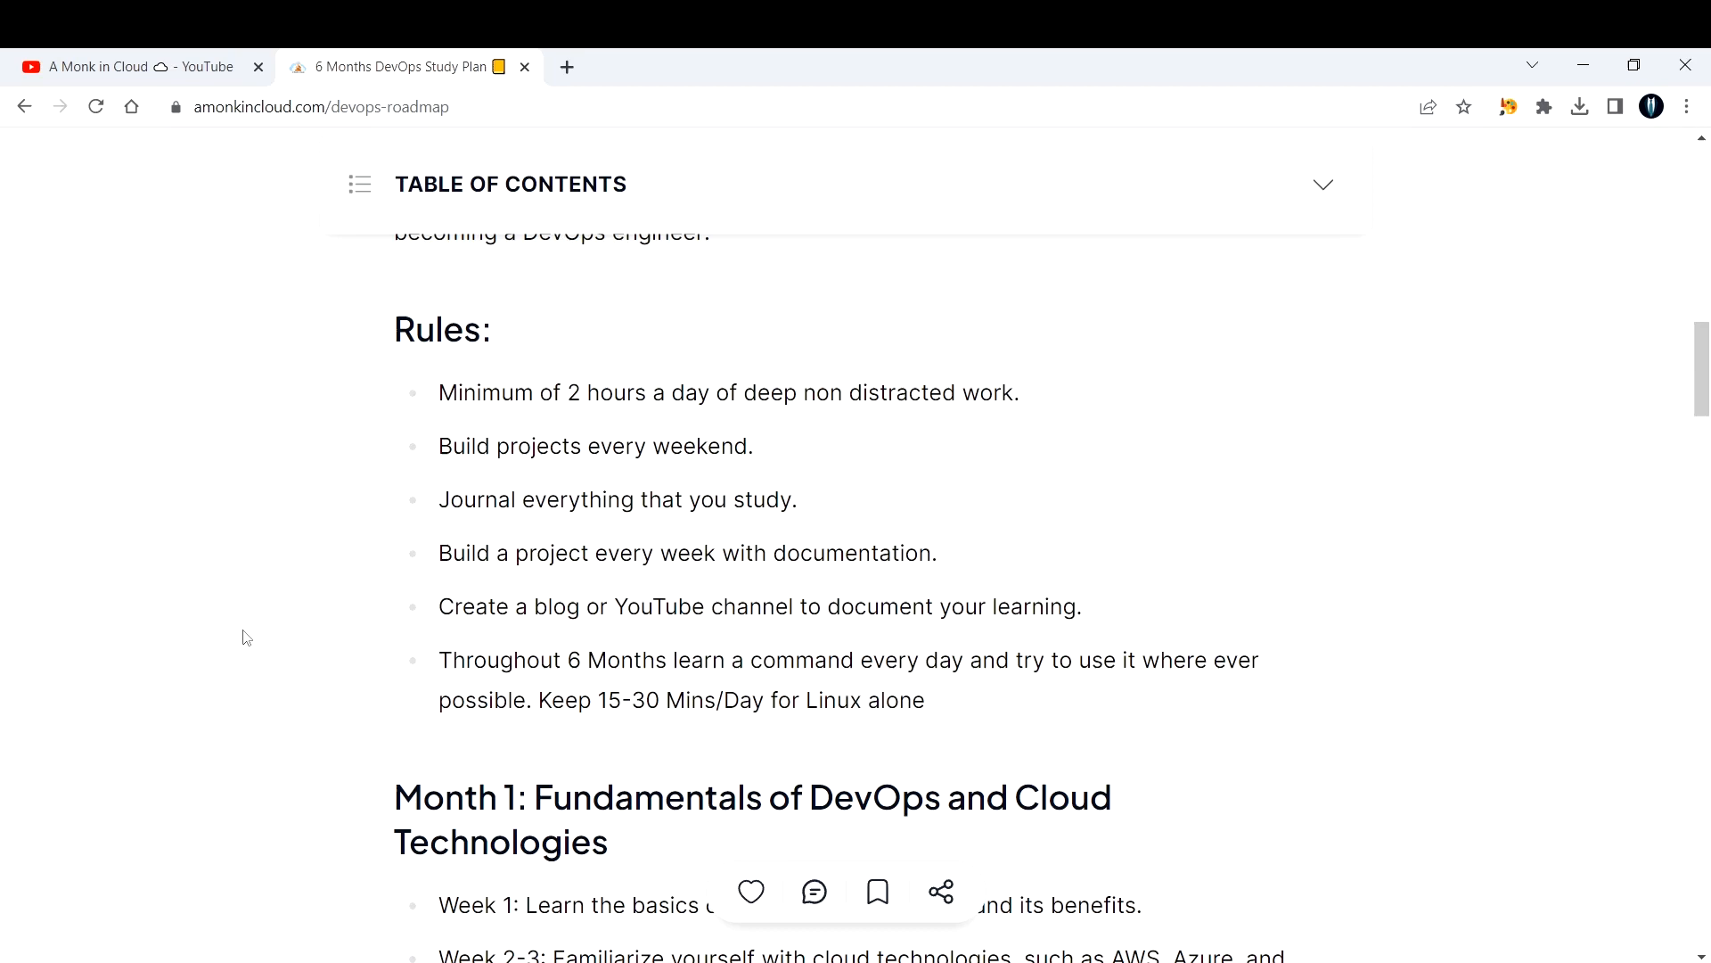
{"action": "double_click", "coordinate": [414, 328]}
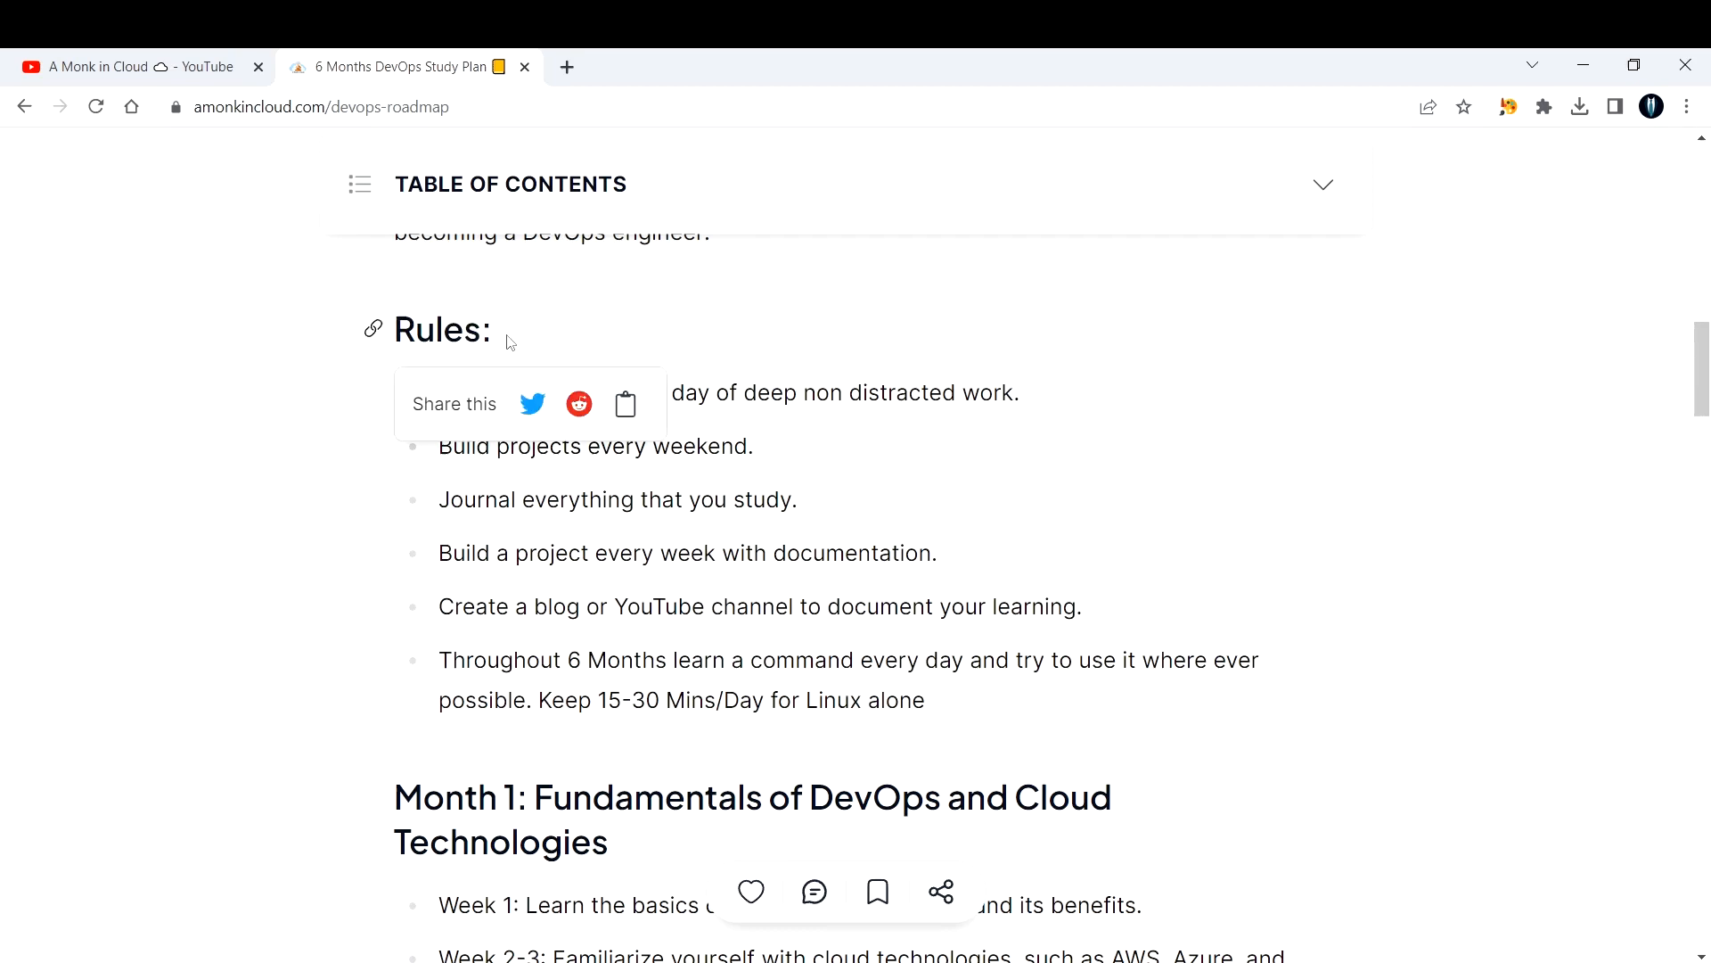
{"action": "mouse_move", "coordinate": [257, 468]}
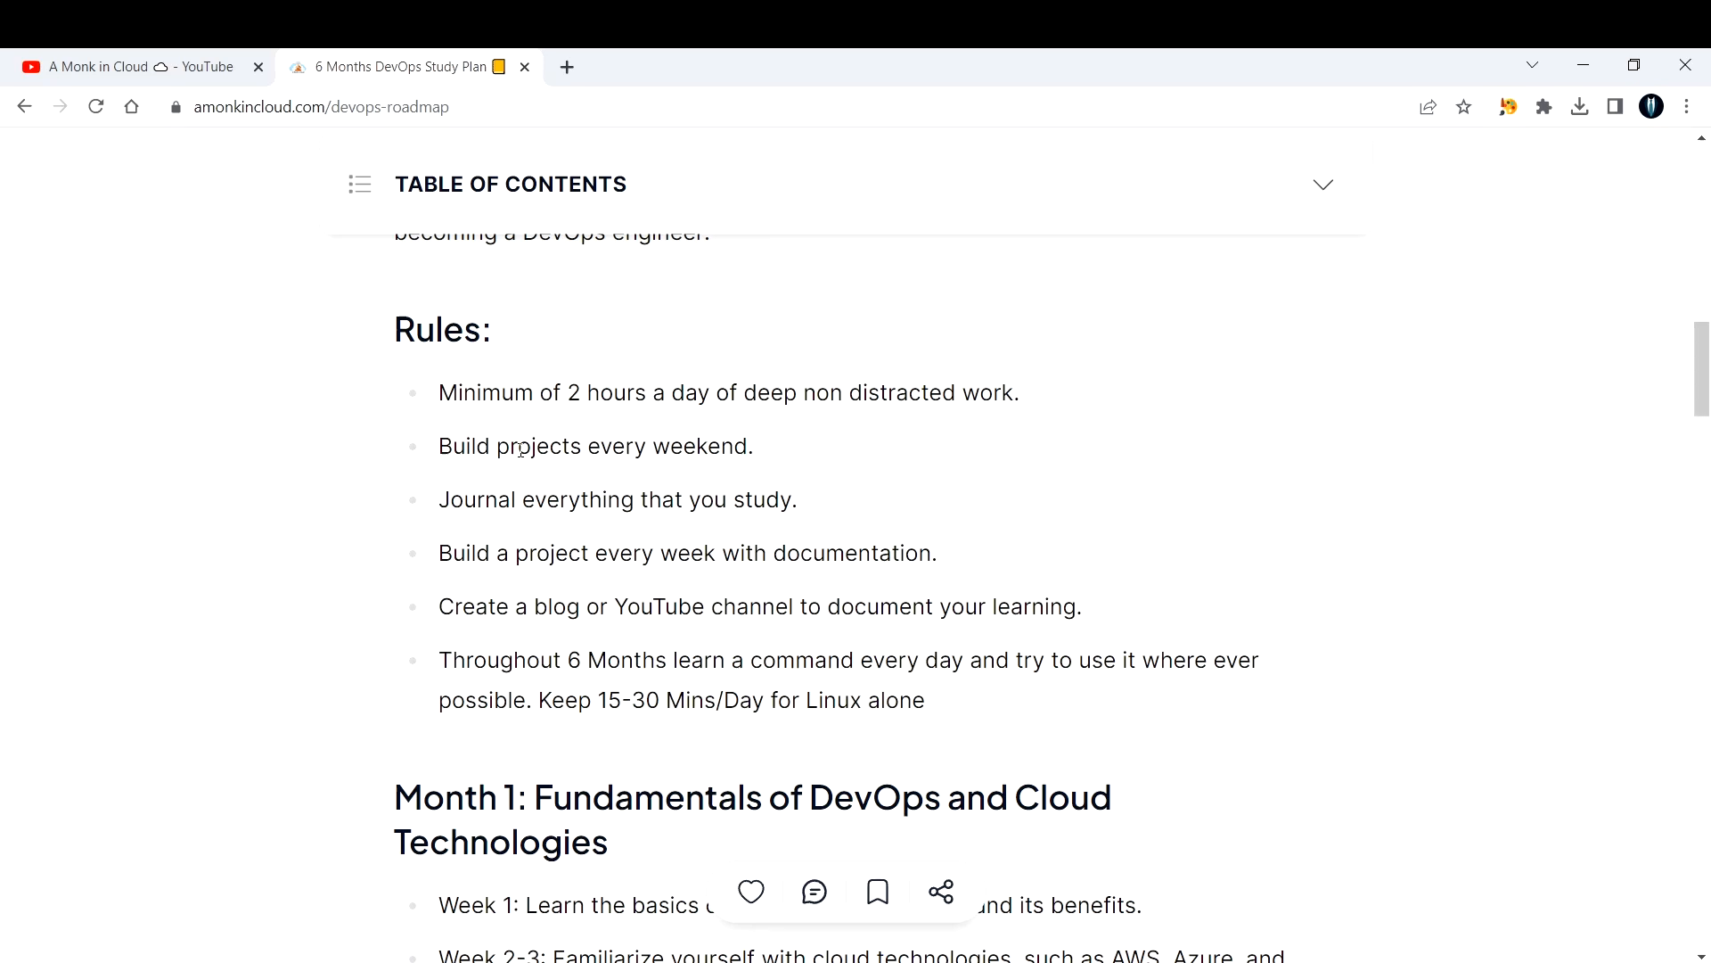
{"action": "left_click_drag", "start_coordinate": [439, 446], "coordinate": [612, 446]}
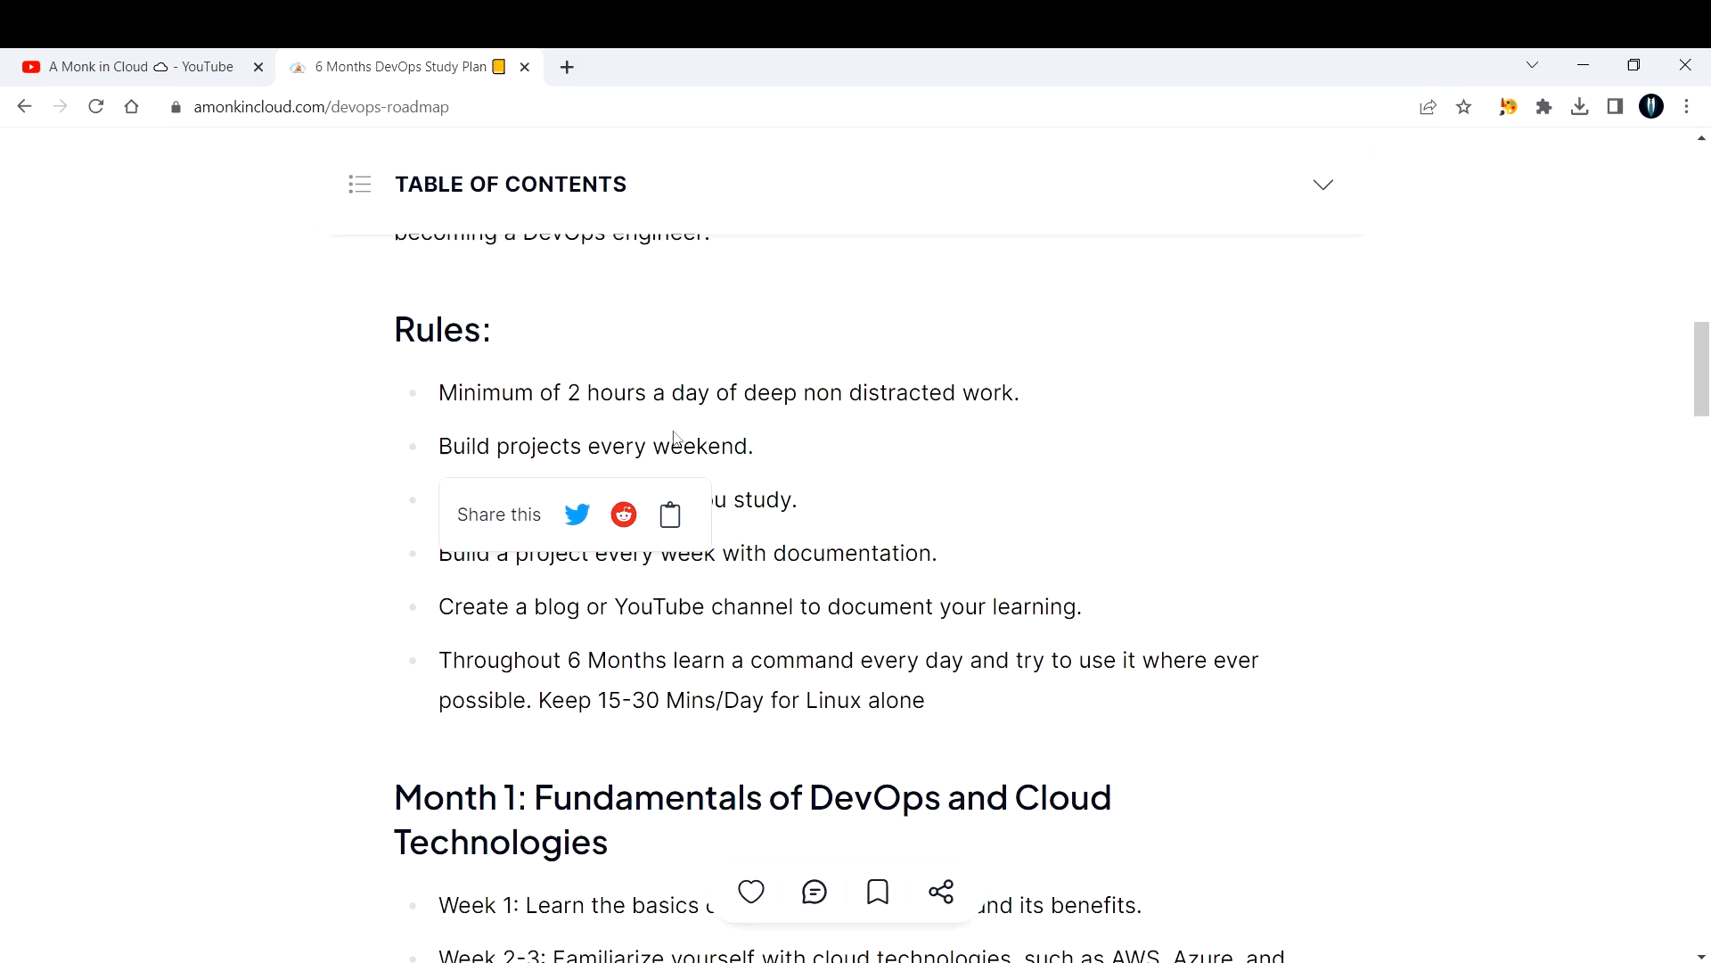
{"action": "mouse_move", "coordinate": [763, 553]}
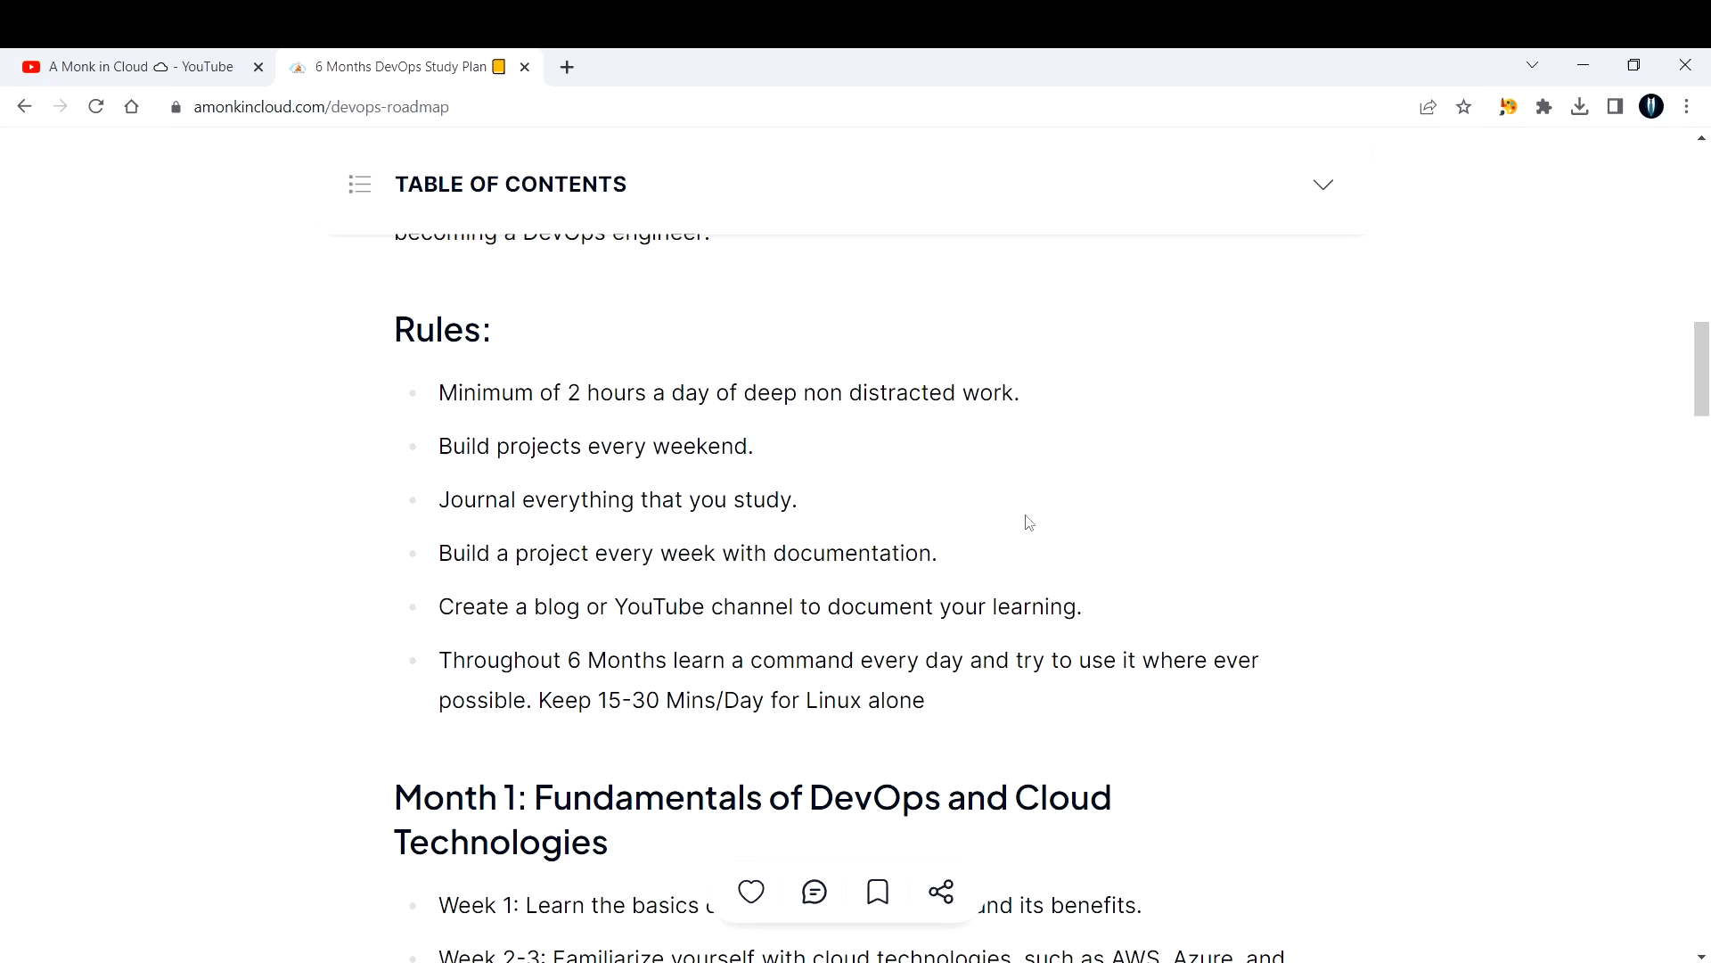
{"action": "mouse_move", "coordinate": [1030, 526]}
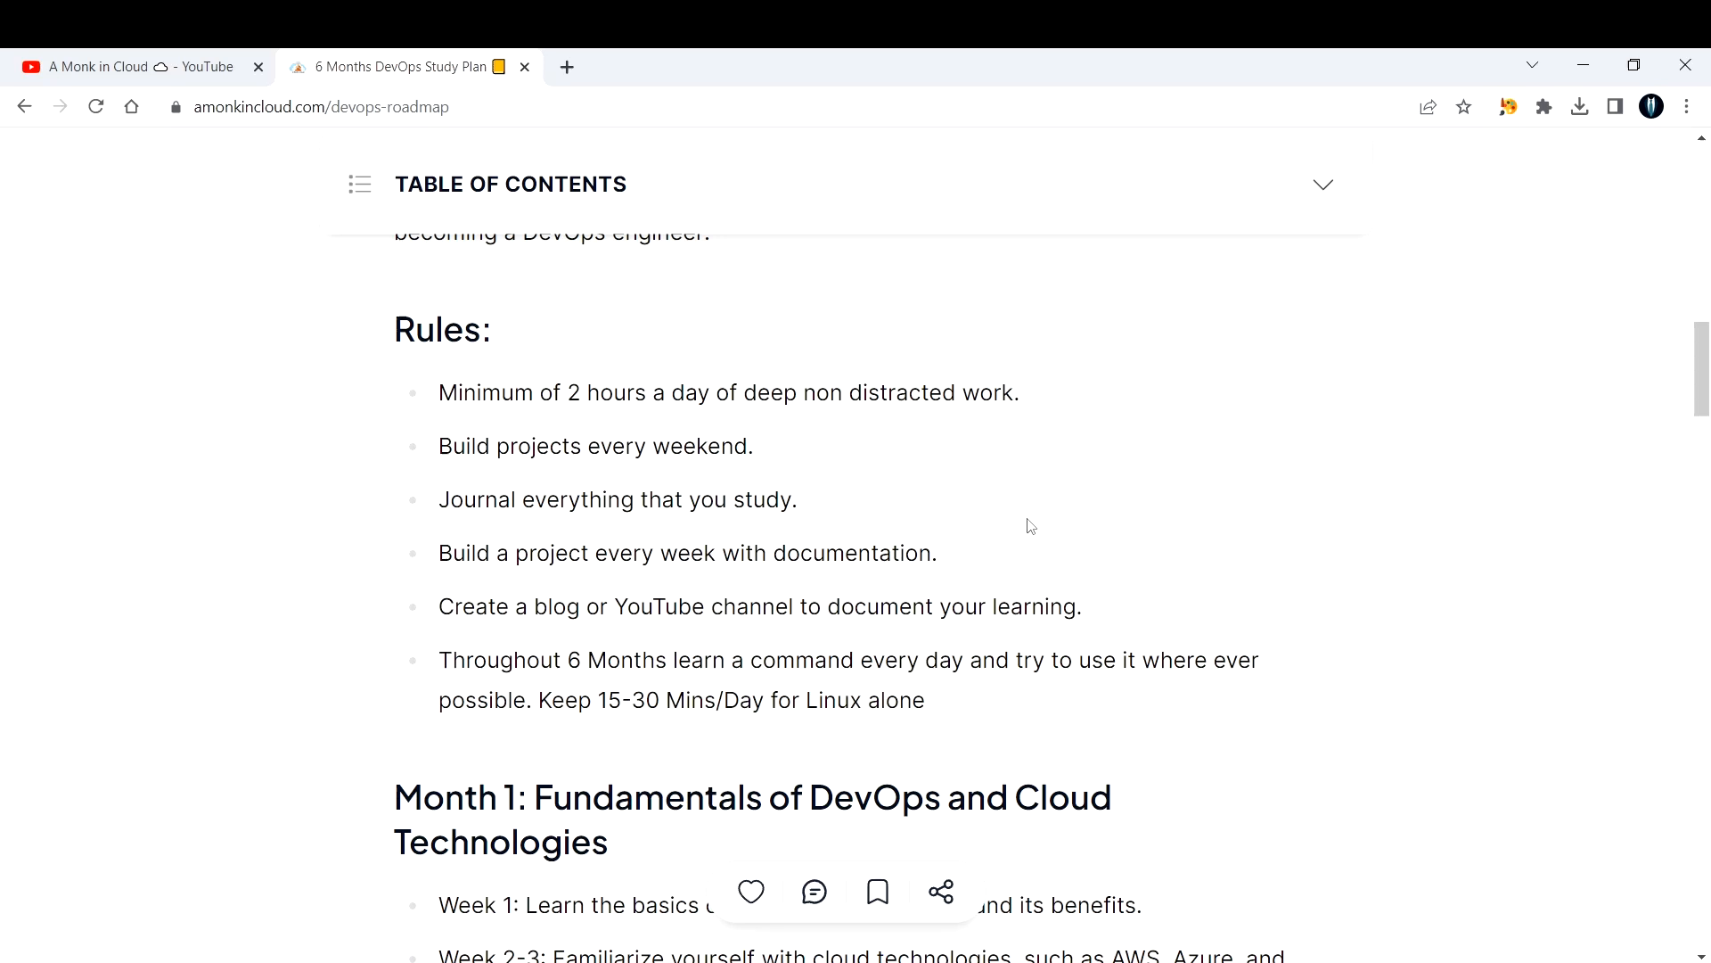
{"action": "scroll", "scroll_direction": "down", "scroll_amount": 3}
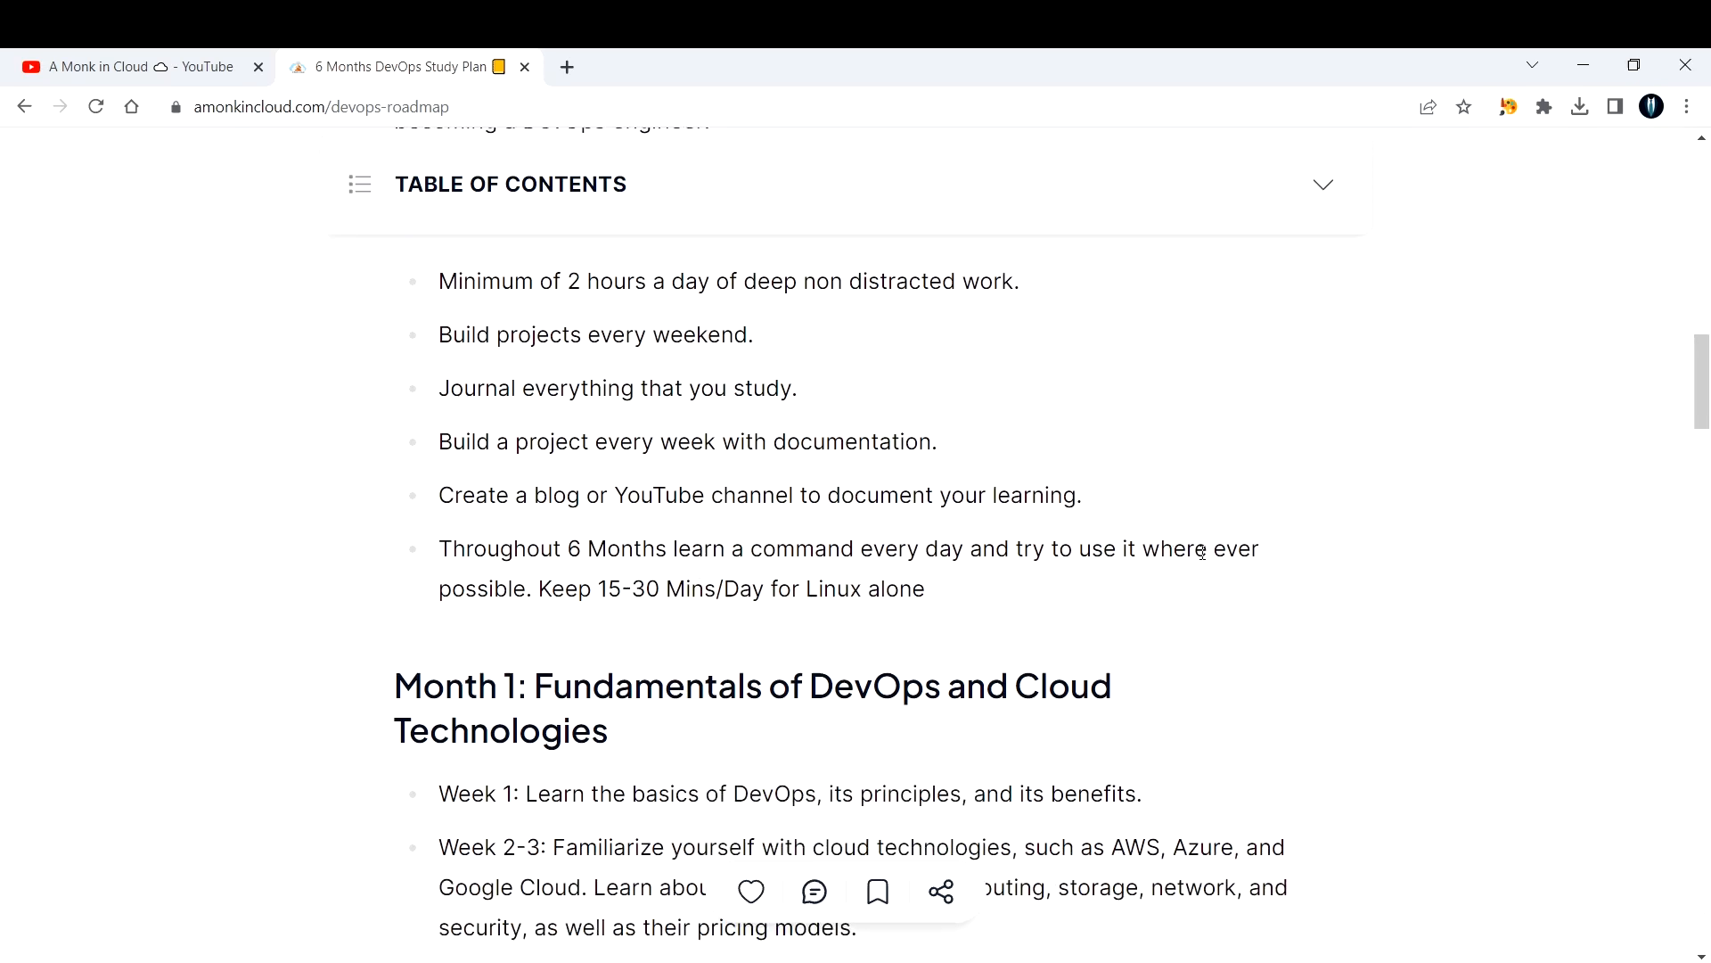
{"action": "mouse_move", "coordinate": [556, 596]}
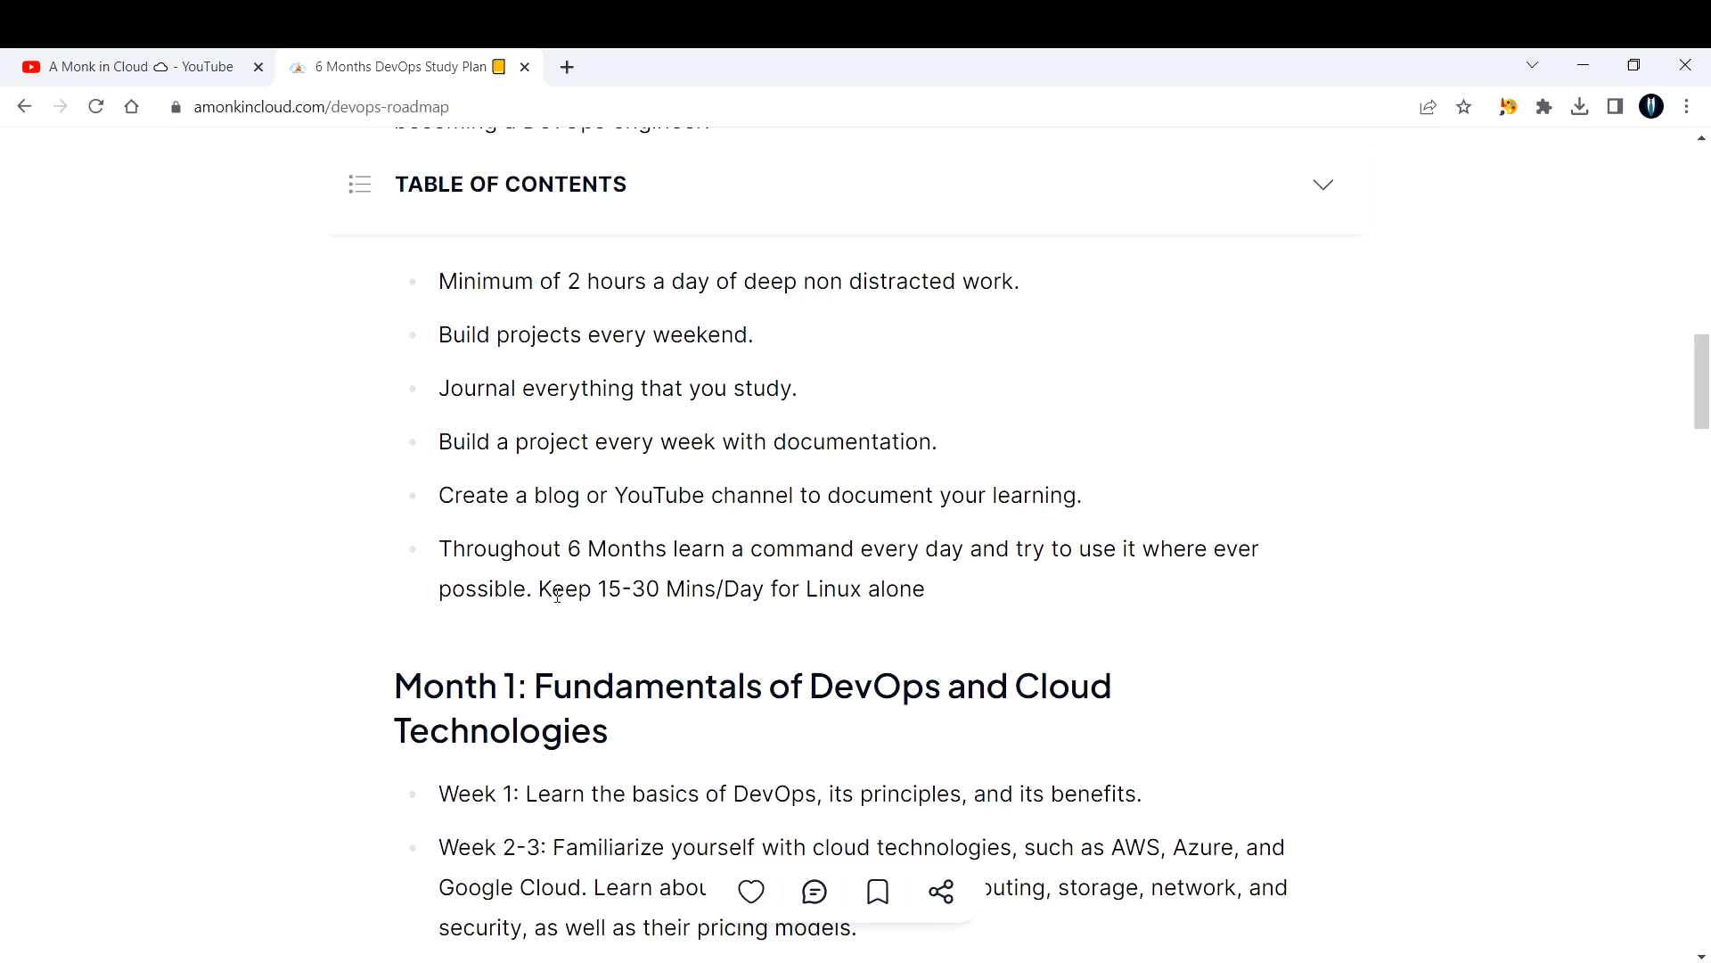
Read Month 1's weekly goals down to the Week 4 item on Git and infrastructure as code.
{"action": "scroll", "scroll_direction": "down", "scroll_amount": 3}
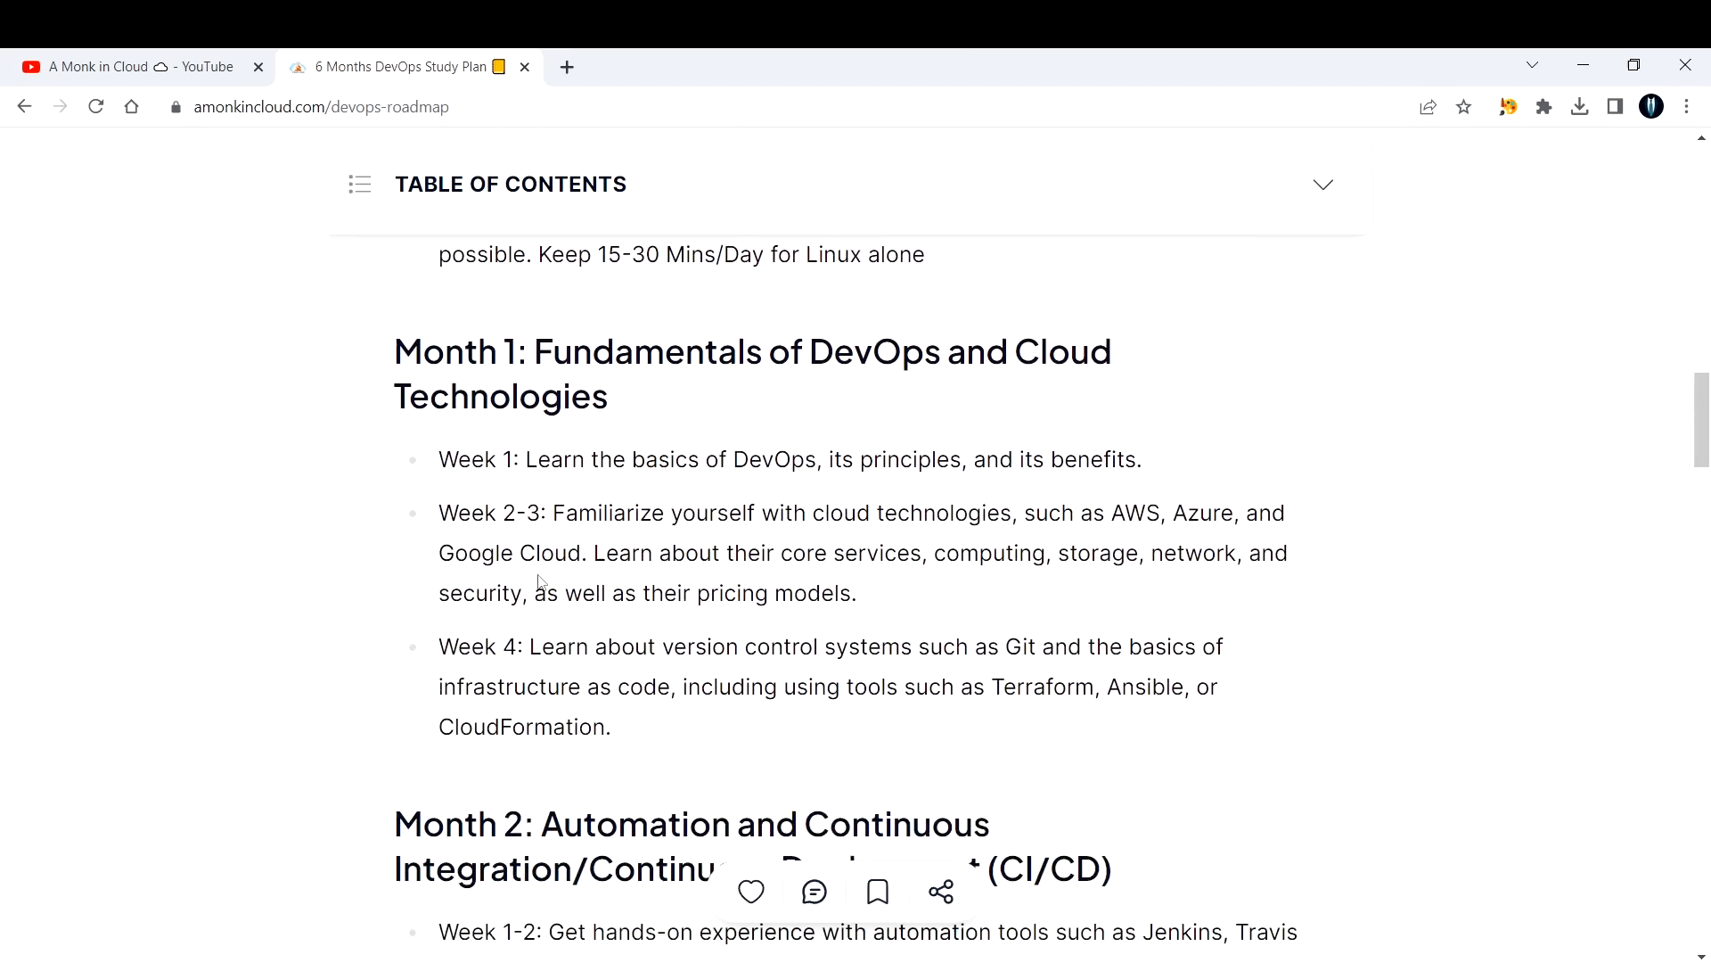
{"action": "mouse_move", "coordinate": [422, 363]}
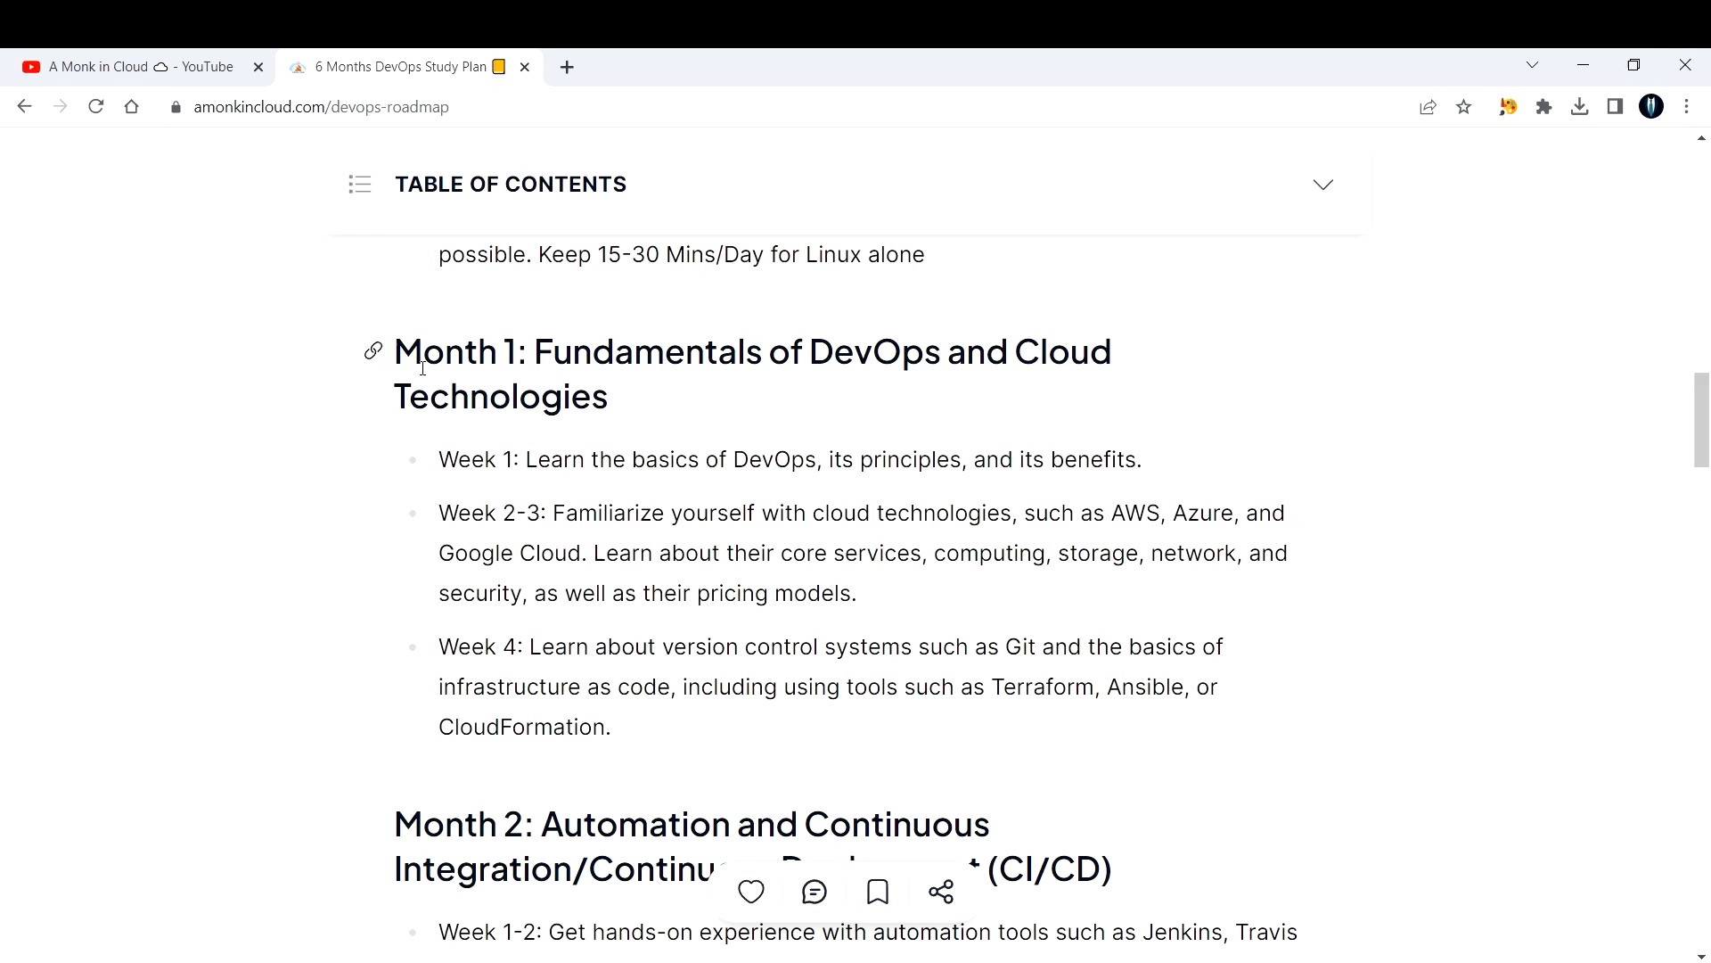
{"action": "mouse_move", "coordinate": [699, 453]}
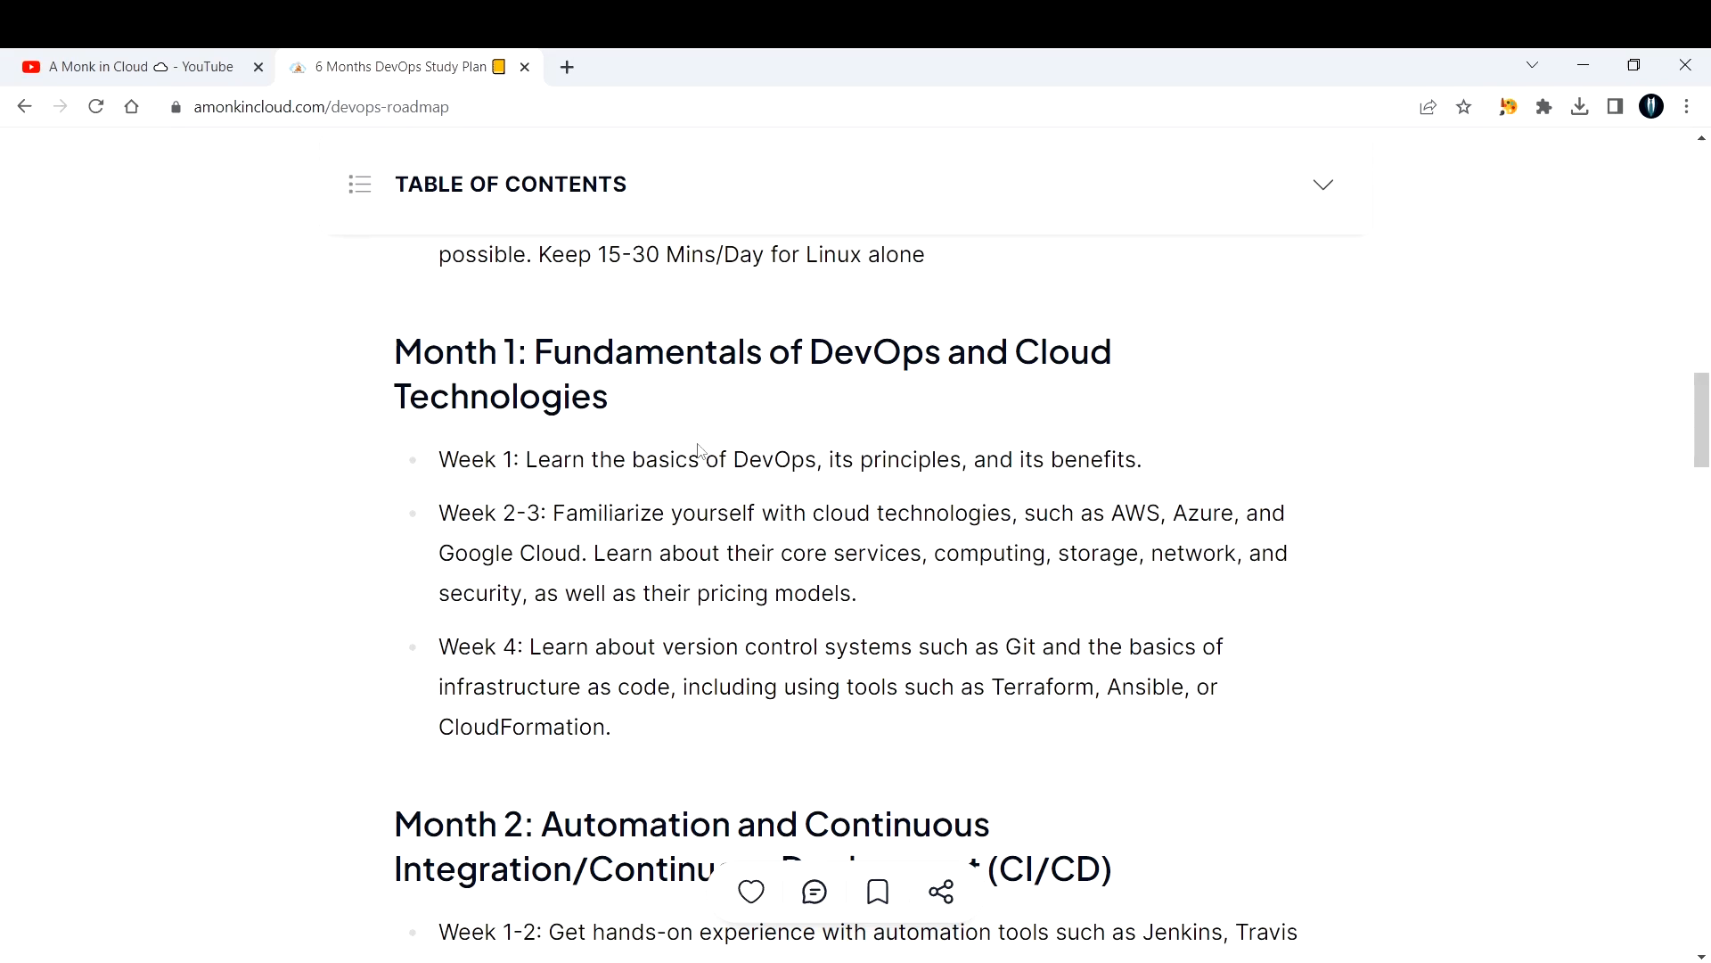
{"action": "mouse_move", "coordinate": [601, 401]}
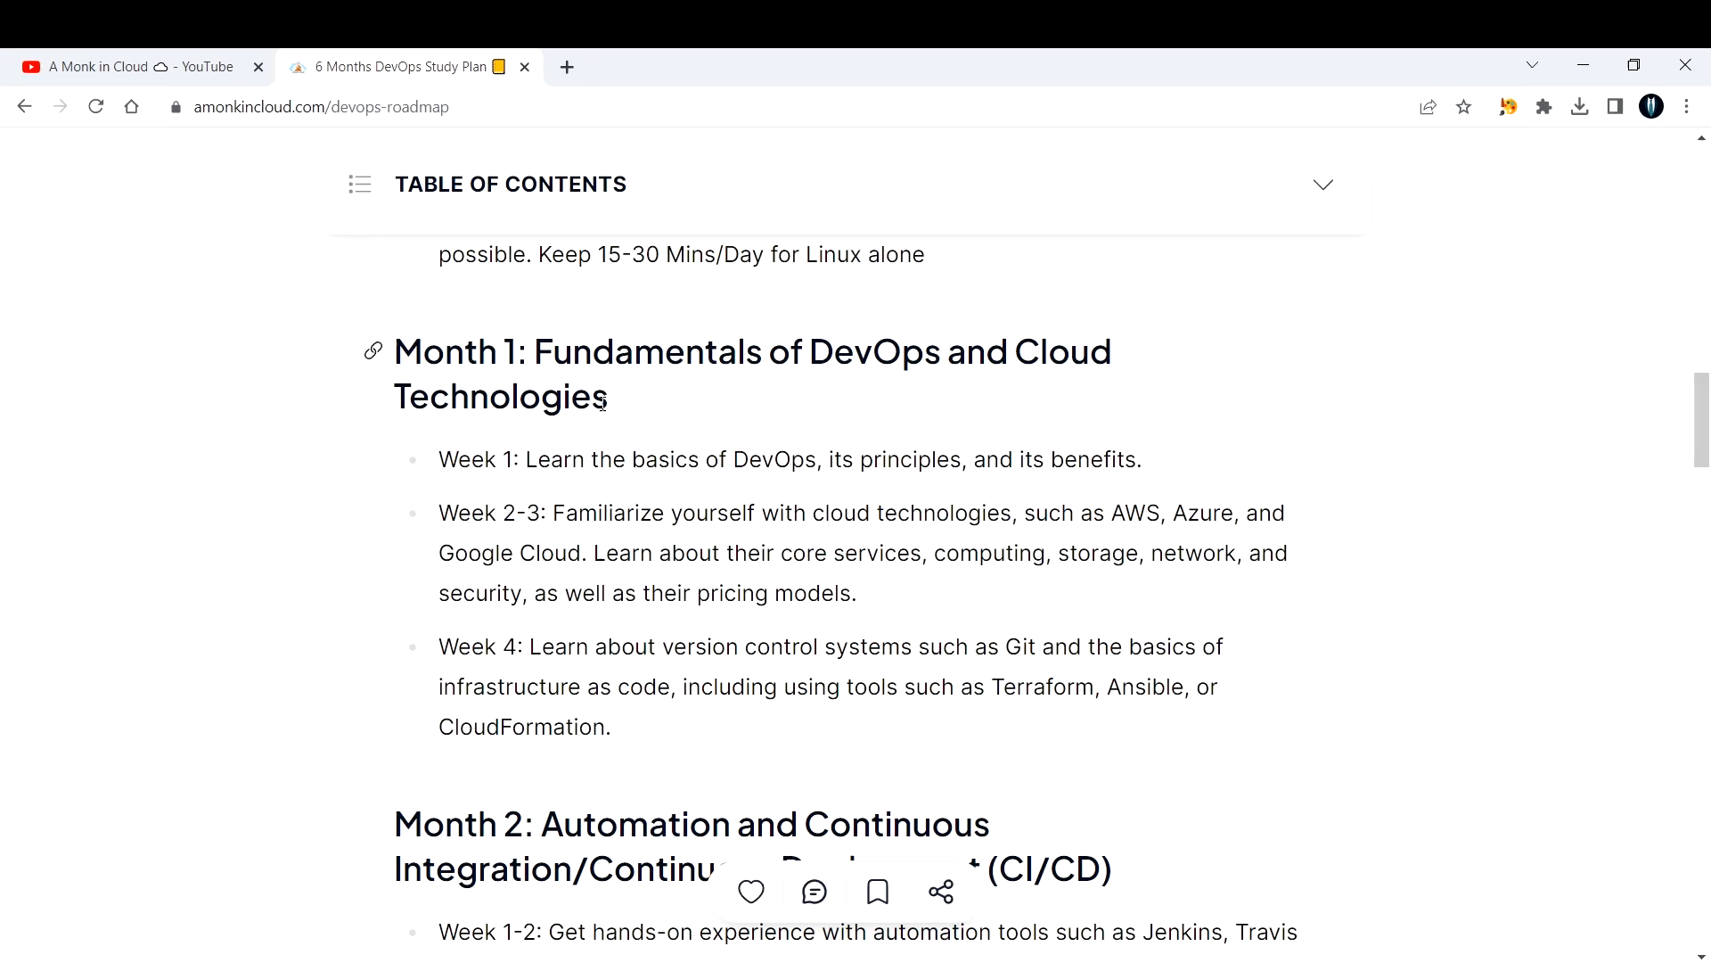
{"action": "mouse_move", "coordinate": [816, 389]}
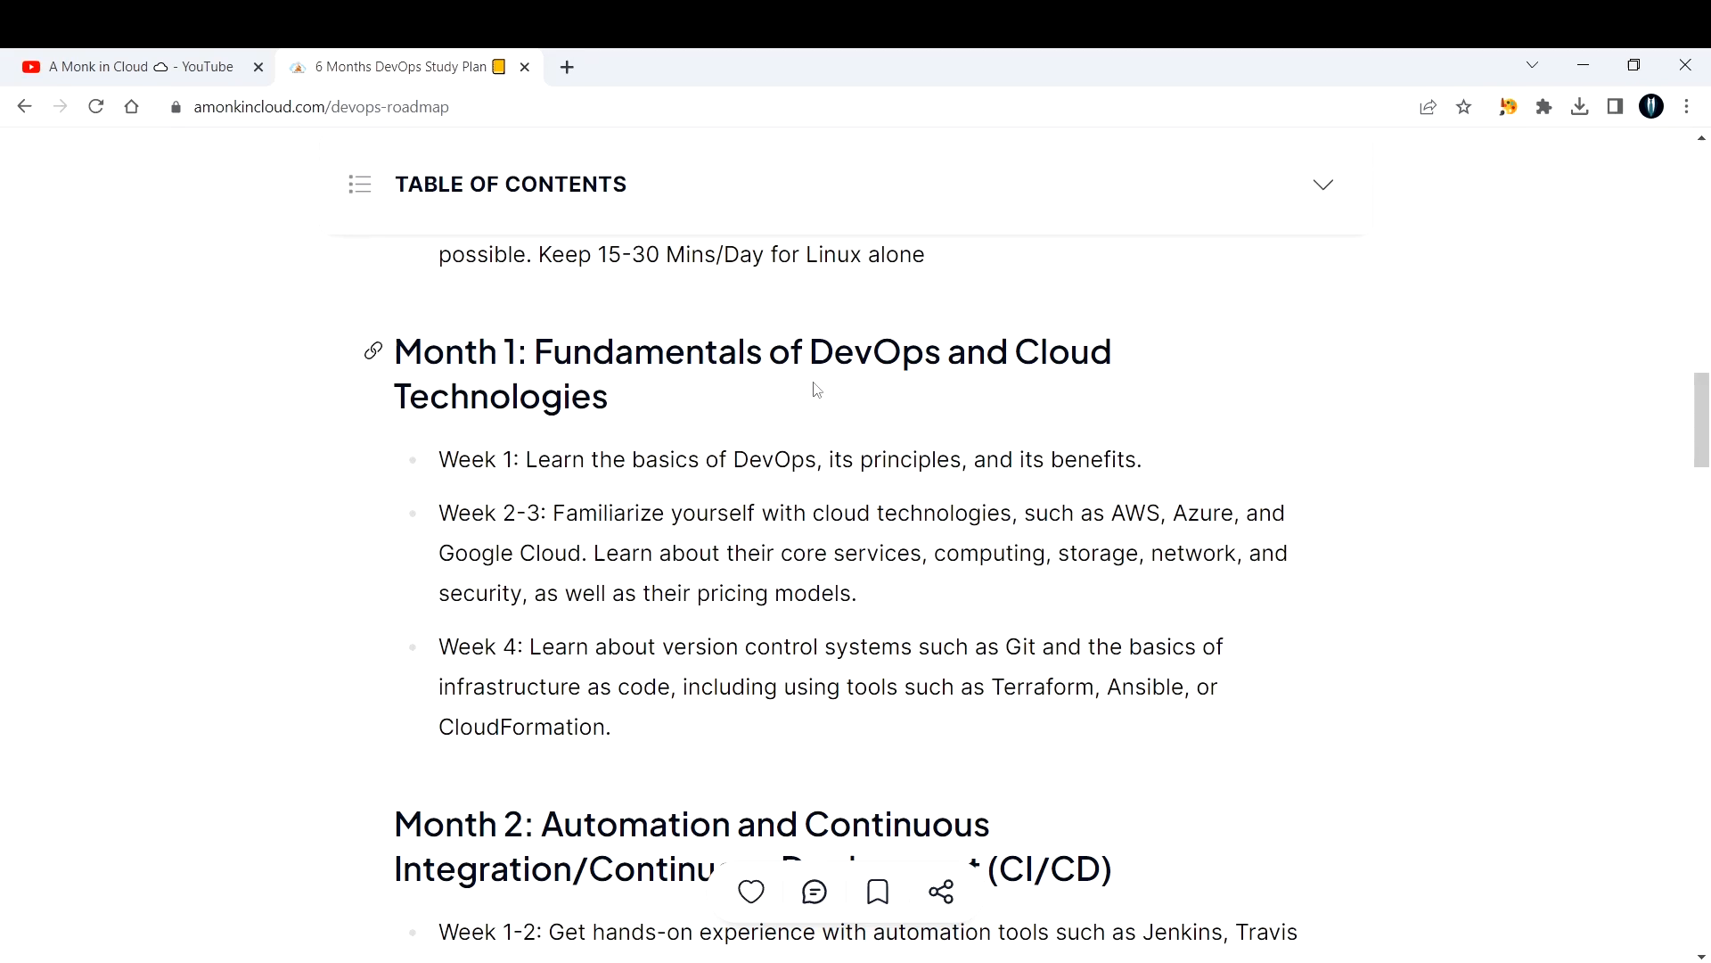
{"action": "mouse_move", "coordinate": [1084, 402]}
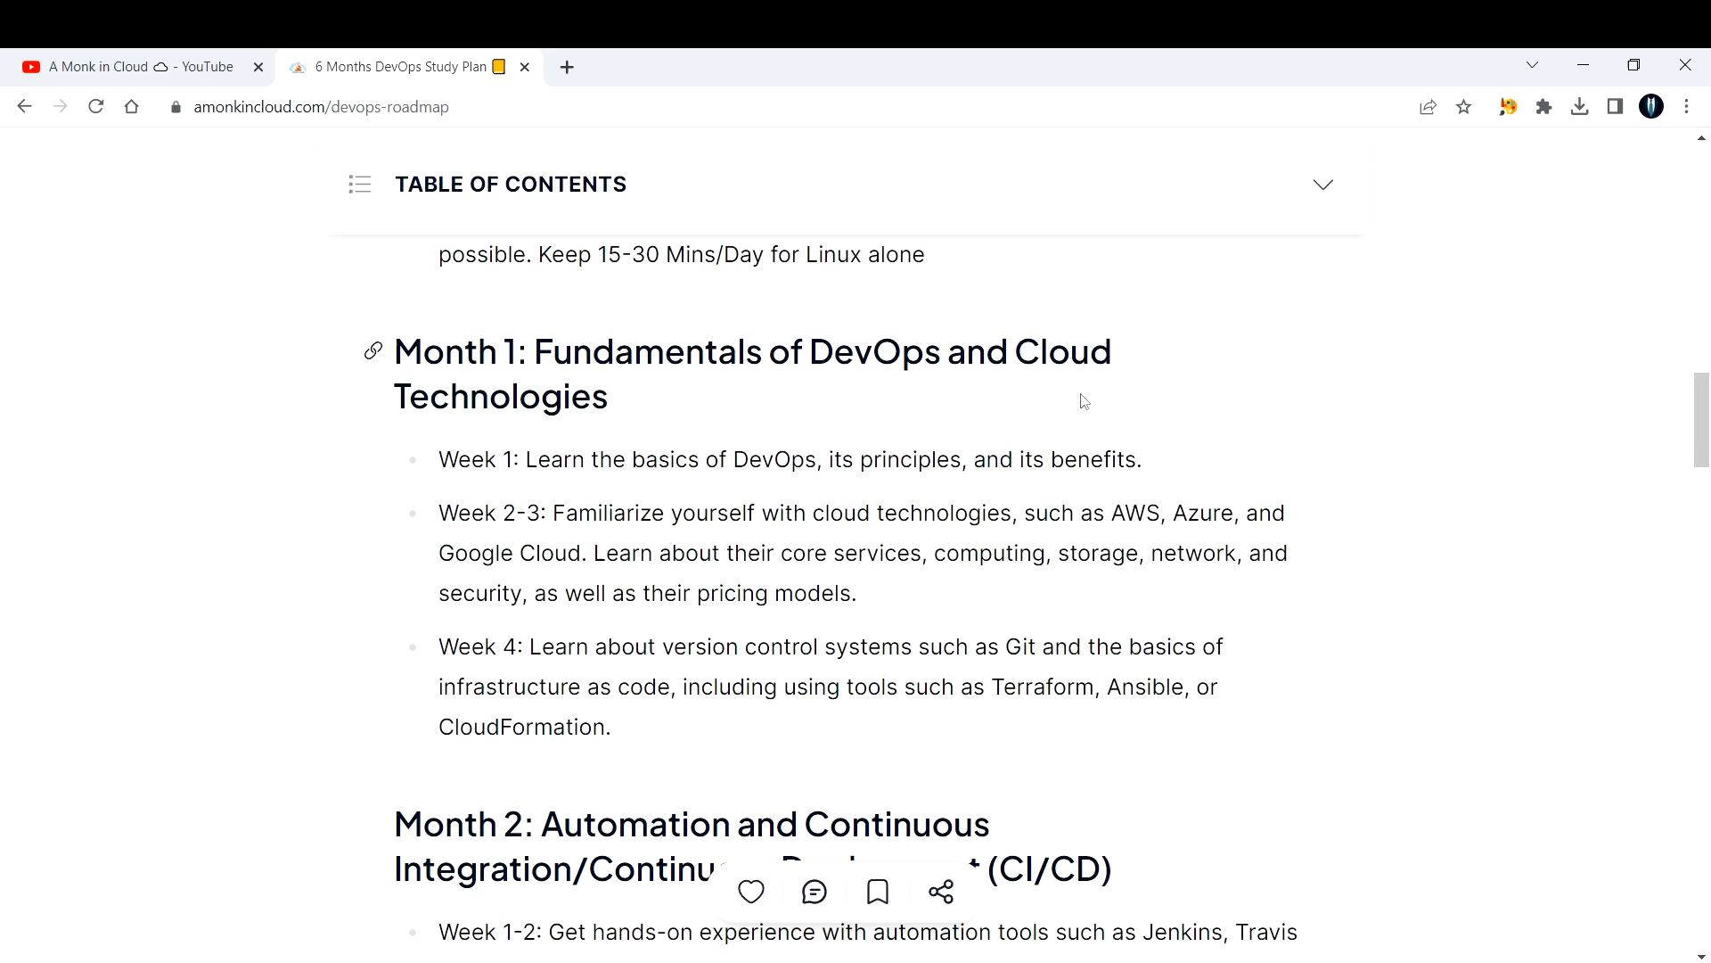
{"action": "mouse_move", "coordinate": [541, 481]}
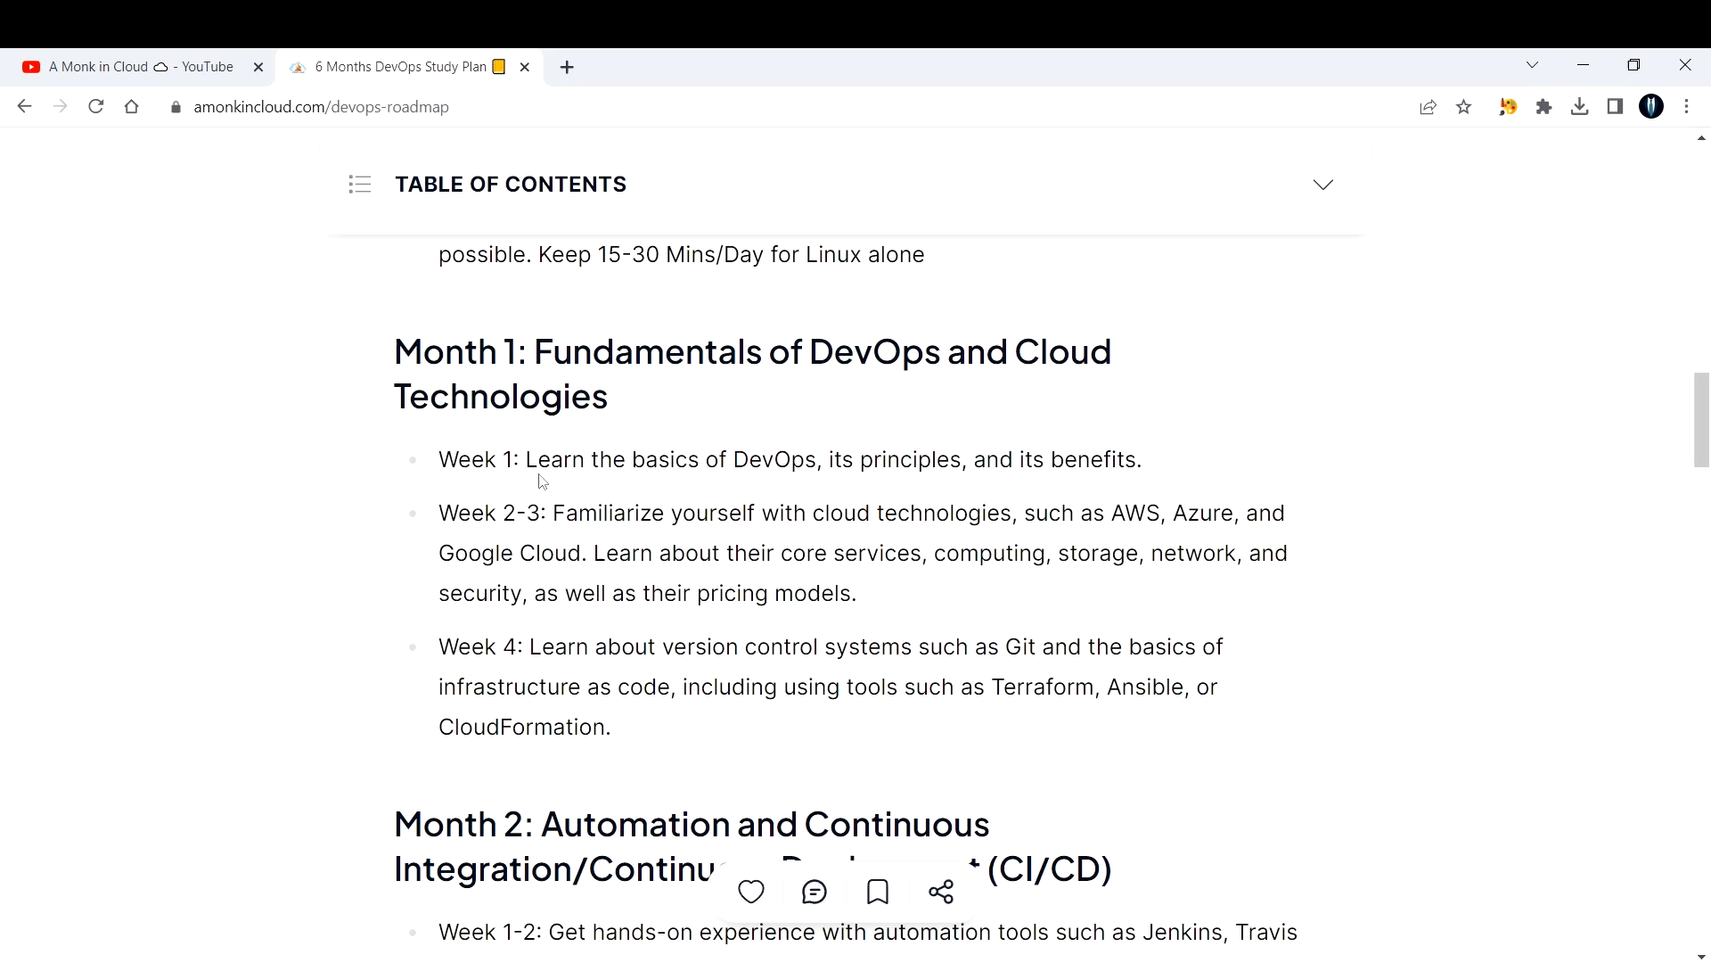
{"action": "mouse_move", "coordinate": [614, 750]}
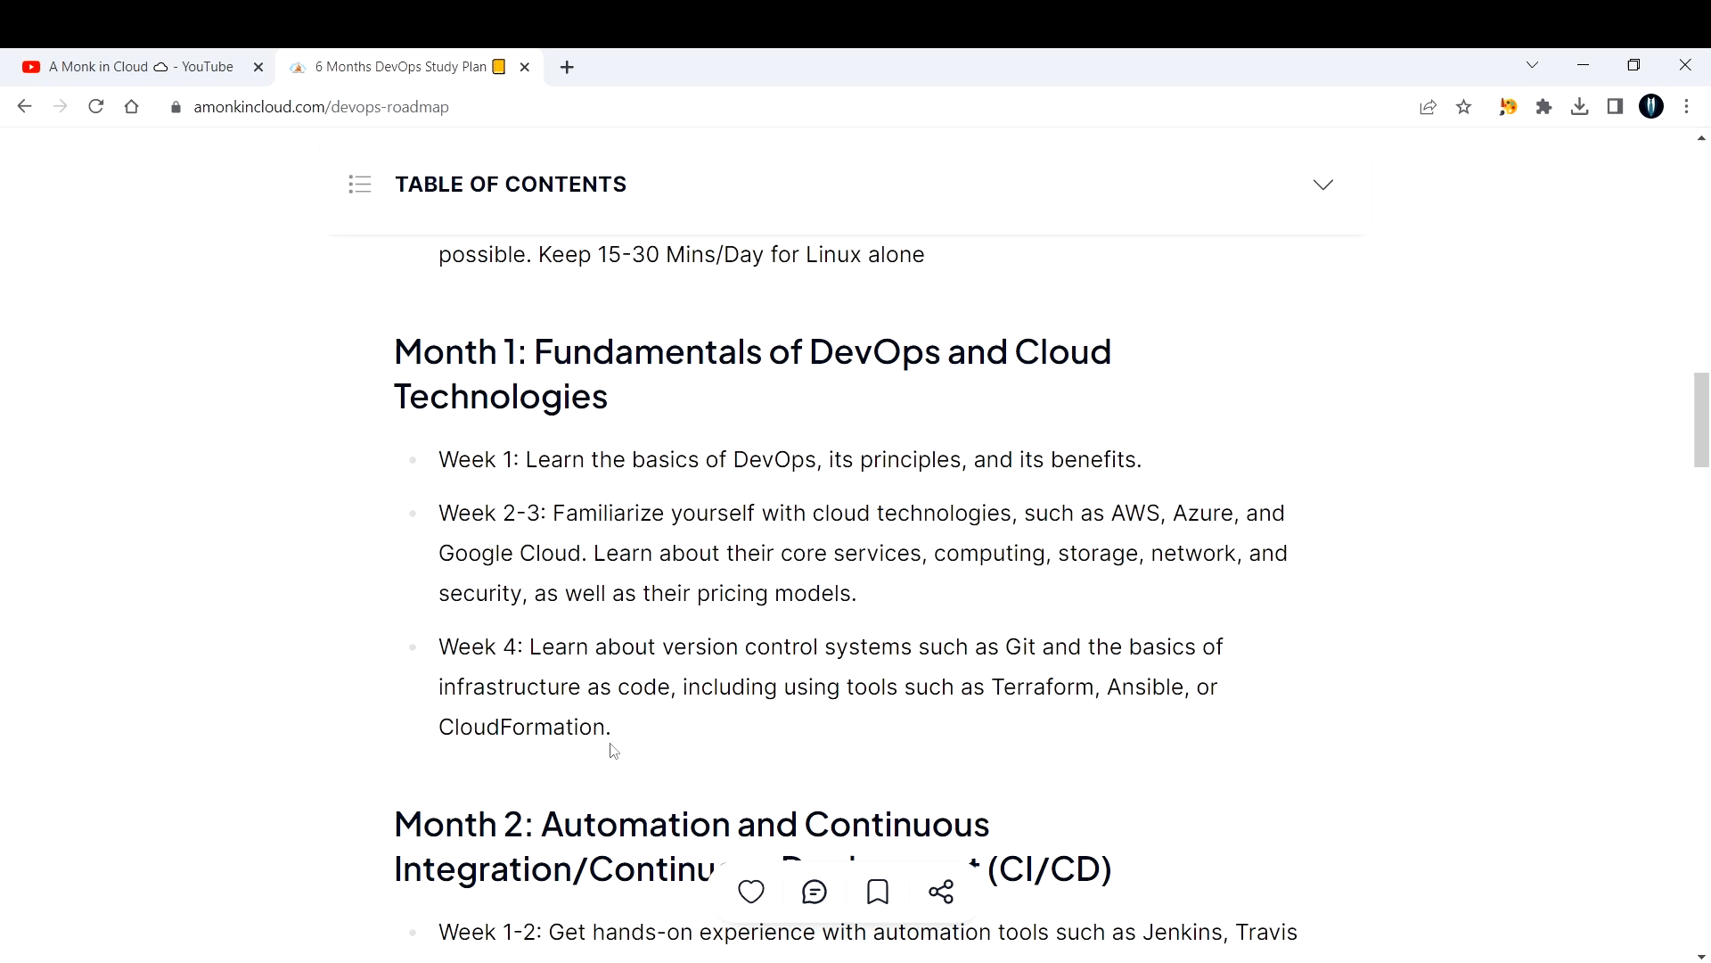
{"action": "mouse_move", "coordinate": [609, 750]}
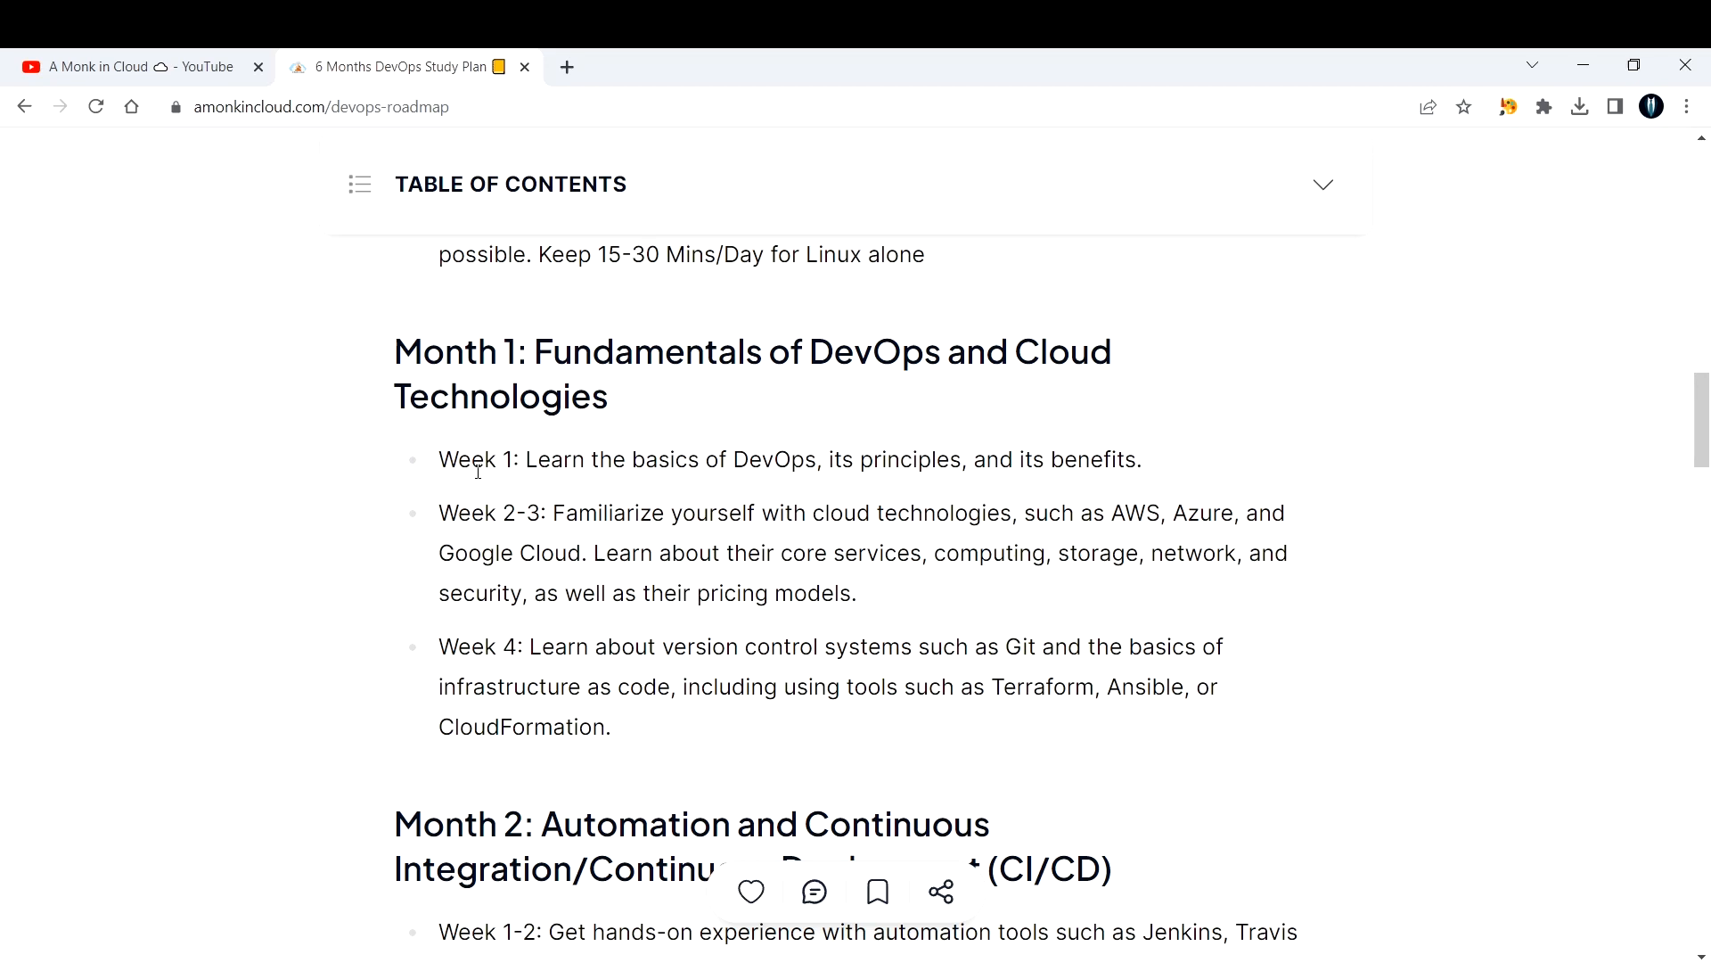
{"action": "left_click_drag", "start_coordinate": [438, 460], "coordinate": [1143, 460]}
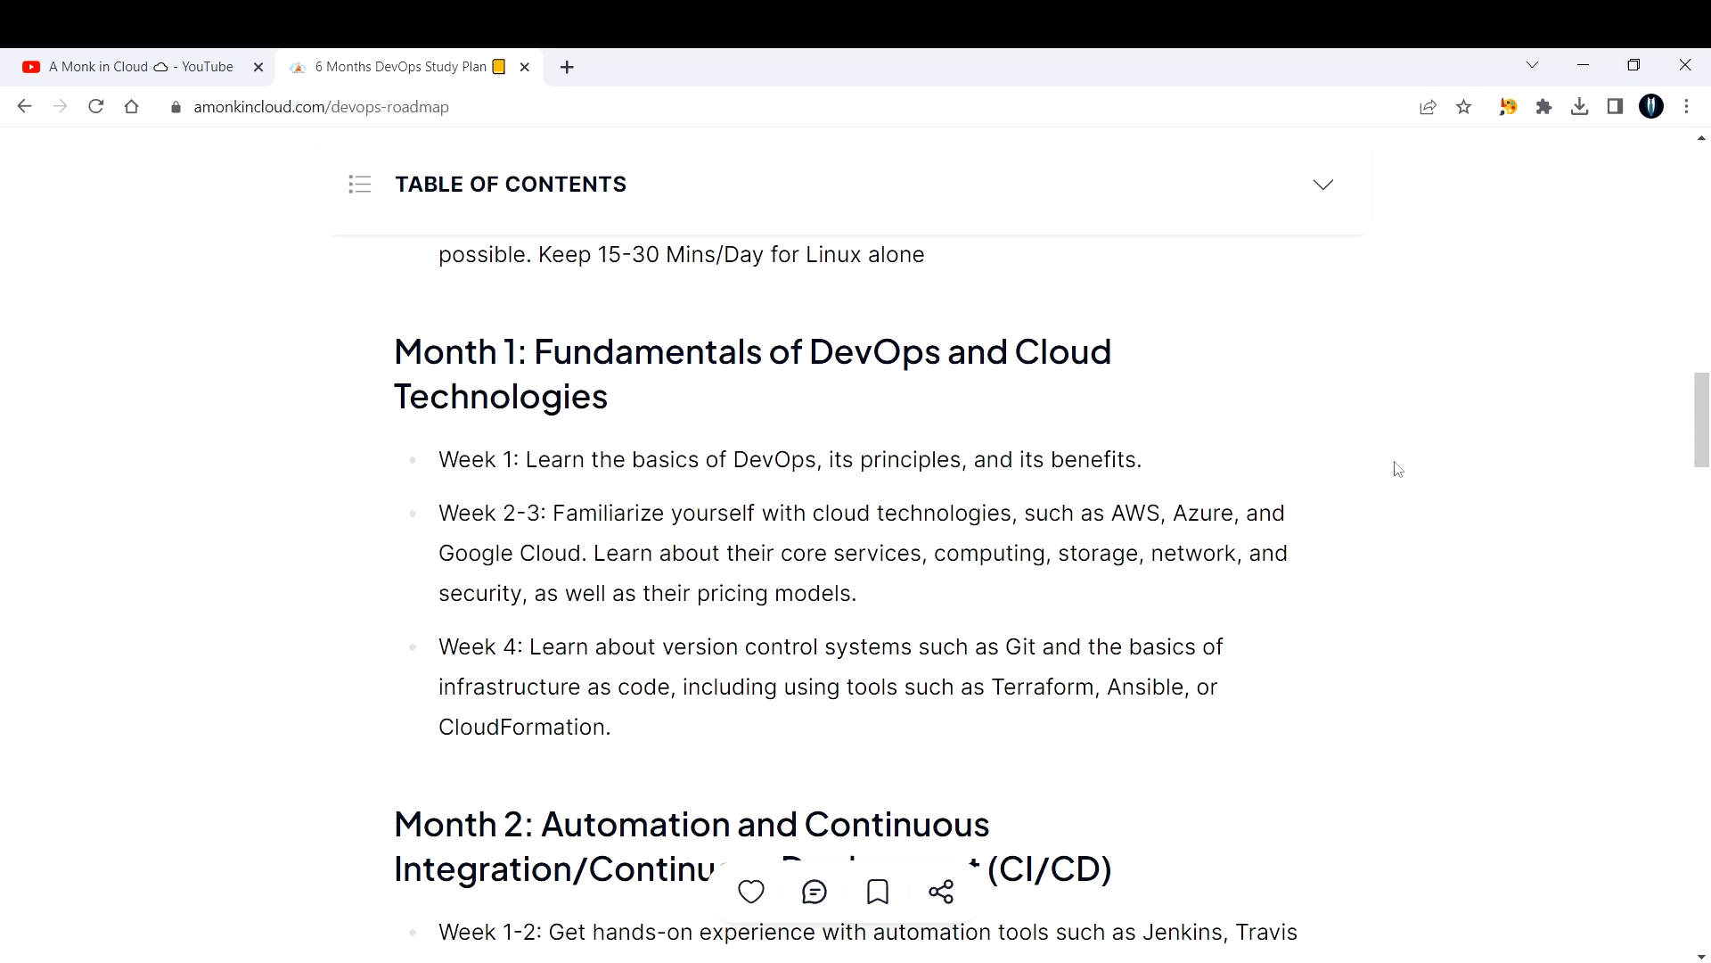
{"action": "mouse_move", "coordinate": [1156, 546]}
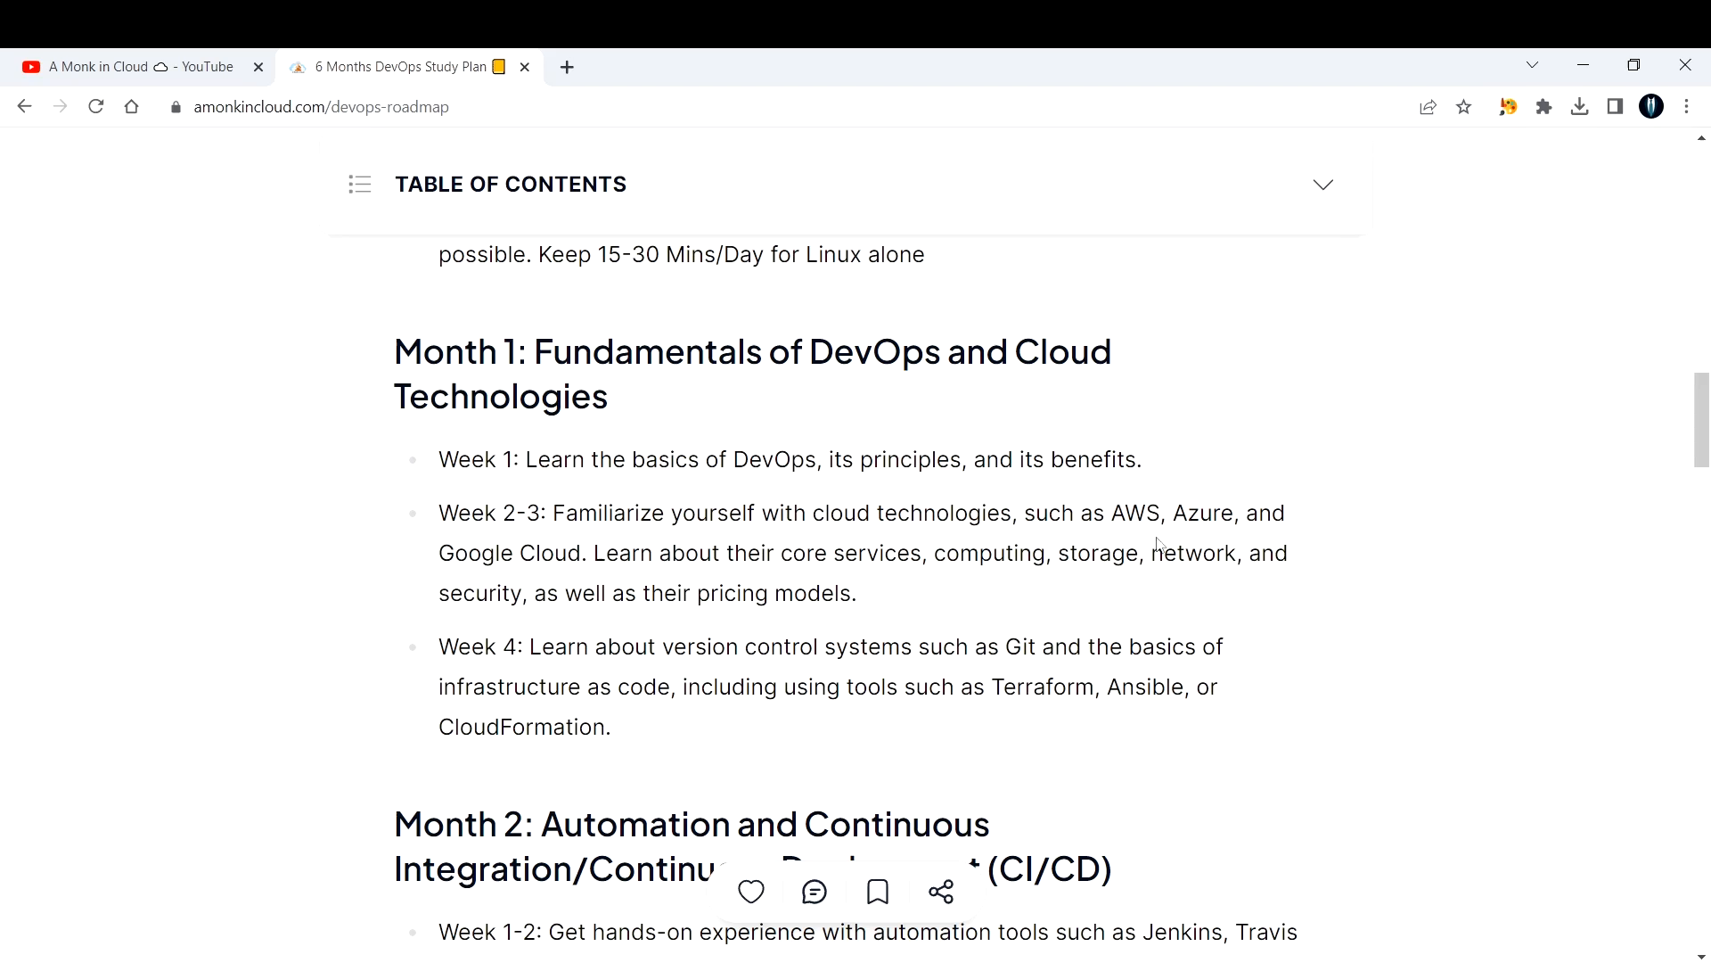
{"action": "mouse_move", "coordinate": [1394, 528]}
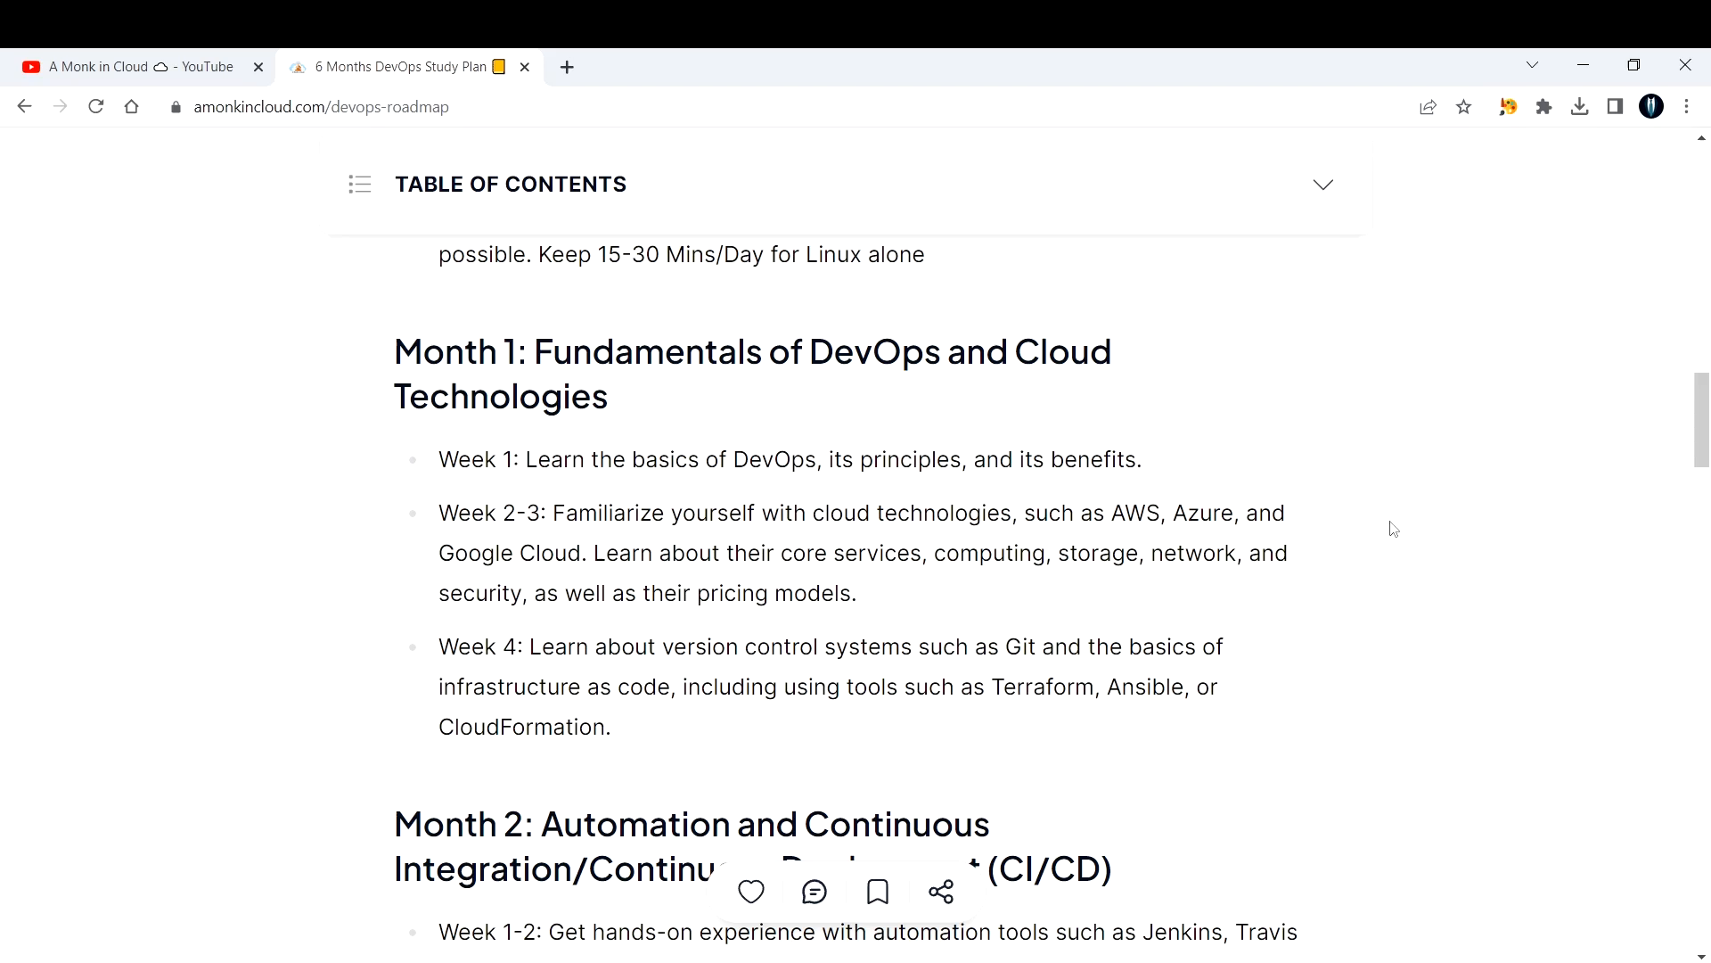
{"action": "mouse_move", "coordinate": [182, 55]}
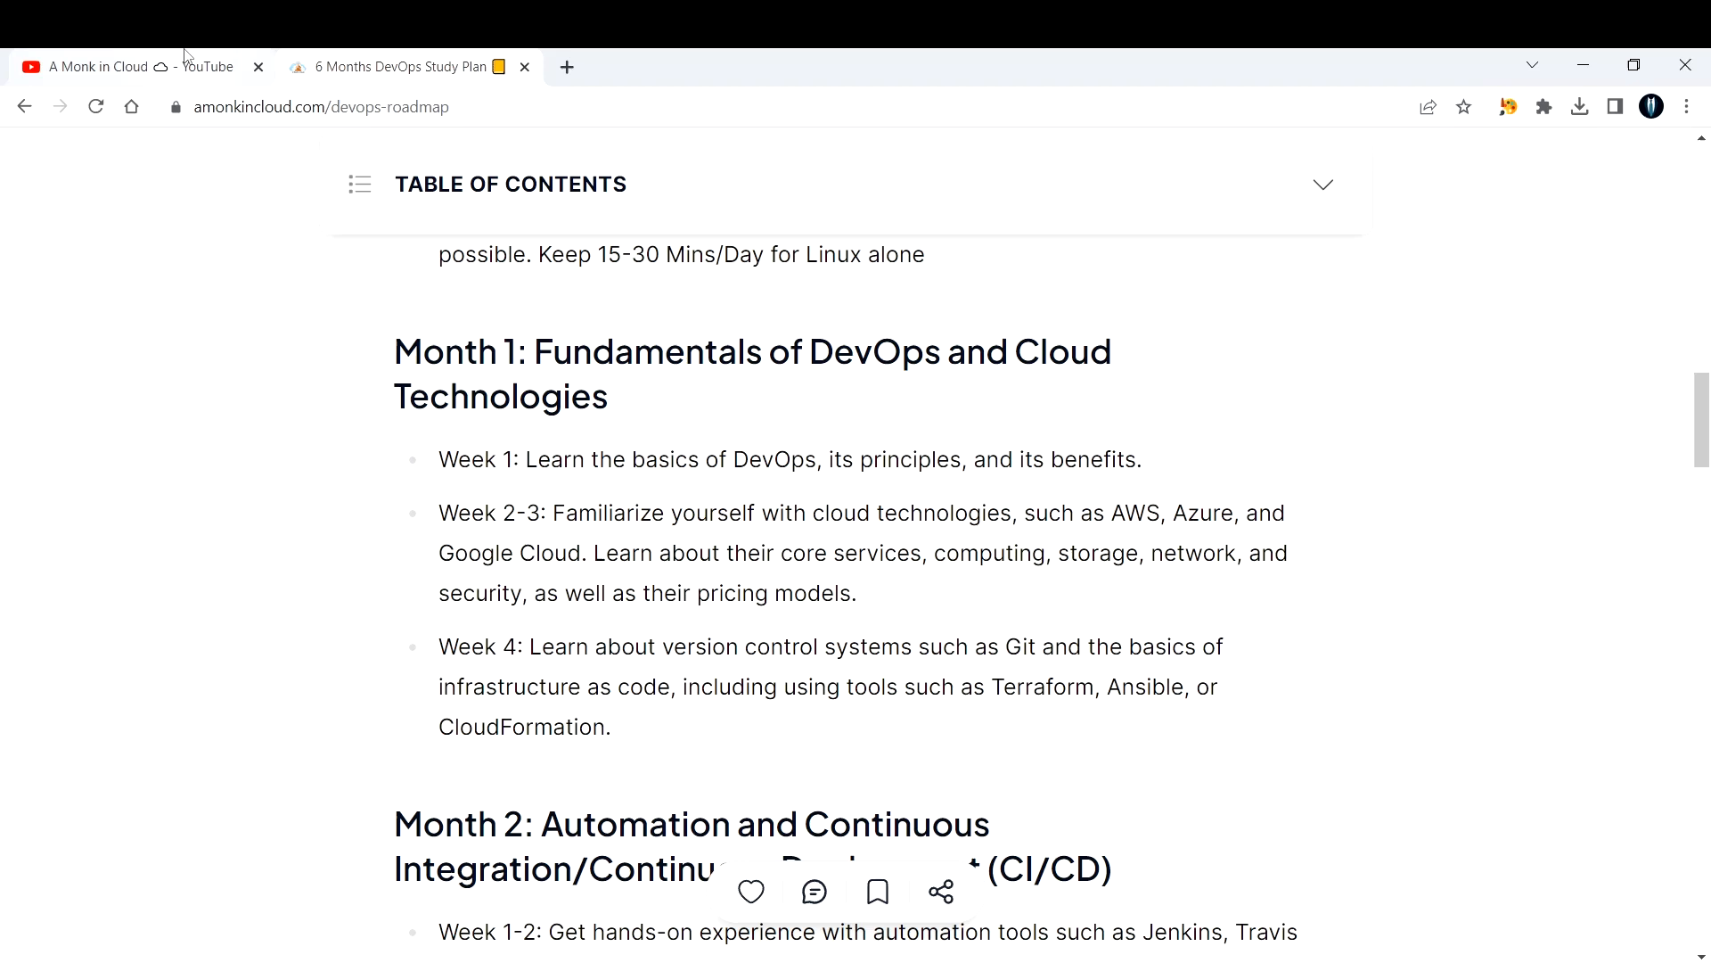
Browse the A Monk in Cloud YouTube channel's playlists, then return to the study plan post.
{"action": "left_click", "coordinate": [116, 66]}
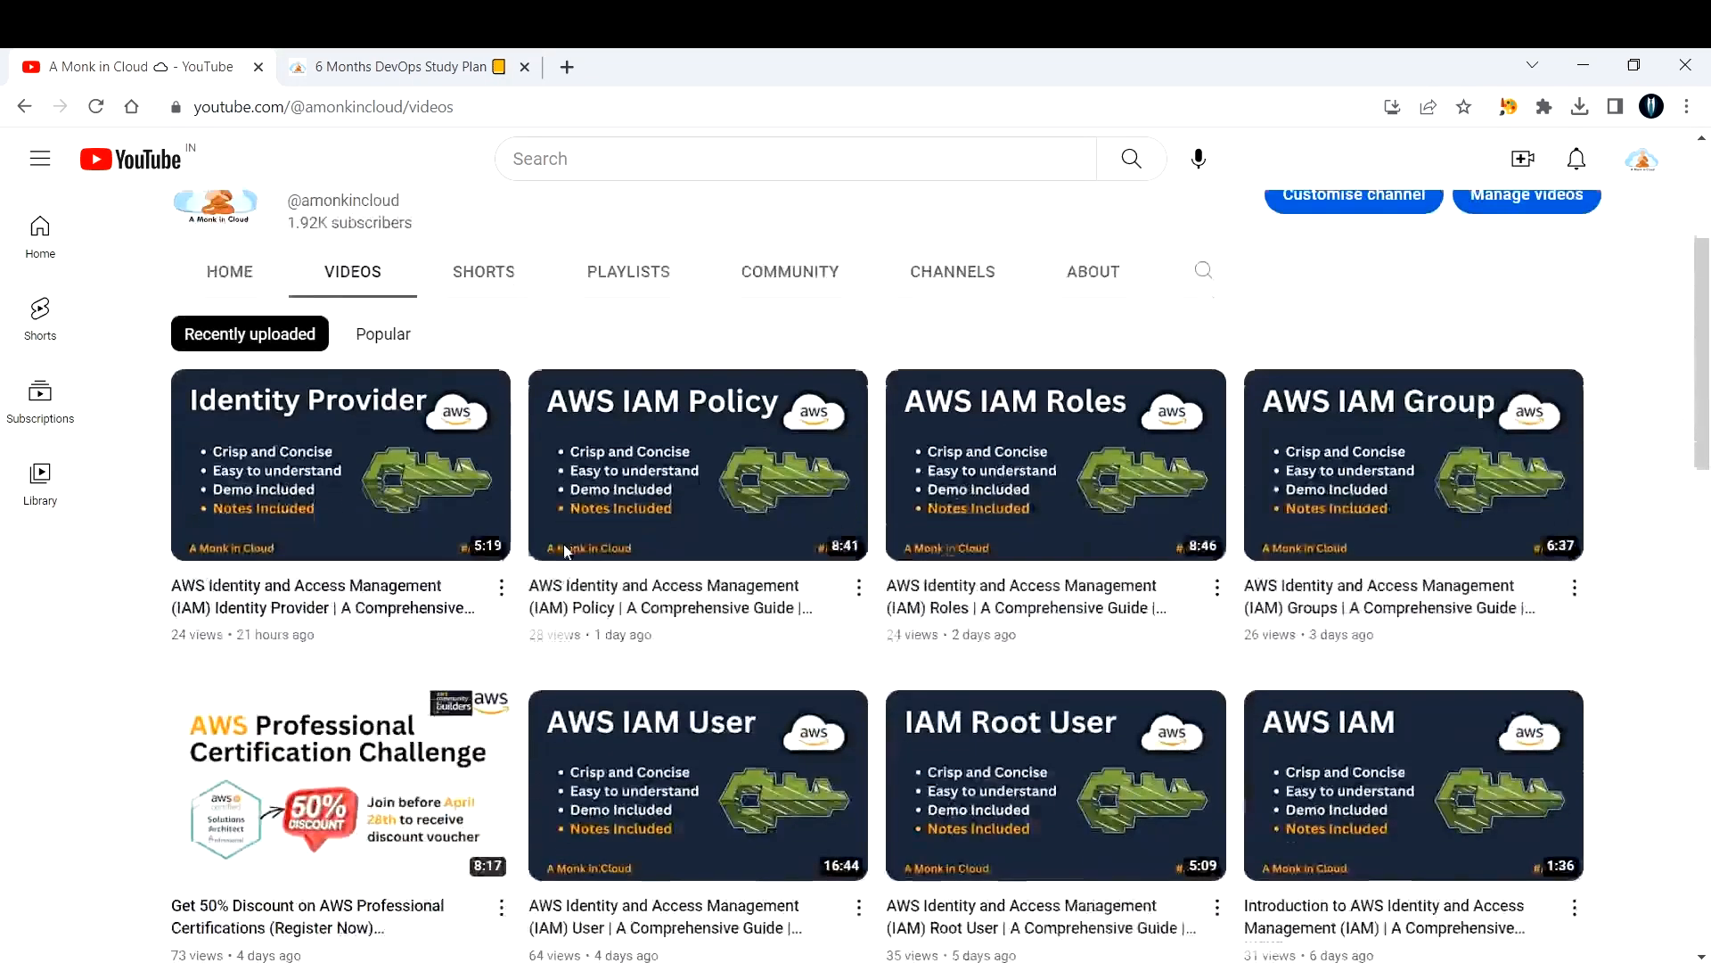
{"action": "scroll", "scroll_direction": "up", "scroll_amount": 3}
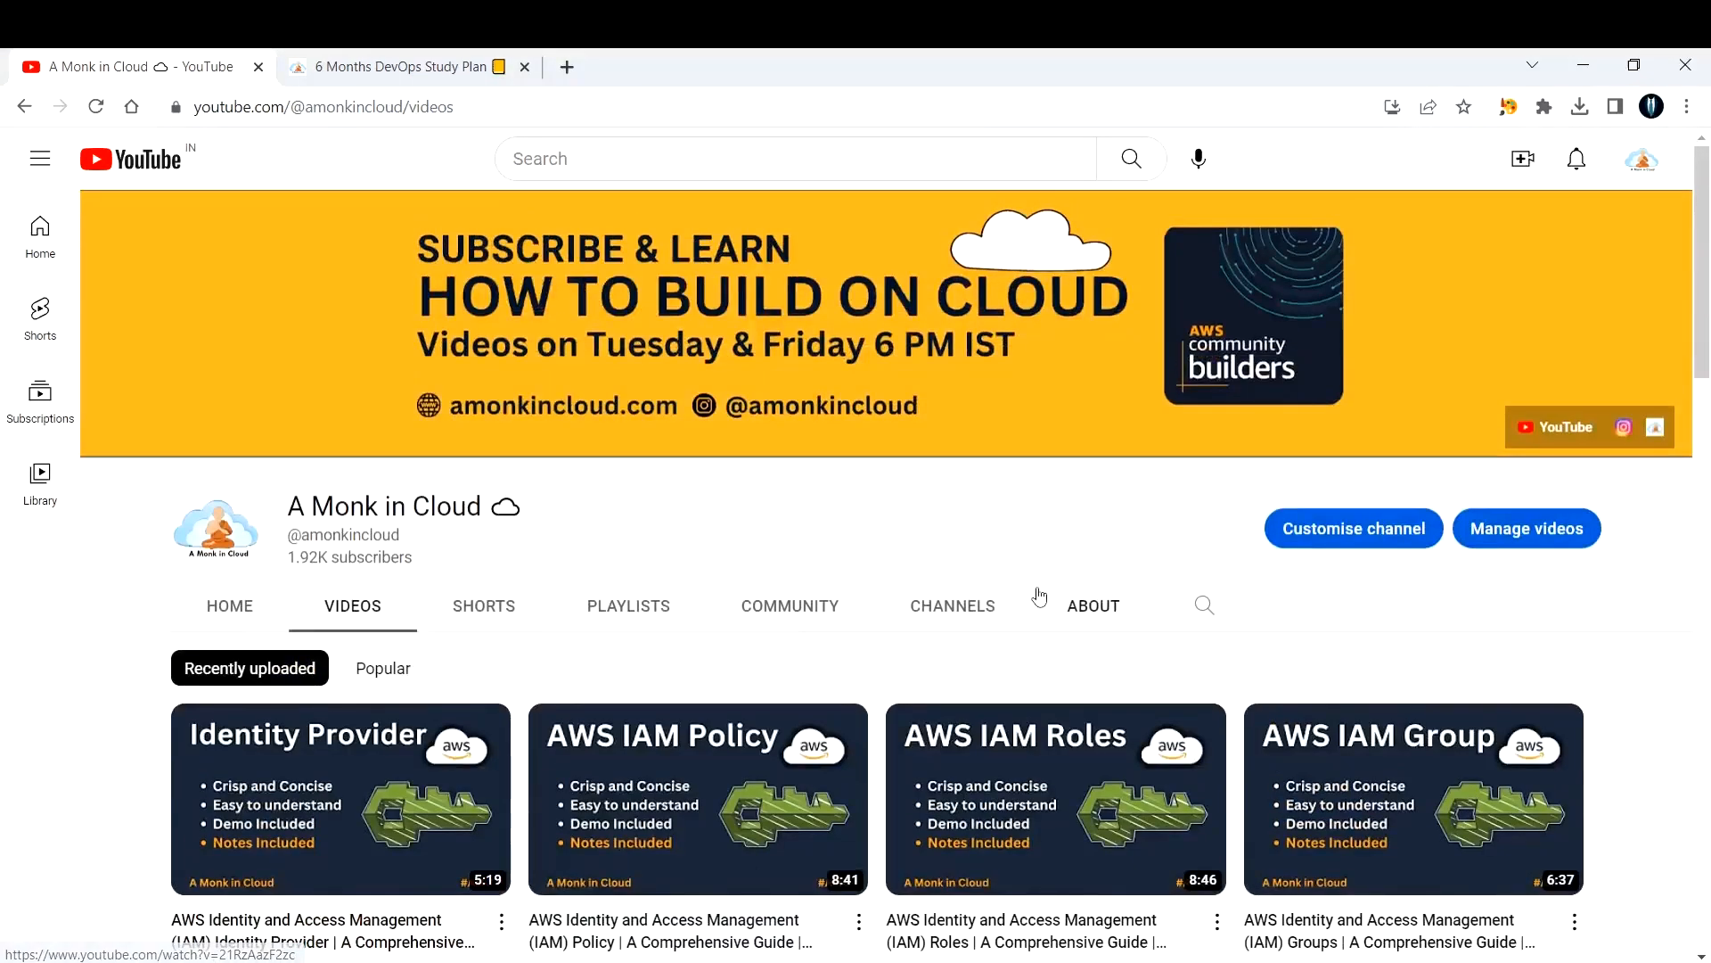
{"action": "mouse_move", "coordinate": [645, 611]}
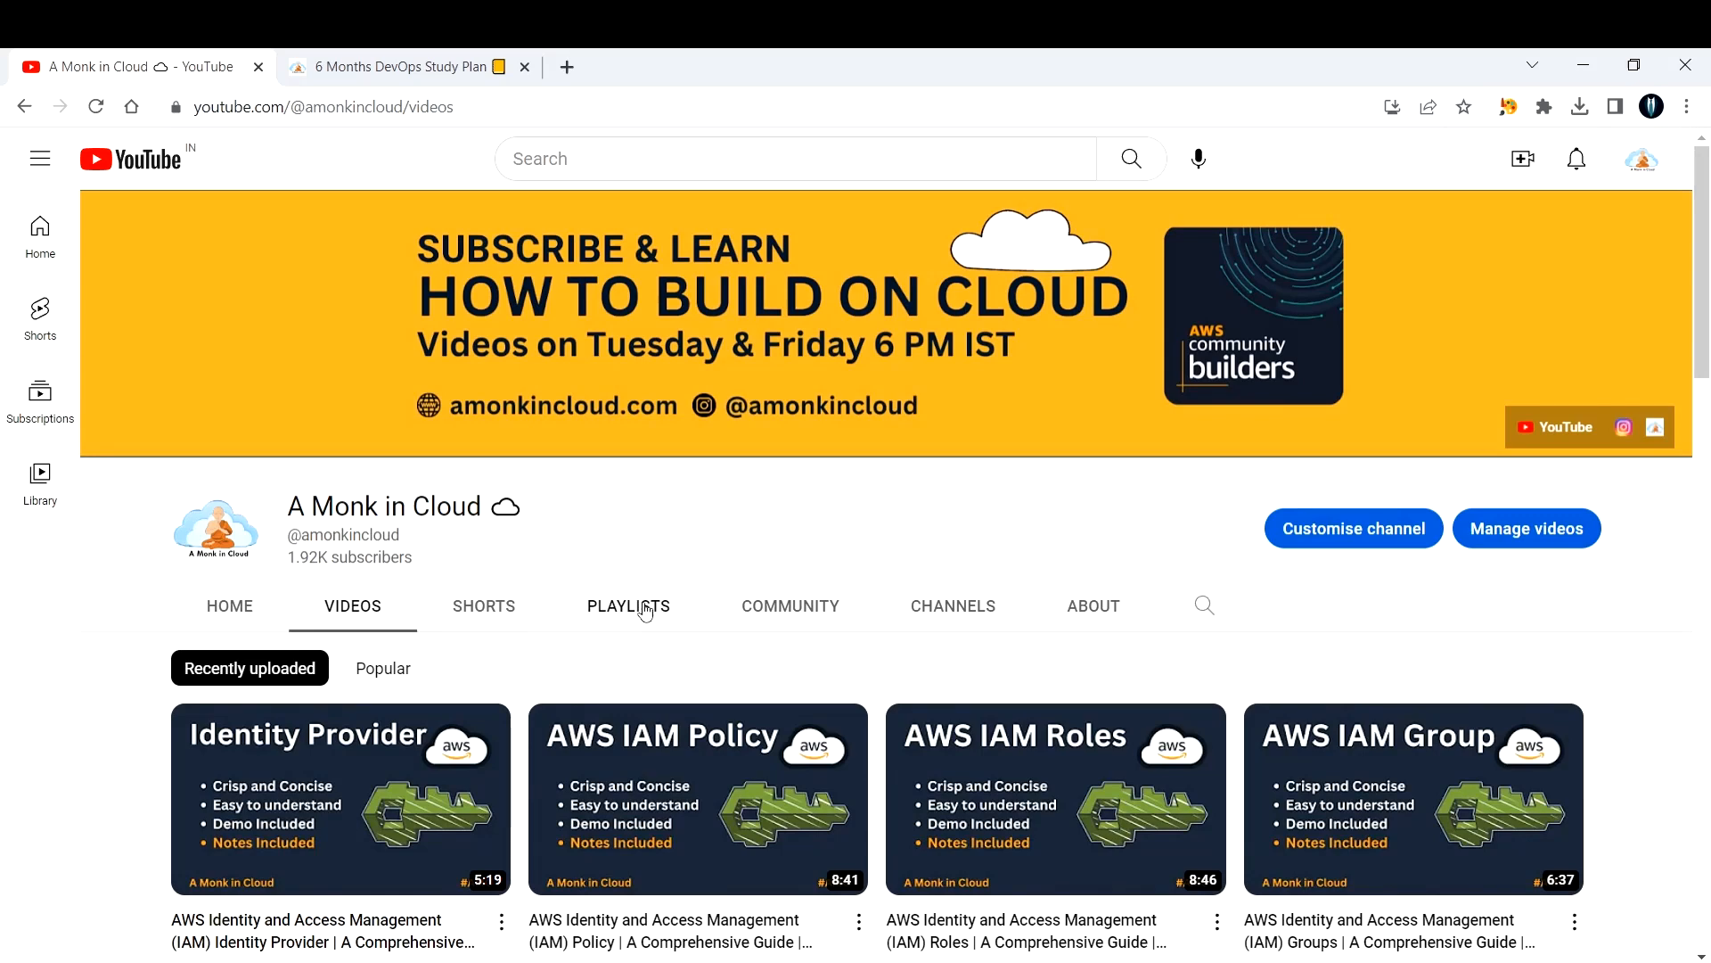
{"action": "left_click", "coordinate": [628, 607]}
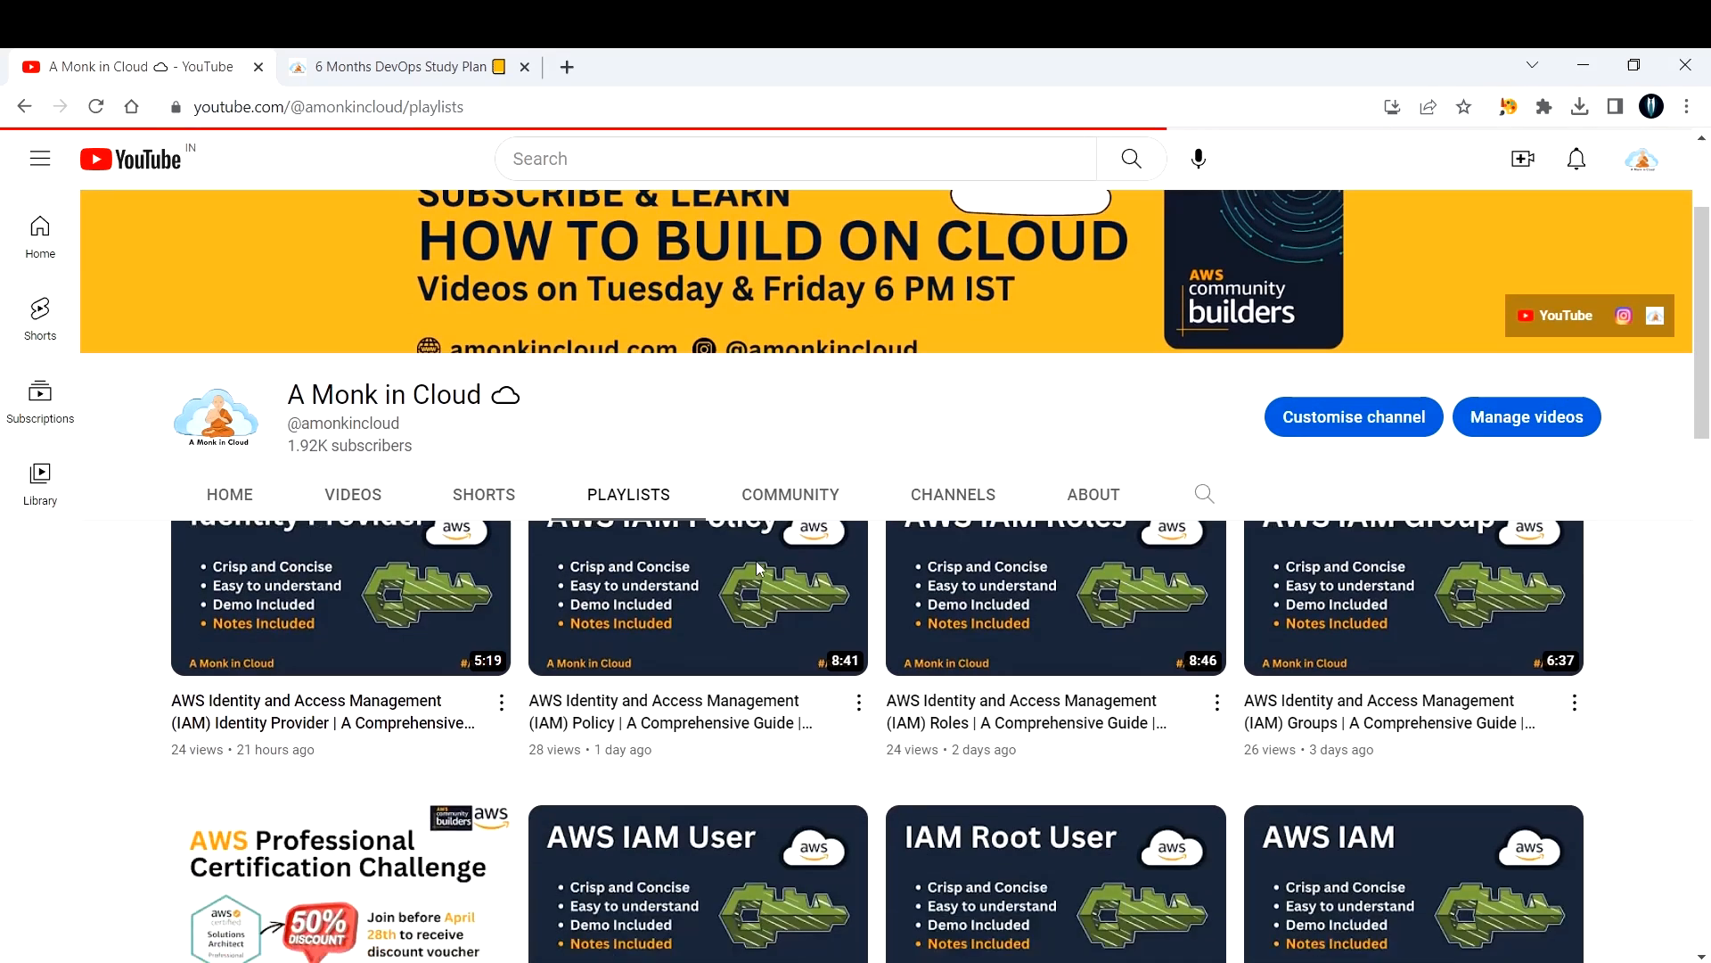
{"action": "scroll", "scroll_direction": "down", "scroll_amount": 3}
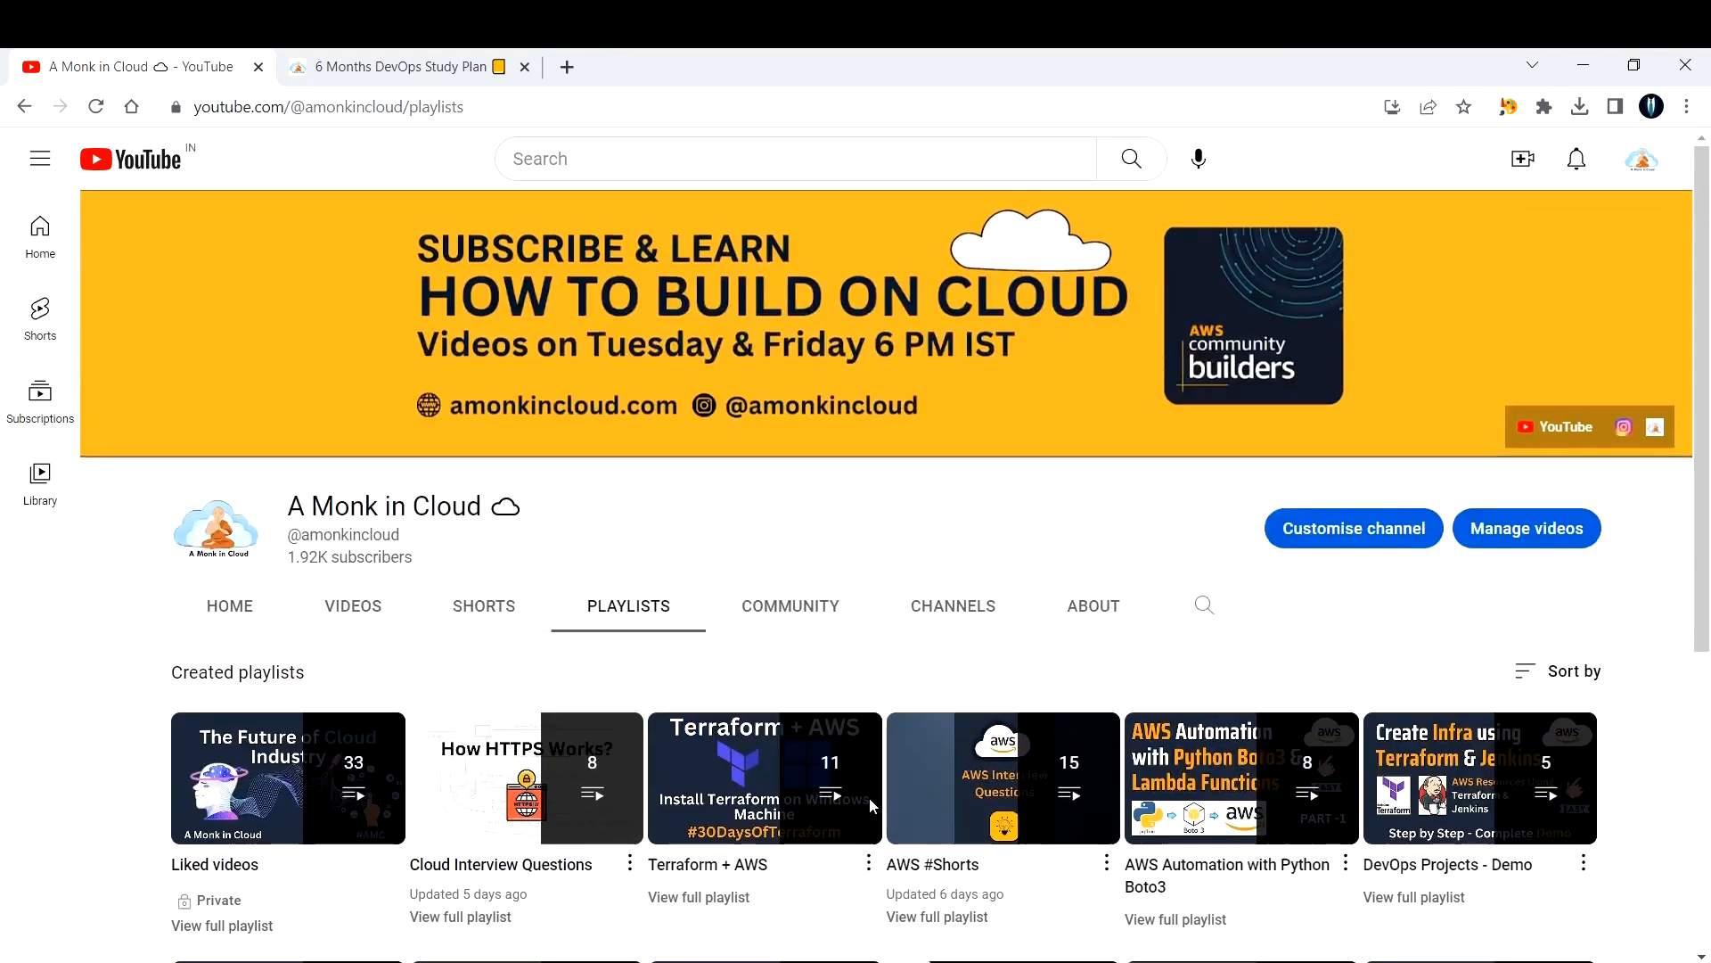
{"action": "left_click", "coordinate": [401, 68]}
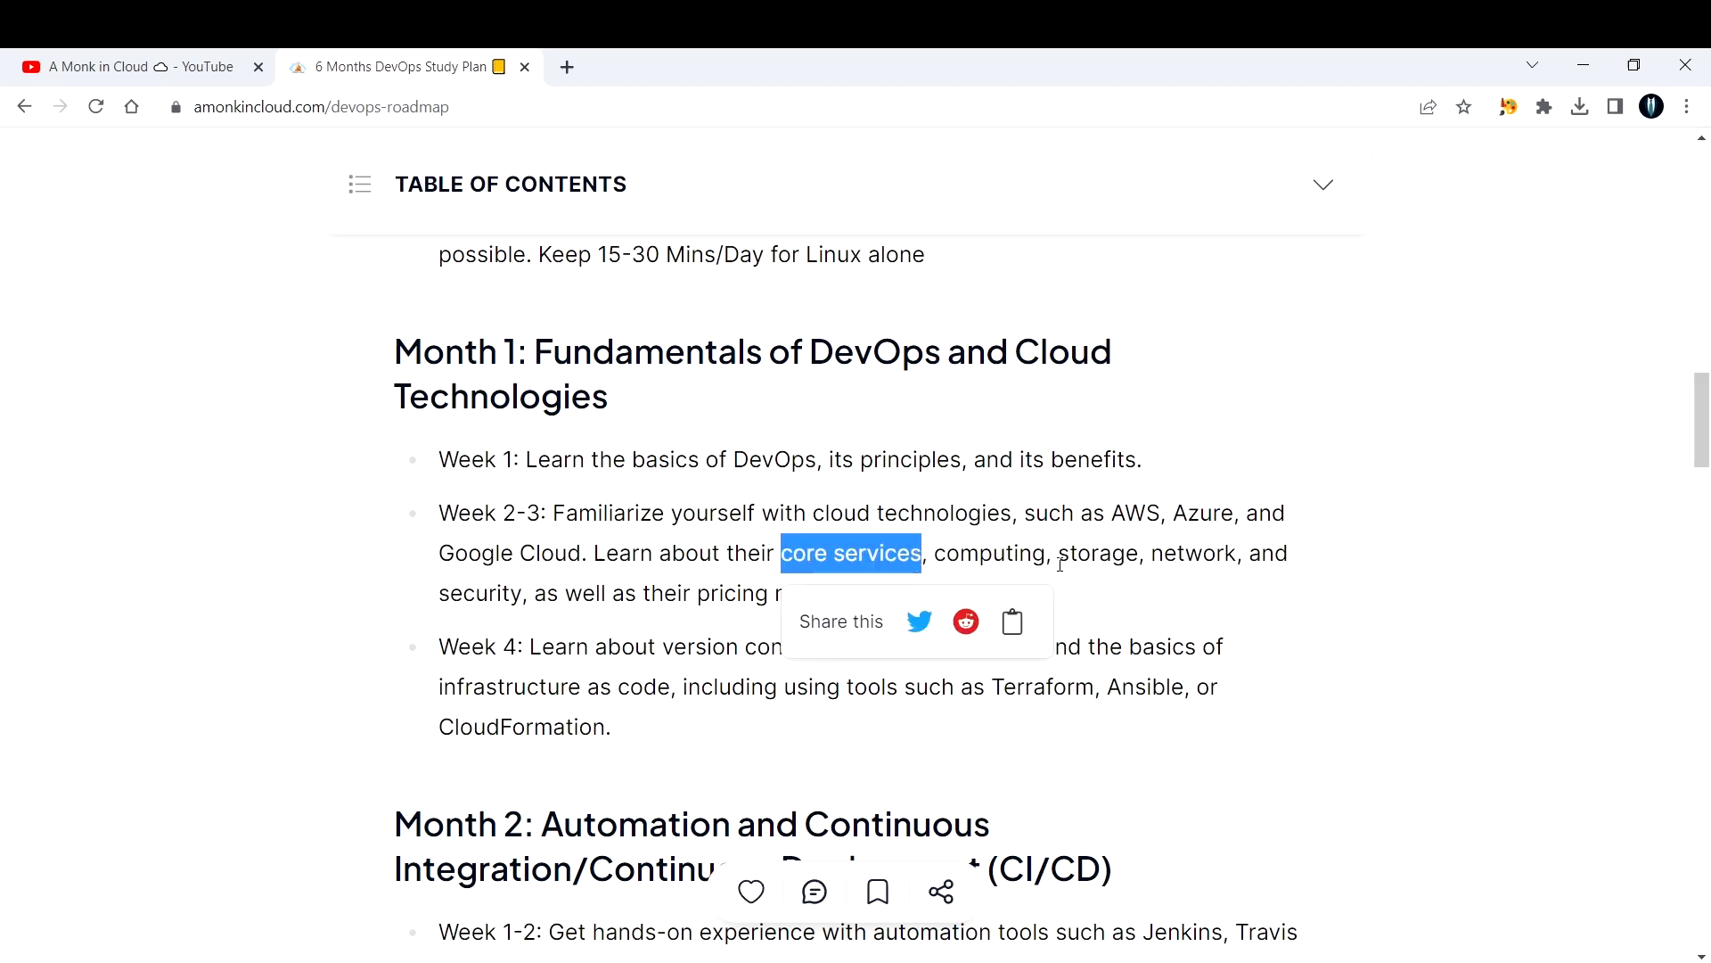
Highlight 'their pricing models' and 'as code' in Month 1, then continue down through Month 2's CI/CD goals.
{"action": "left_click", "coordinate": [1362, 559]}
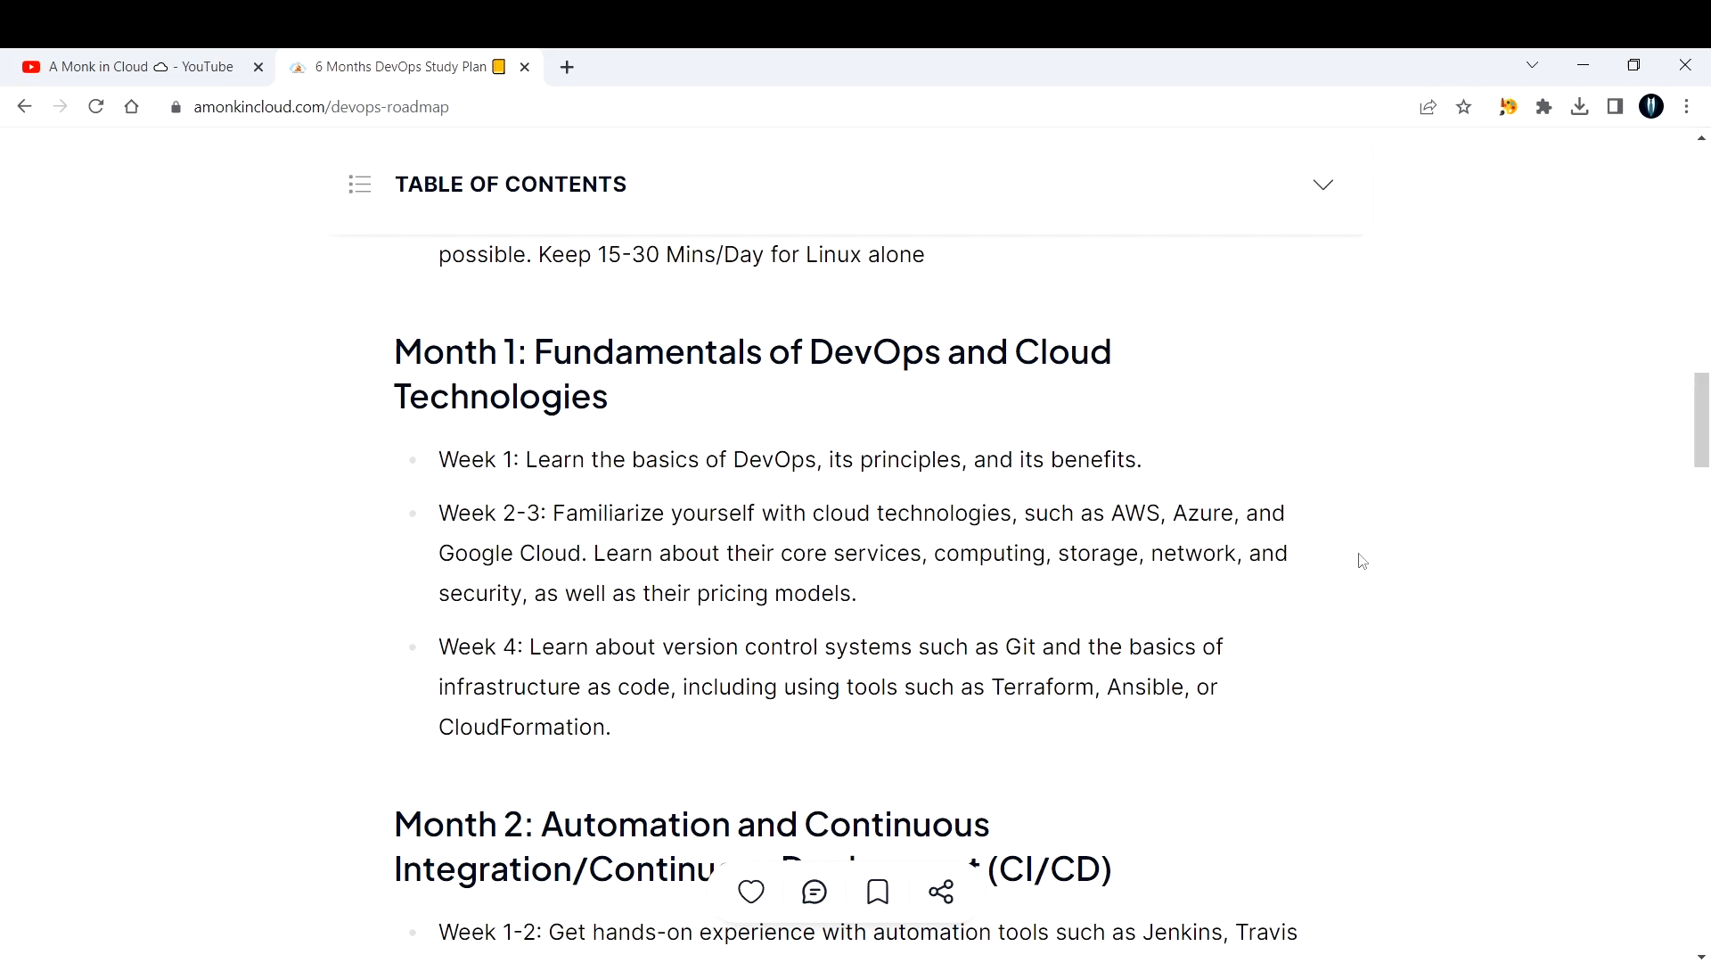
{"action": "mouse_move", "coordinate": [1369, 549]}
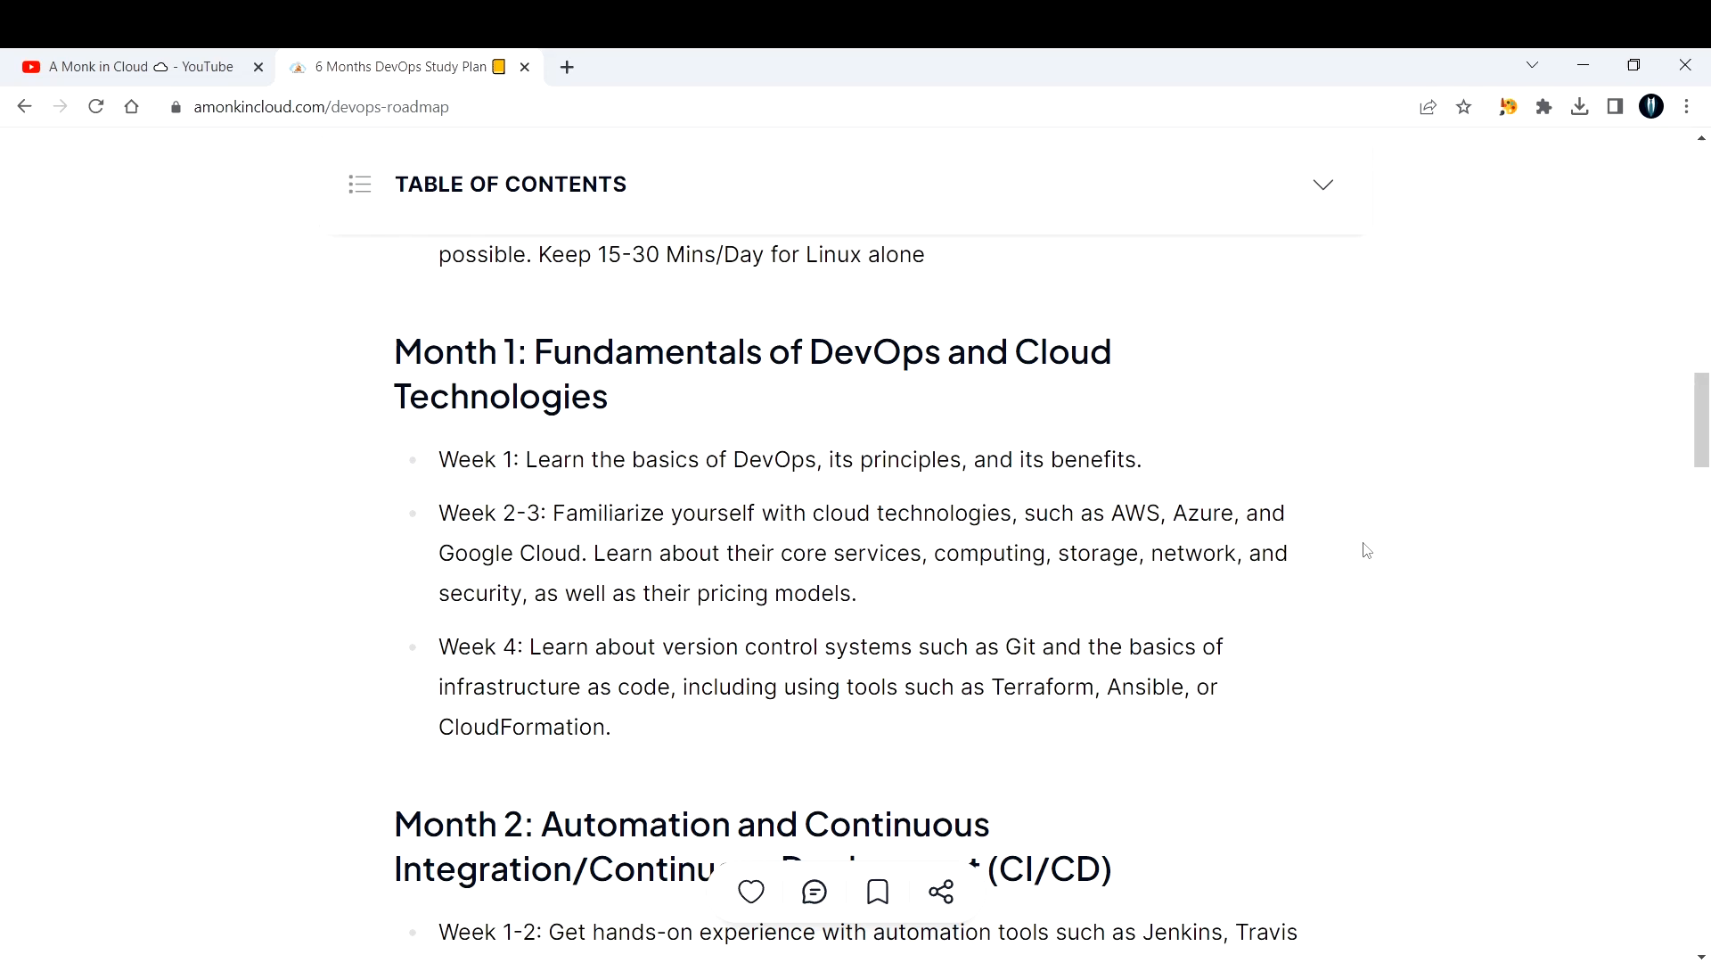
{"action": "mouse_move", "coordinate": [1360, 560]}
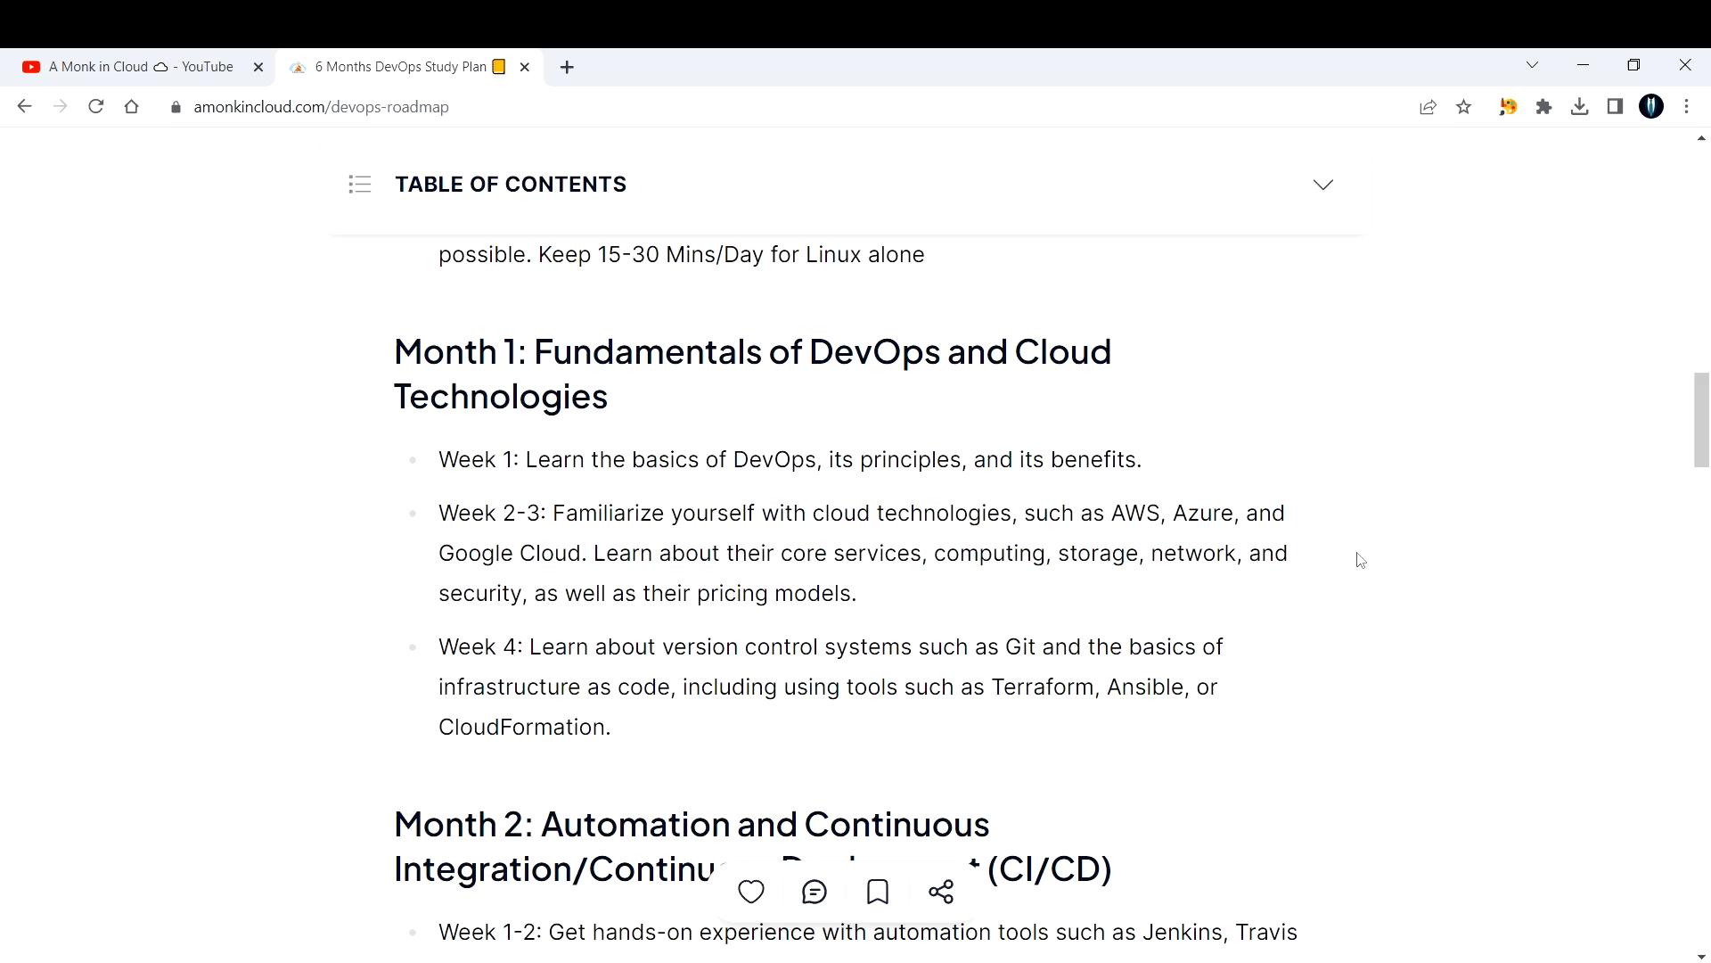
{"action": "left_click_drag", "start_coordinate": [733, 592], "coordinate": [858, 591]}
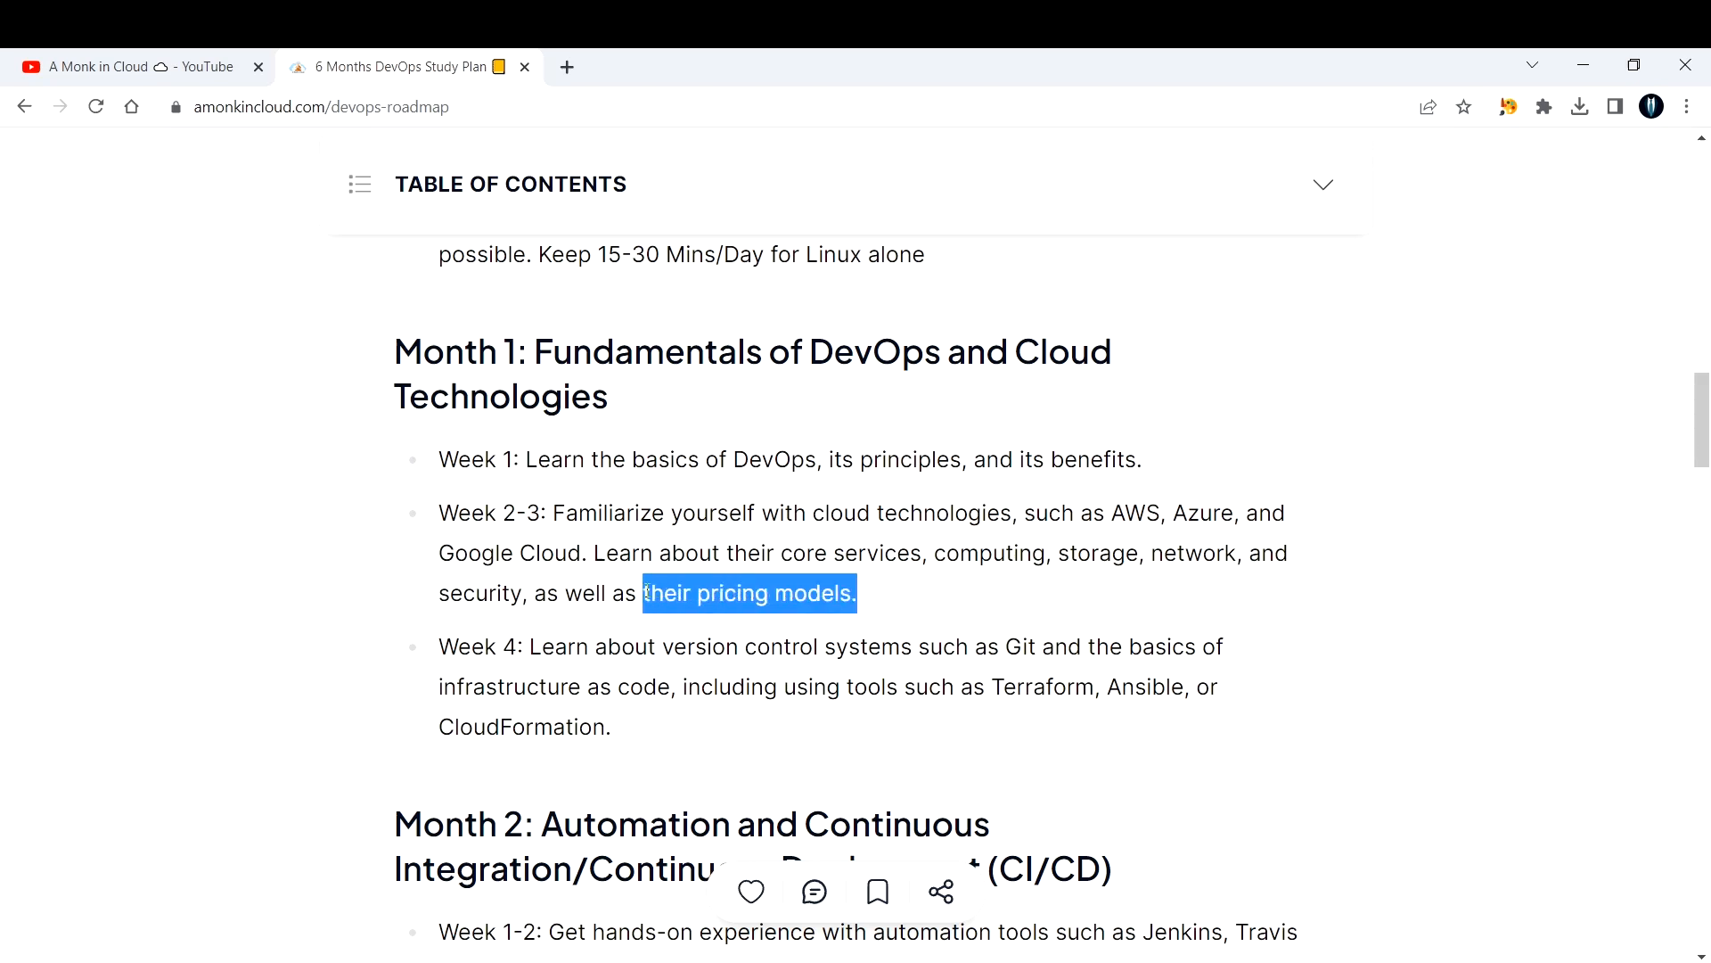
{"action": "scroll", "scroll_direction": "down", "scroll_amount": 3}
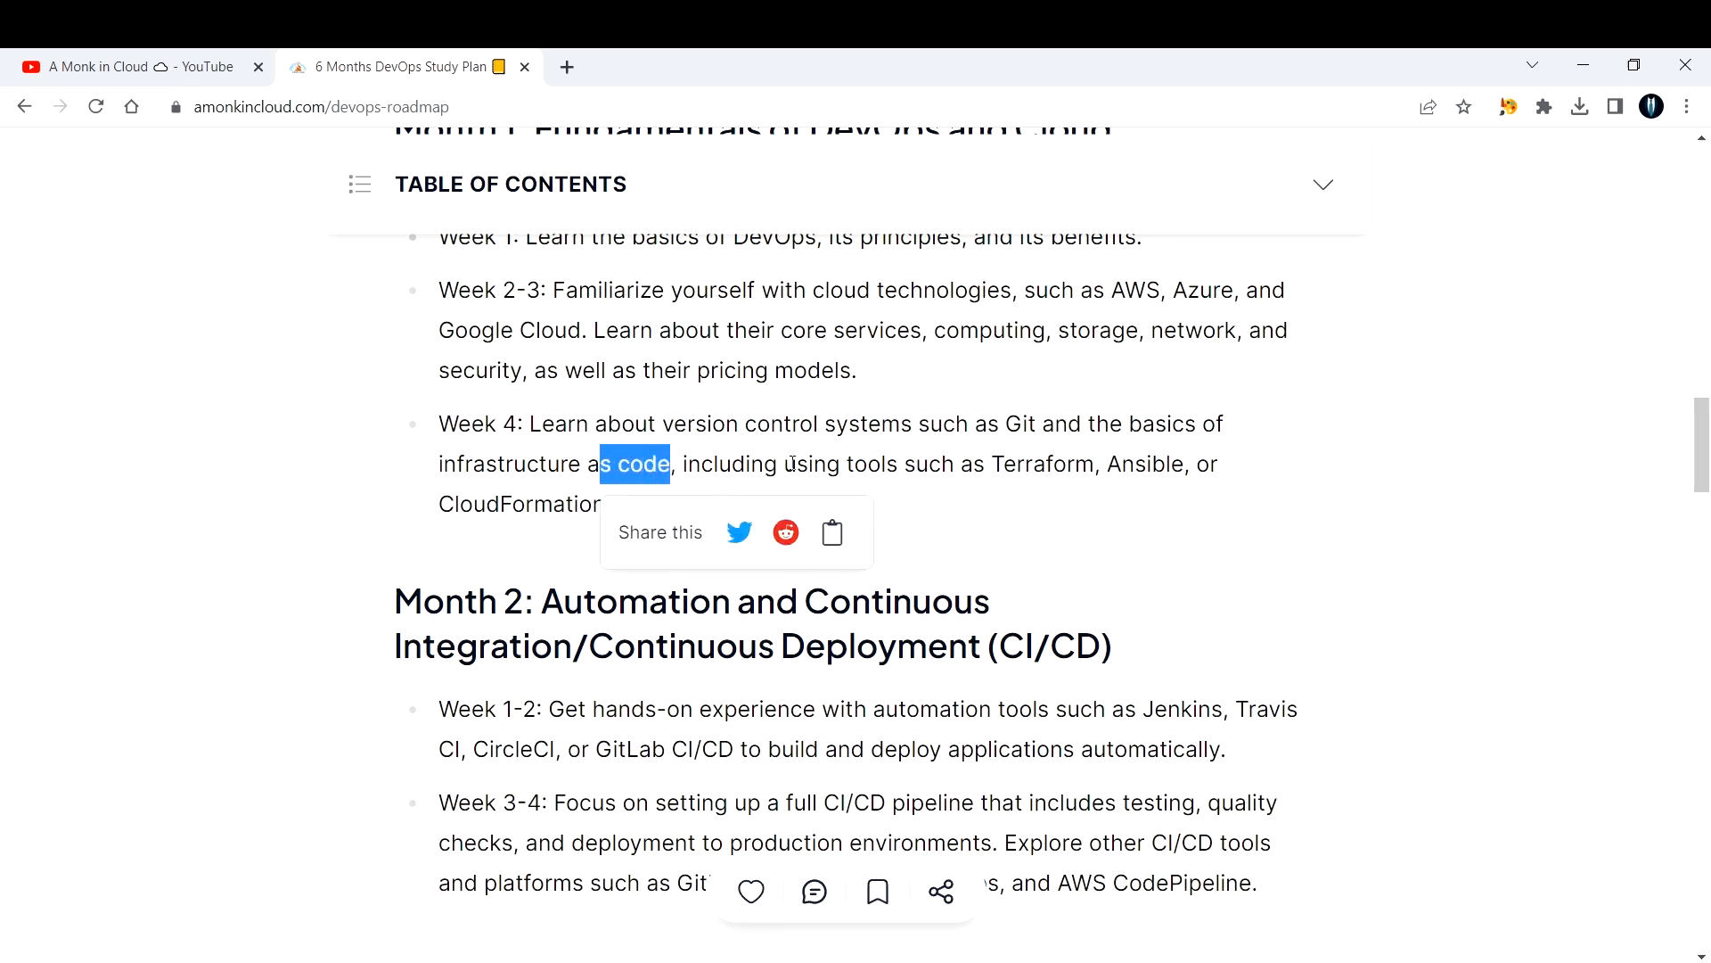
{"action": "left_click_drag", "start_coordinate": [553, 291], "coordinate": [616, 331]}
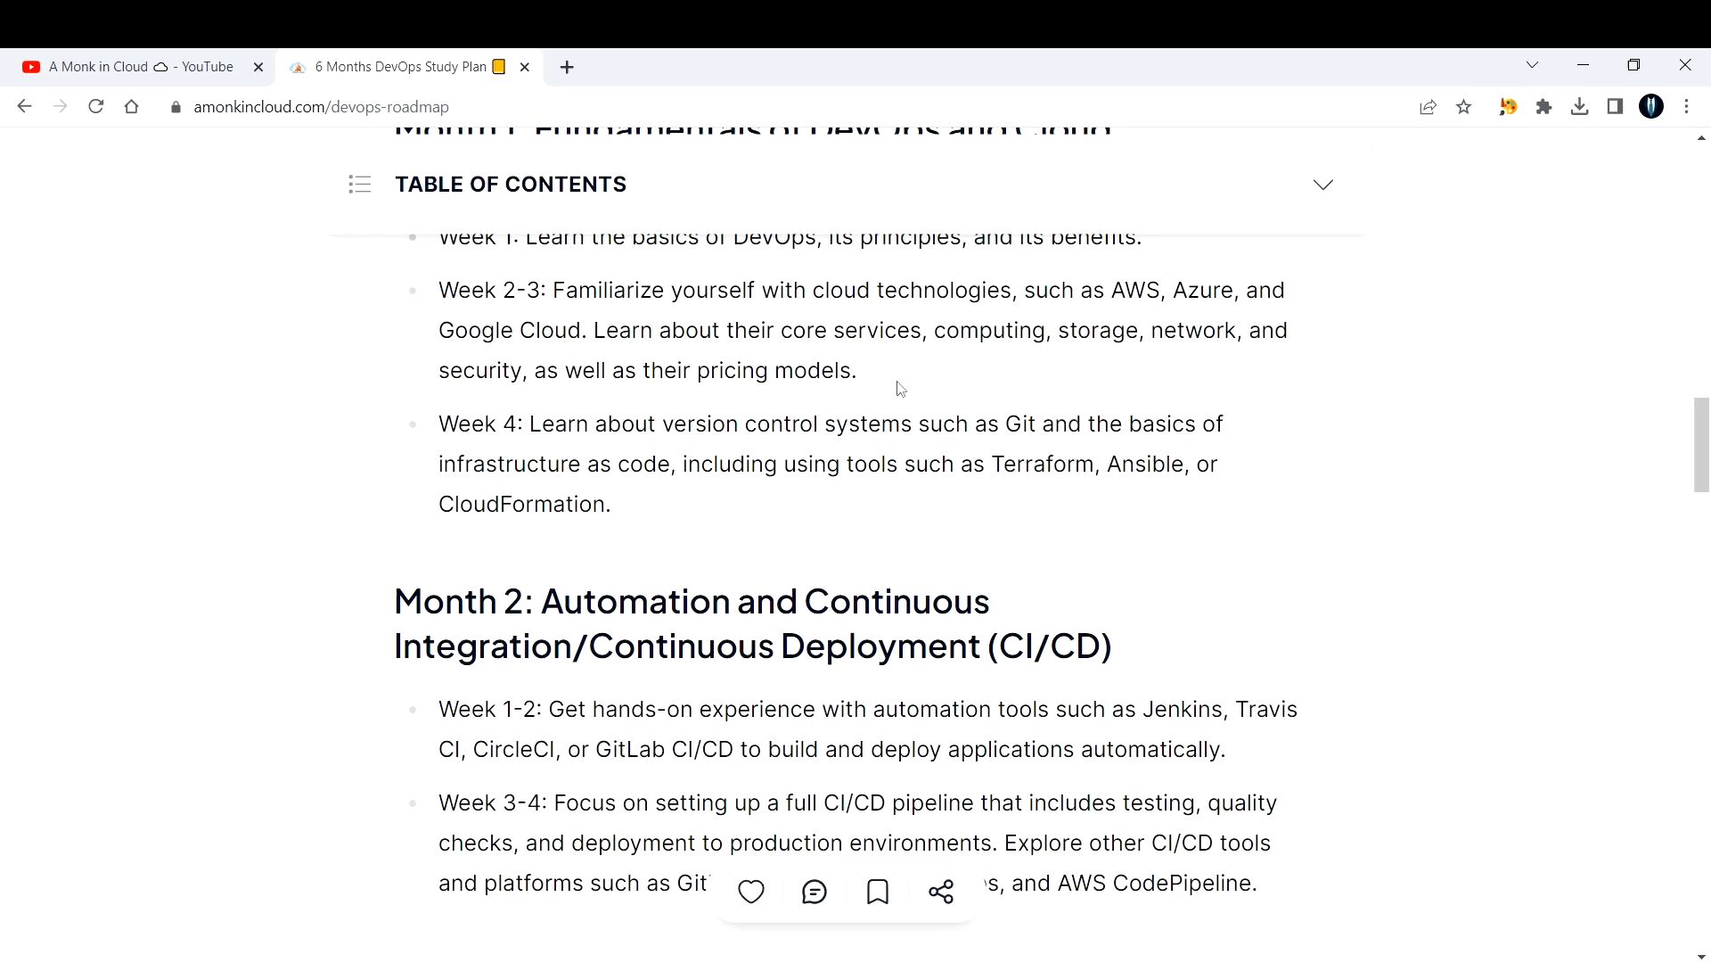
{"action": "mouse_move", "coordinate": [884, 387]}
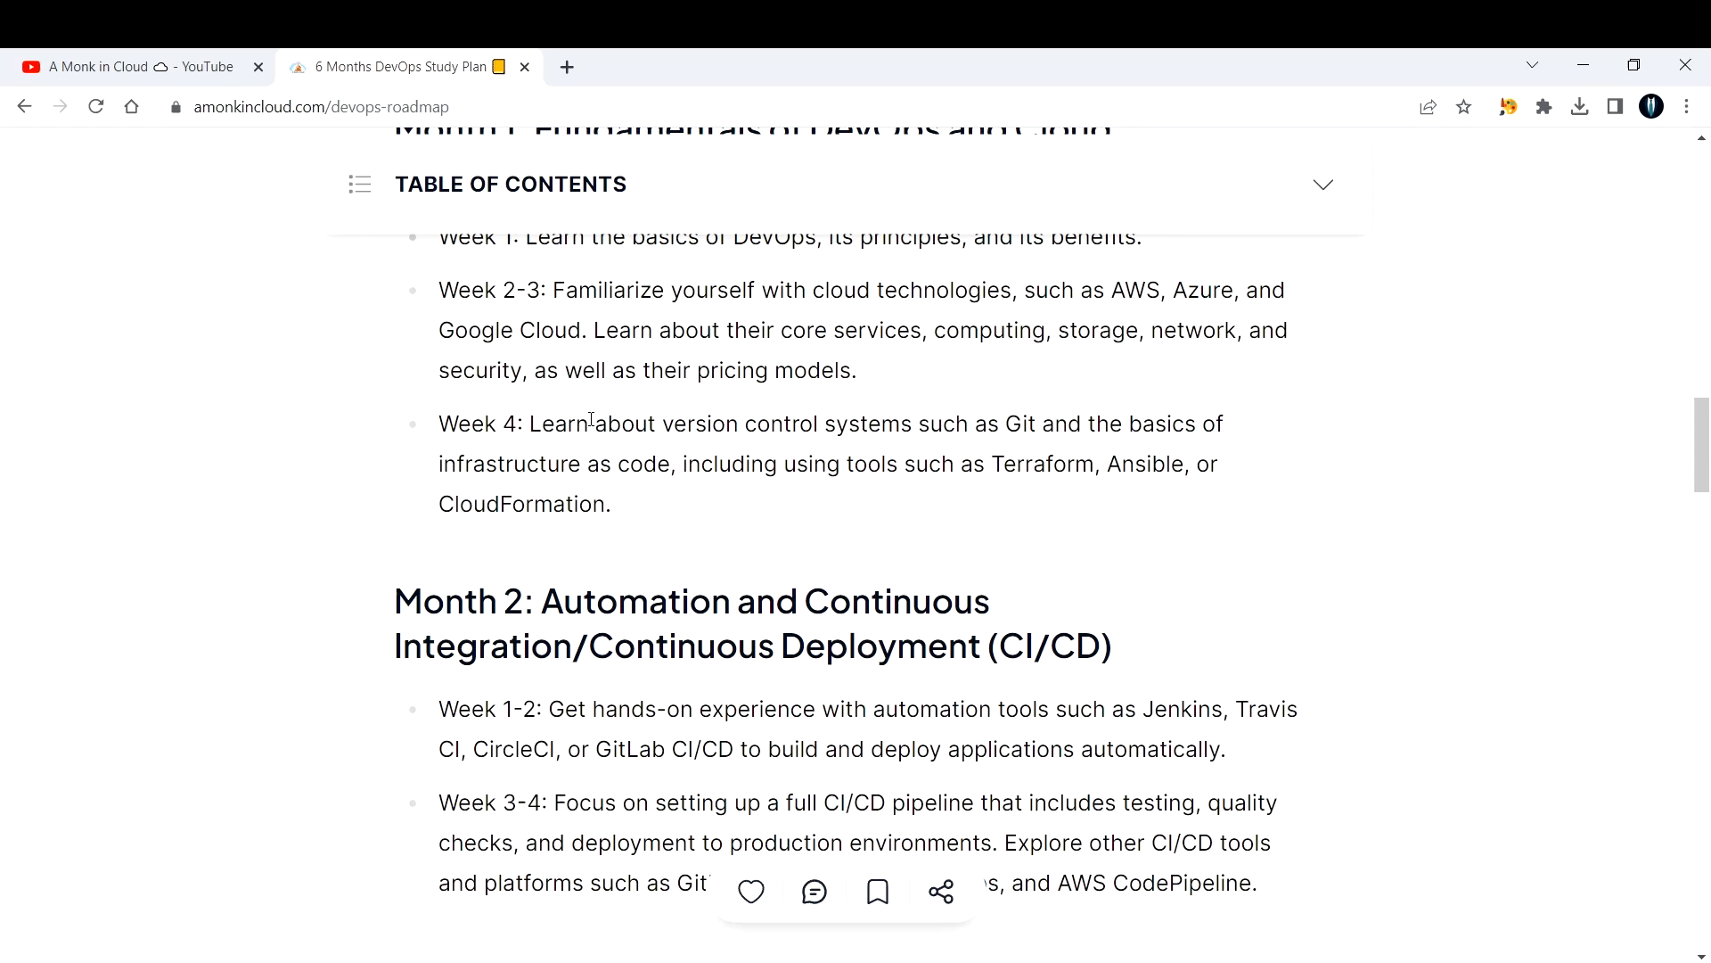
{"action": "mouse_move", "coordinate": [982, 456]}
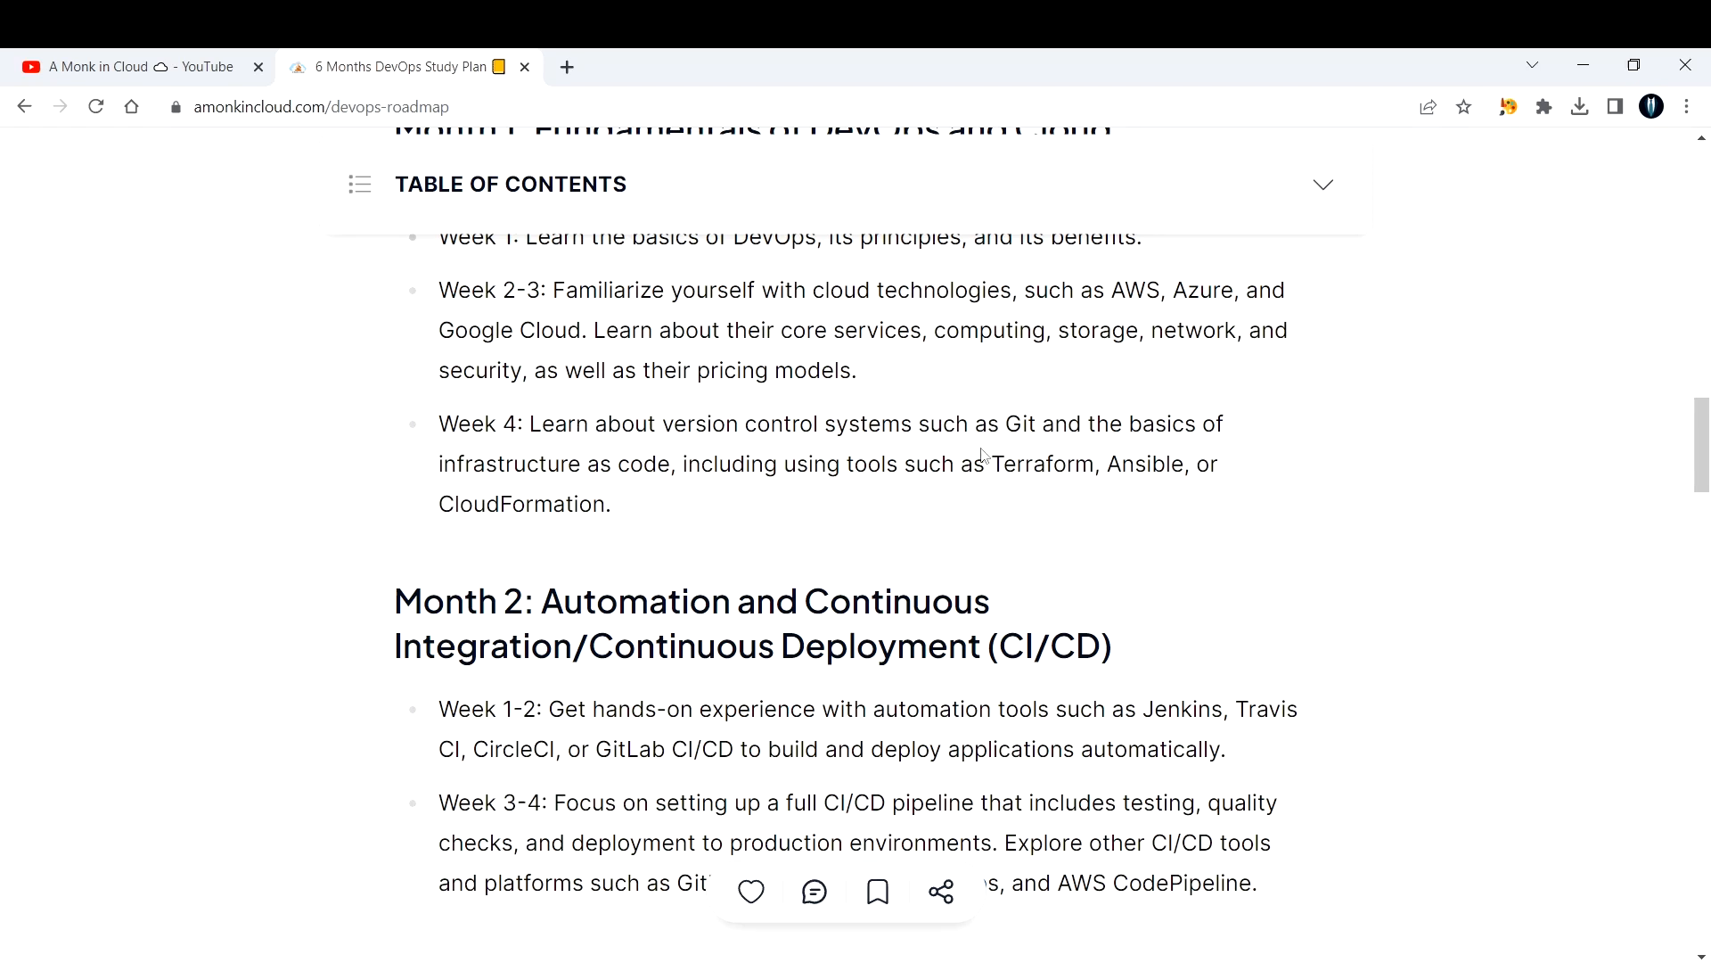
{"action": "mouse_move", "coordinate": [644, 485]}
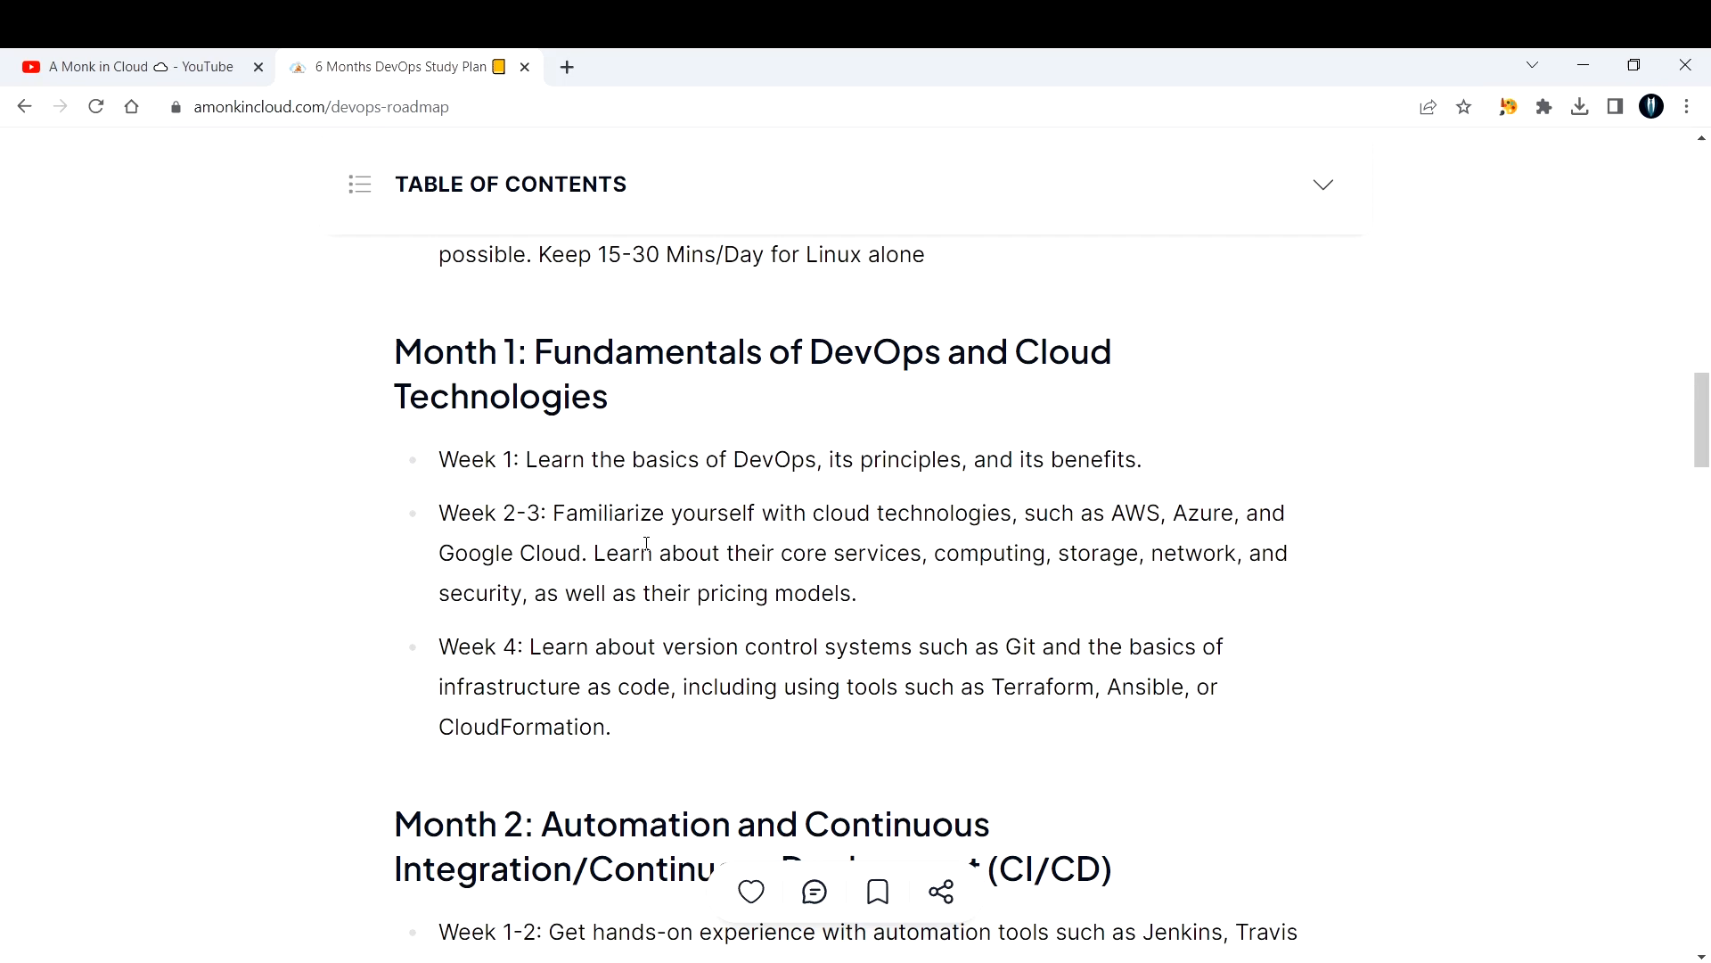
{"action": "mouse_move", "coordinate": [656, 585]}
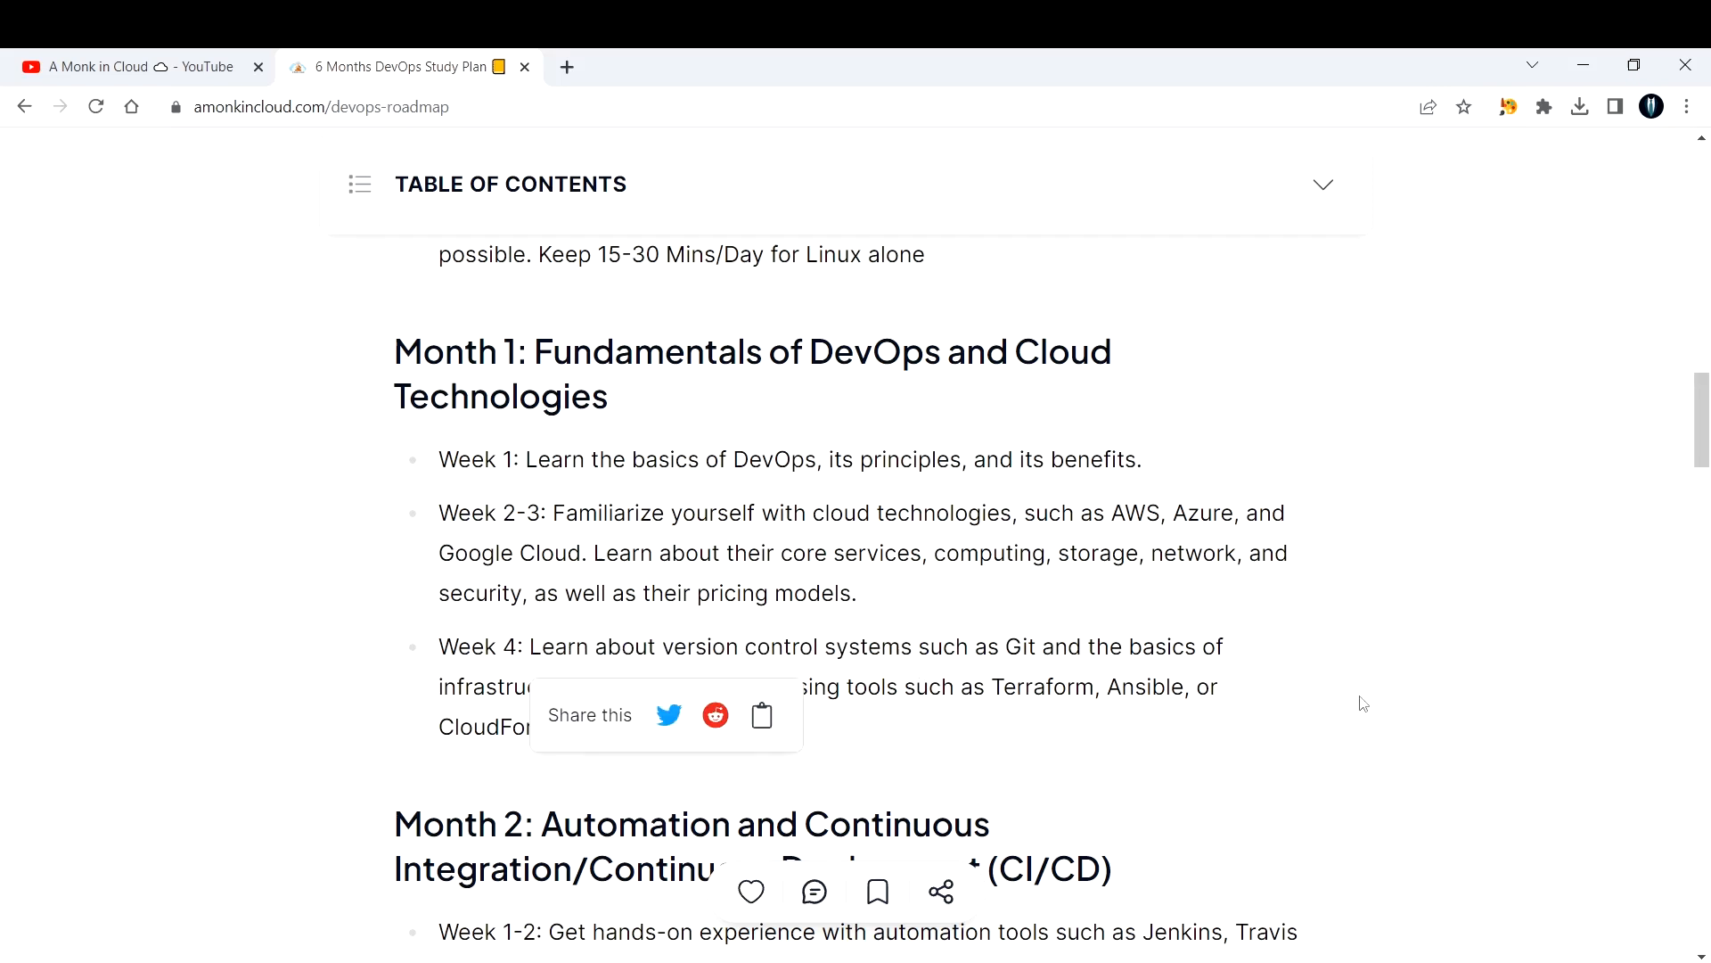
{"action": "mouse_move", "coordinate": [1362, 683]}
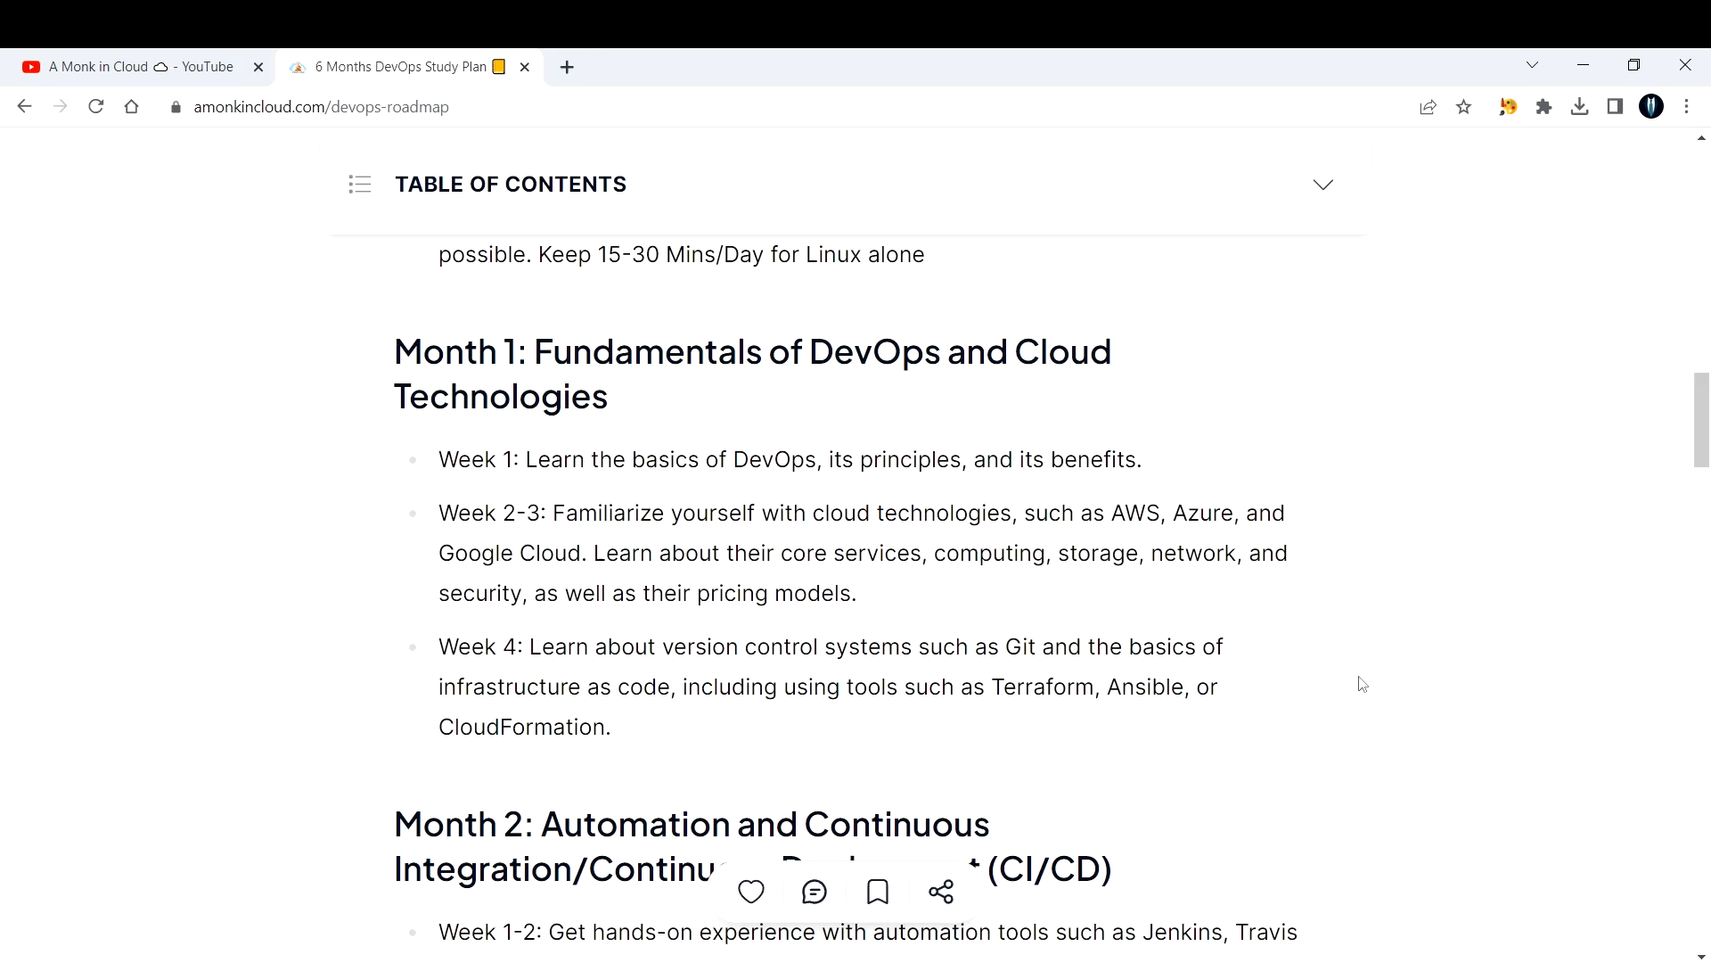
{"action": "mouse_move", "coordinate": [492, 426]}
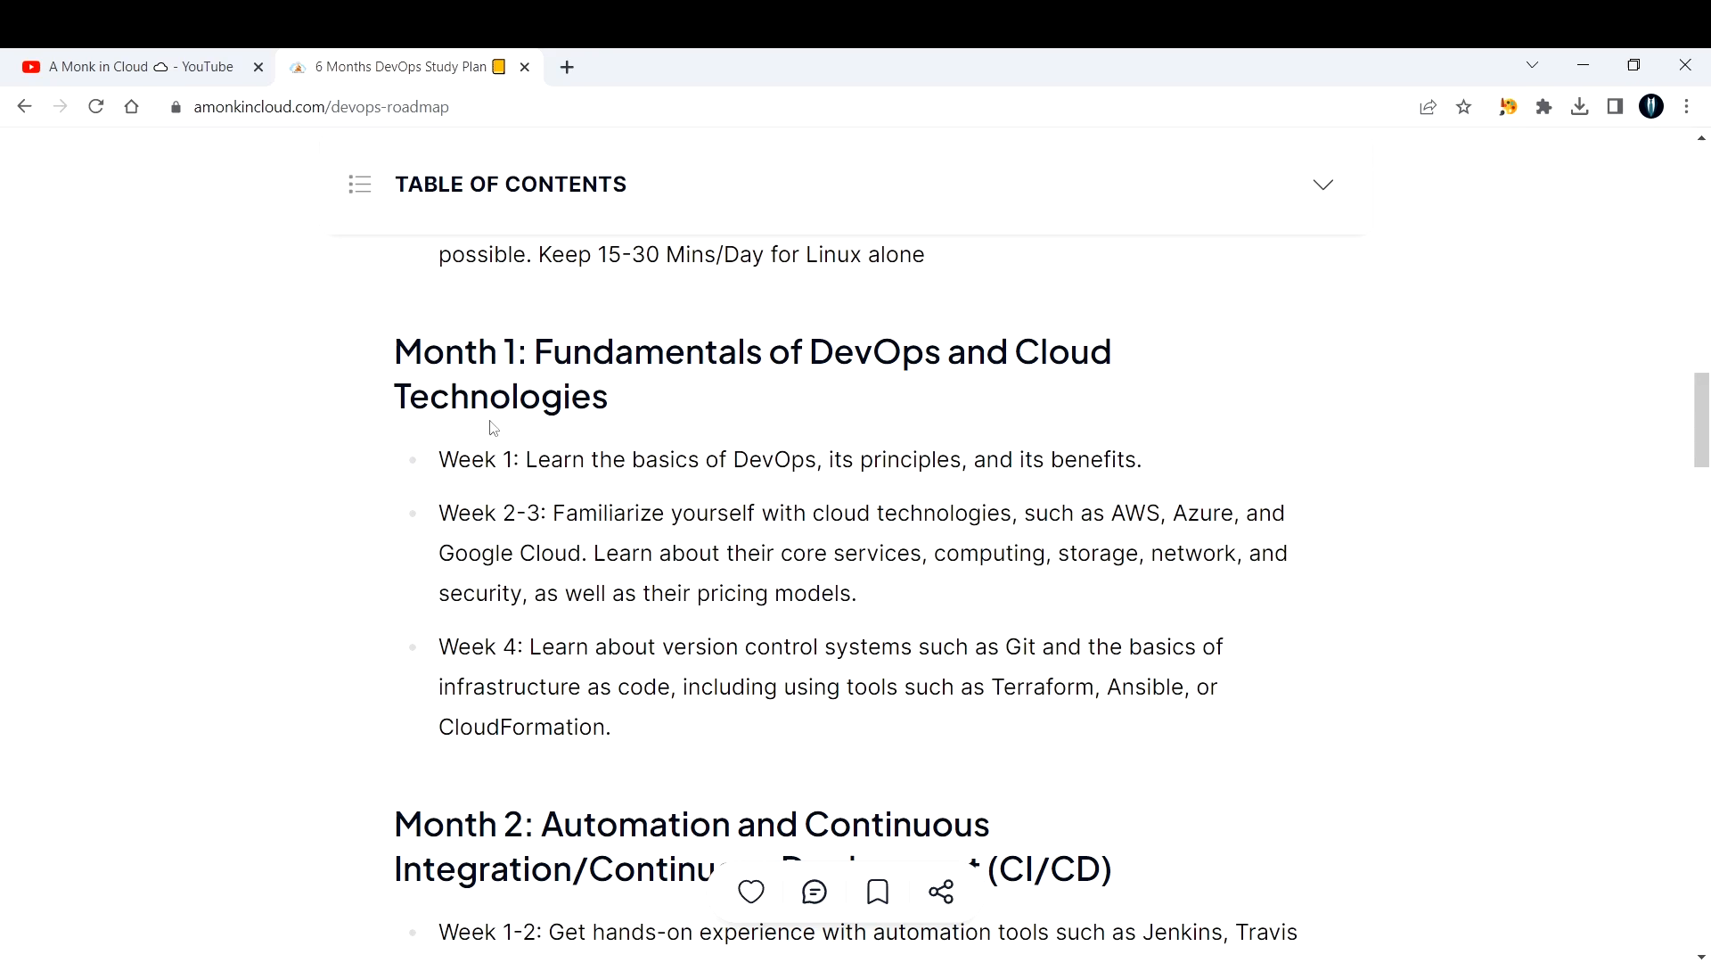
{"action": "scroll", "scroll_direction": "down", "scroll_amount": 3}
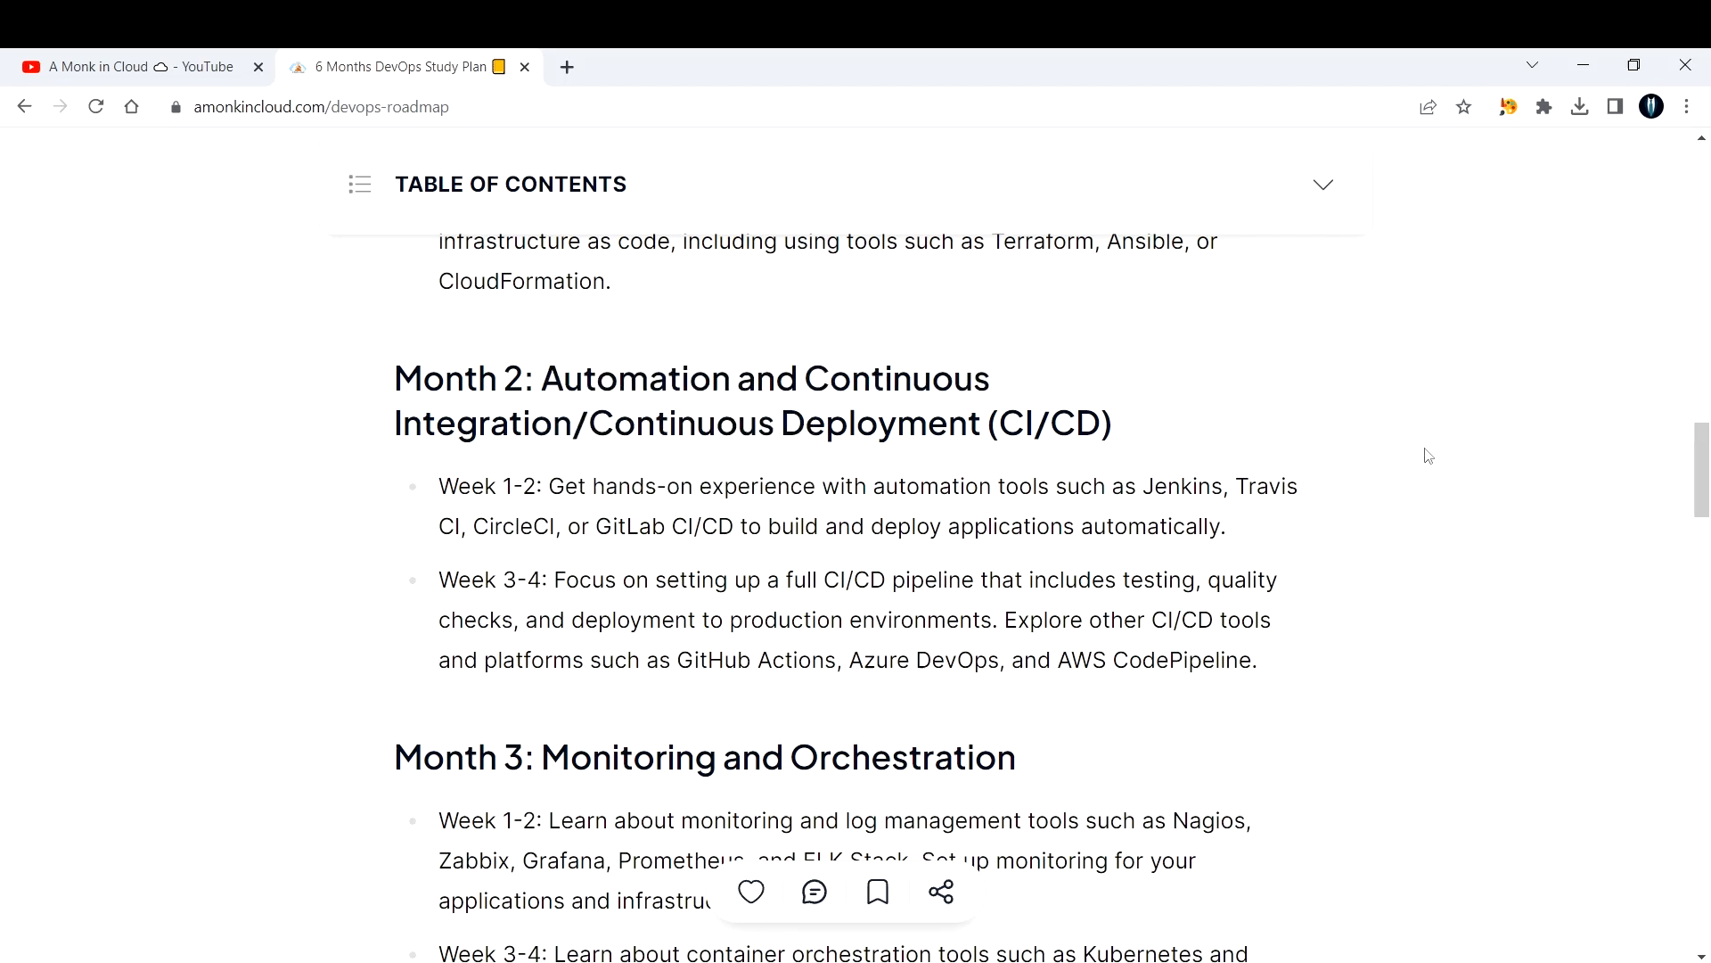
{"action": "mouse_move", "coordinate": [1294, 538]}
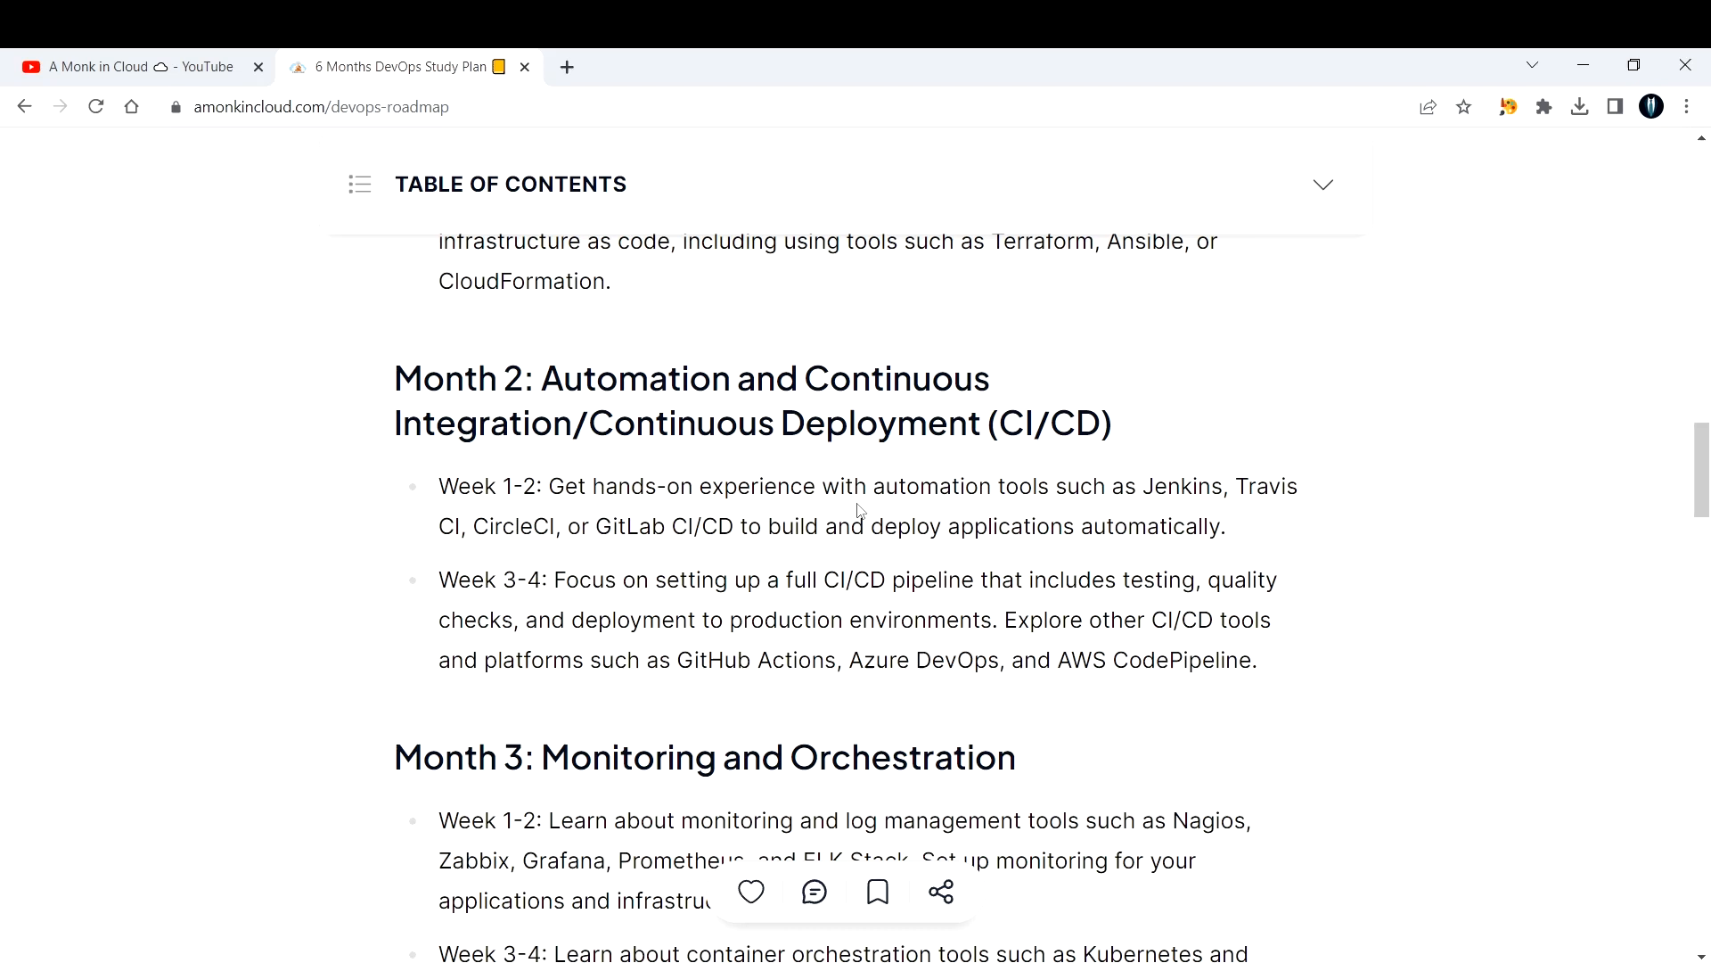
{"action": "mouse_move", "coordinate": [870, 510]}
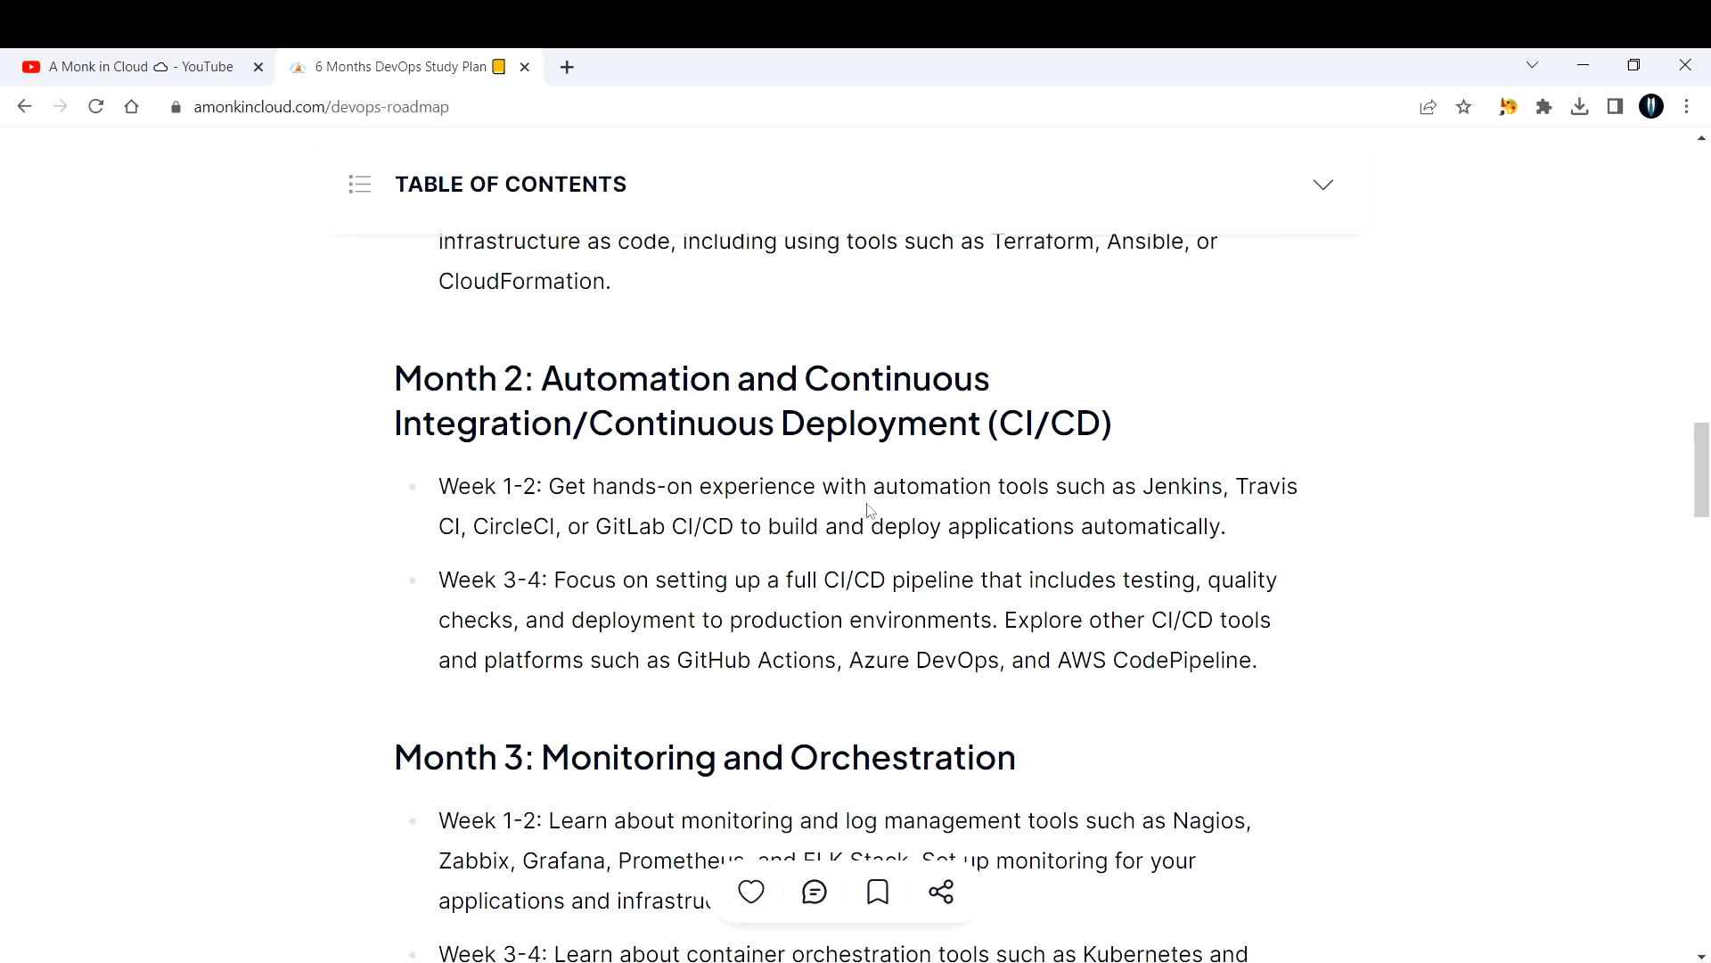
Highlight Jenkins in the Month 2 CI/CD item, clear it, and continue toward Month 3's orchestration goals.
{"action": "double_click", "coordinate": [1173, 487]}
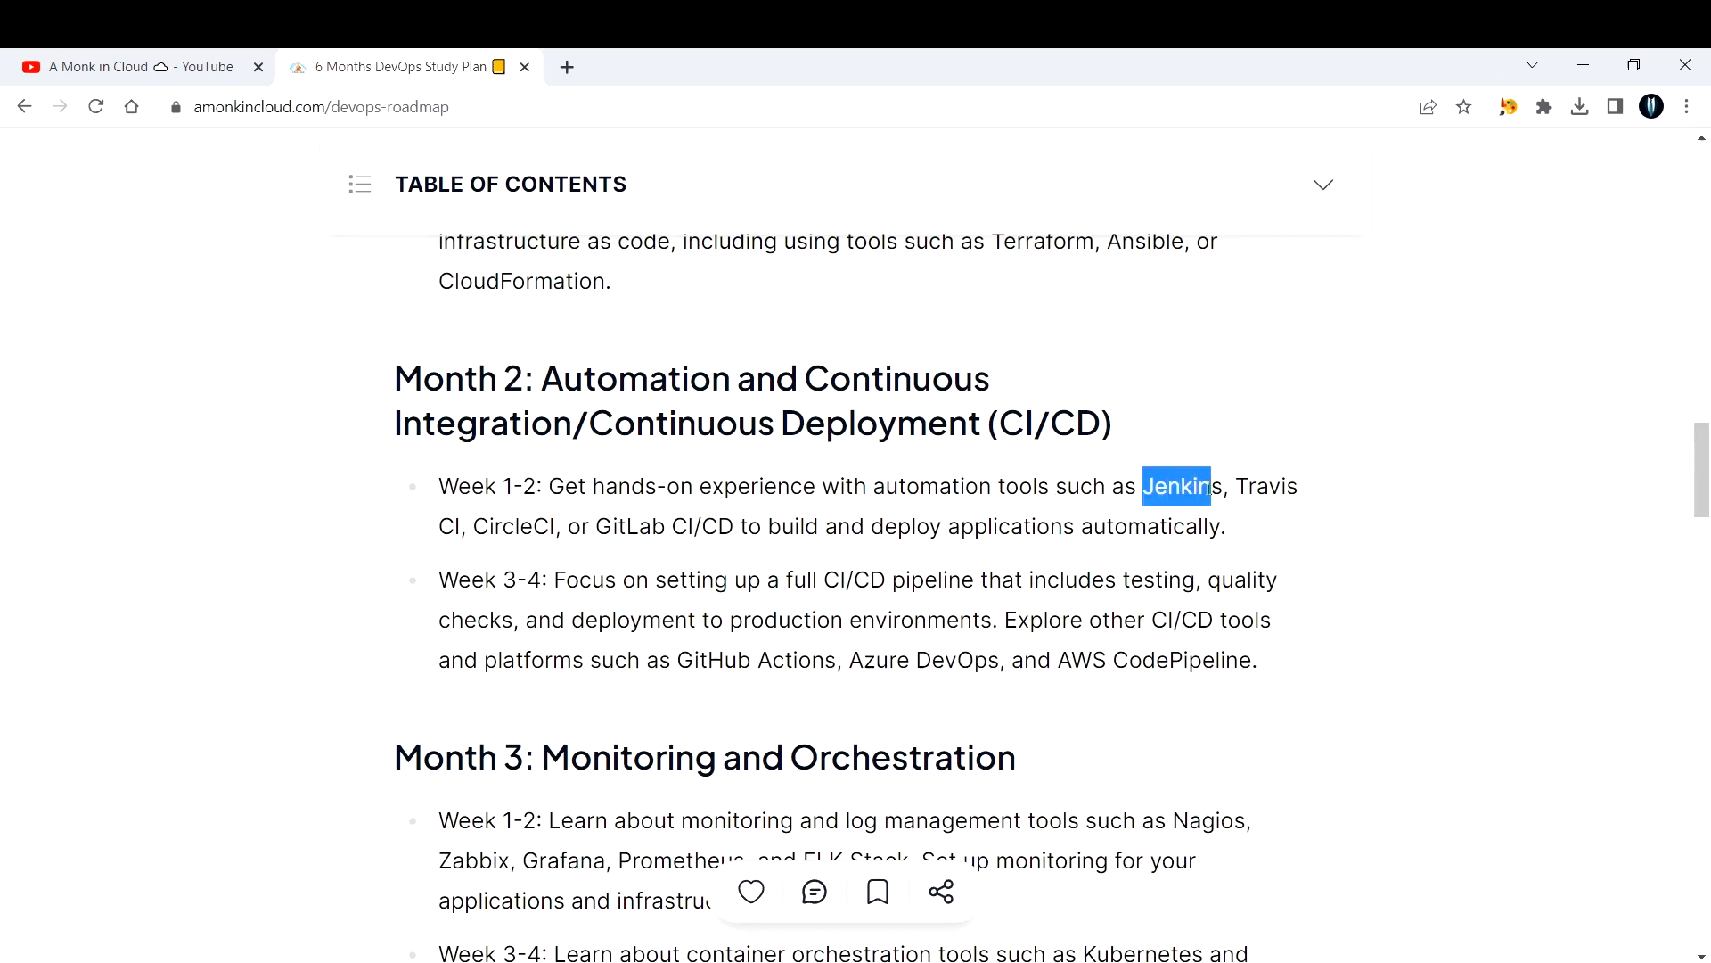
{"action": "left_click", "coordinate": [1555, 442]}
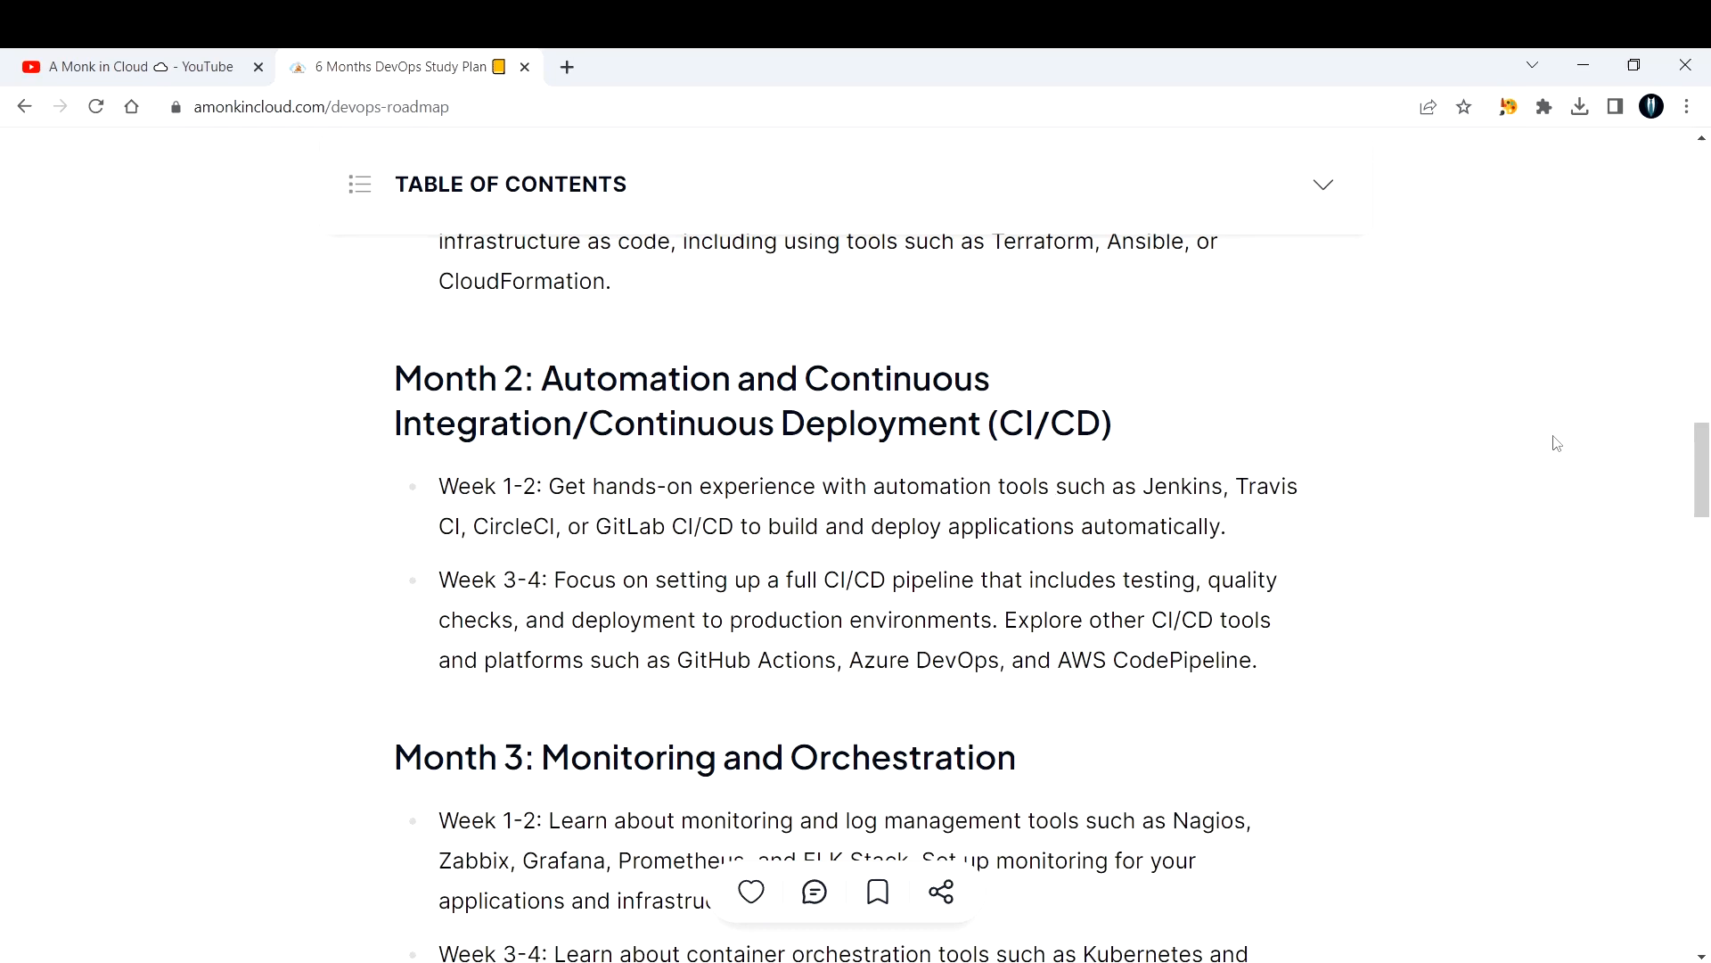
{"action": "mouse_move", "coordinate": [1415, 538]}
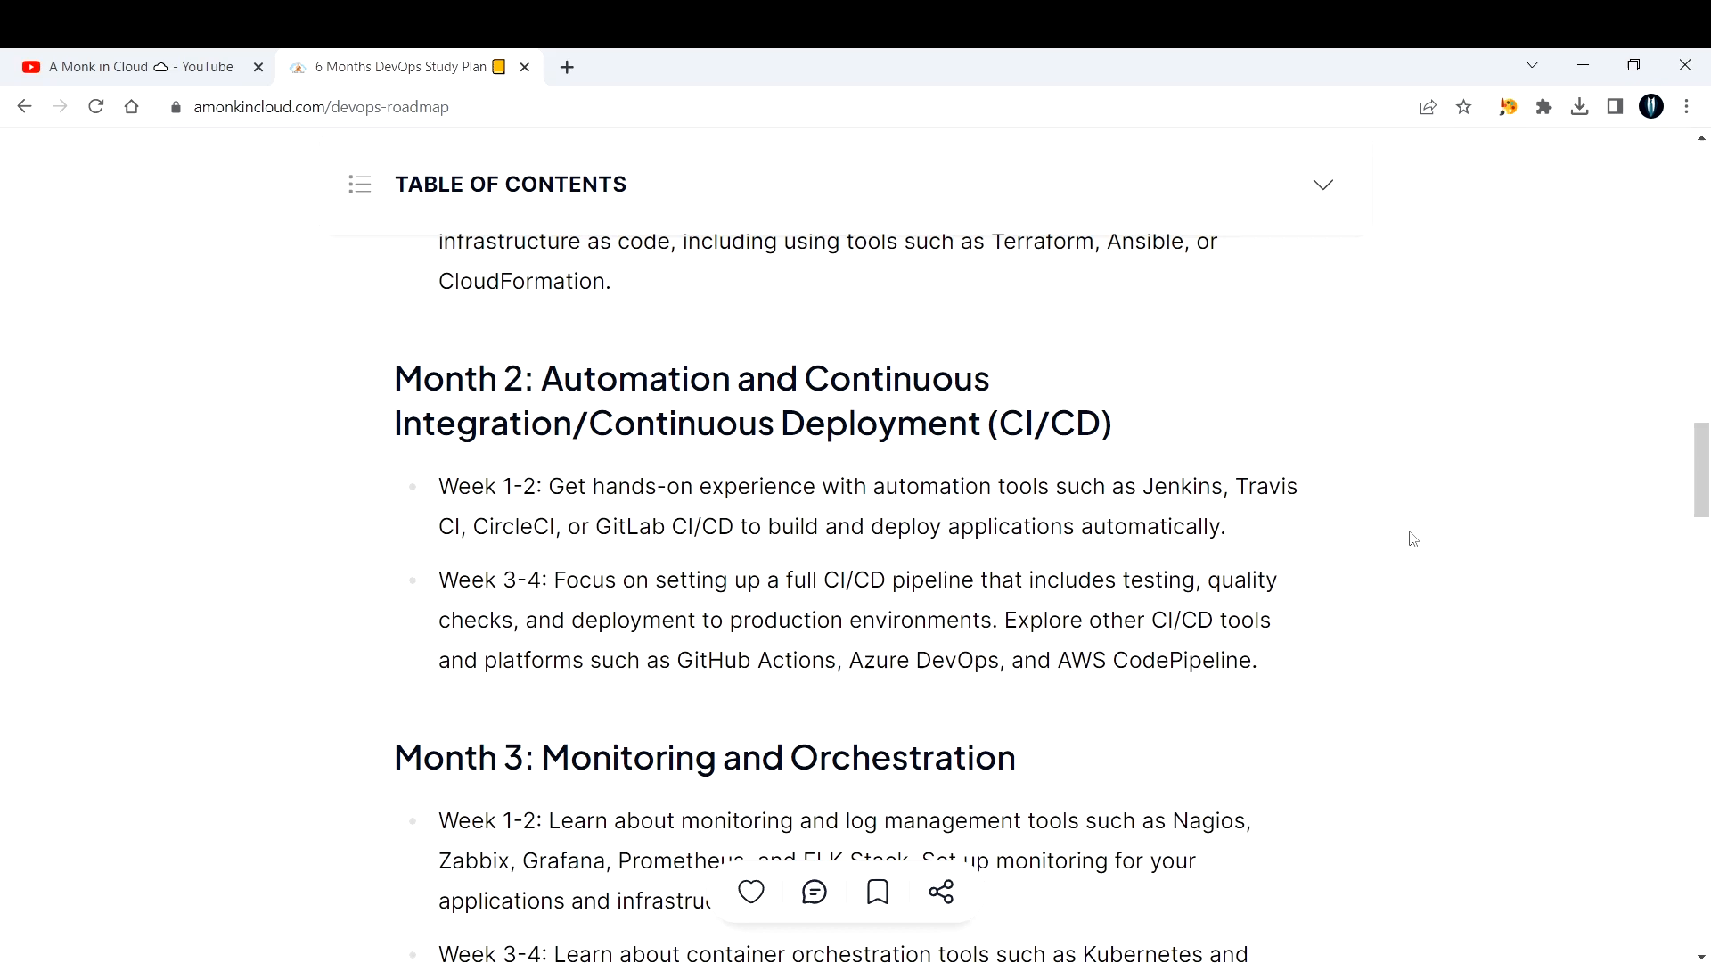
{"action": "mouse_move", "coordinate": [1399, 544]}
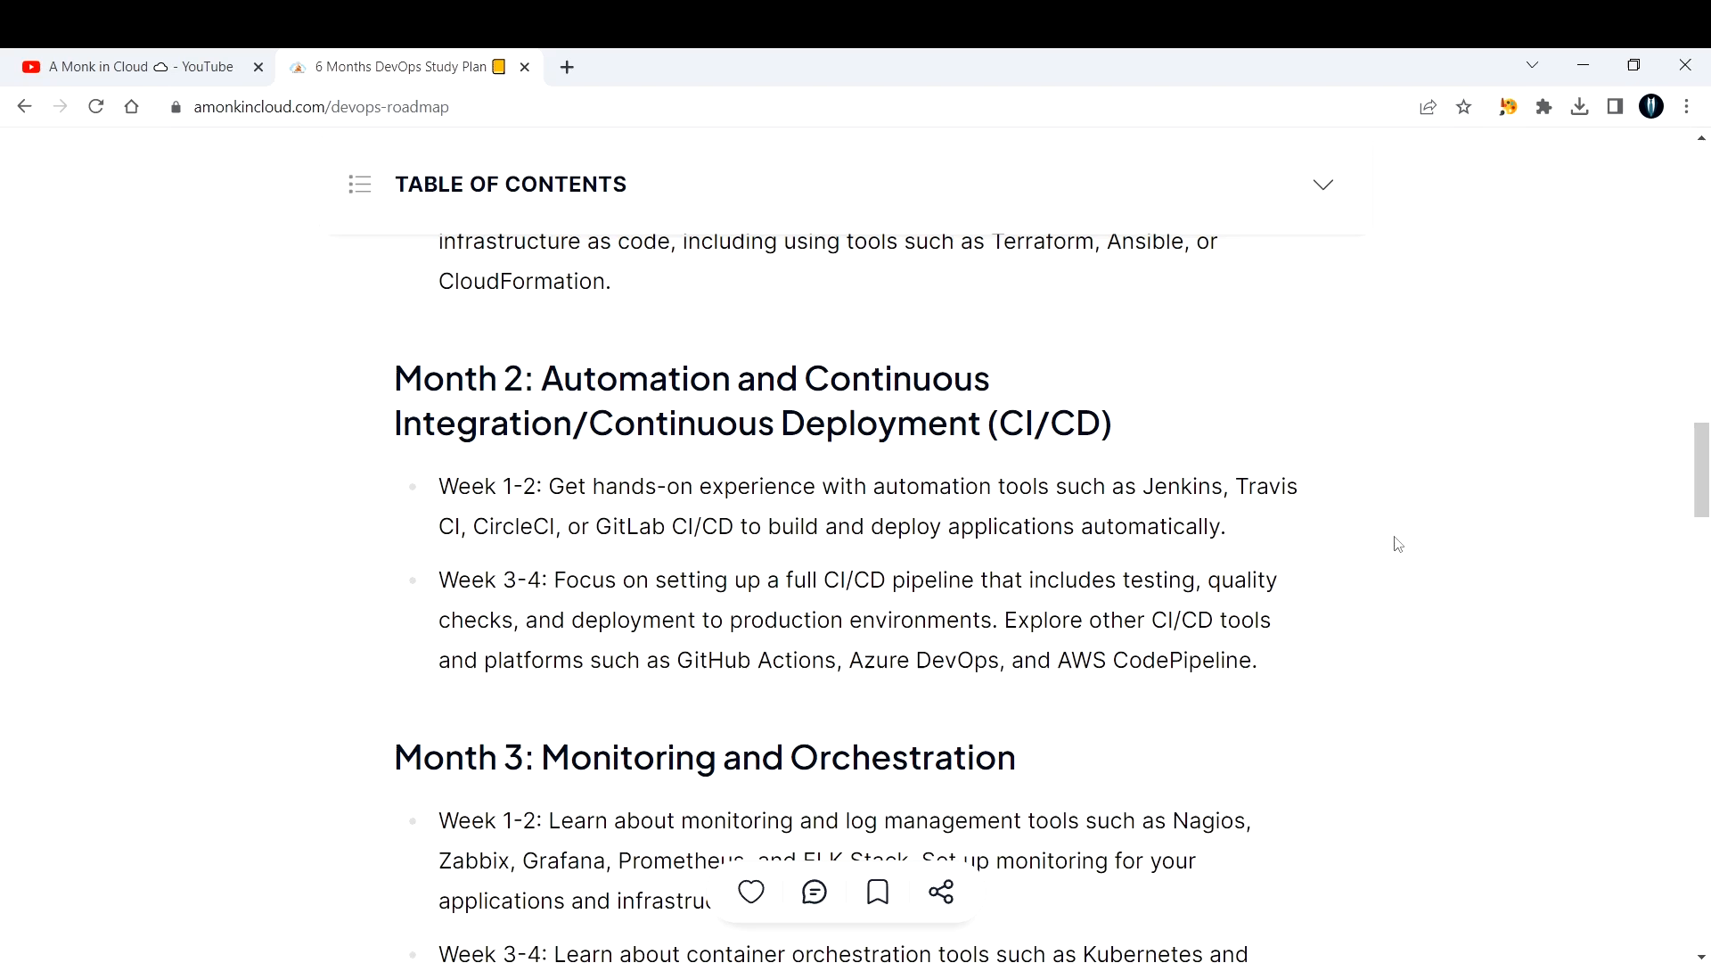
{"action": "mouse_move", "coordinate": [1187, 513]}
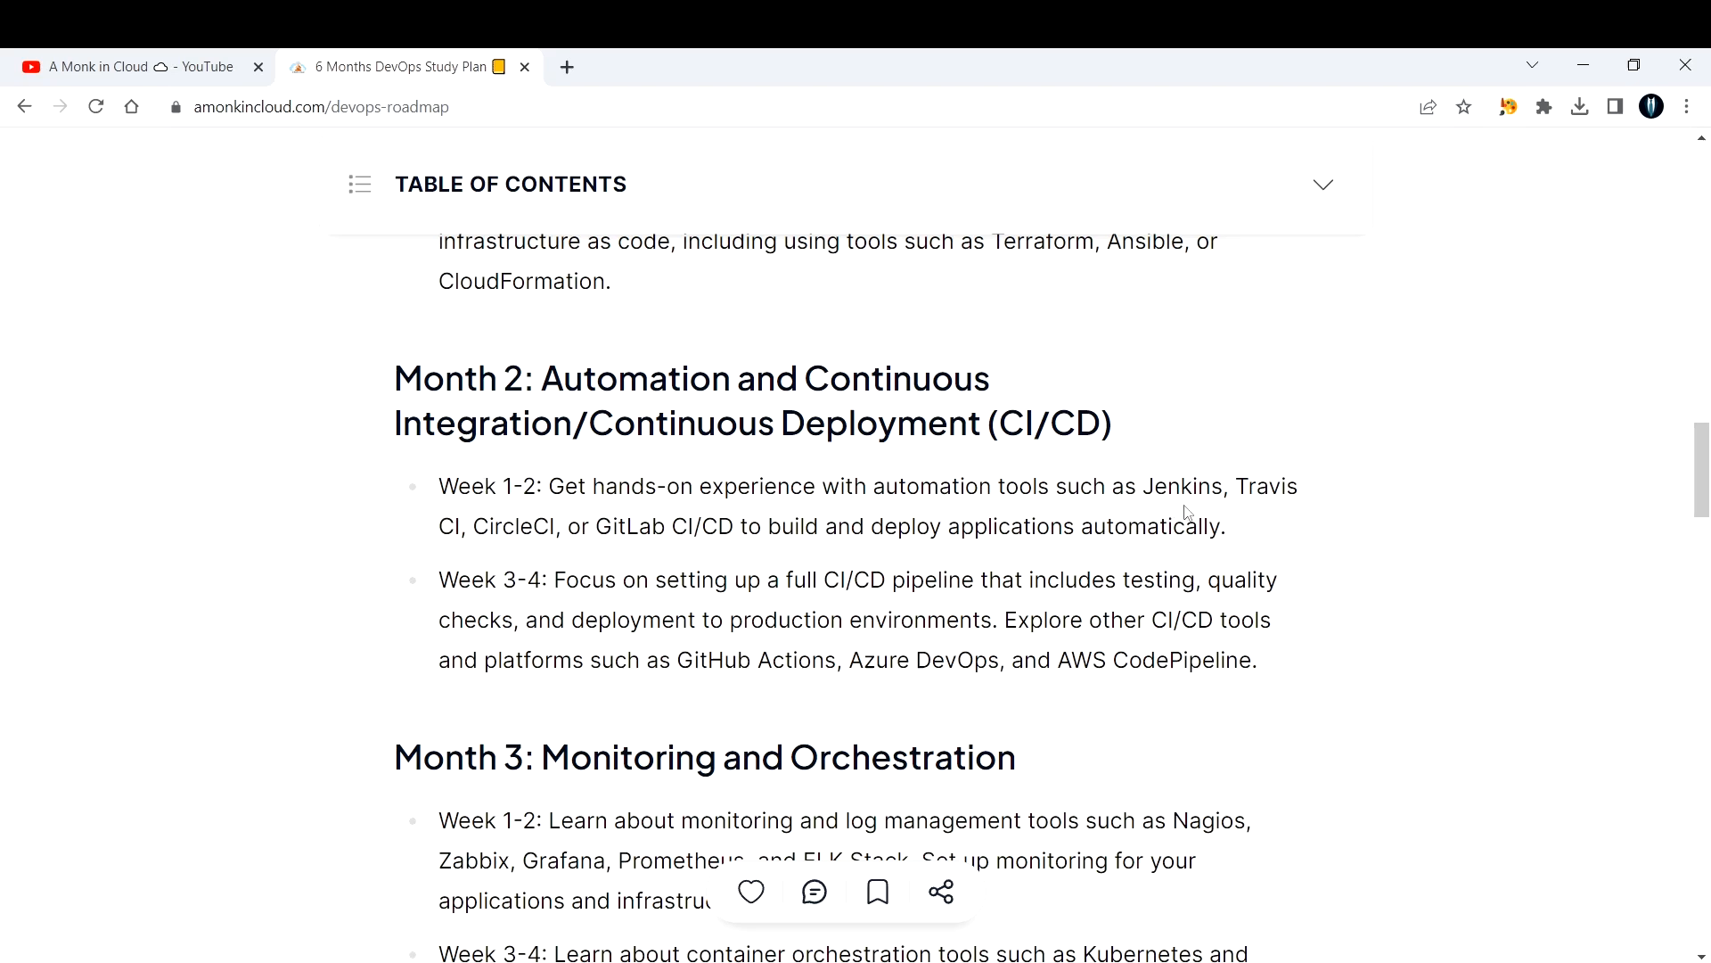
{"action": "scroll", "scroll_direction": "down", "scroll_amount": 3}
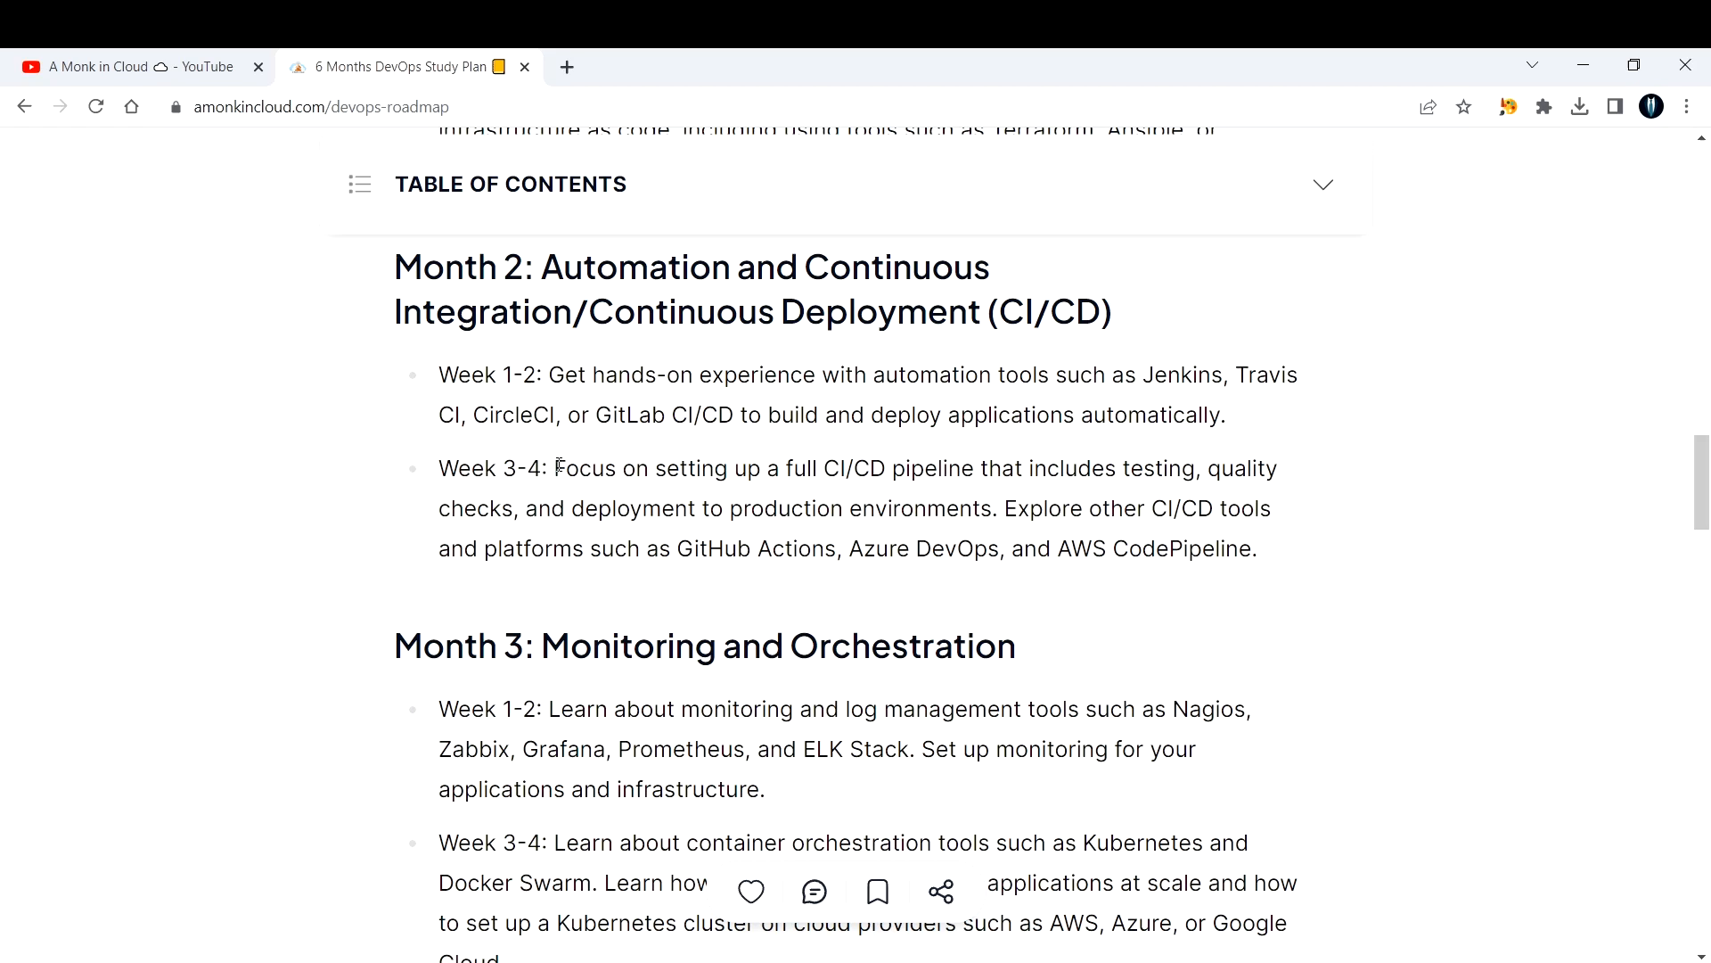
{"action": "mouse_move", "coordinate": [788, 470]}
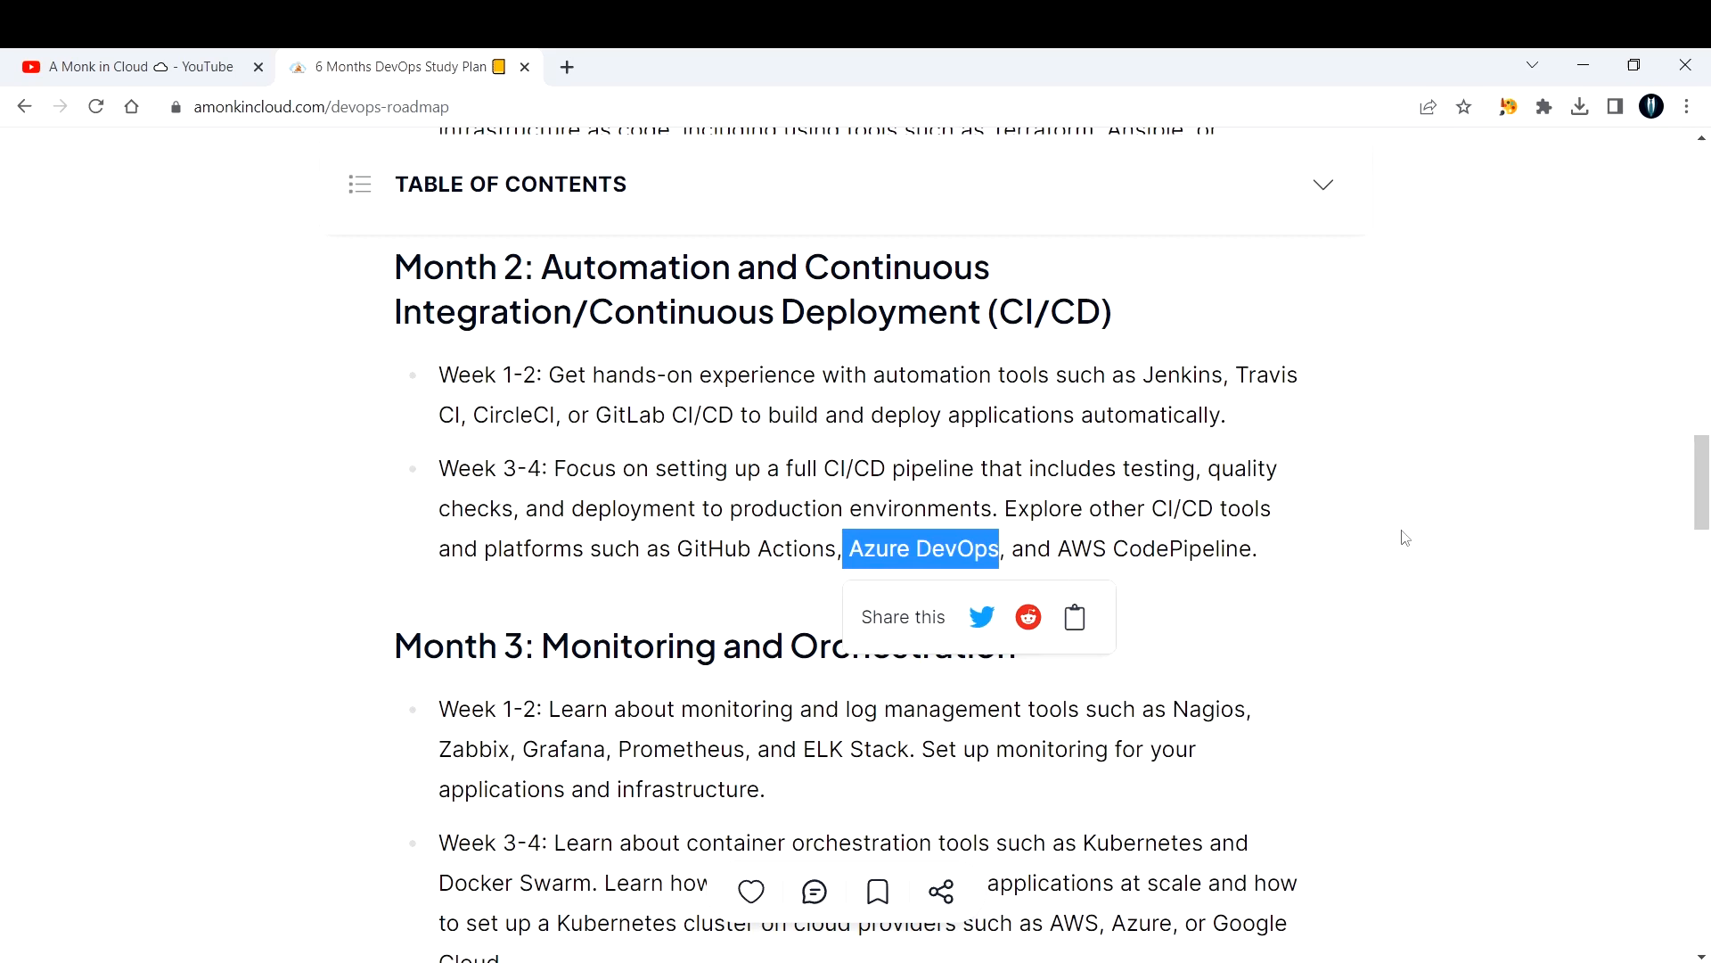
Select the entire Month 2 section for emphasis, then move on to Month 3 with Month 4's heading below.
{"action": "left_click", "coordinate": [861, 550]}
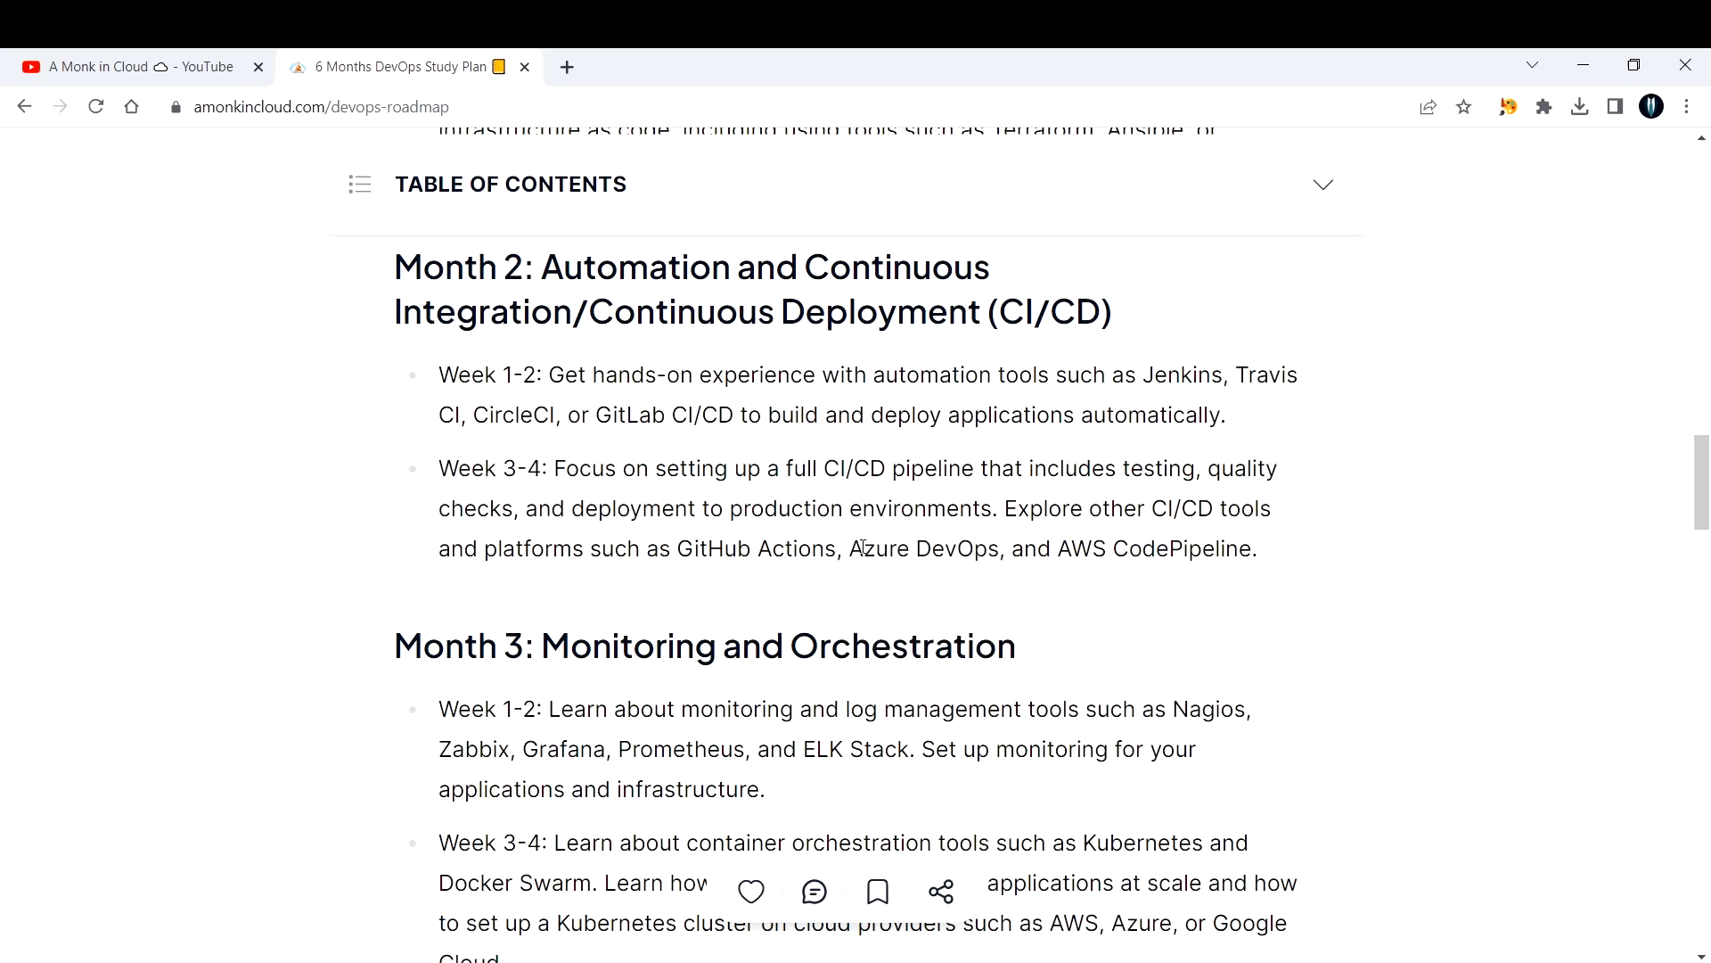
{"action": "mouse_move", "coordinate": [1219, 539]}
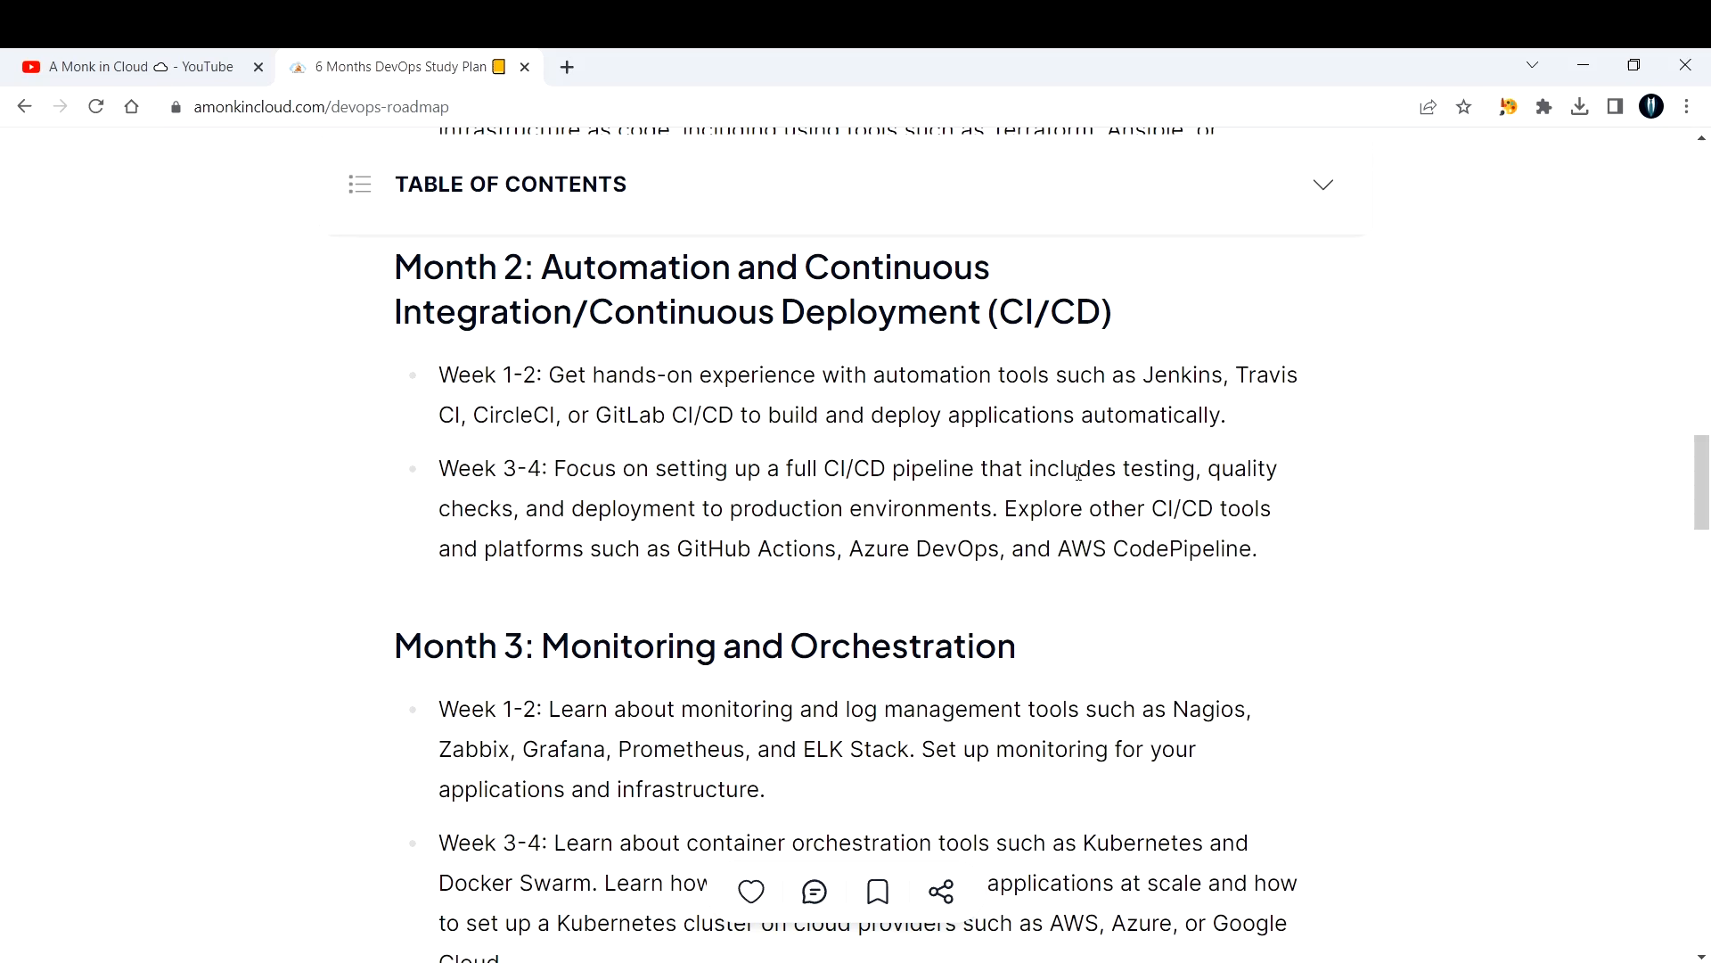
{"action": "mouse_move", "coordinate": [395, 264]}
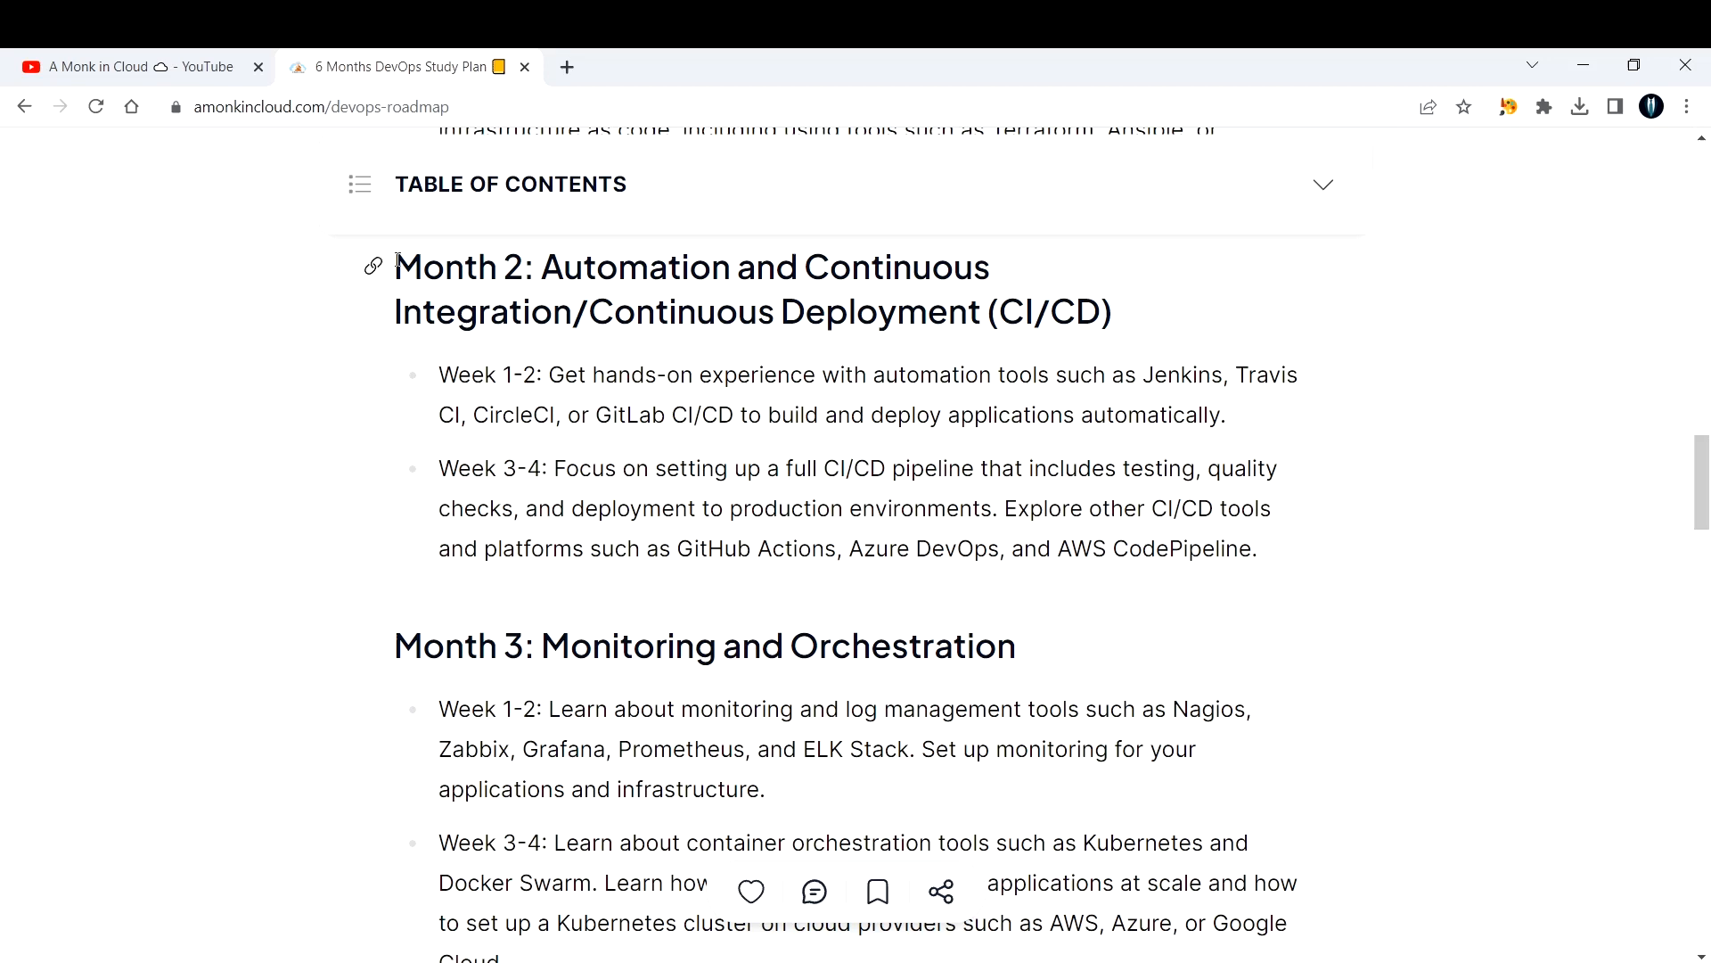
{"action": "left_click_drag", "start_coordinate": [396, 266], "coordinate": [1255, 547]}
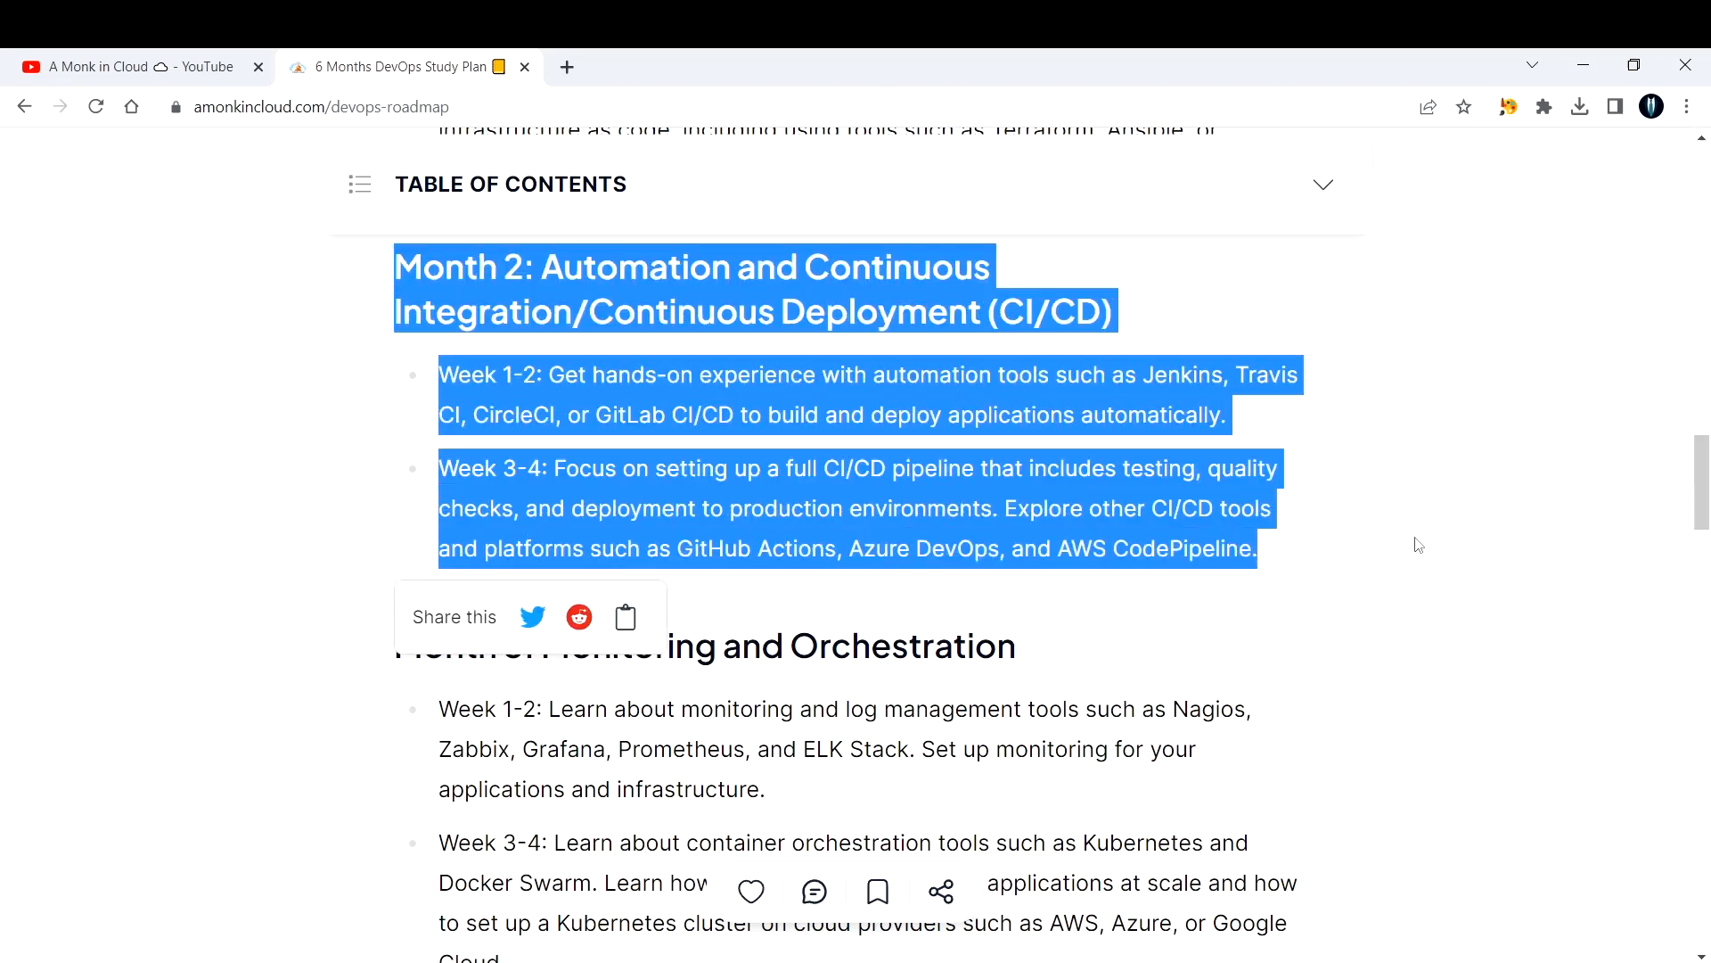
{"action": "scroll", "scroll_direction": "up", "scroll_amount": 3}
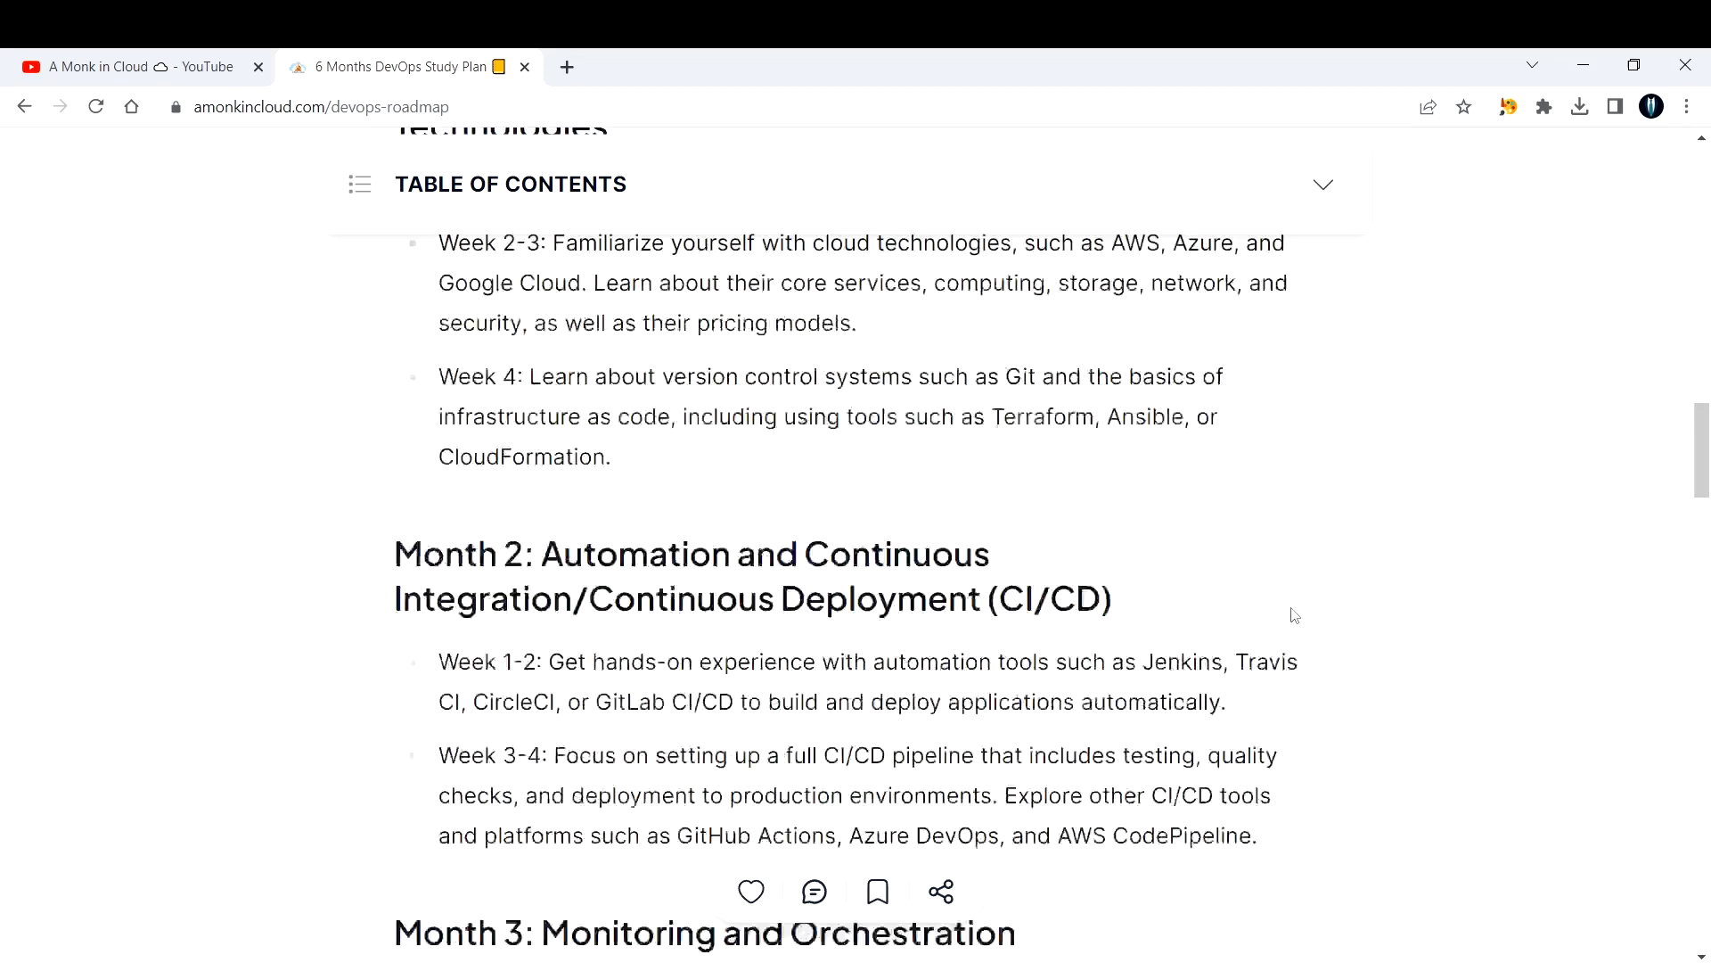
{"action": "scroll", "scroll_direction": "up", "scroll_amount": 3}
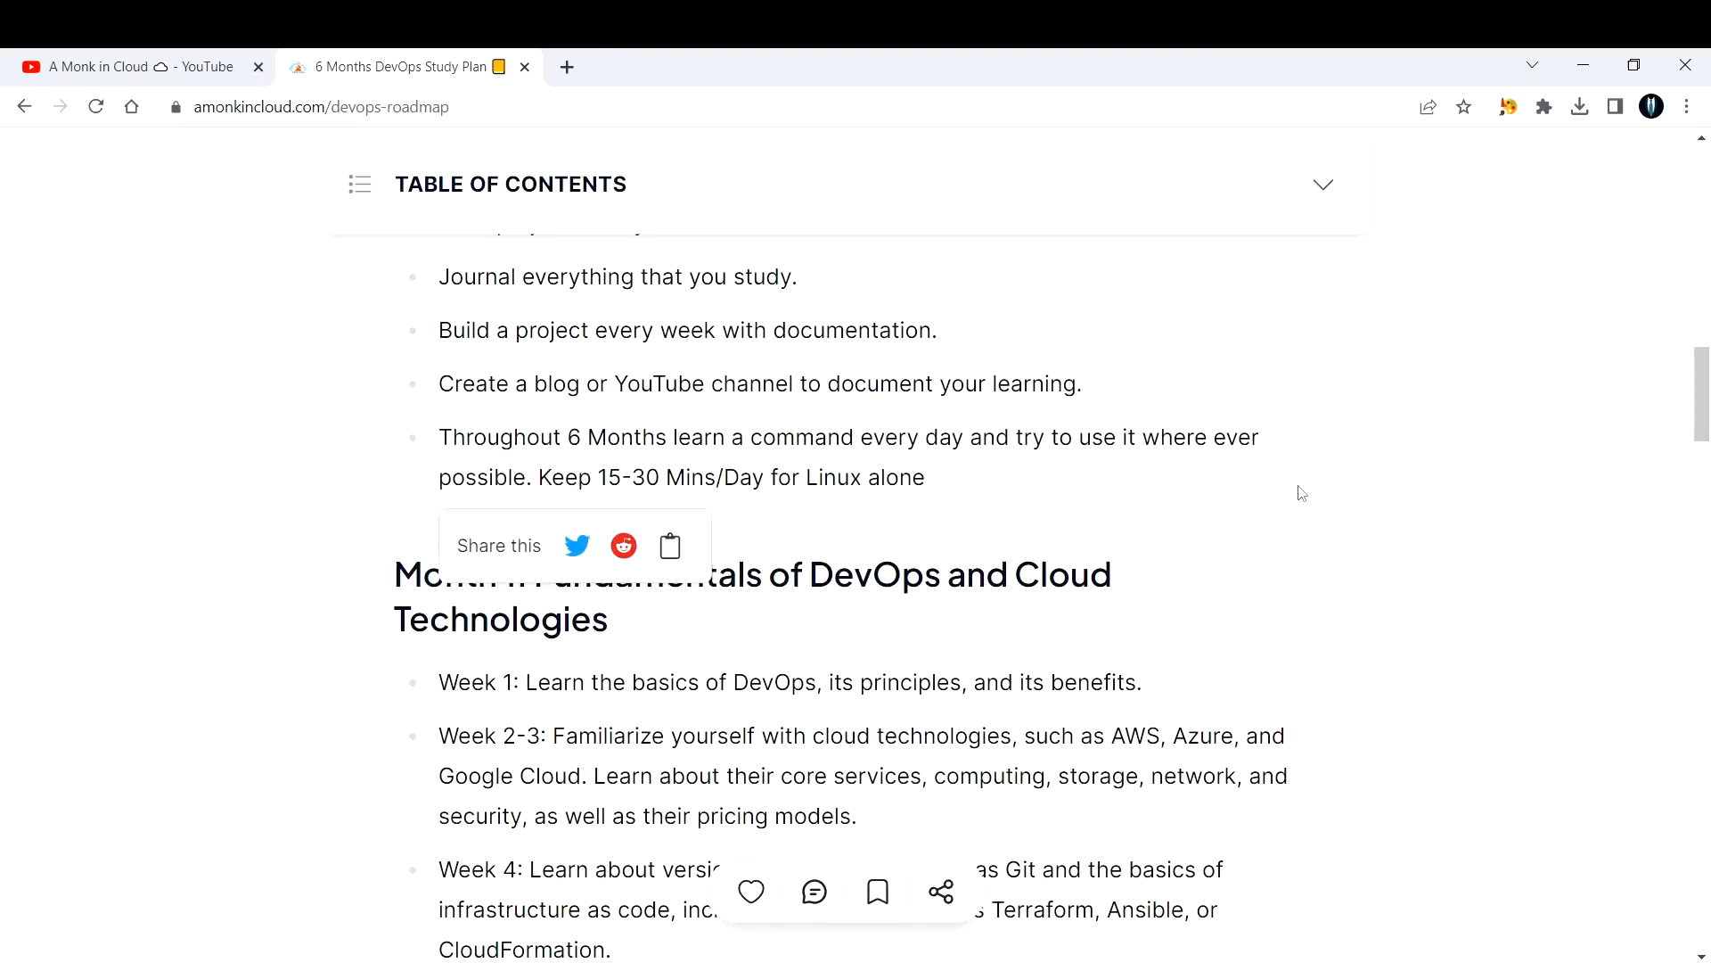
{"action": "scroll", "scroll_direction": "down", "scroll_amount": 3}
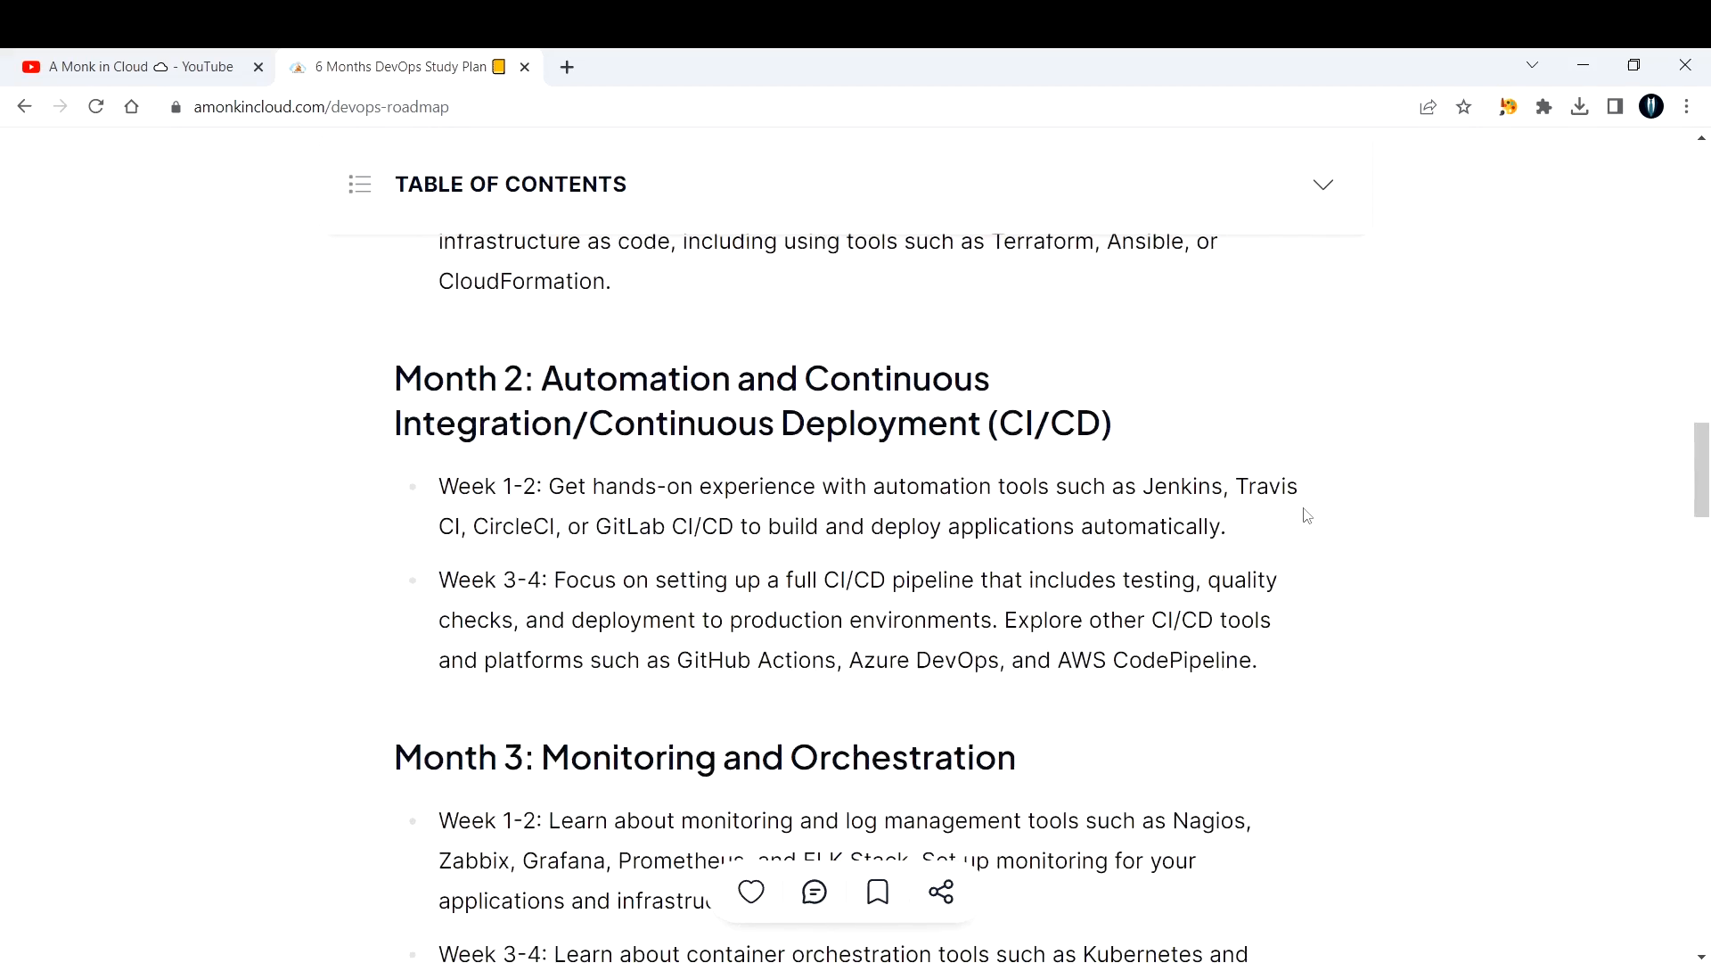
{"action": "scroll", "scroll_direction": "down", "scroll_amount": 3}
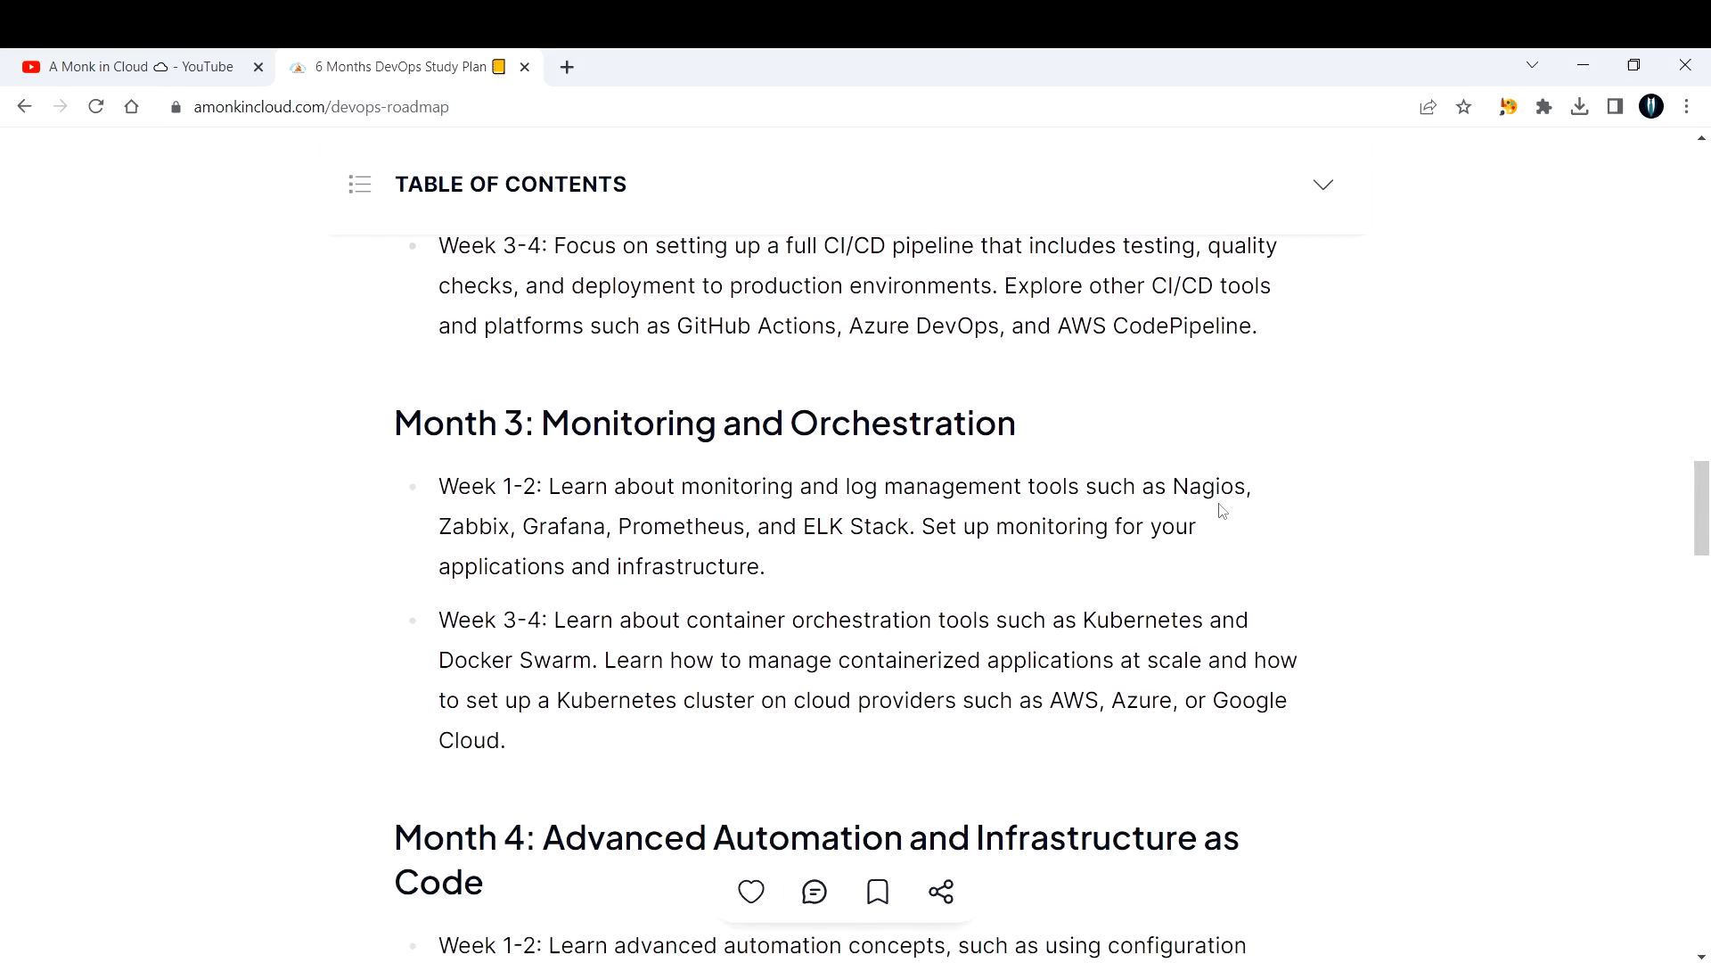
{"action": "mouse_move", "coordinate": [1373, 417]}
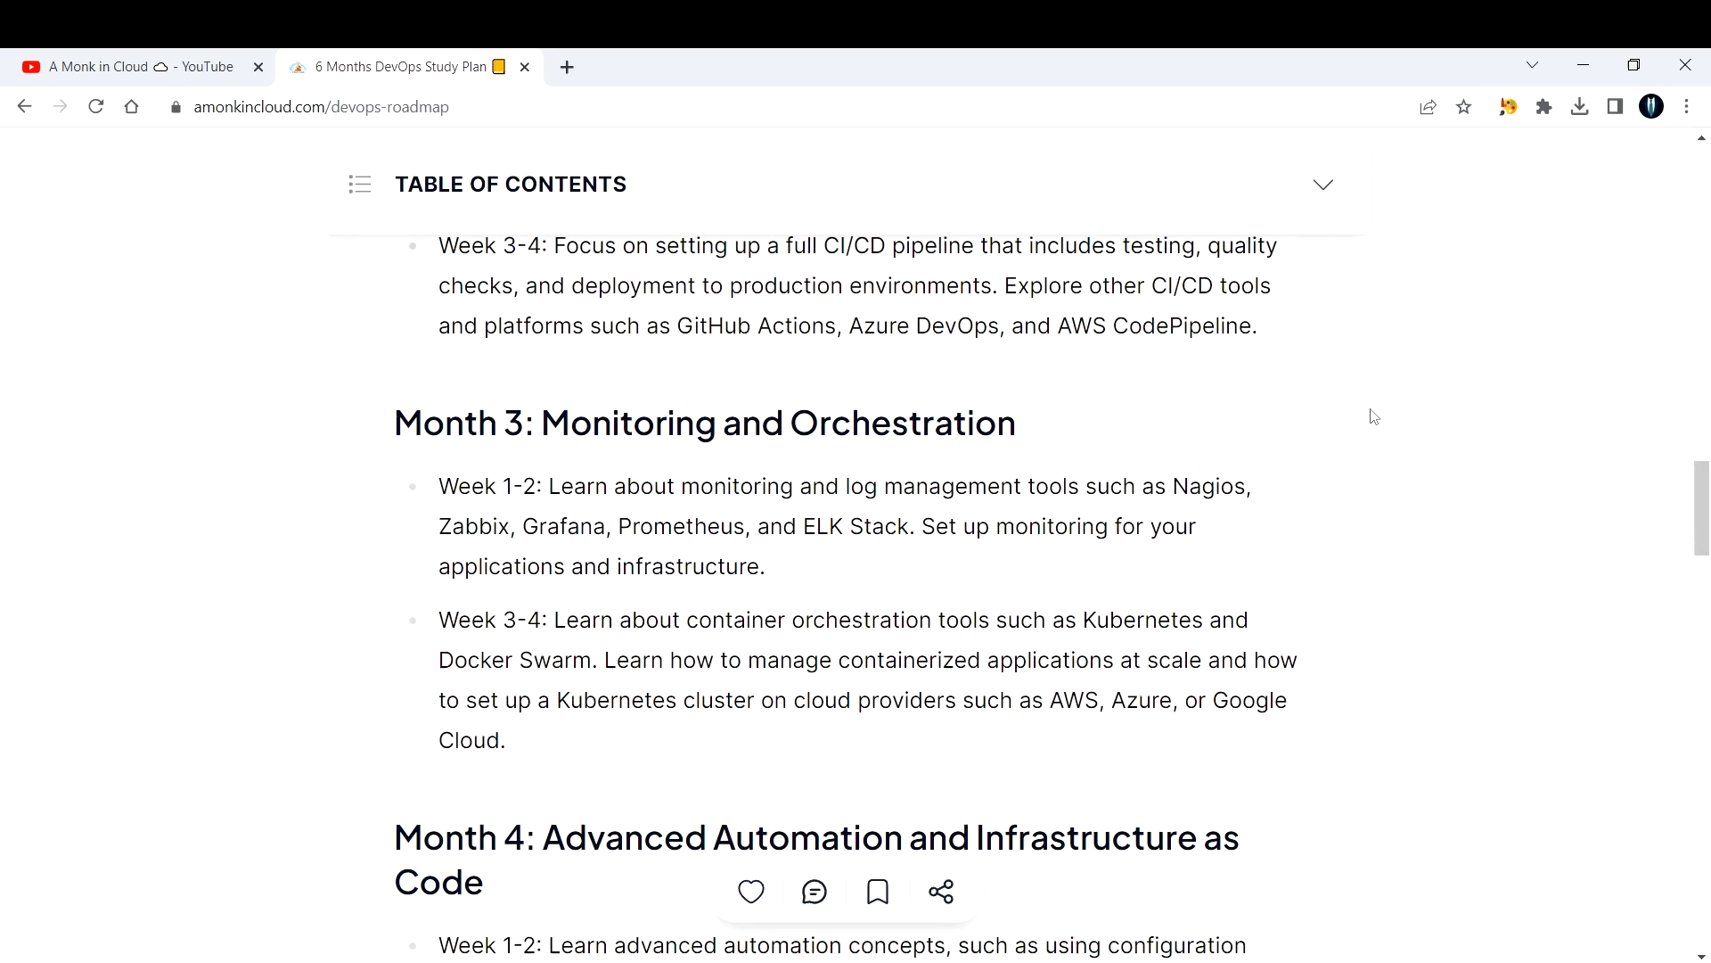
{"action": "mouse_move", "coordinate": [549, 421]}
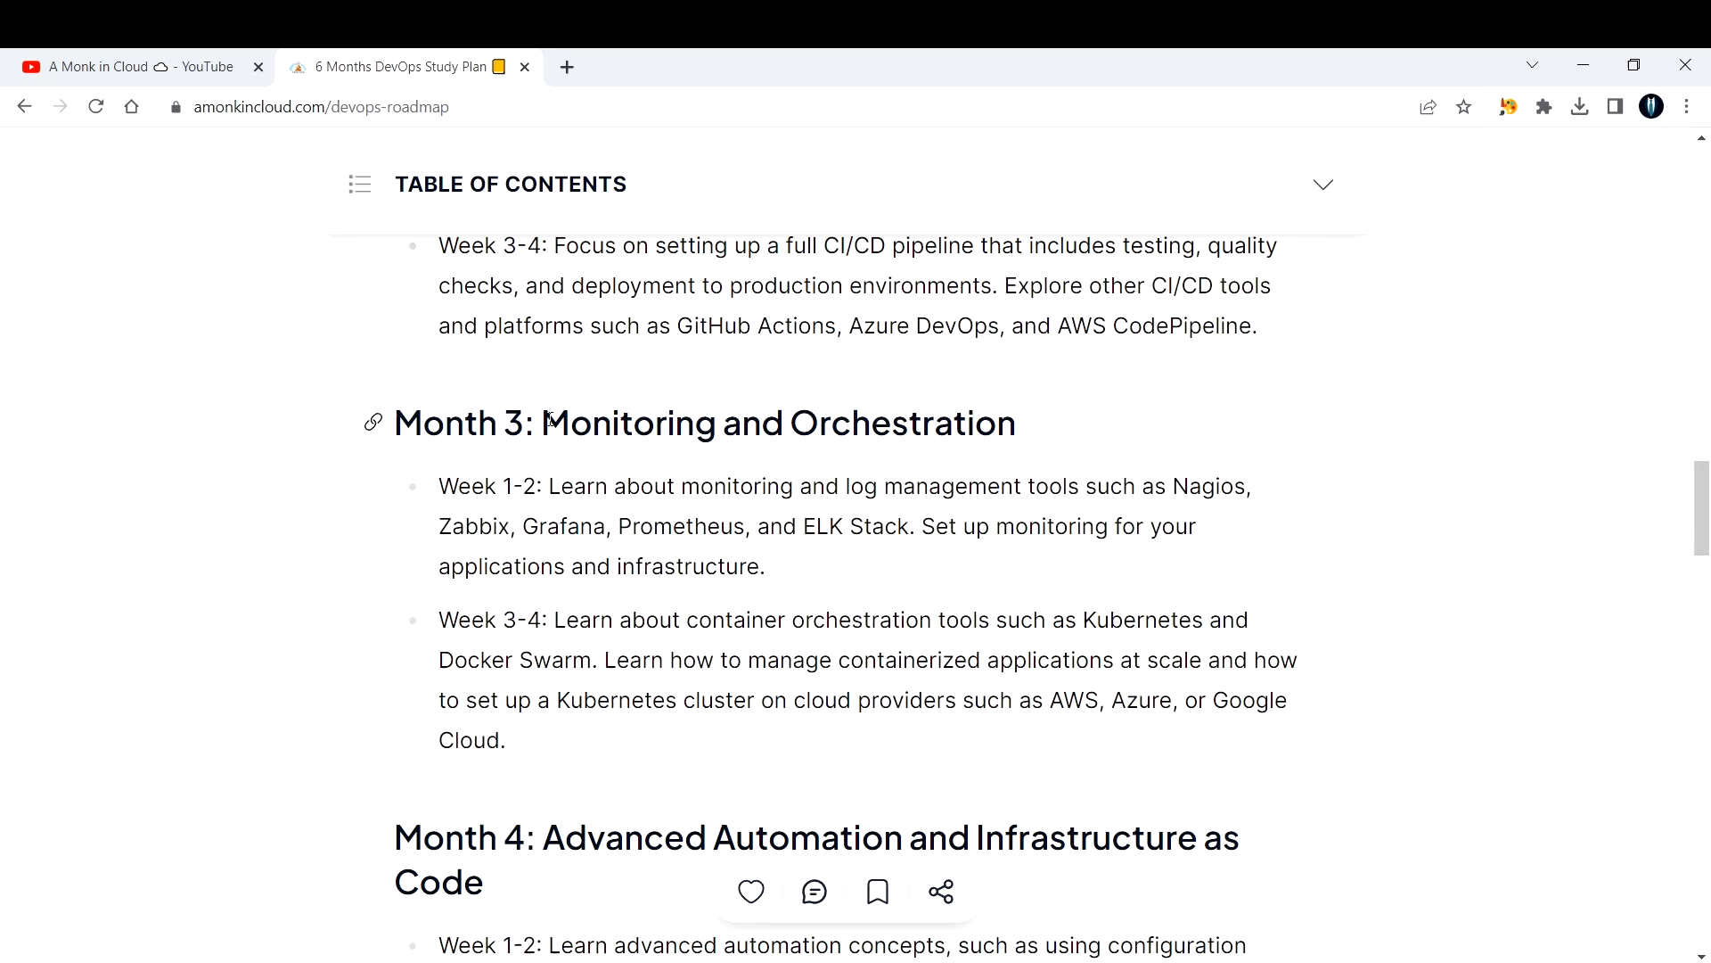
{"action": "left_click_drag", "start_coordinate": [542, 423], "coordinate": [966, 423]}
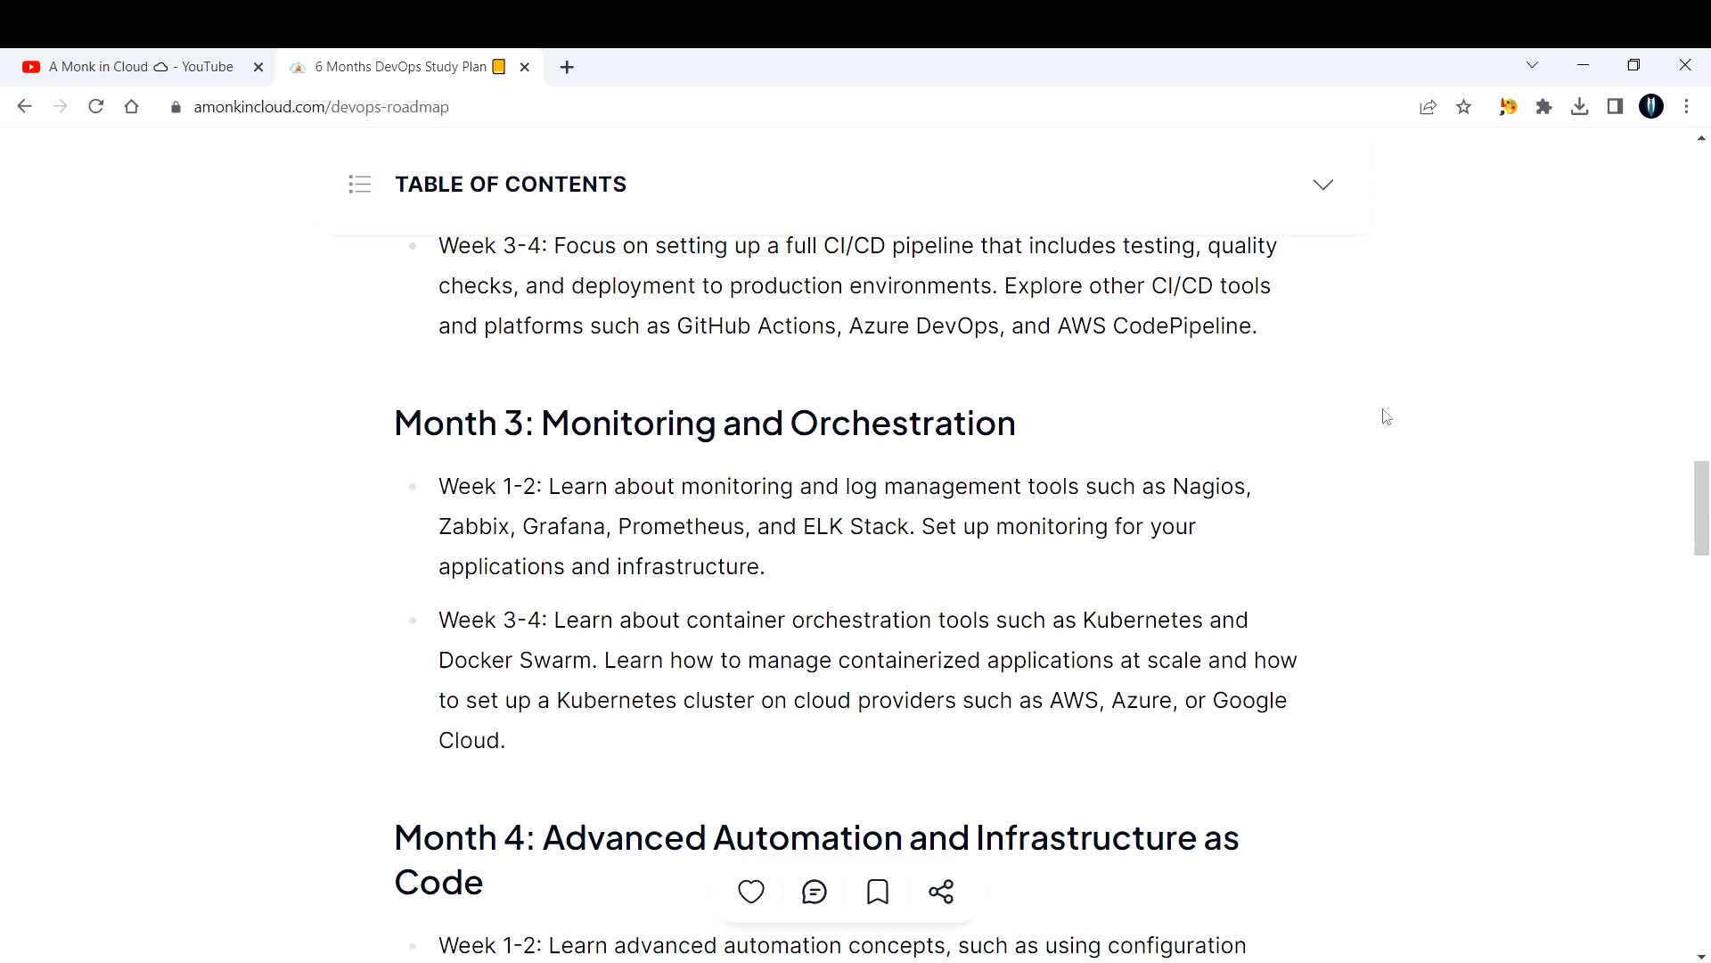
{"action": "mouse_move", "coordinate": [533, 530]}
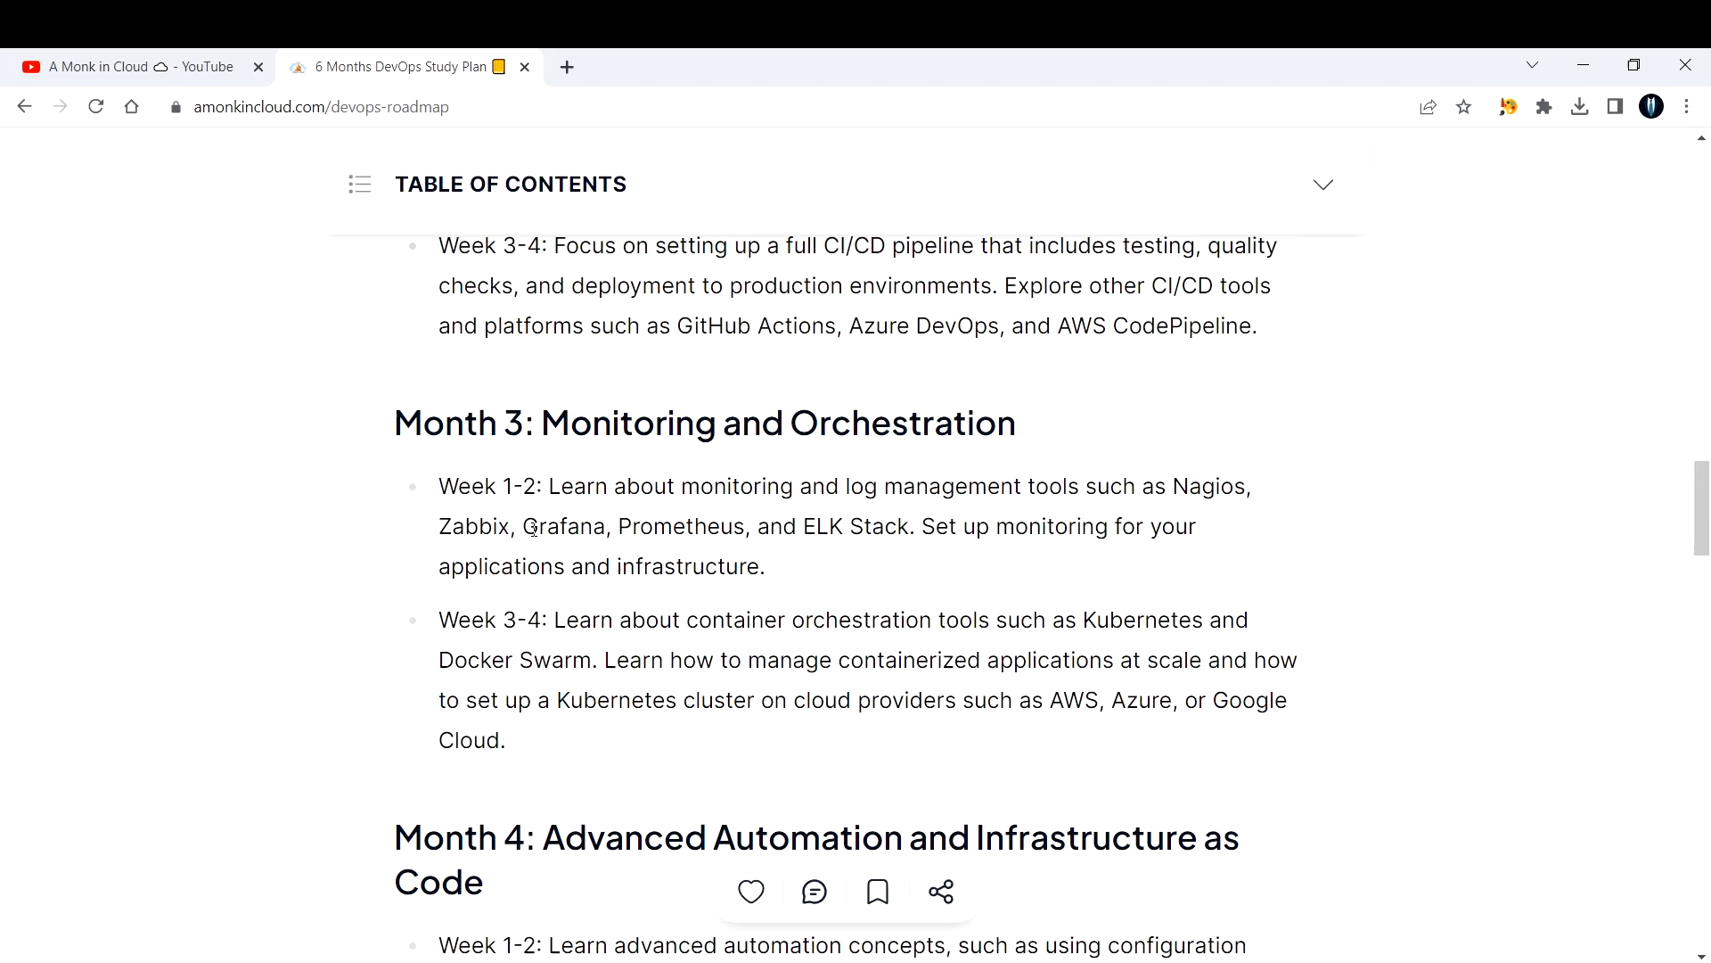
{"action": "double_click", "coordinate": [563, 526]}
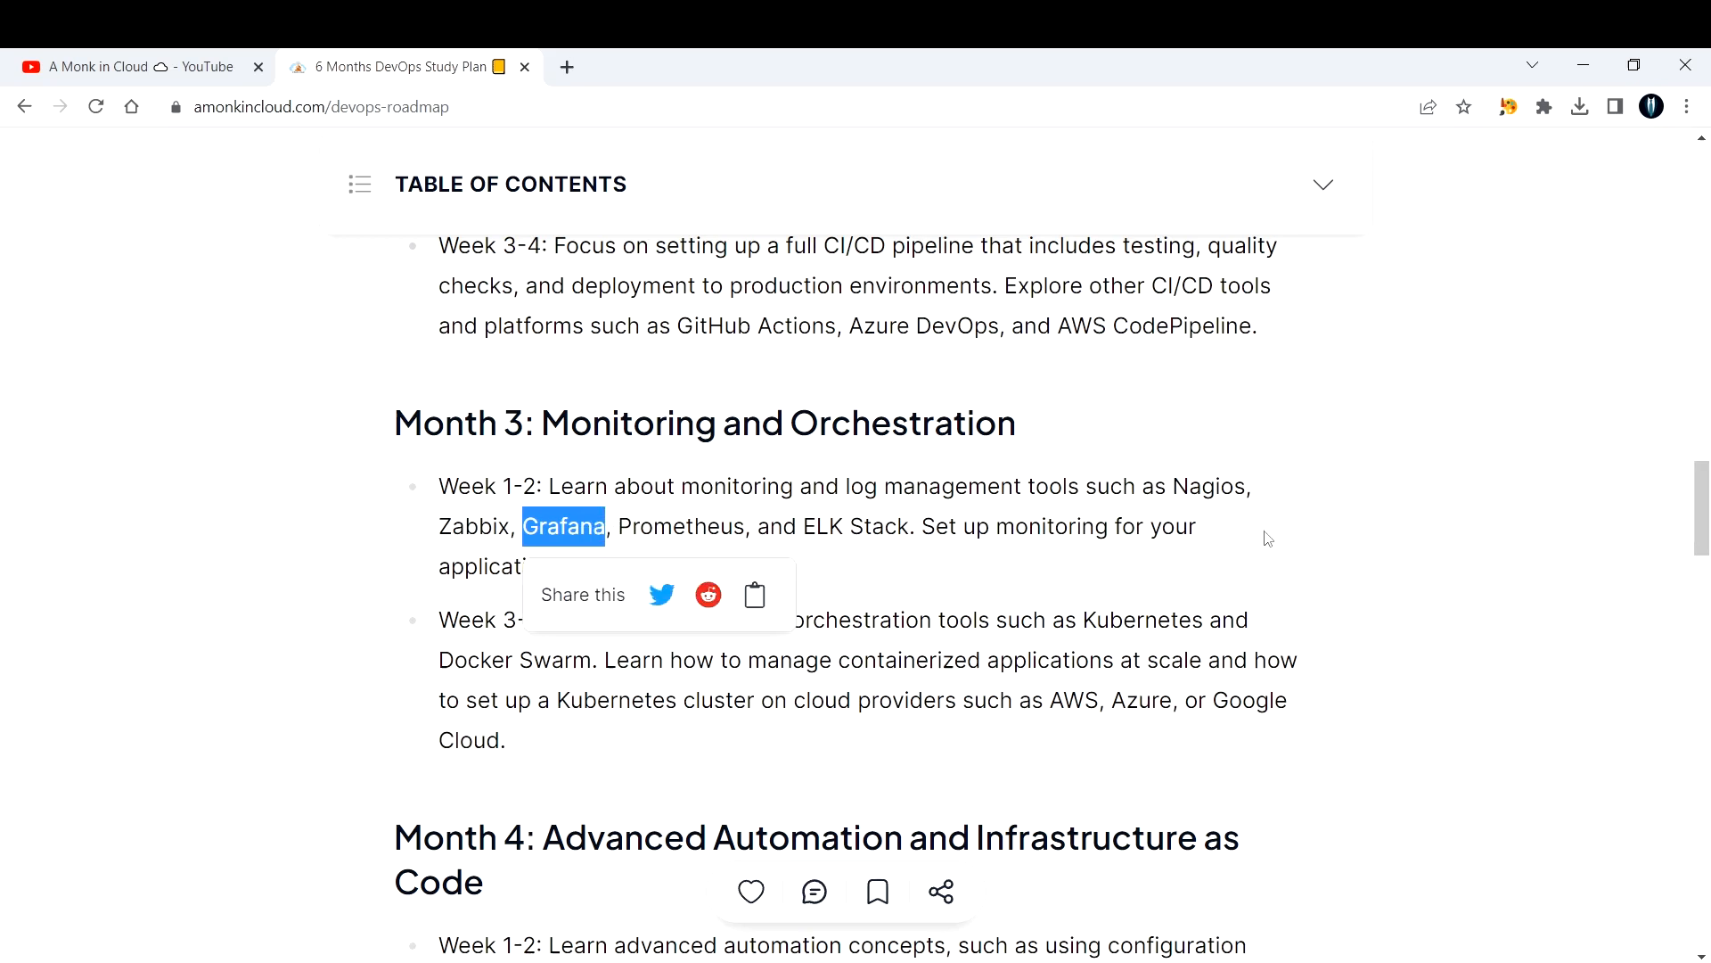
{"action": "left_click", "coordinate": [1387, 478]}
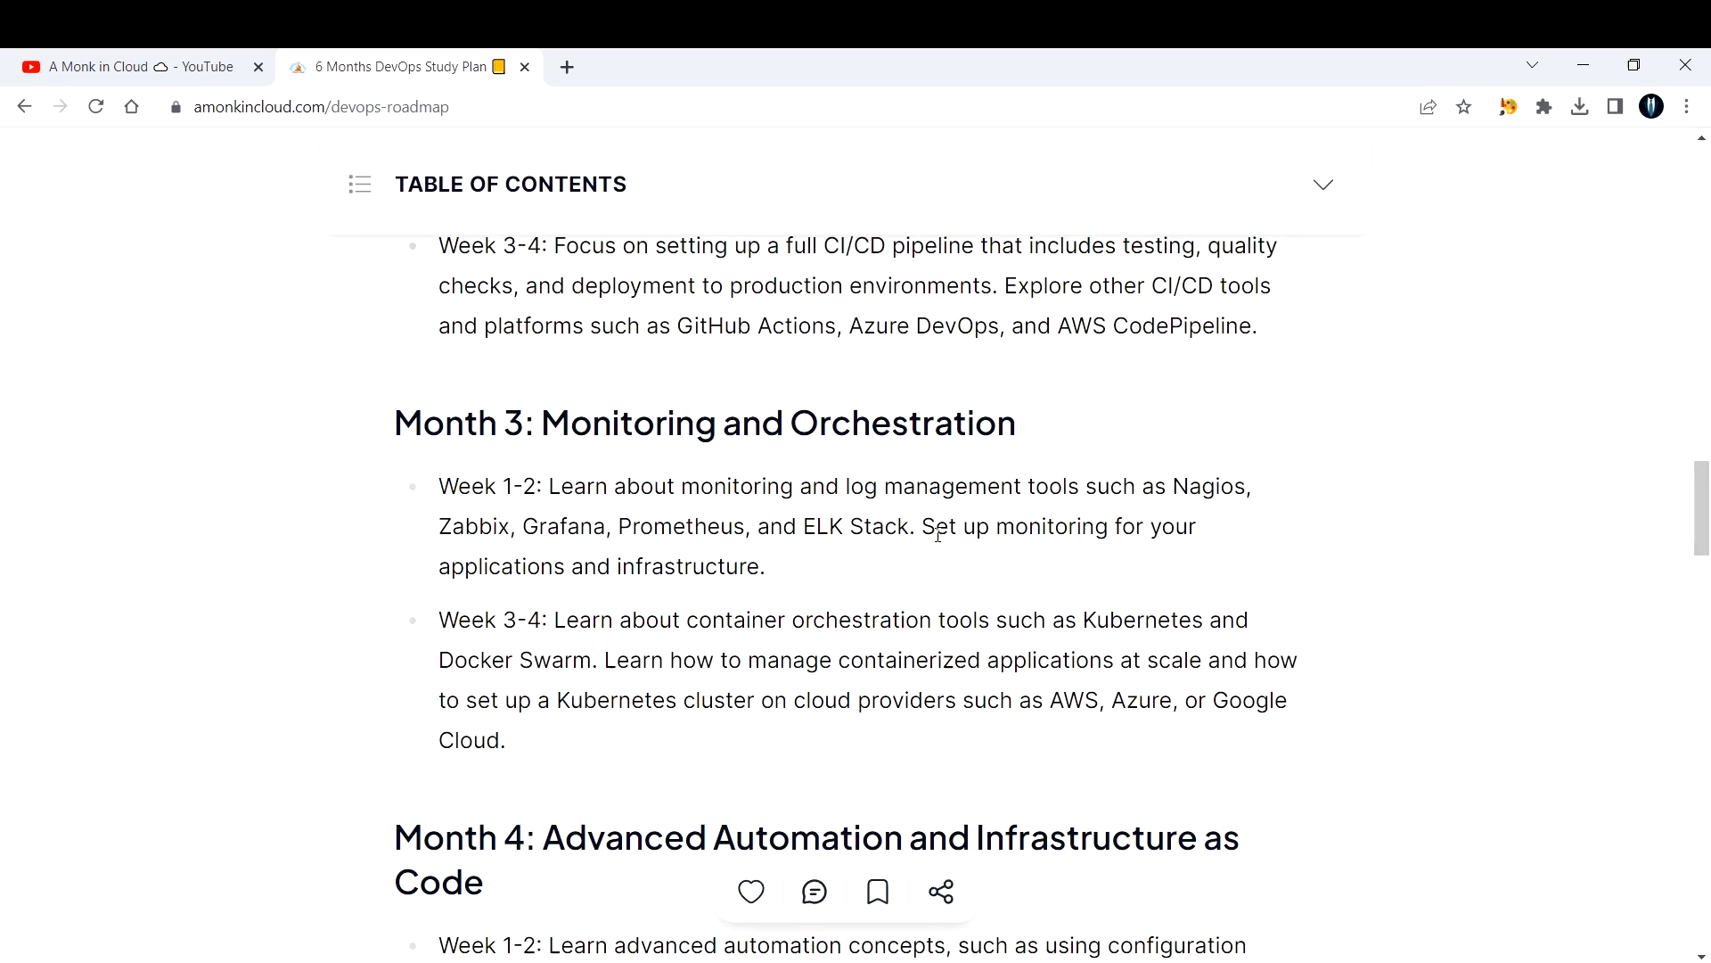
{"action": "mouse_move", "coordinate": [1109, 557]}
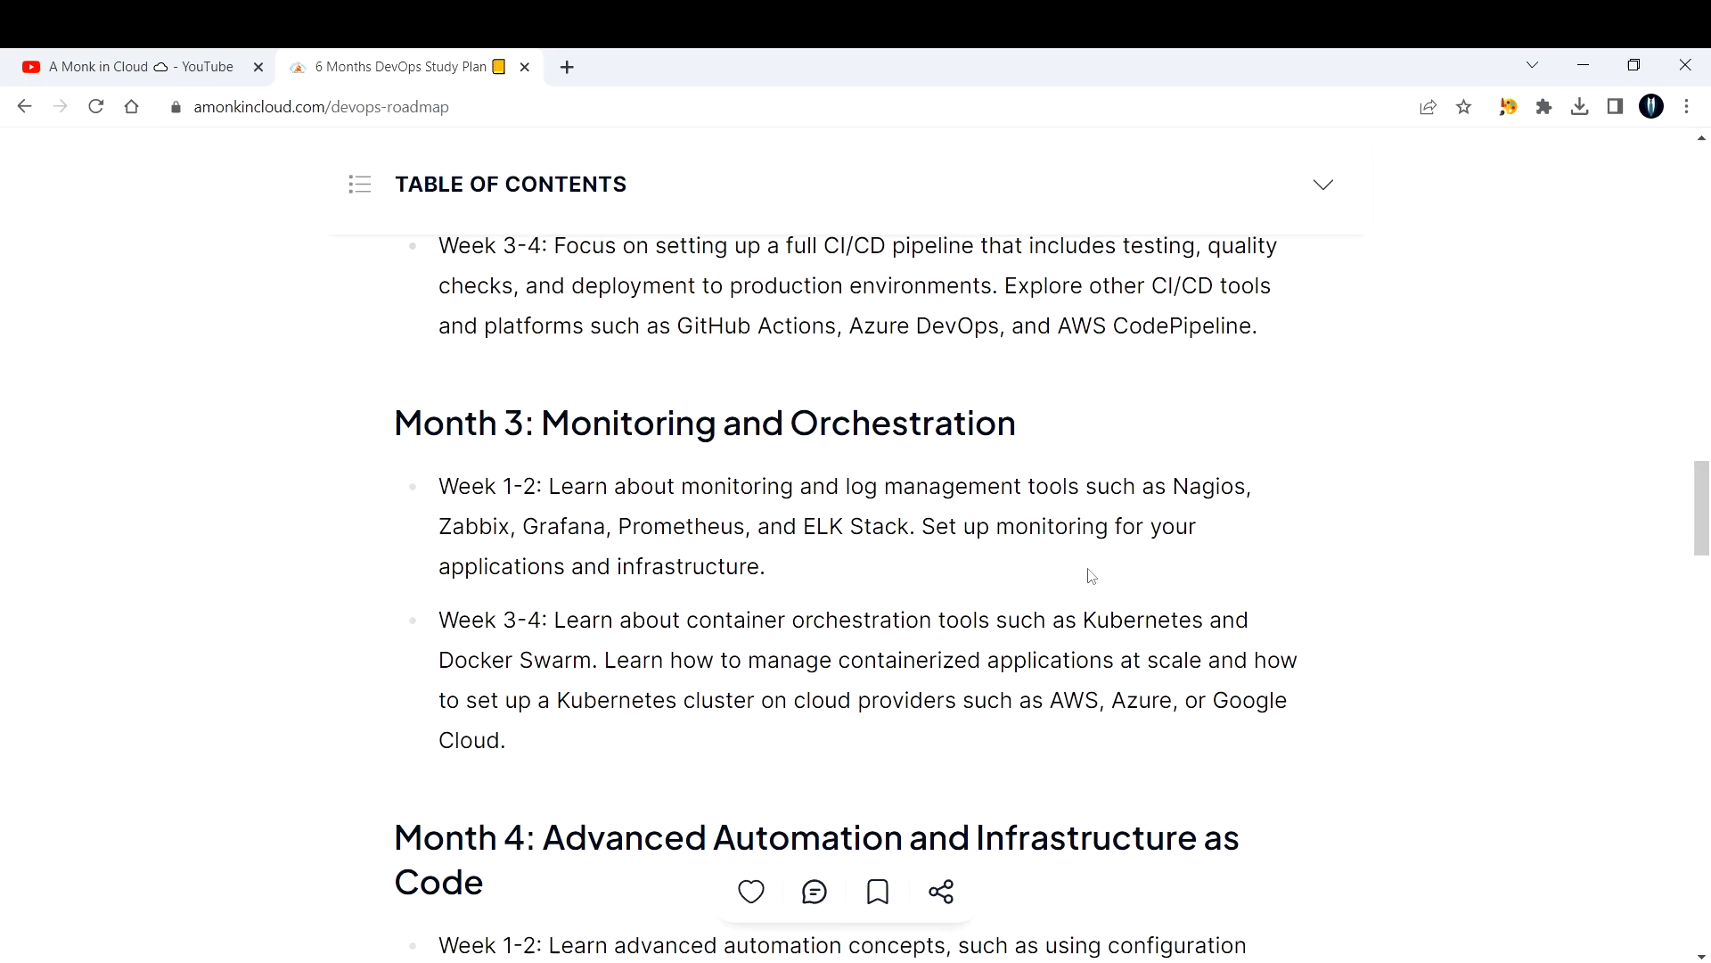
{"action": "scroll", "scroll_direction": "down", "scroll_amount": 3}
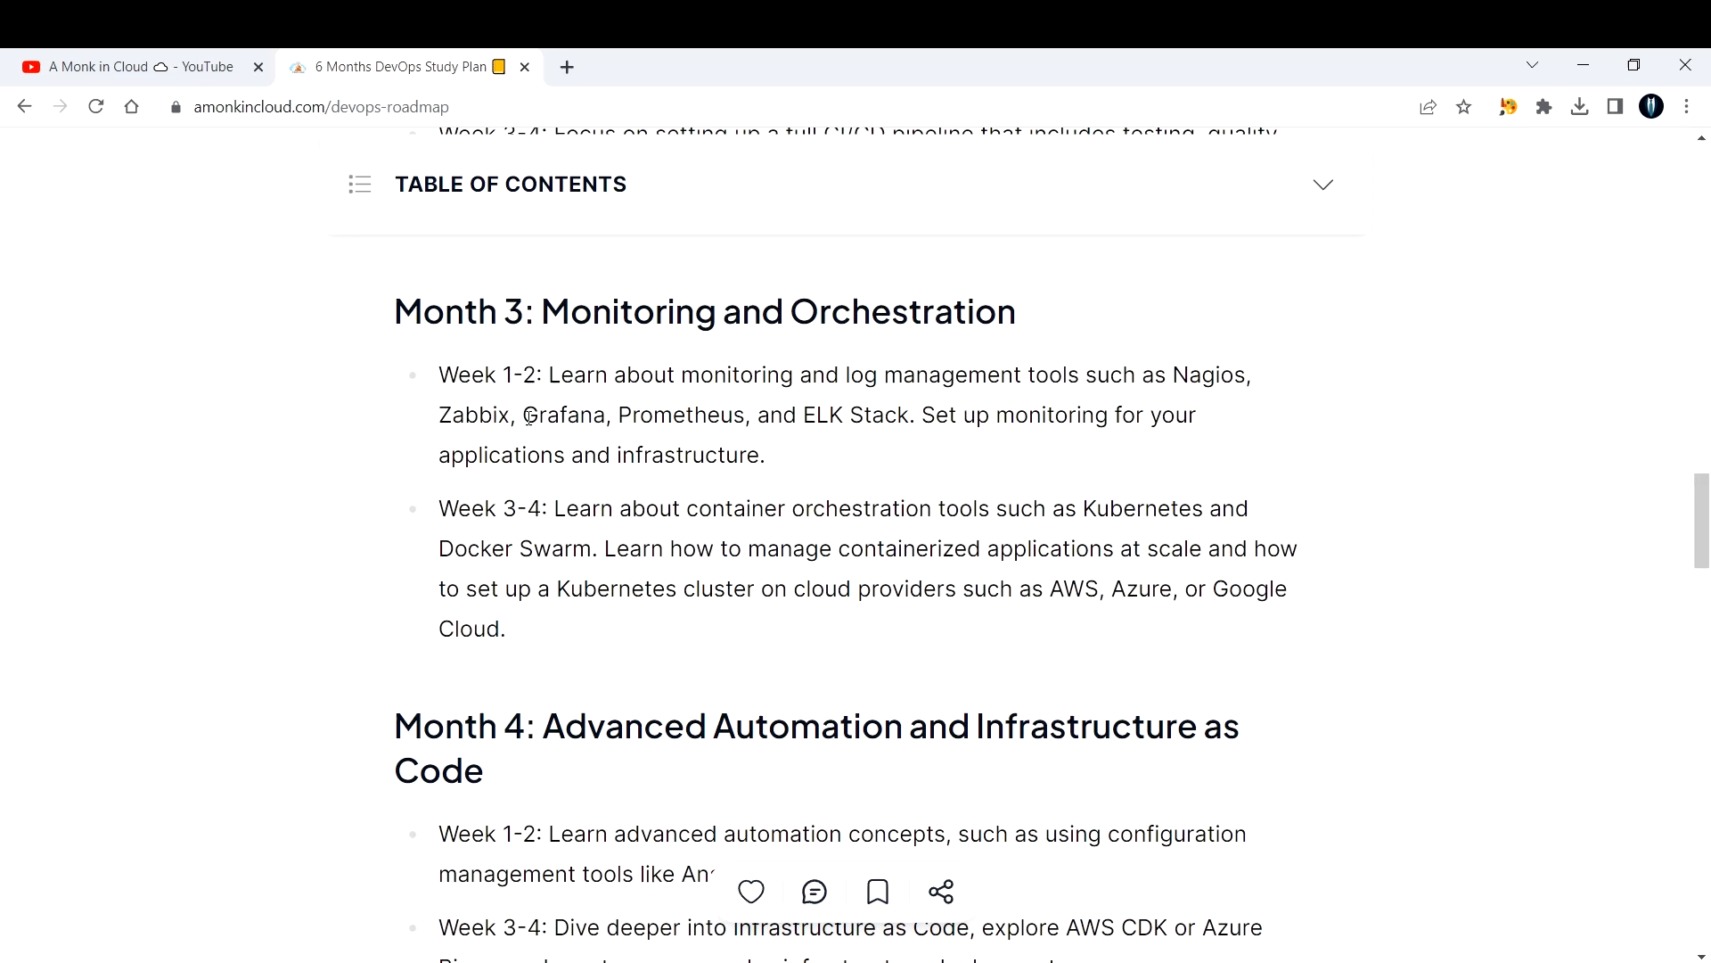
{"action": "double_click", "coordinate": [566, 414]}
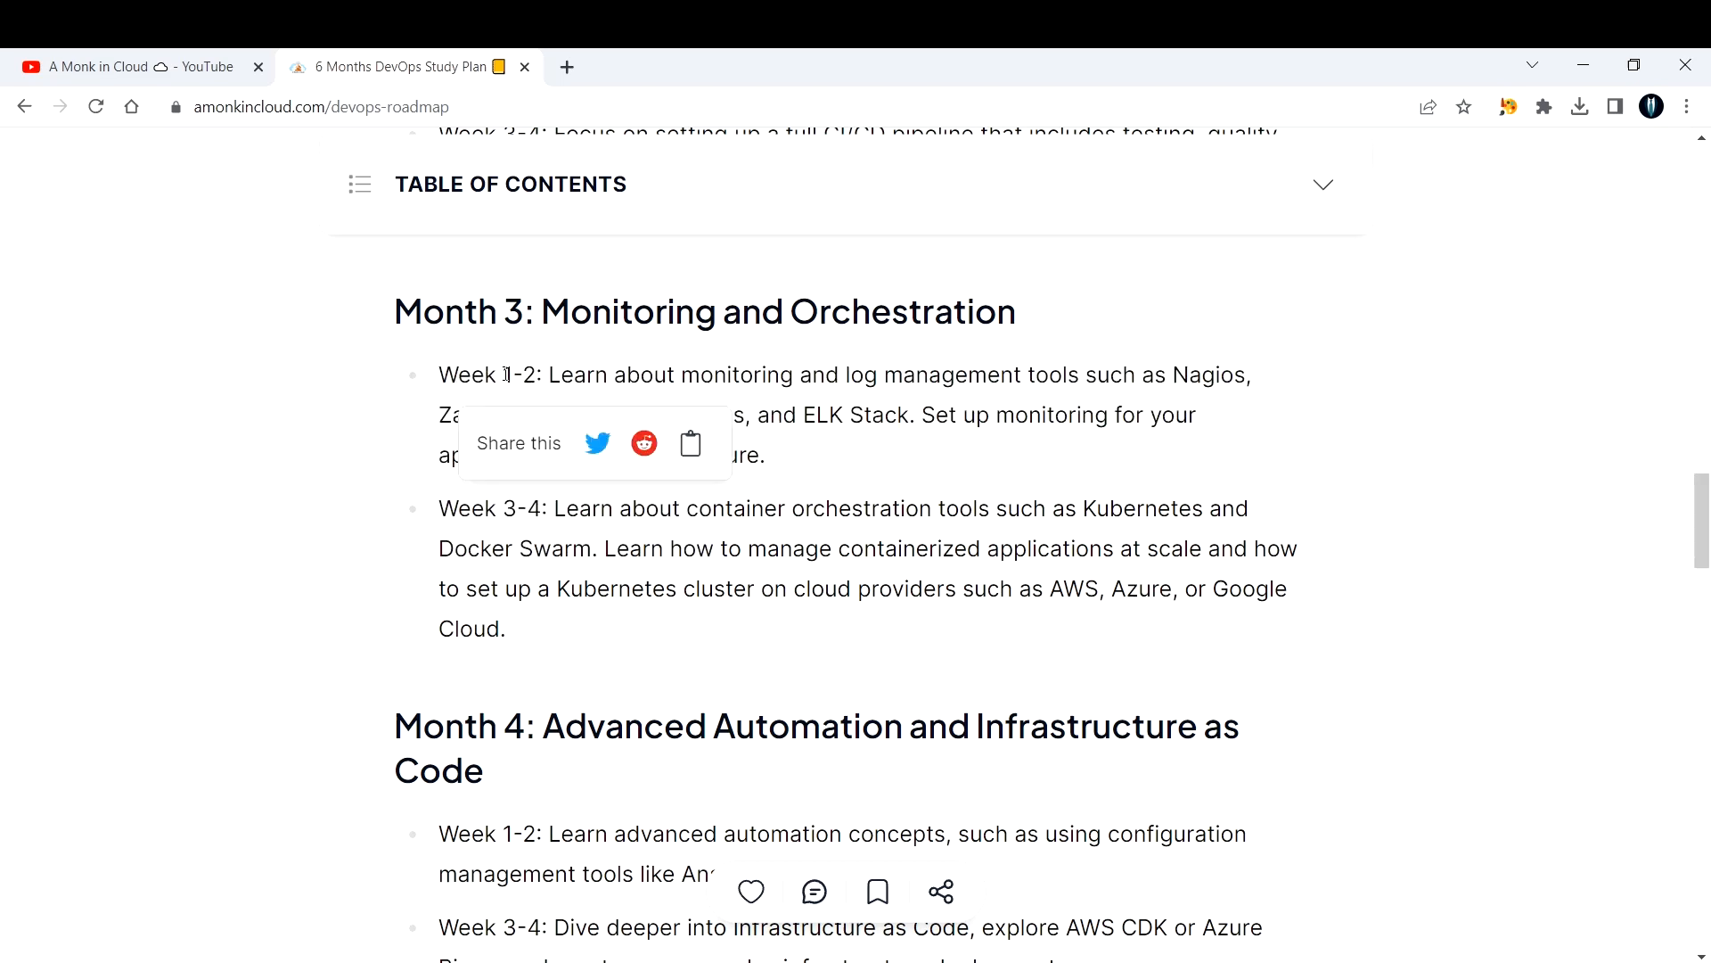
{"action": "double_click", "coordinate": [561, 413]}
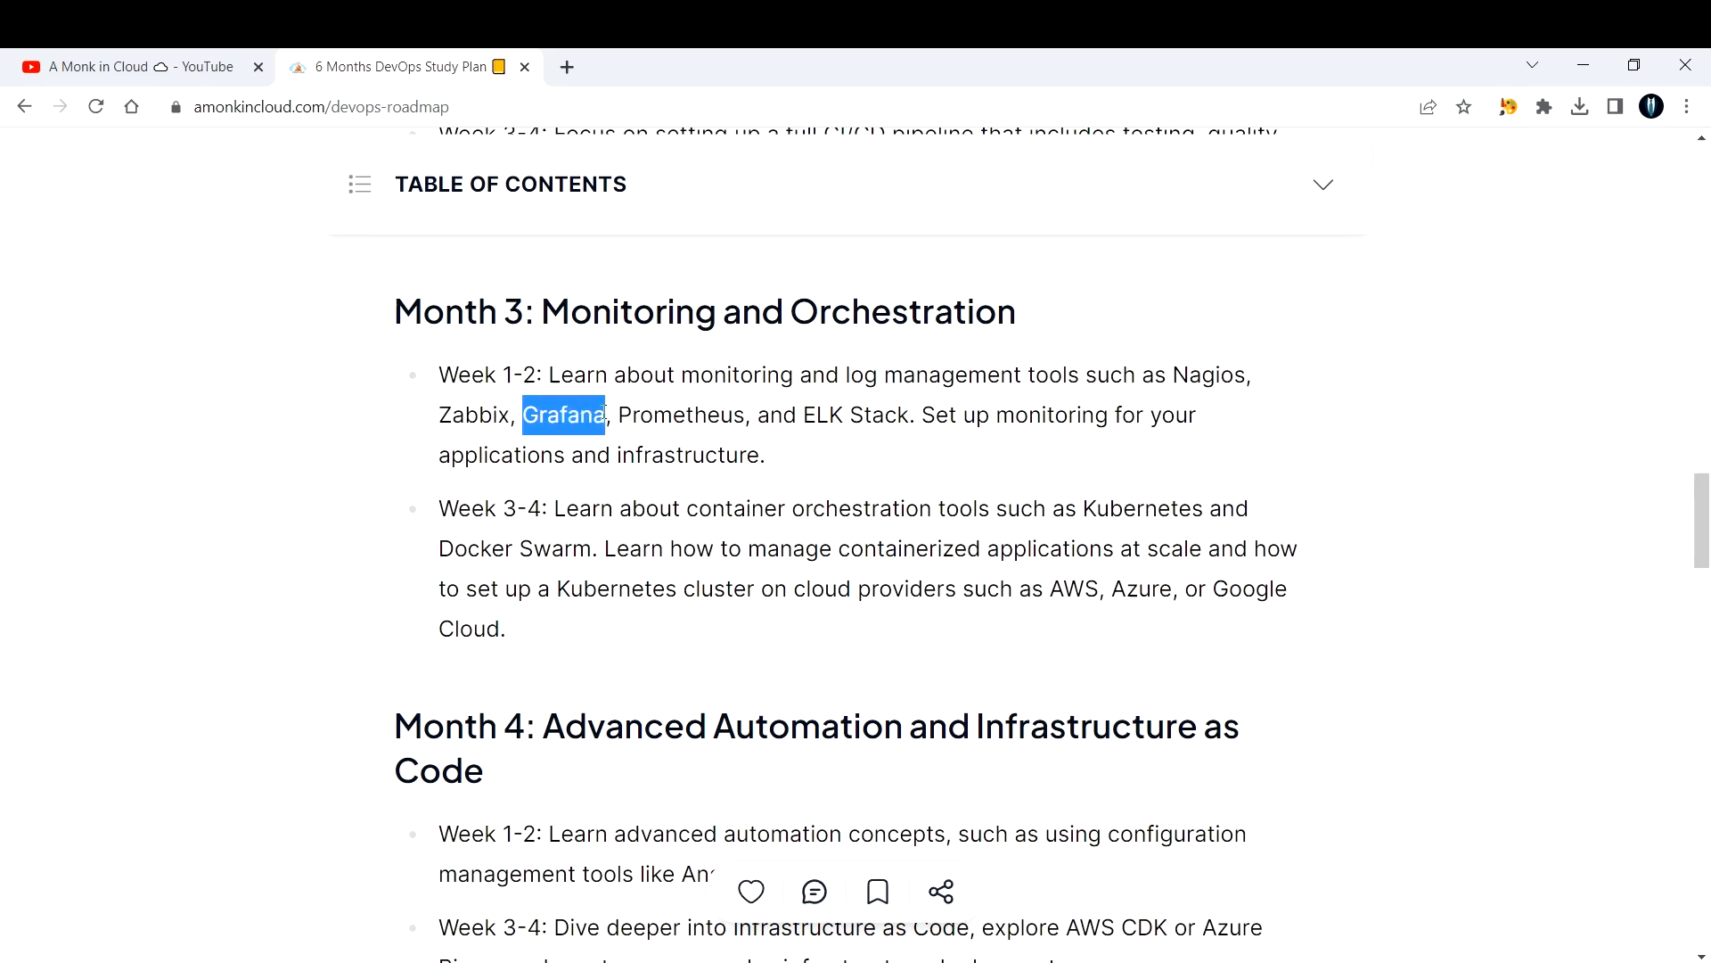
{"action": "left_click", "coordinate": [1255, 453]}
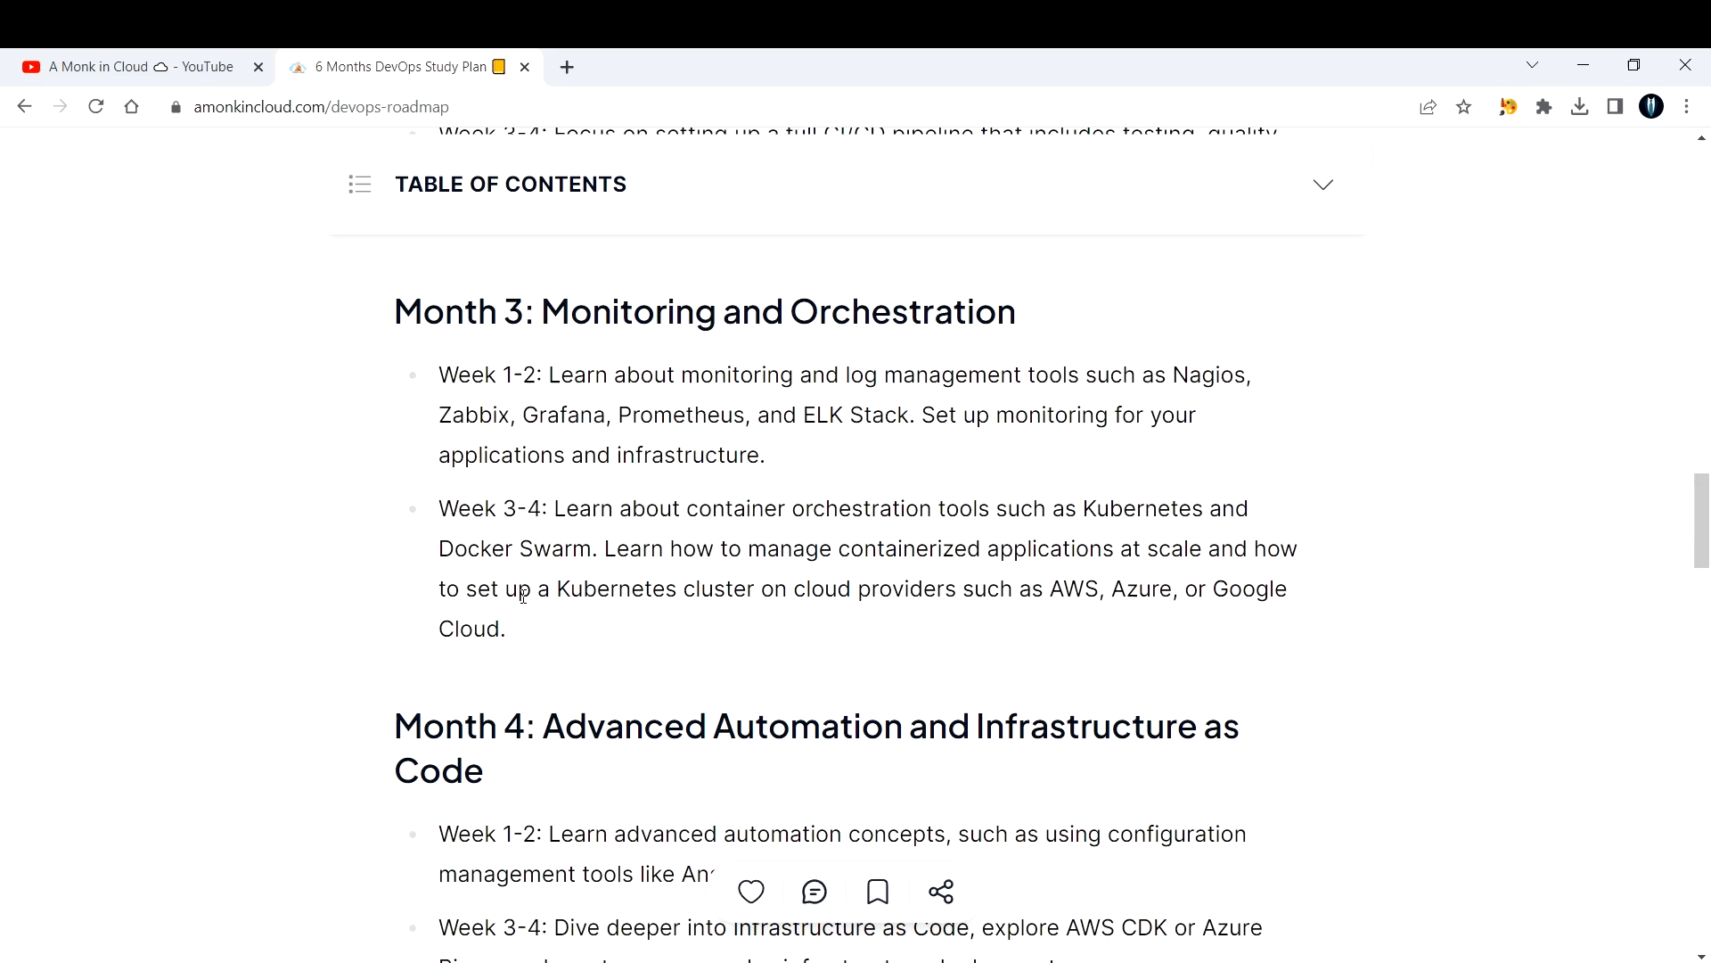
{"action": "left_click_drag", "start_coordinate": [1082, 508], "coordinate": [1235, 508]}
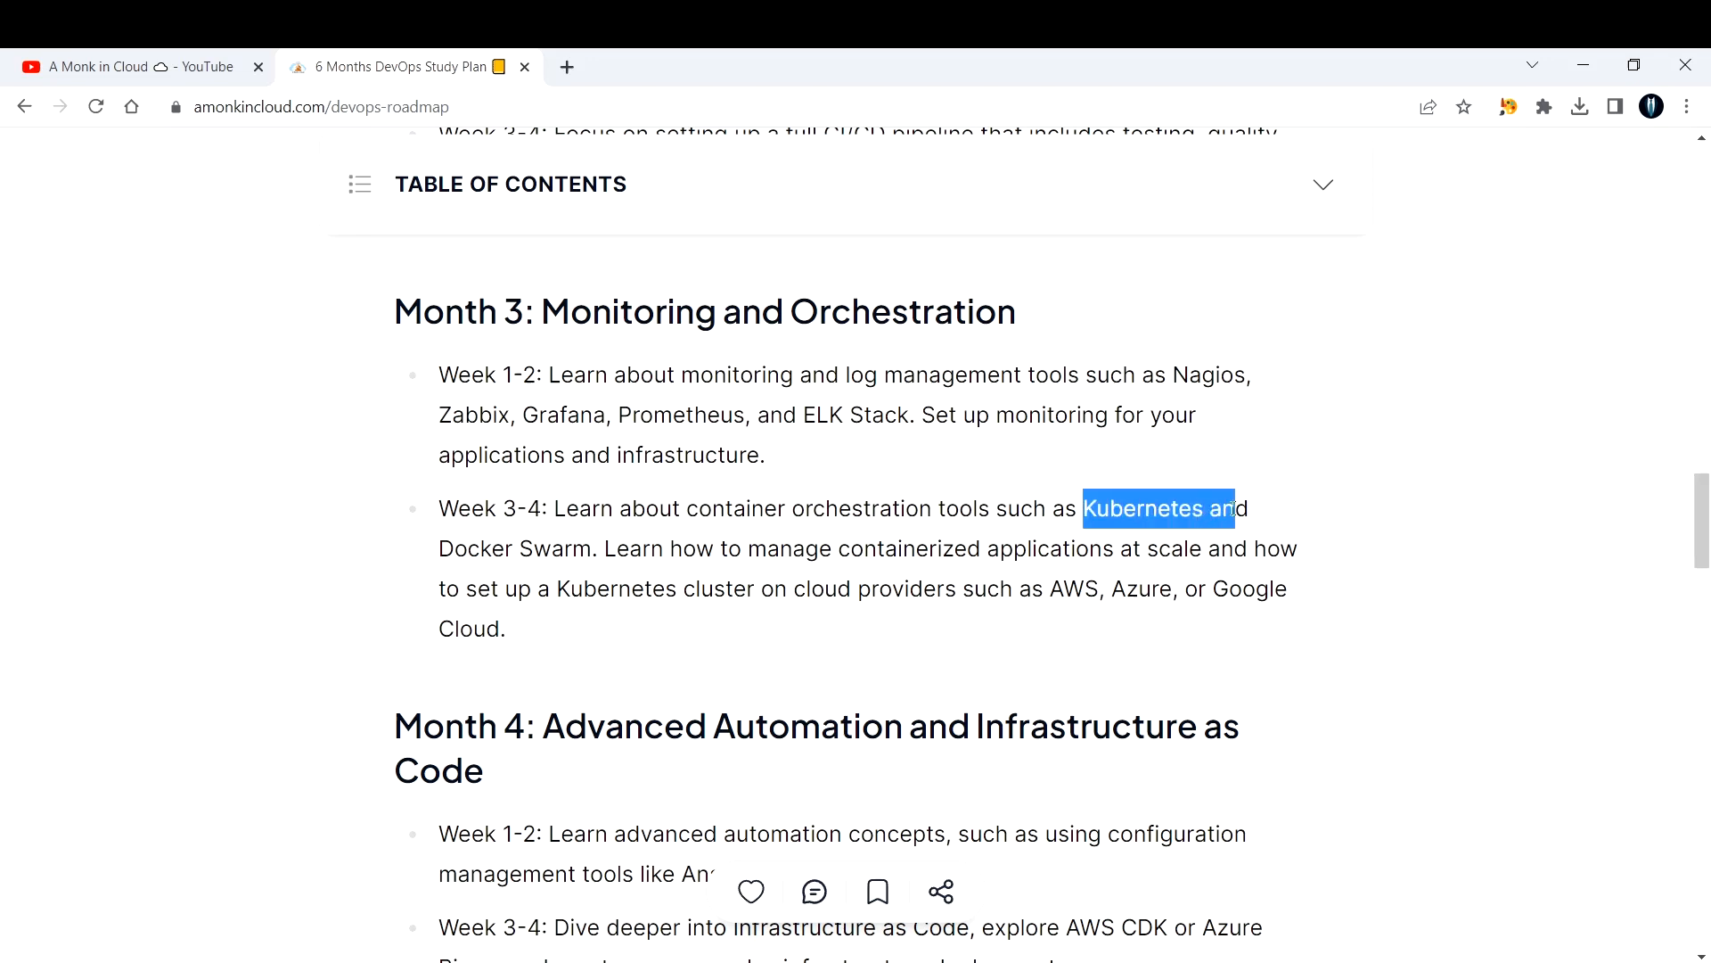
{"action": "left_click", "coordinate": [529, 574]}
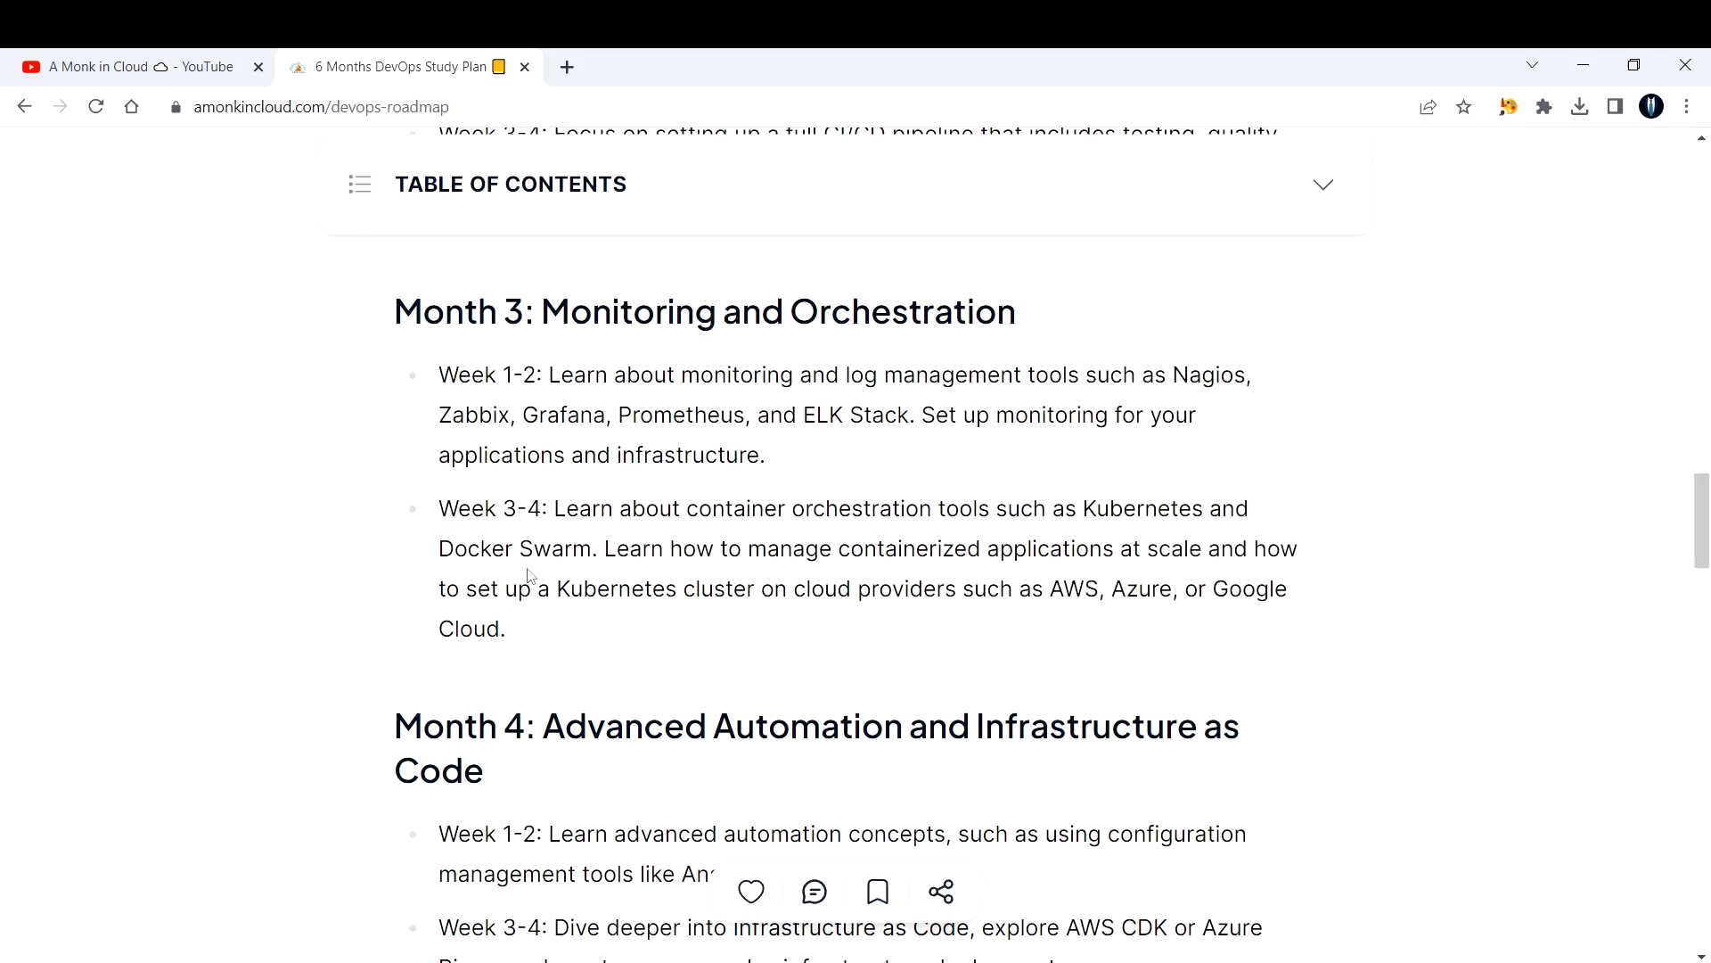
{"action": "double_click", "coordinate": [574, 549]}
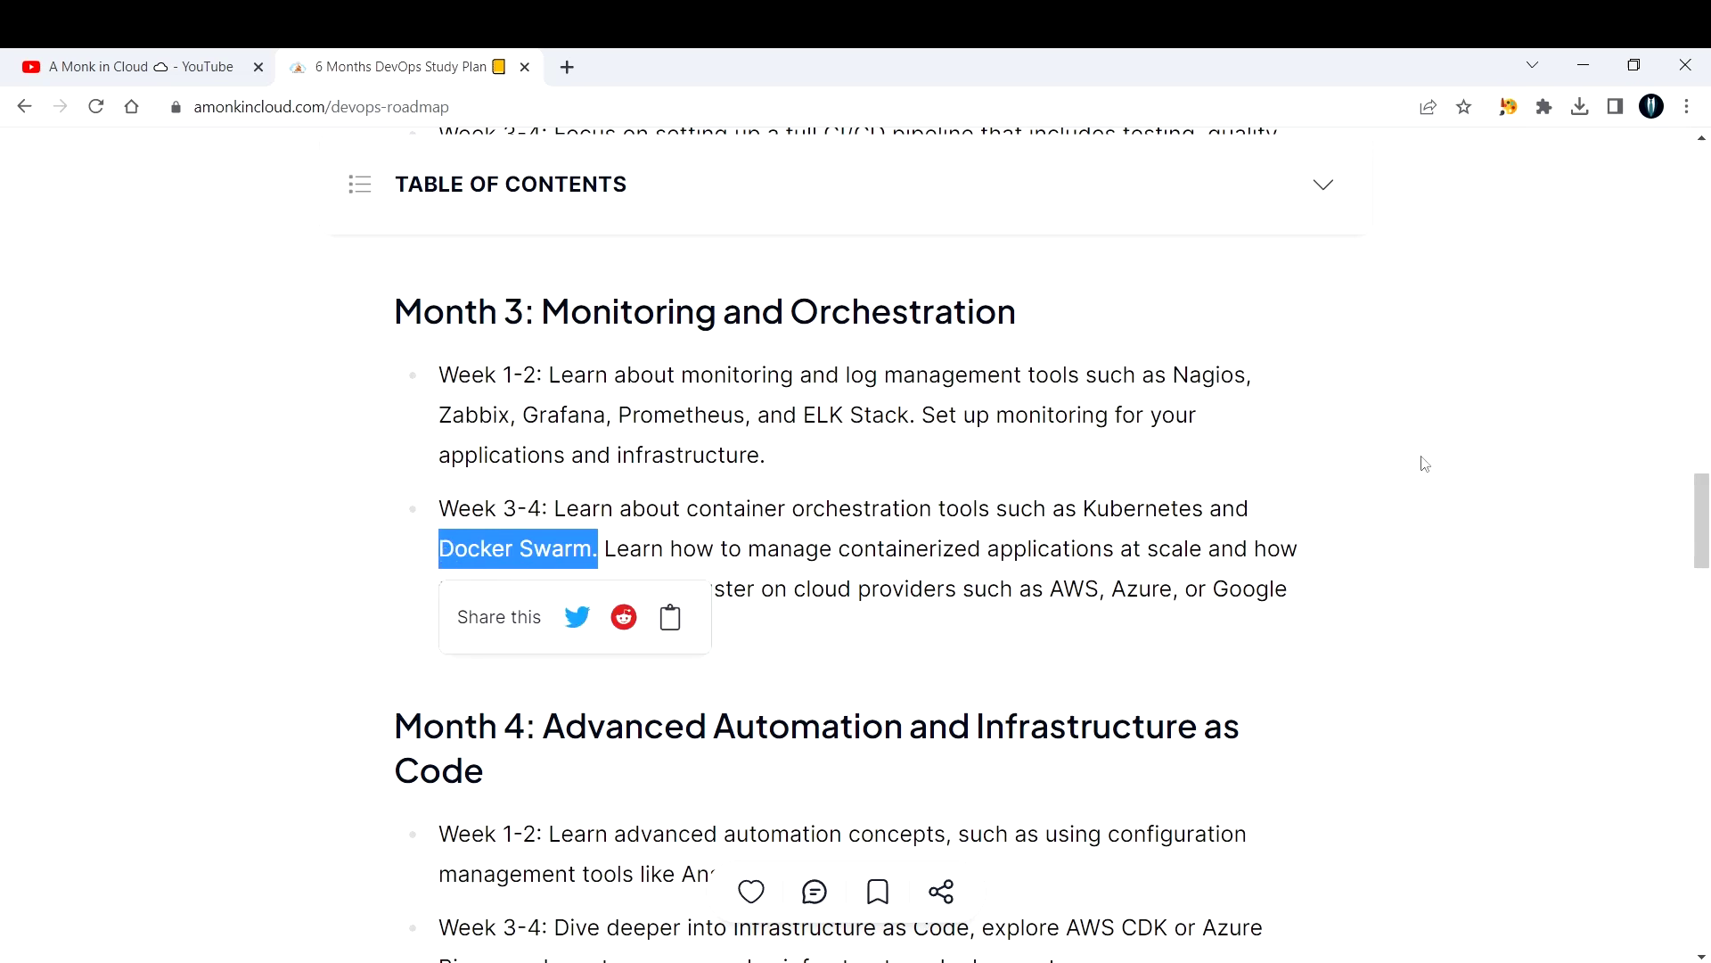
{"action": "left_click", "coordinate": [1356, 539]}
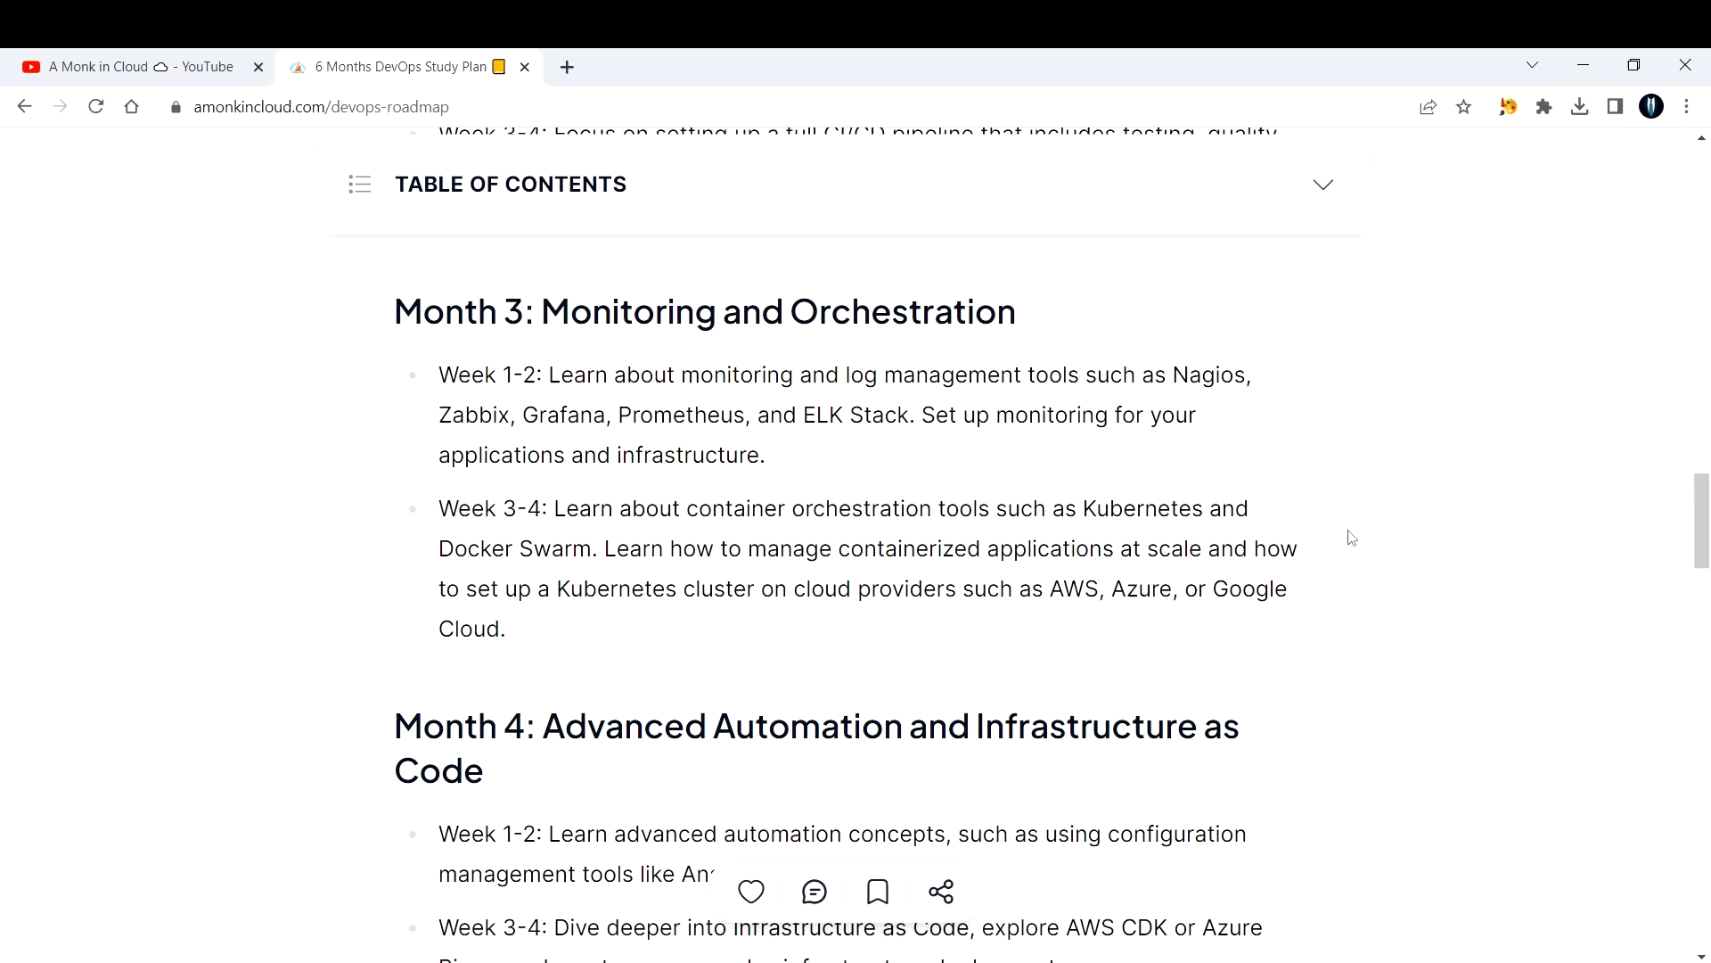
In Month 4, highlight 'Ansible or Puppet' and the whole Week 1-2 bullet, clearing each highlight.
{"action": "scroll", "scroll_direction": "down", "scroll_amount": 3}
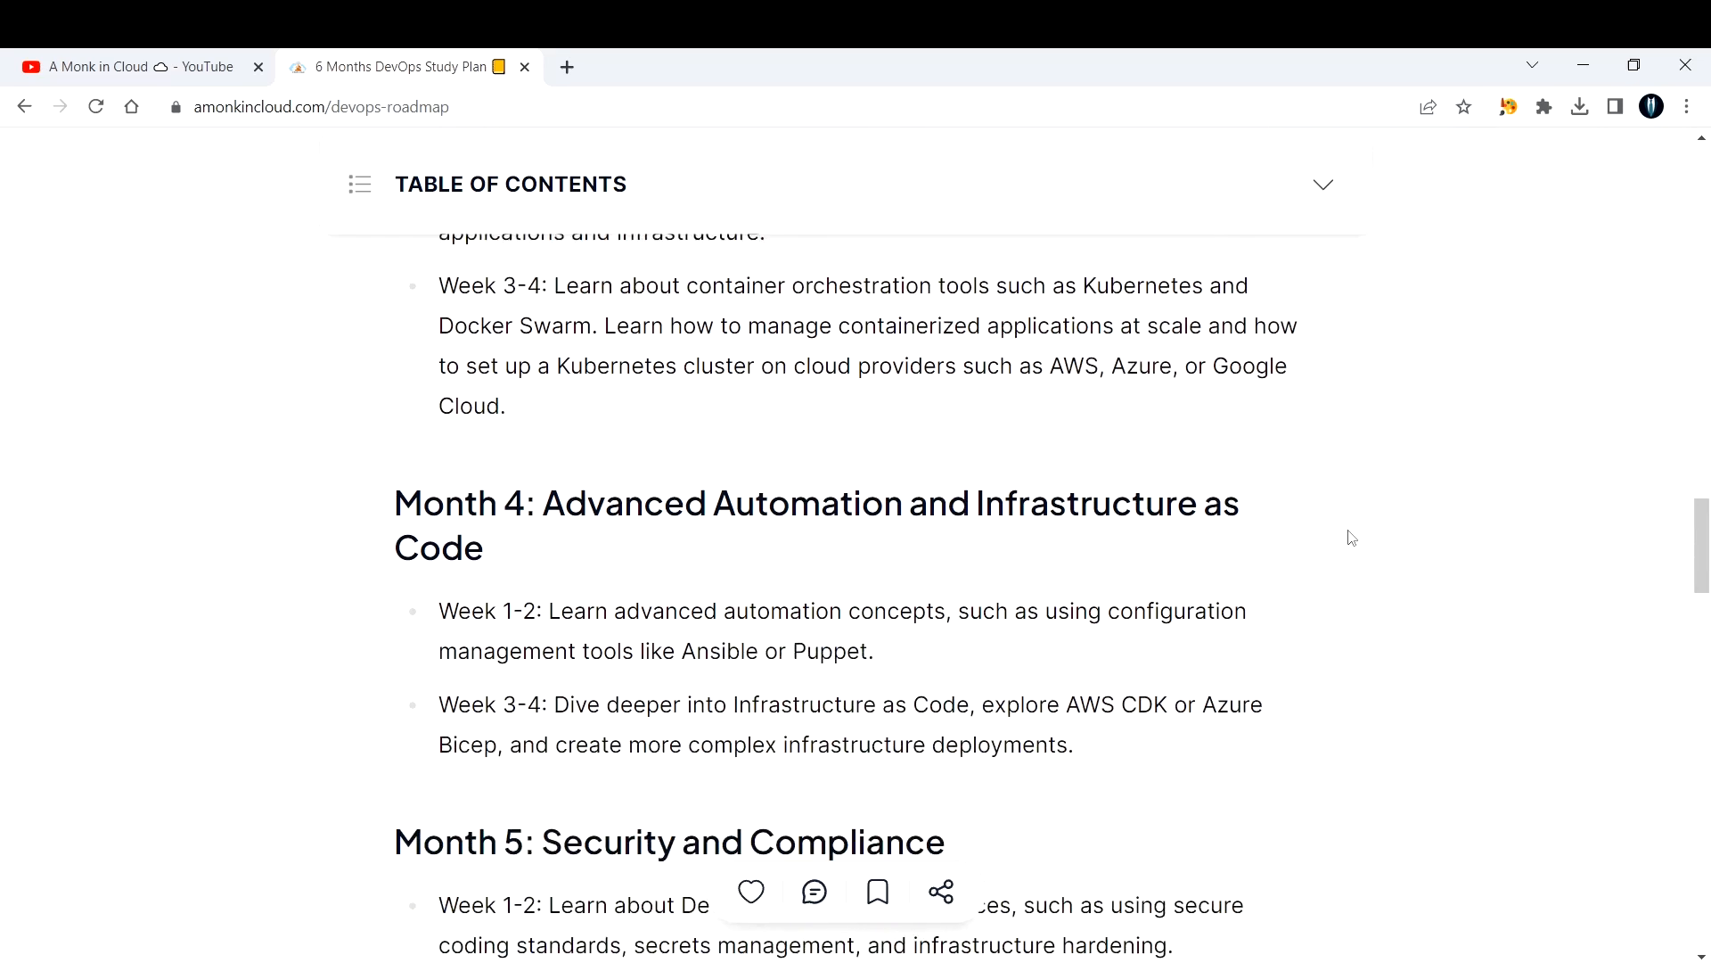
{"action": "scroll", "scroll_direction": "down", "scroll_amount": 3}
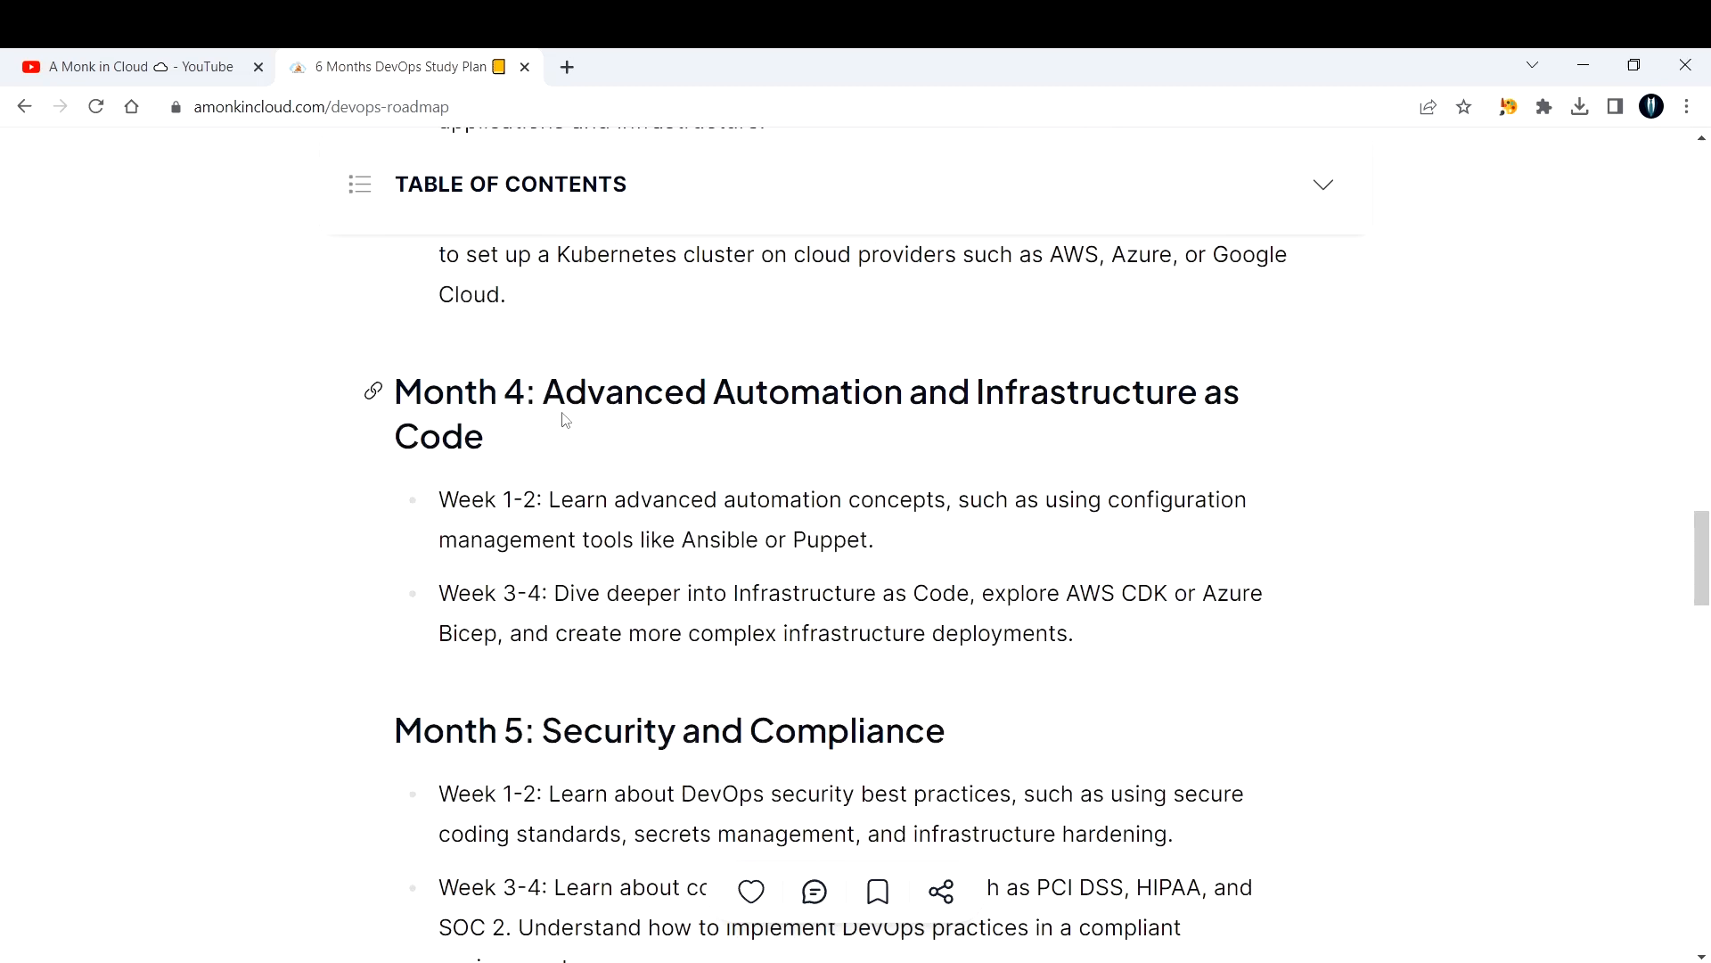
{"action": "mouse_move", "coordinate": [513, 442]}
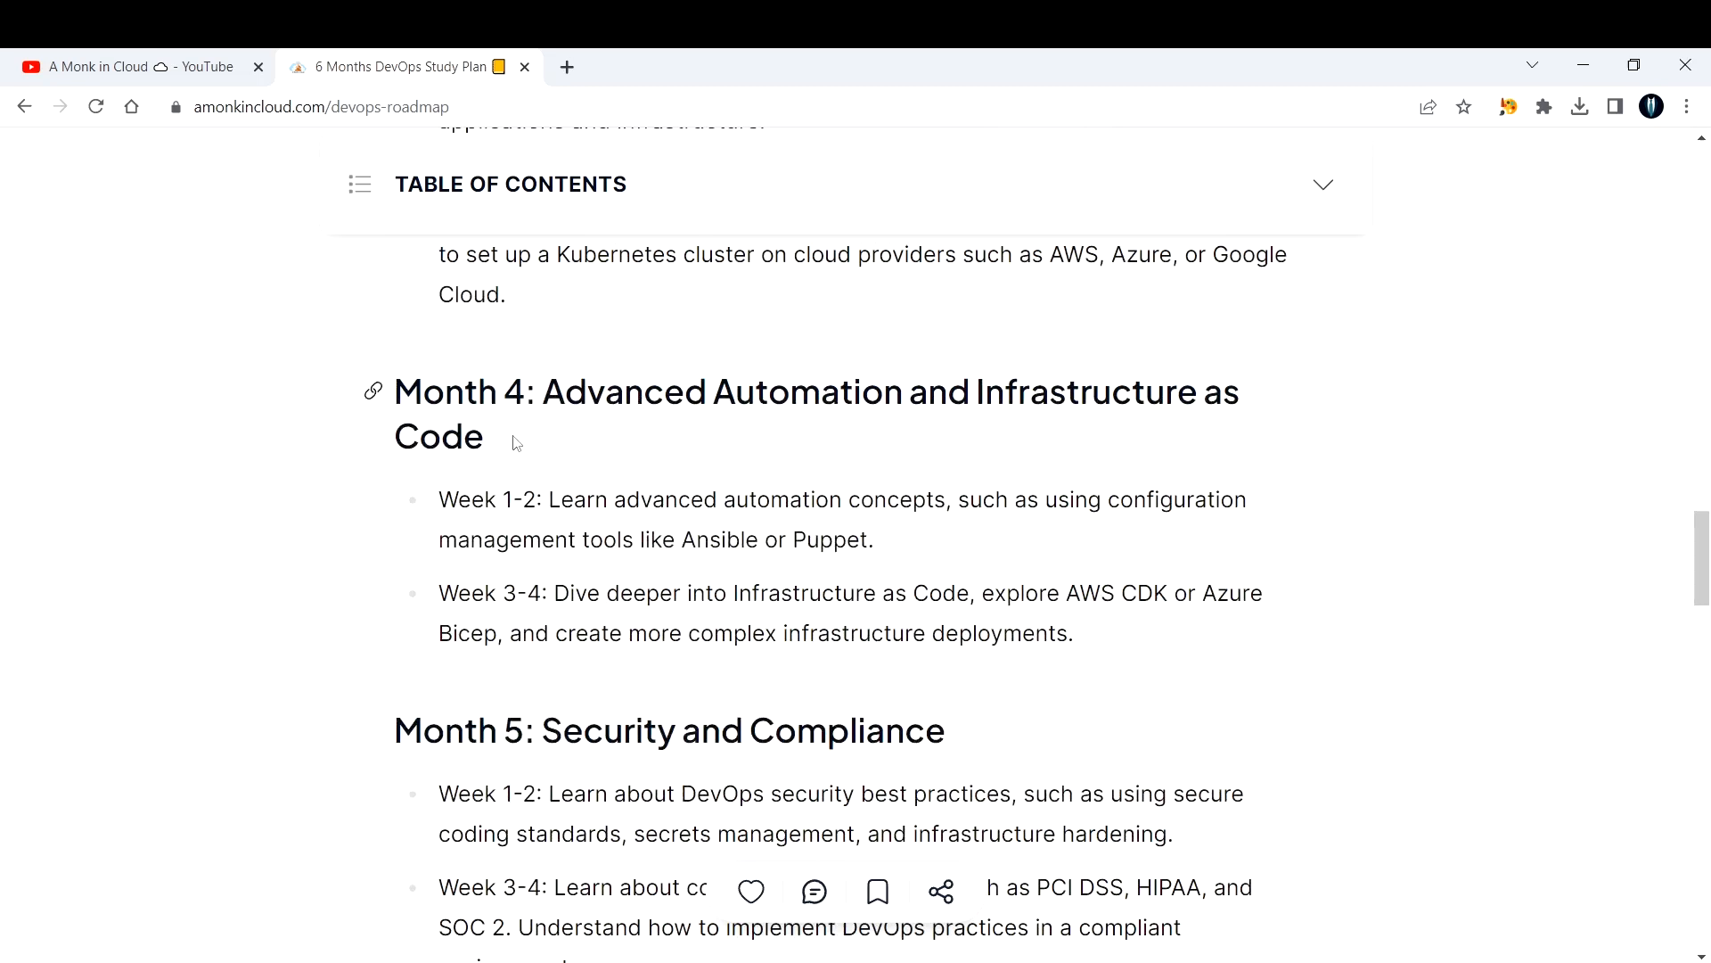
{"action": "left_click_drag", "start_coordinate": [542, 391], "coordinate": [478, 435]}
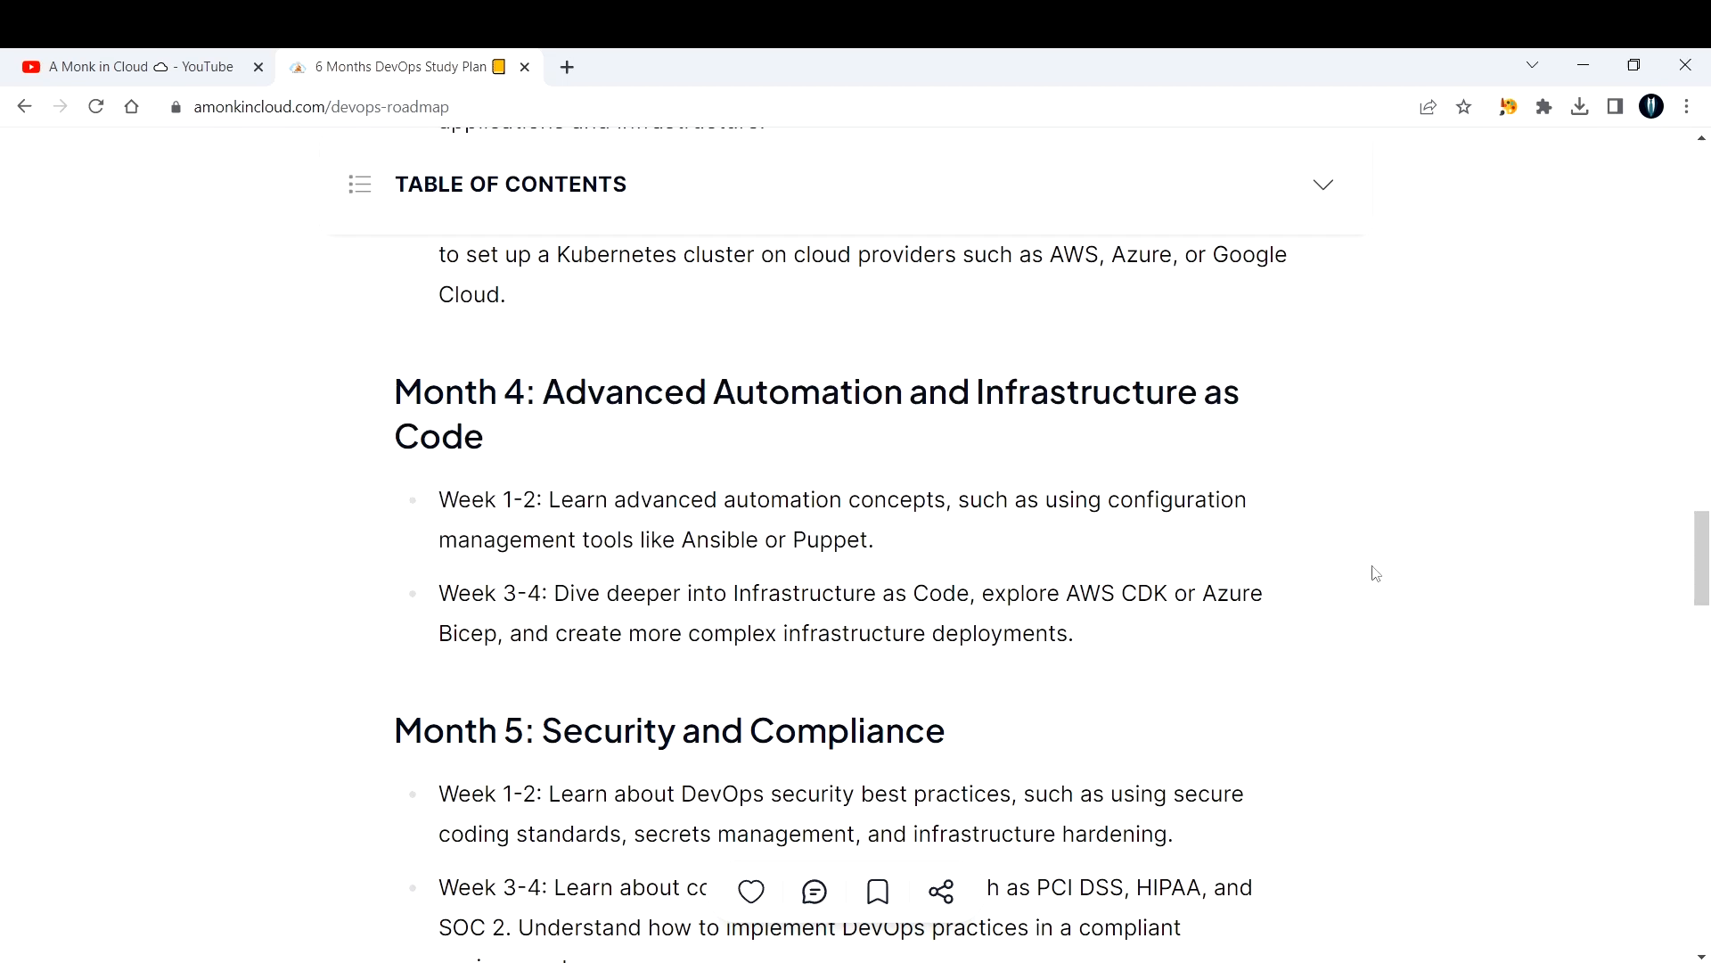
{"action": "mouse_move", "coordinate": [627, 505]}
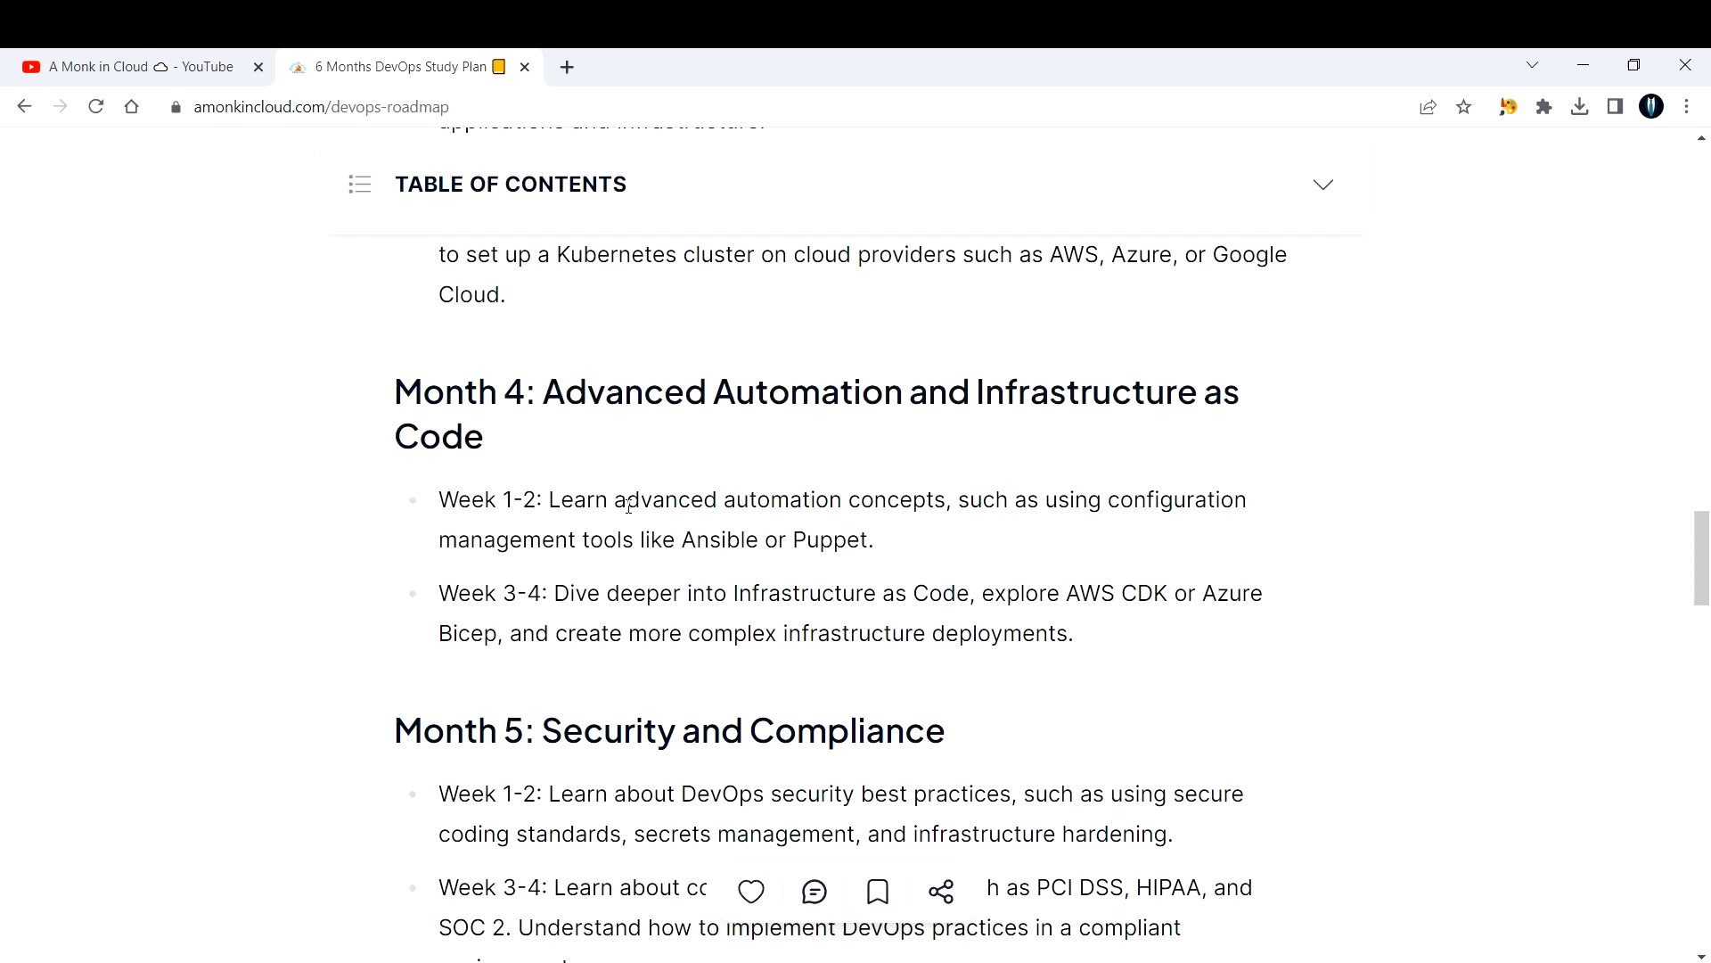
{"action": "mouse_move", "coordinate": [1084, 513]}
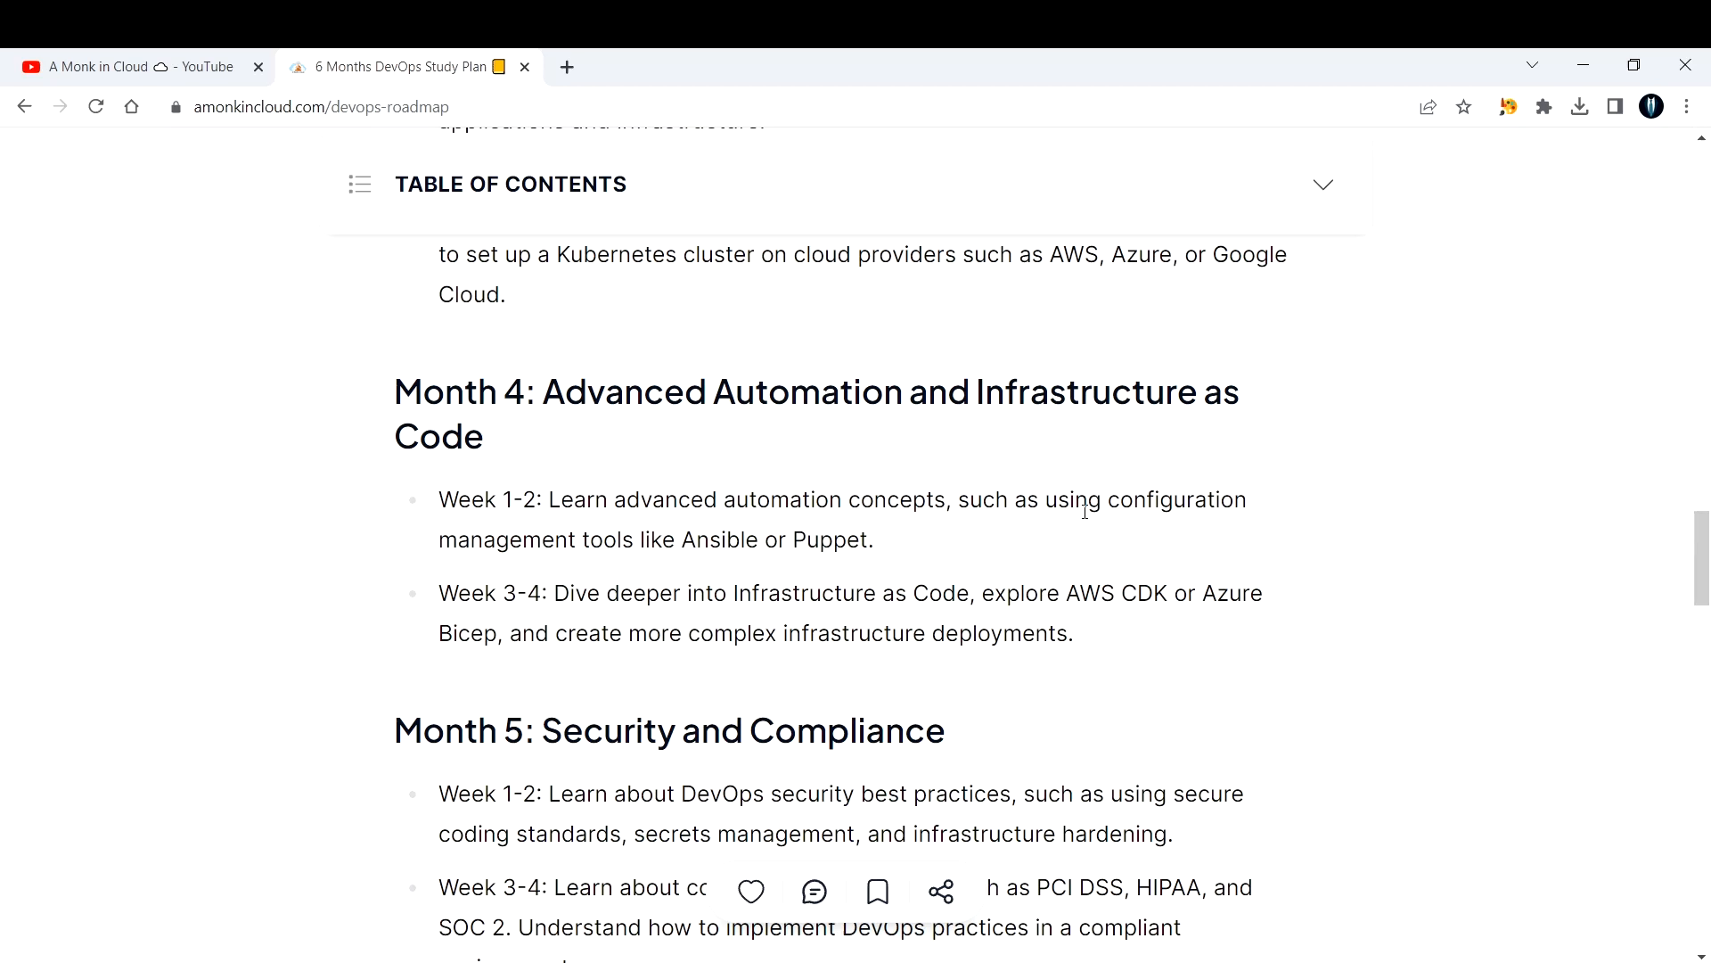
{"action": "mouse_move", "coordinate": [1119, 513]}
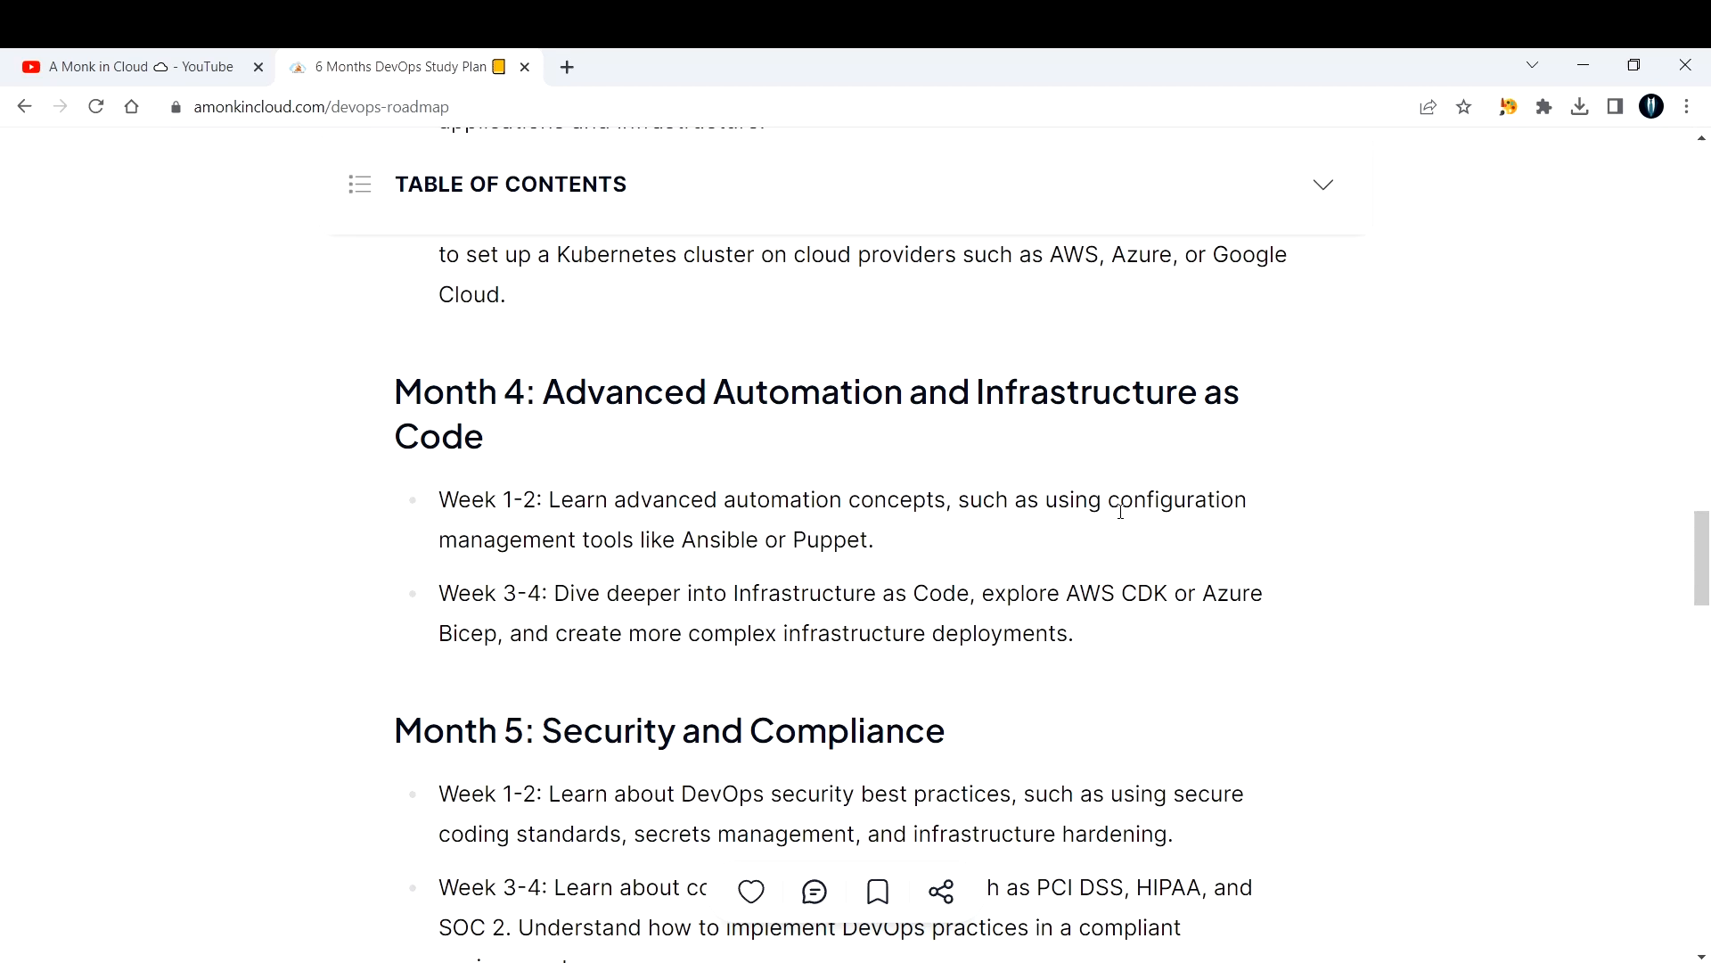
{"action": "mouse_move", "coordinate": [735, 645]}
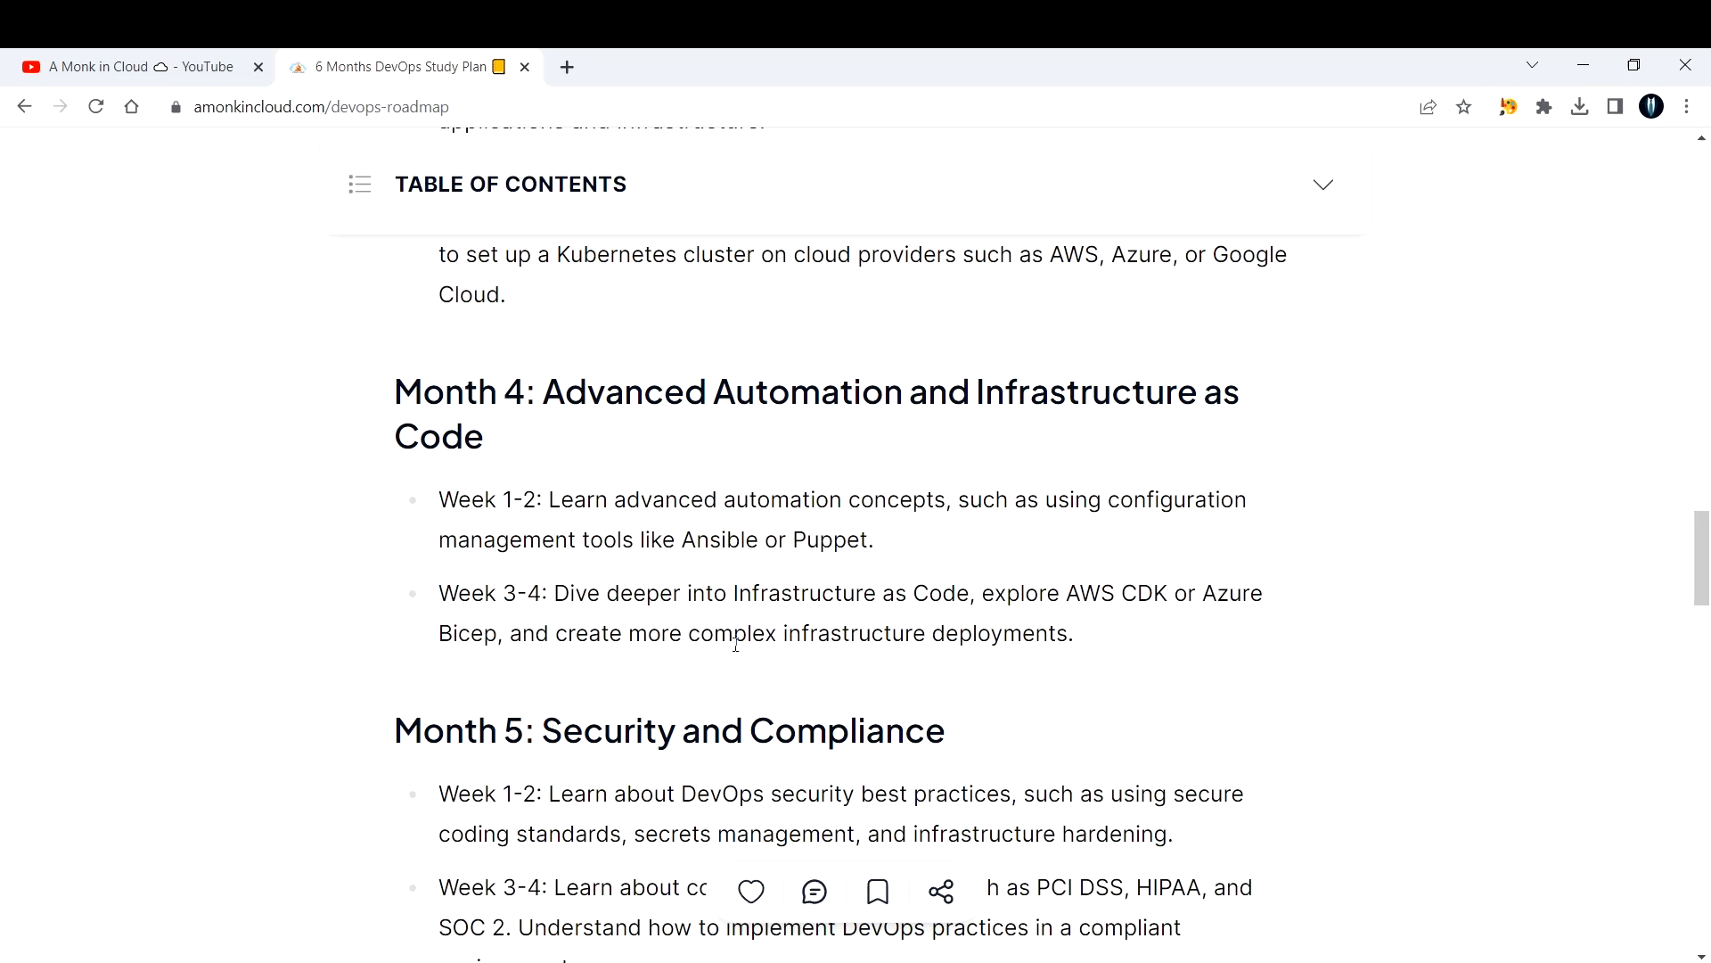
{"action": "left_click_drag", "start_coordinate": [682, 538], "coordinate": [874, 538]}
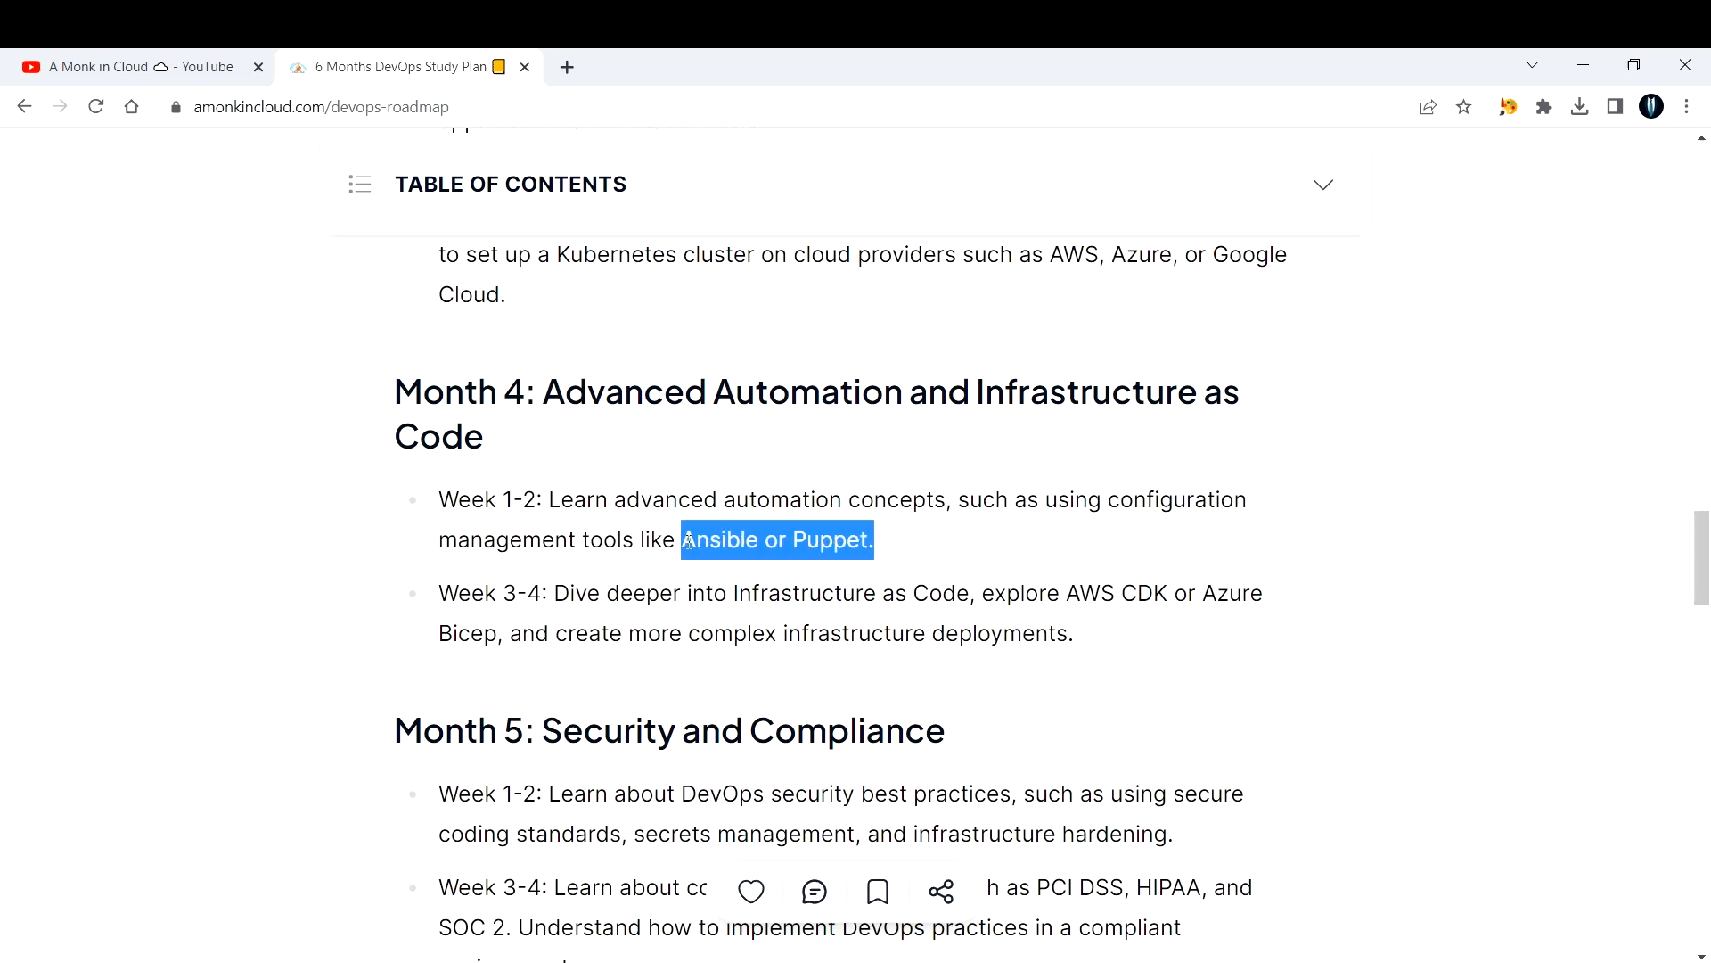
{"action": "left_click", "coordinate": [910, 542]}
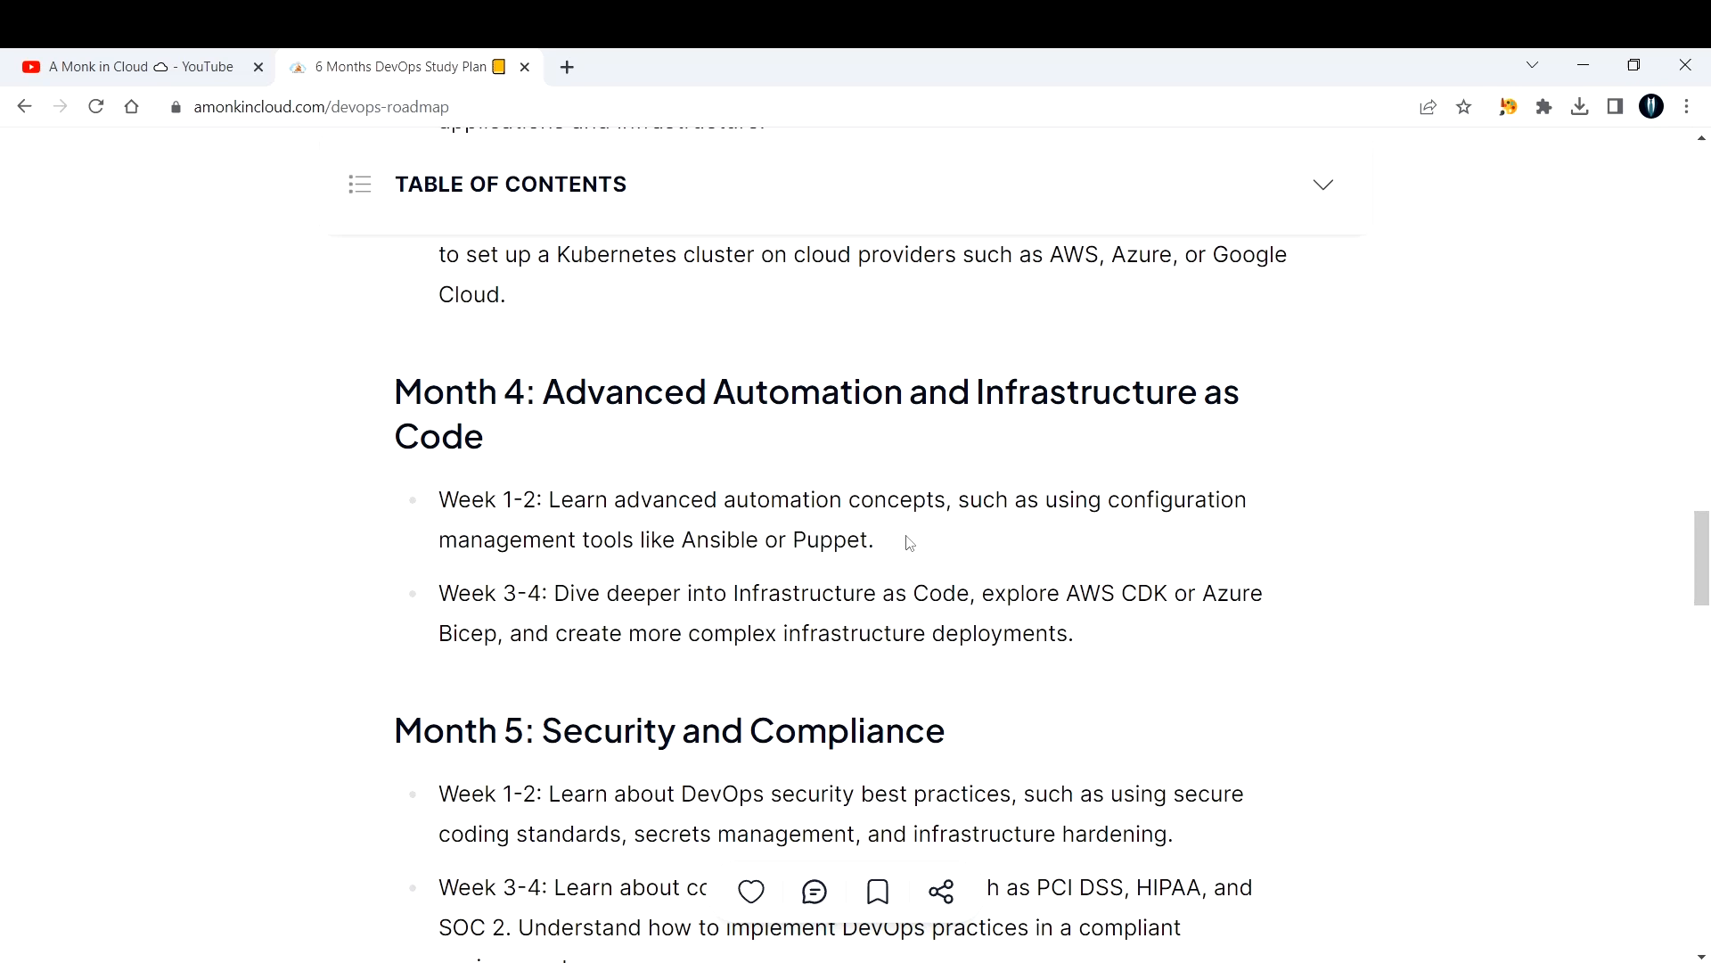
{"action": "mouse_move", "coordinate": [686, 538]}
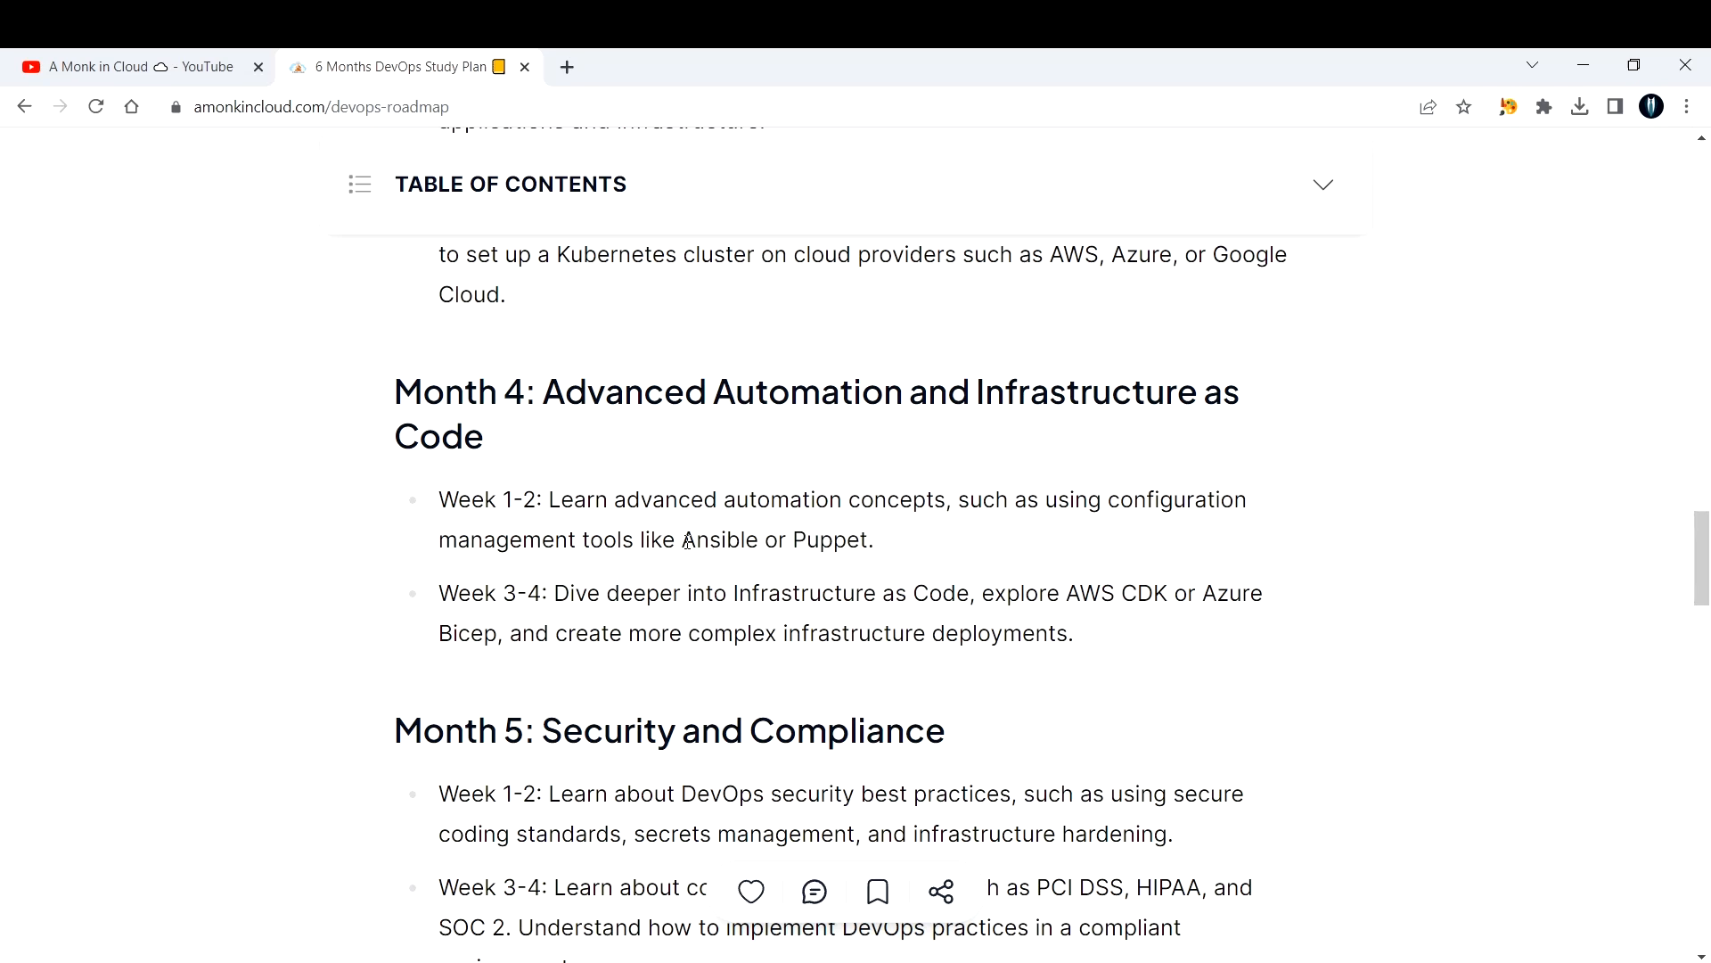
{"action": "mouse_move", "coordinate": [1331, 542]}
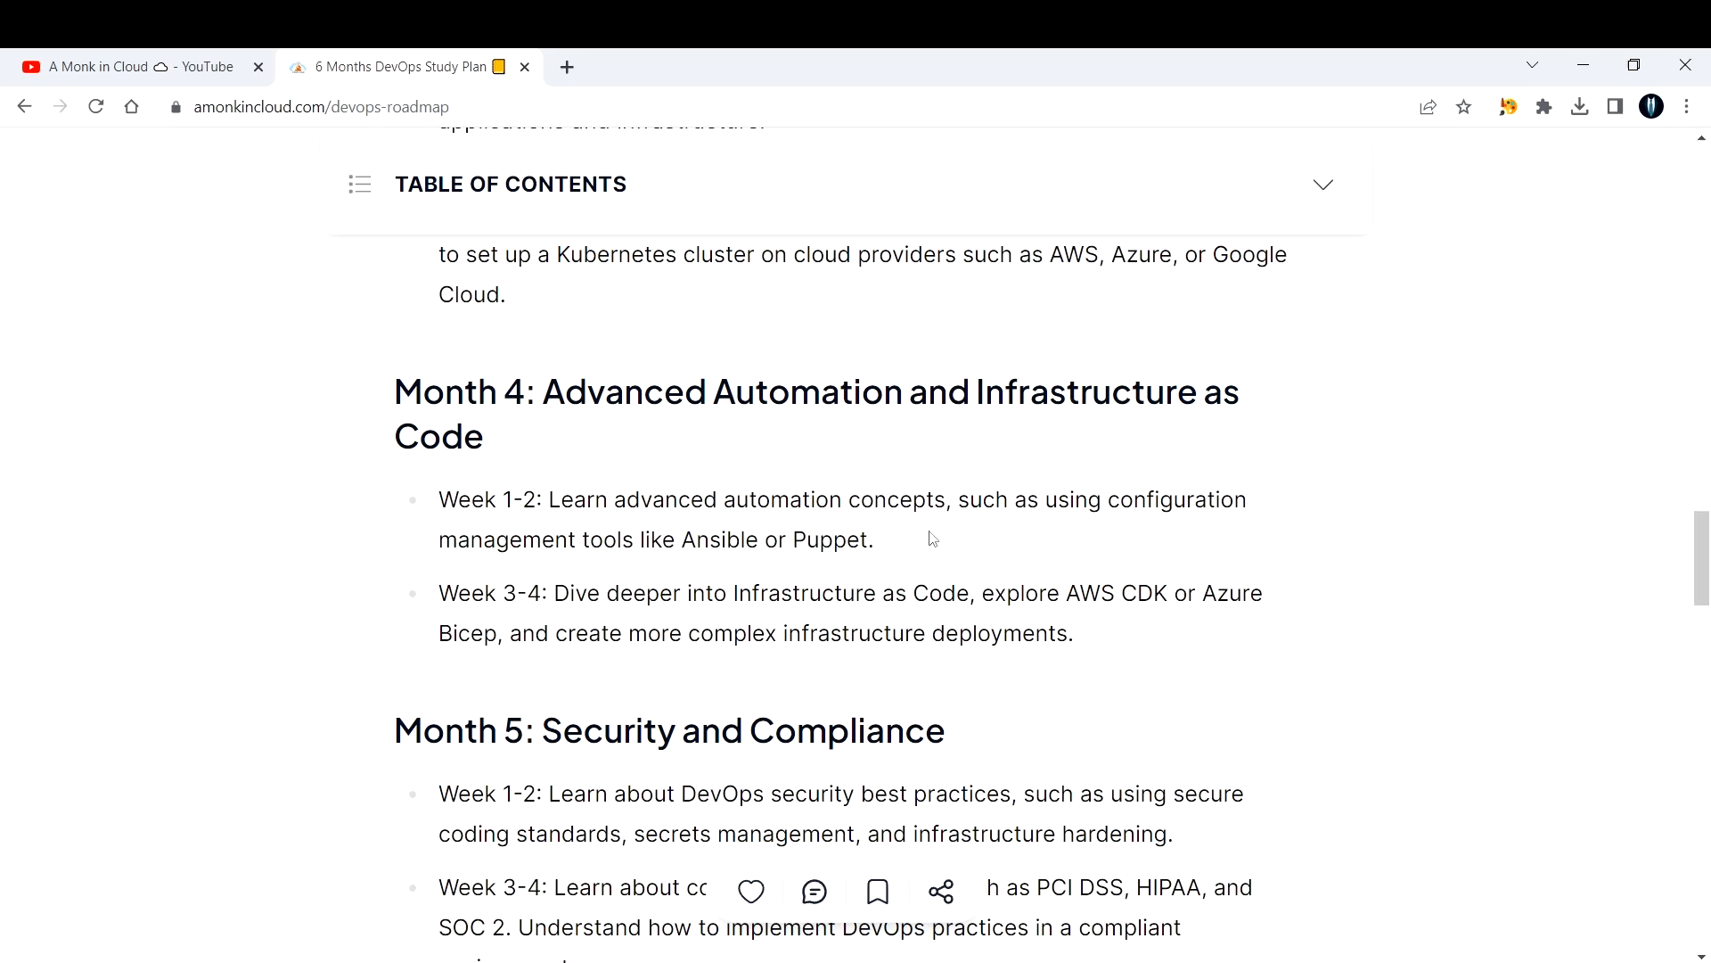
{"action": "left_click_drag", "start_coordinate": [438, 500], "coordinate": [874, 539]}
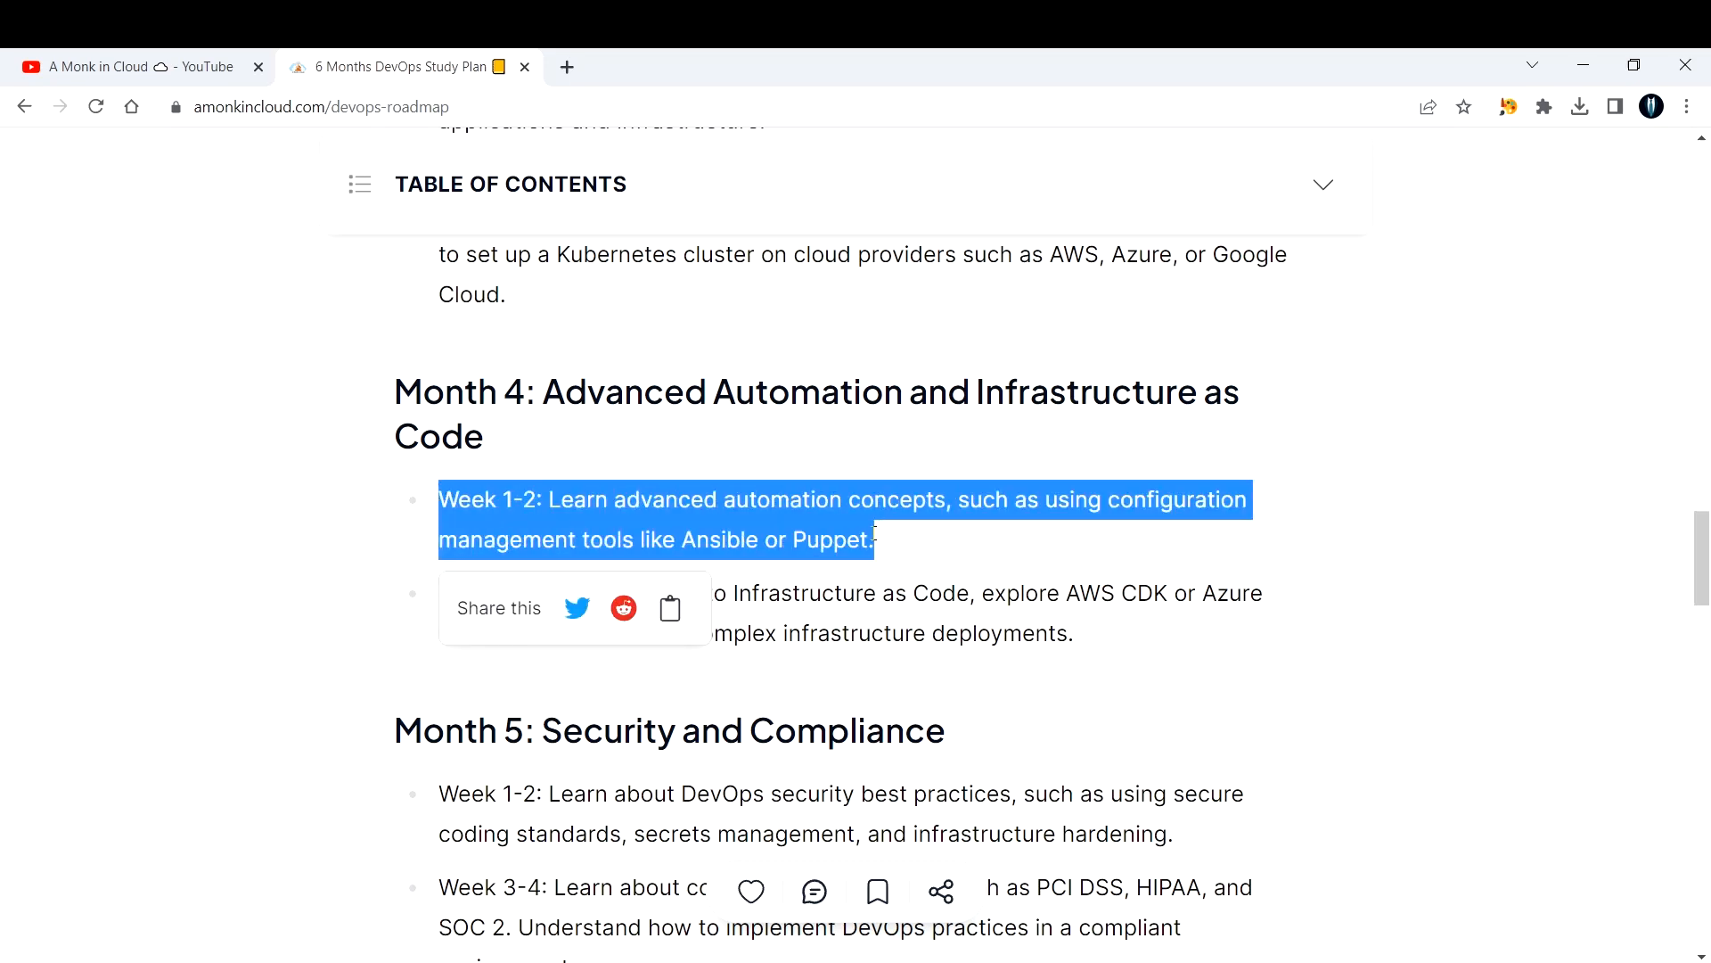
{"action": "left_click", "coordinate": [918, 549]}
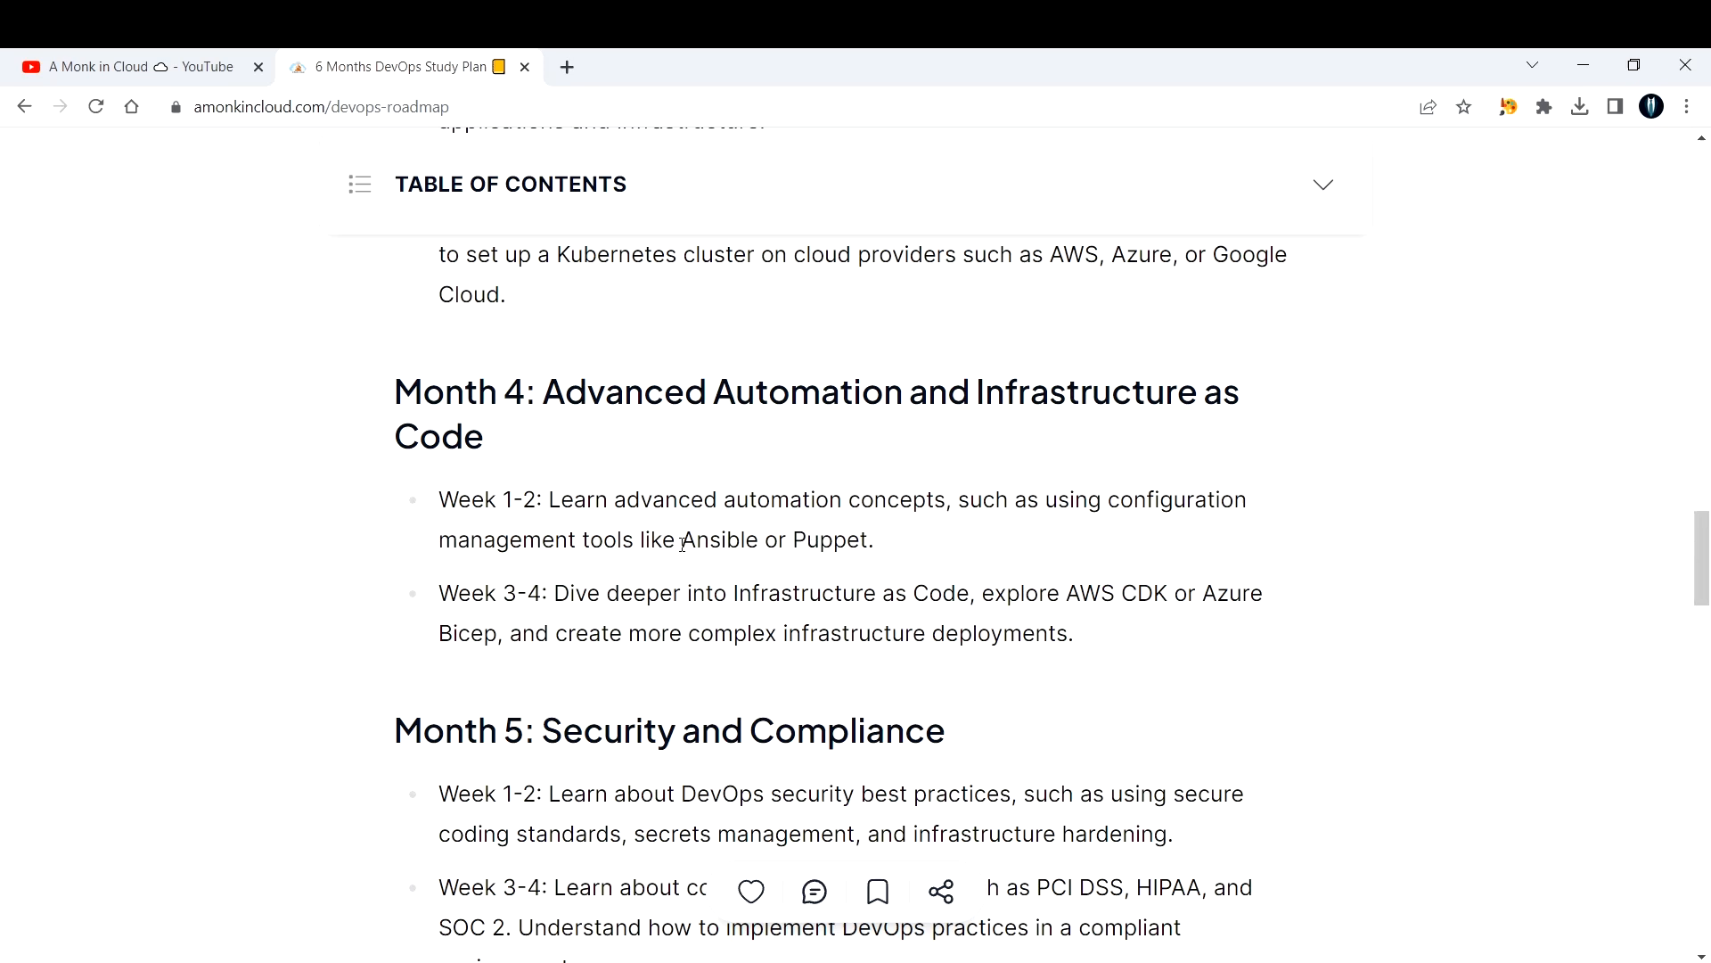
{"action": "mouse_move", "coordinate": [920, 545]}
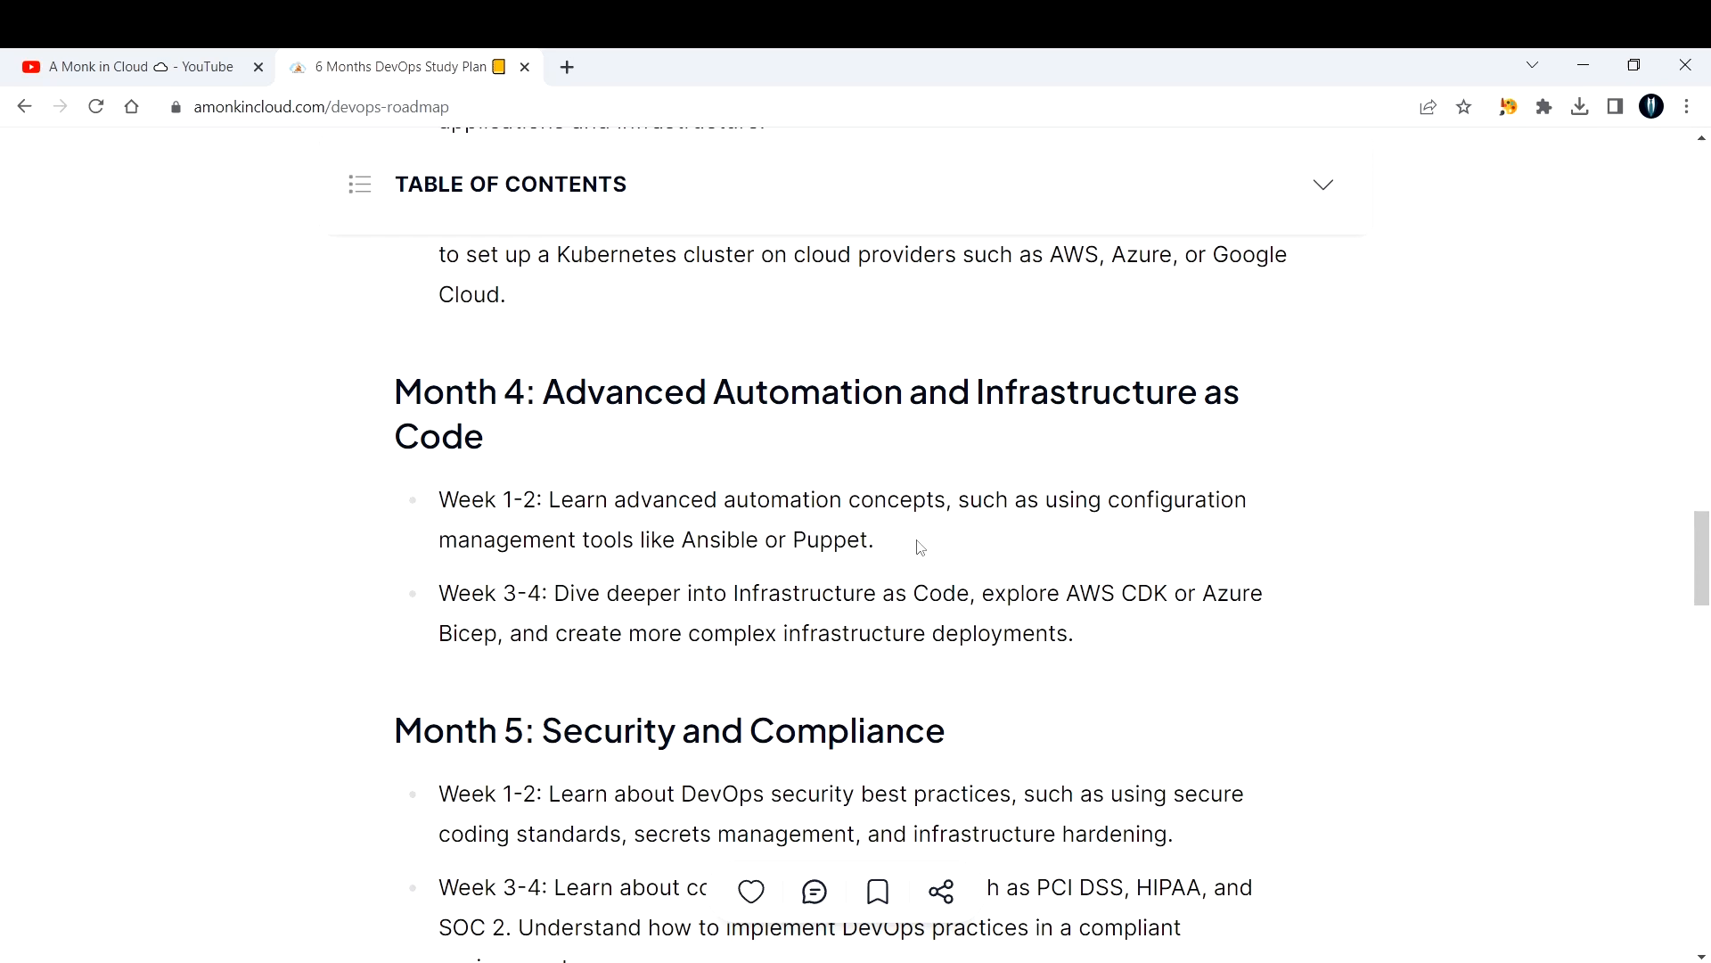
{"action": "mouse_move", "coordinate": [679, 585]}
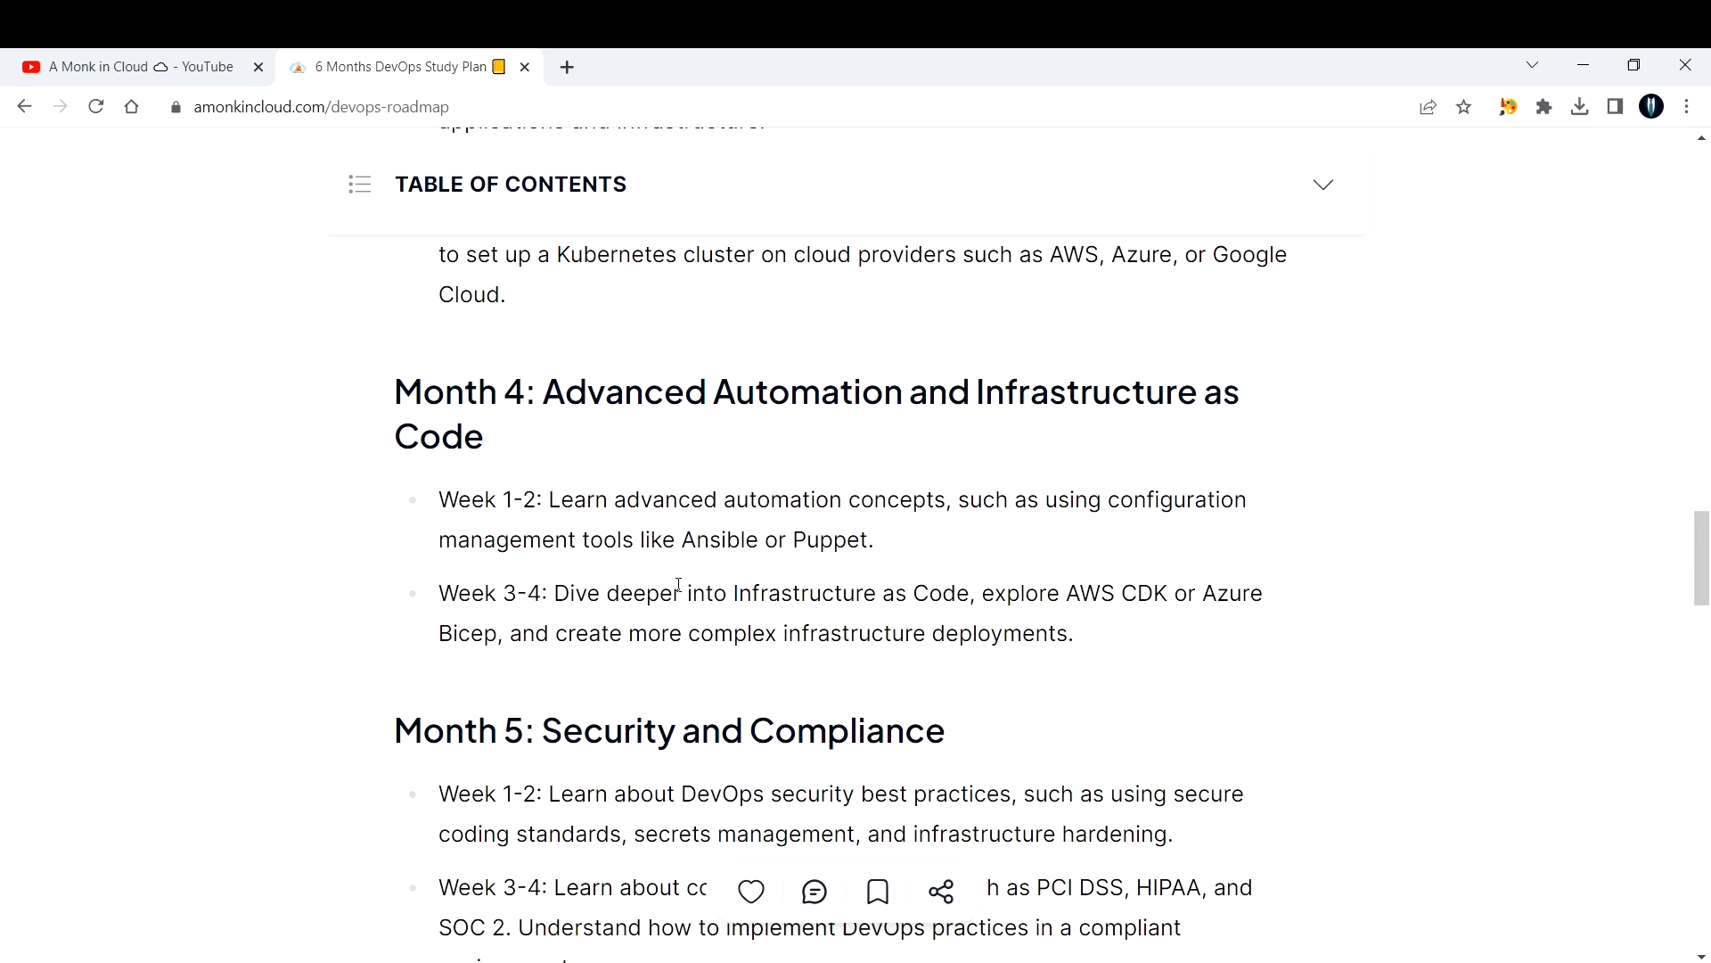
{"action": "mouse_move", "coordinate": [606, 547]}
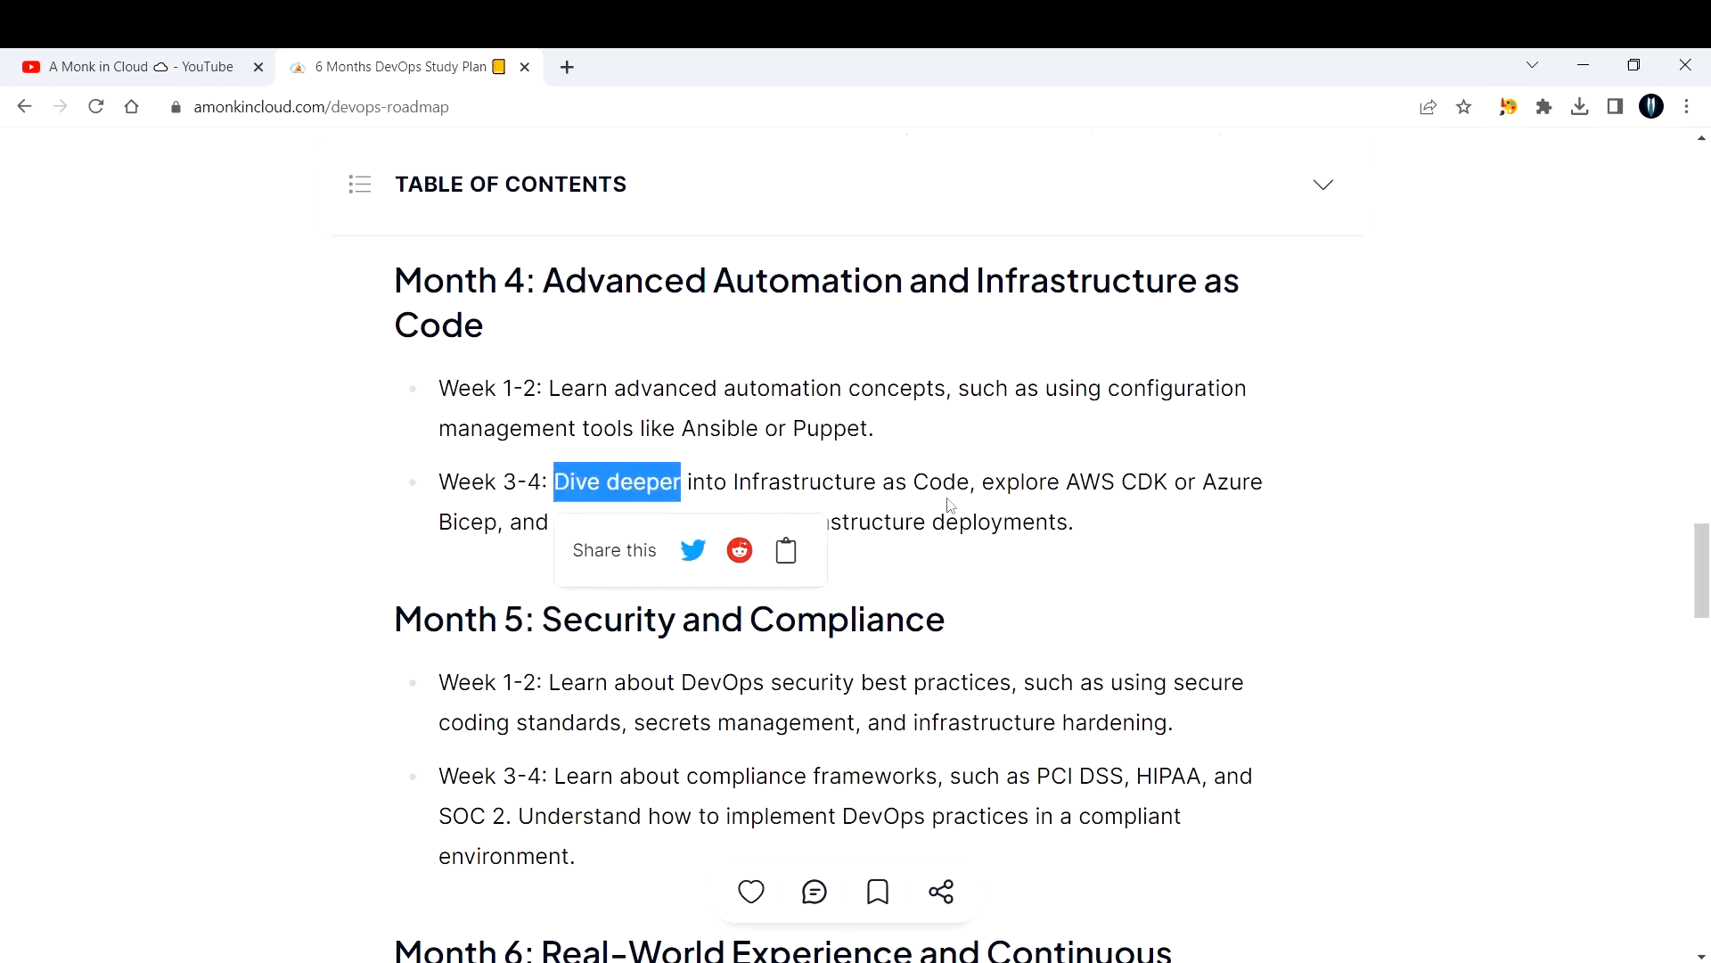
Highlight 'explore AWS CDK' and the word Ansible in Month 4, clearing each highlight.
{"action": "left_click_drag", "start_coordinate": [981, 482], "coordinate": [1166, 481]}
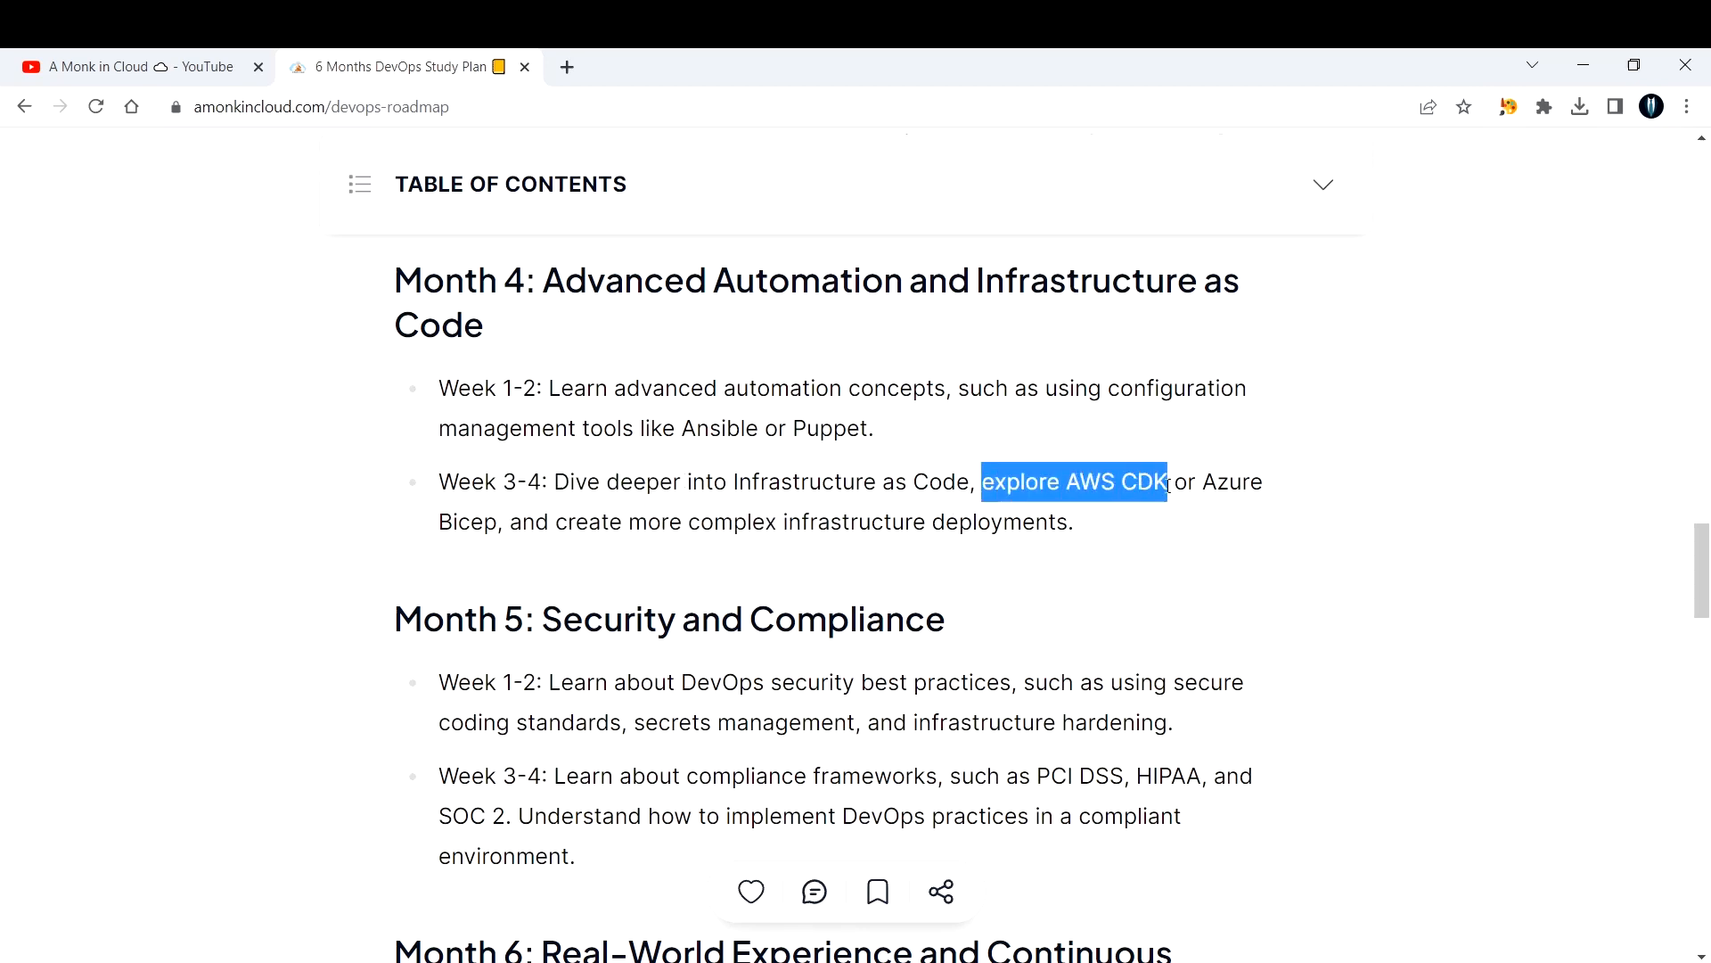
{"action": "left_click", "coordinate": [670, 524]}
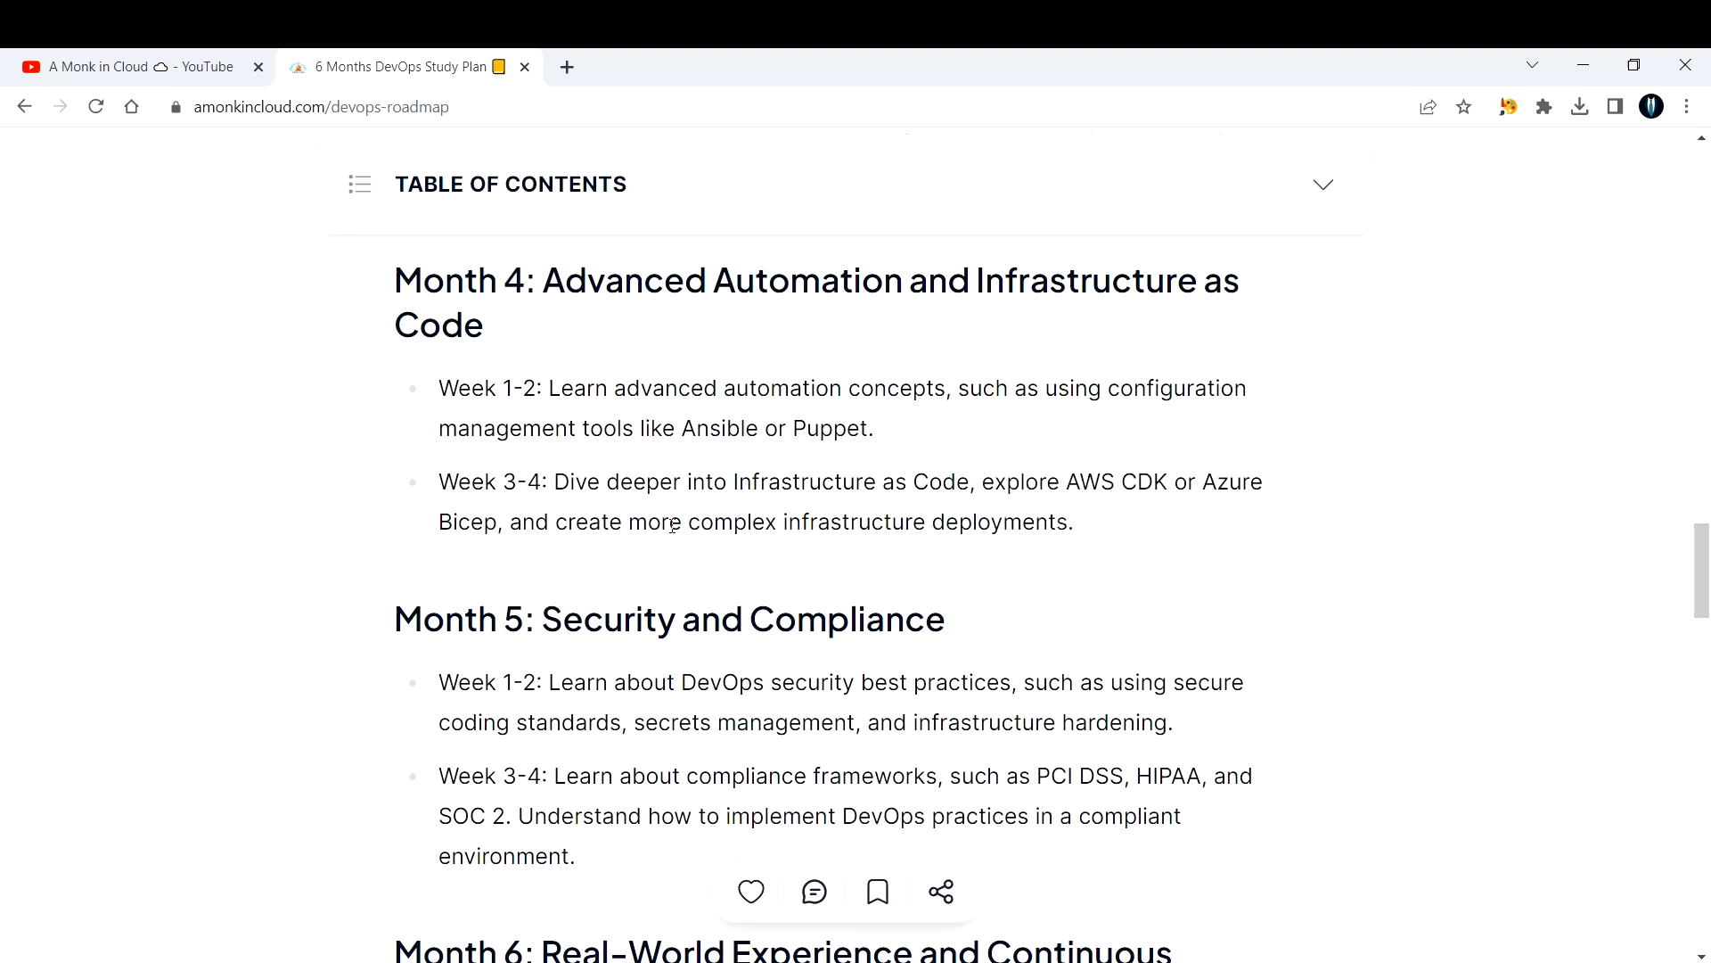
{"action": "mouse_move", "coordinate": [635, 542]}
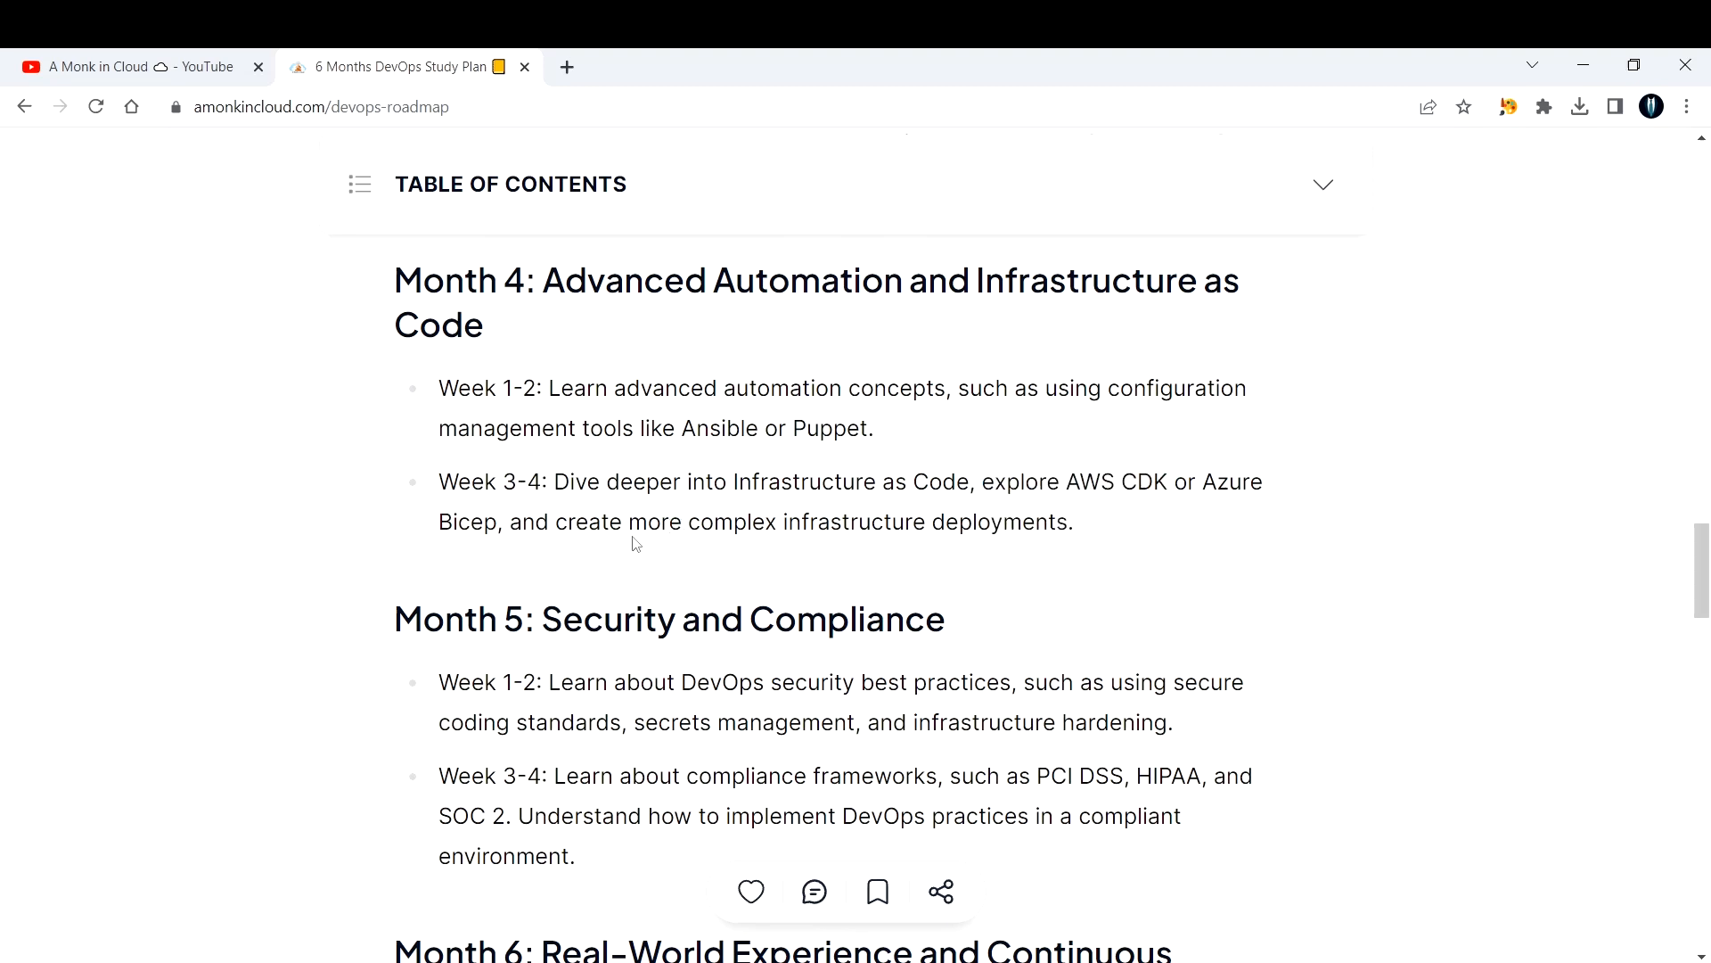
{"action": "mouse_move", "coordinate": [770, 438]}
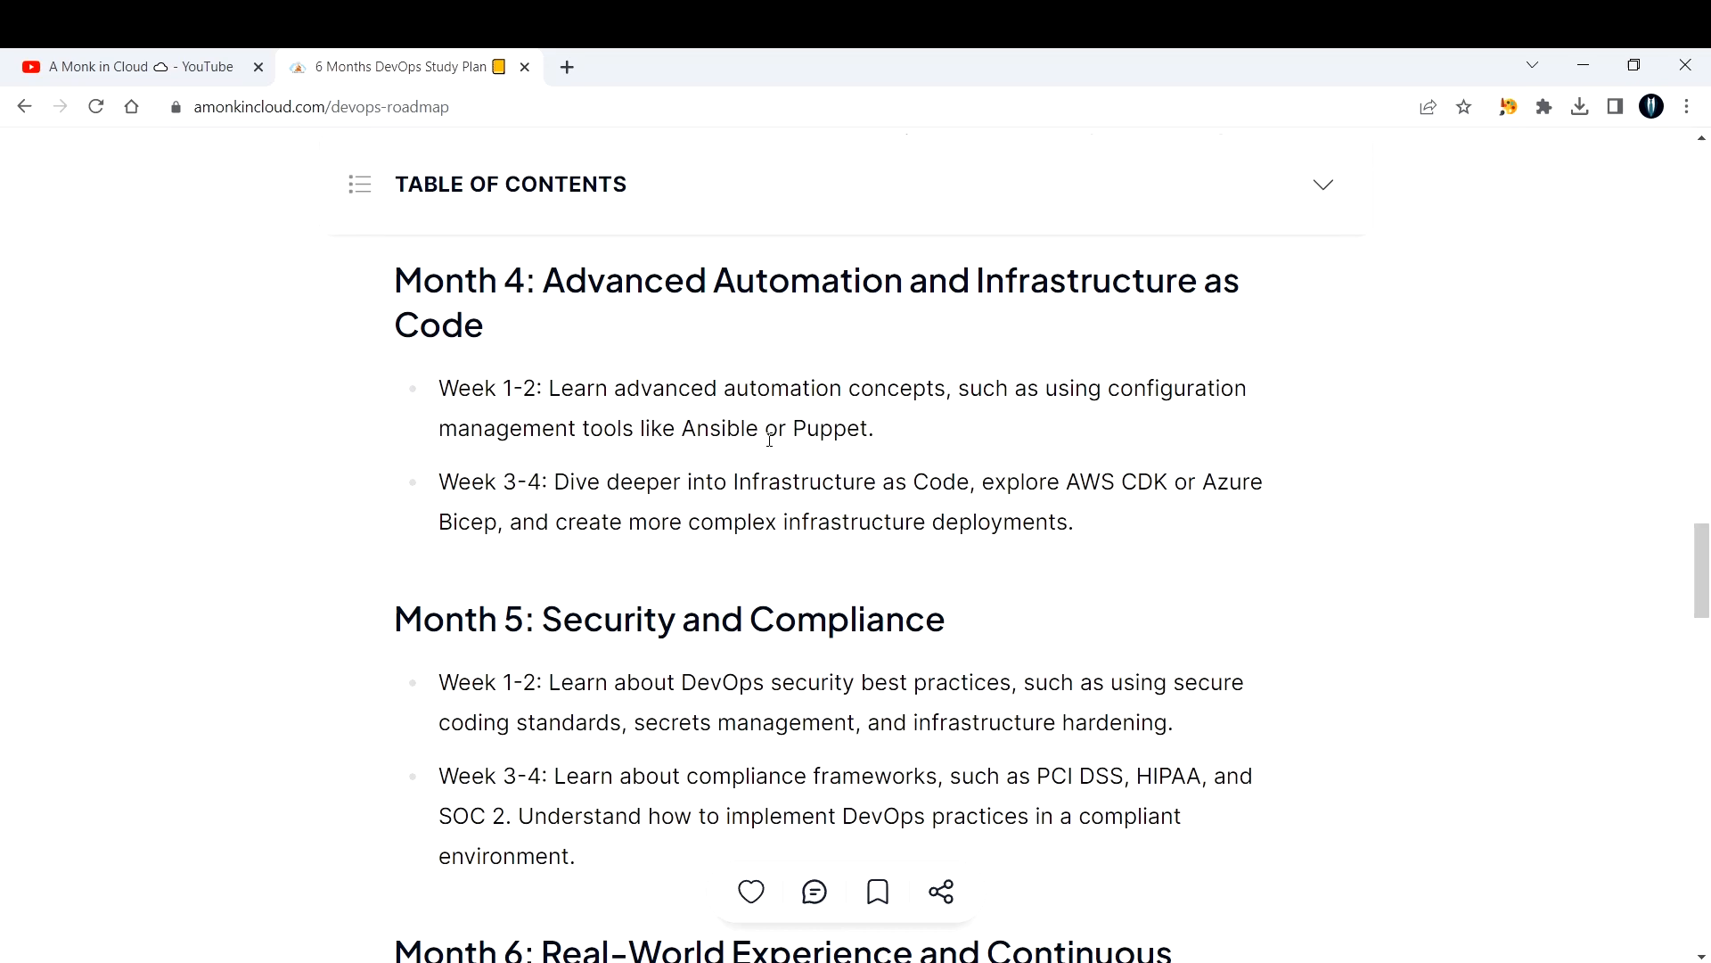
{"action": "double_click", "coordinate": [719, 428]}
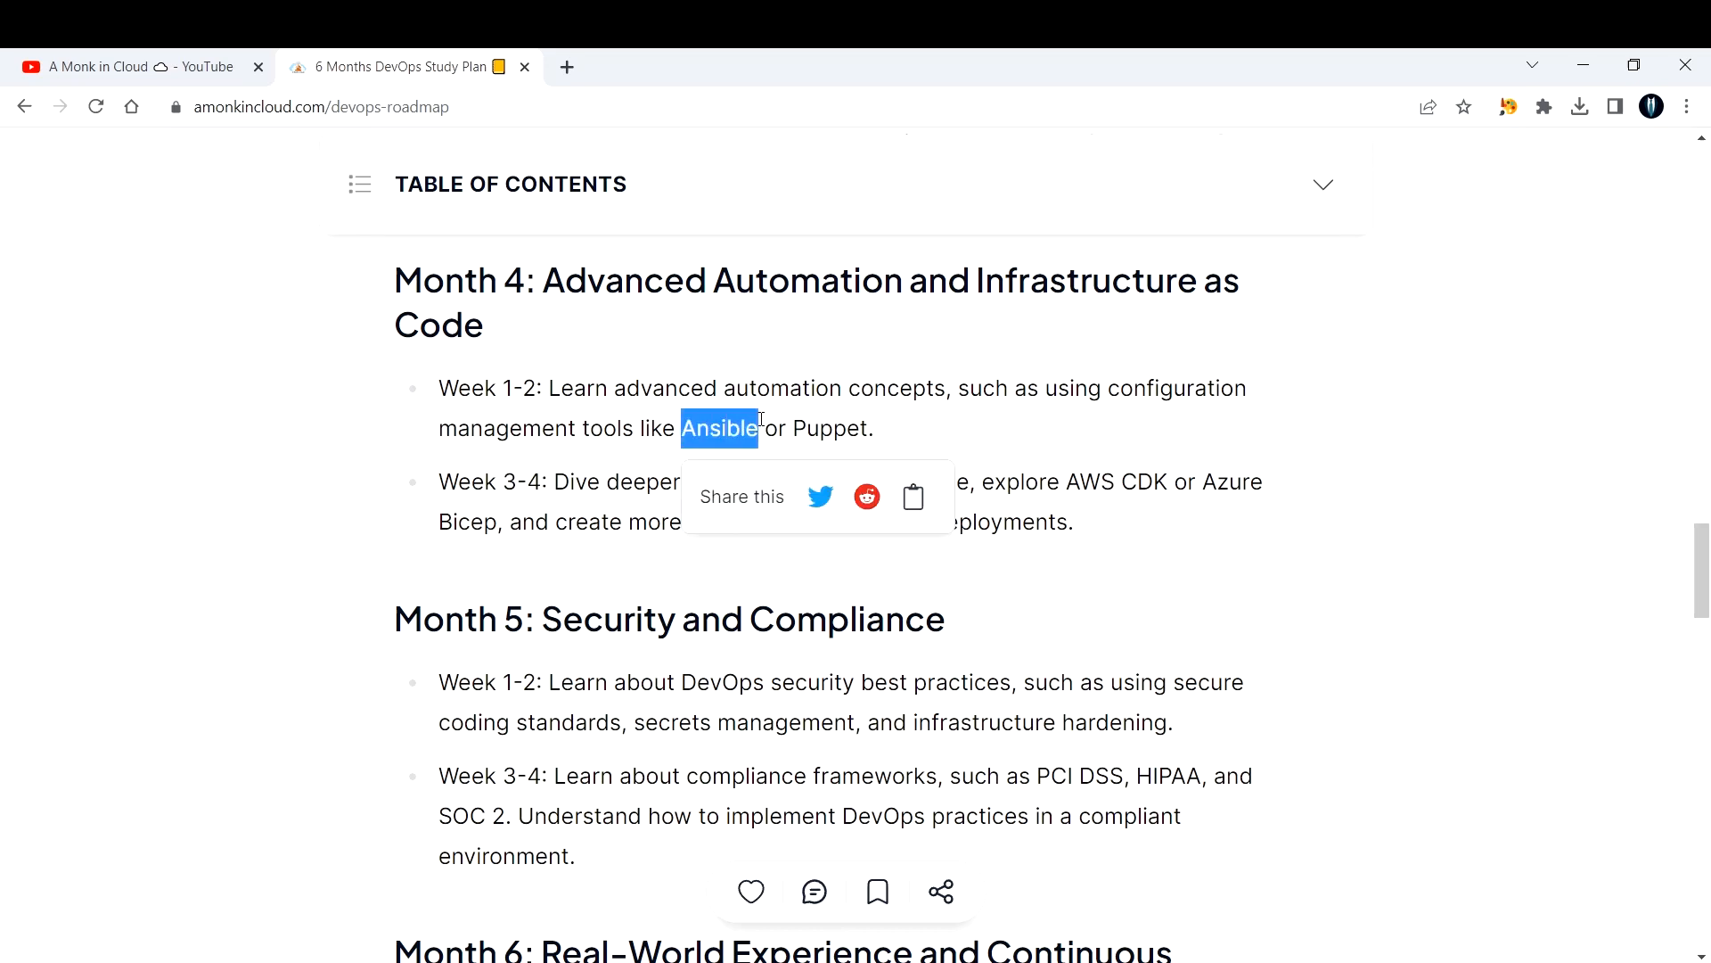
{"action": "left_click", "coordinate": [950, 470]}
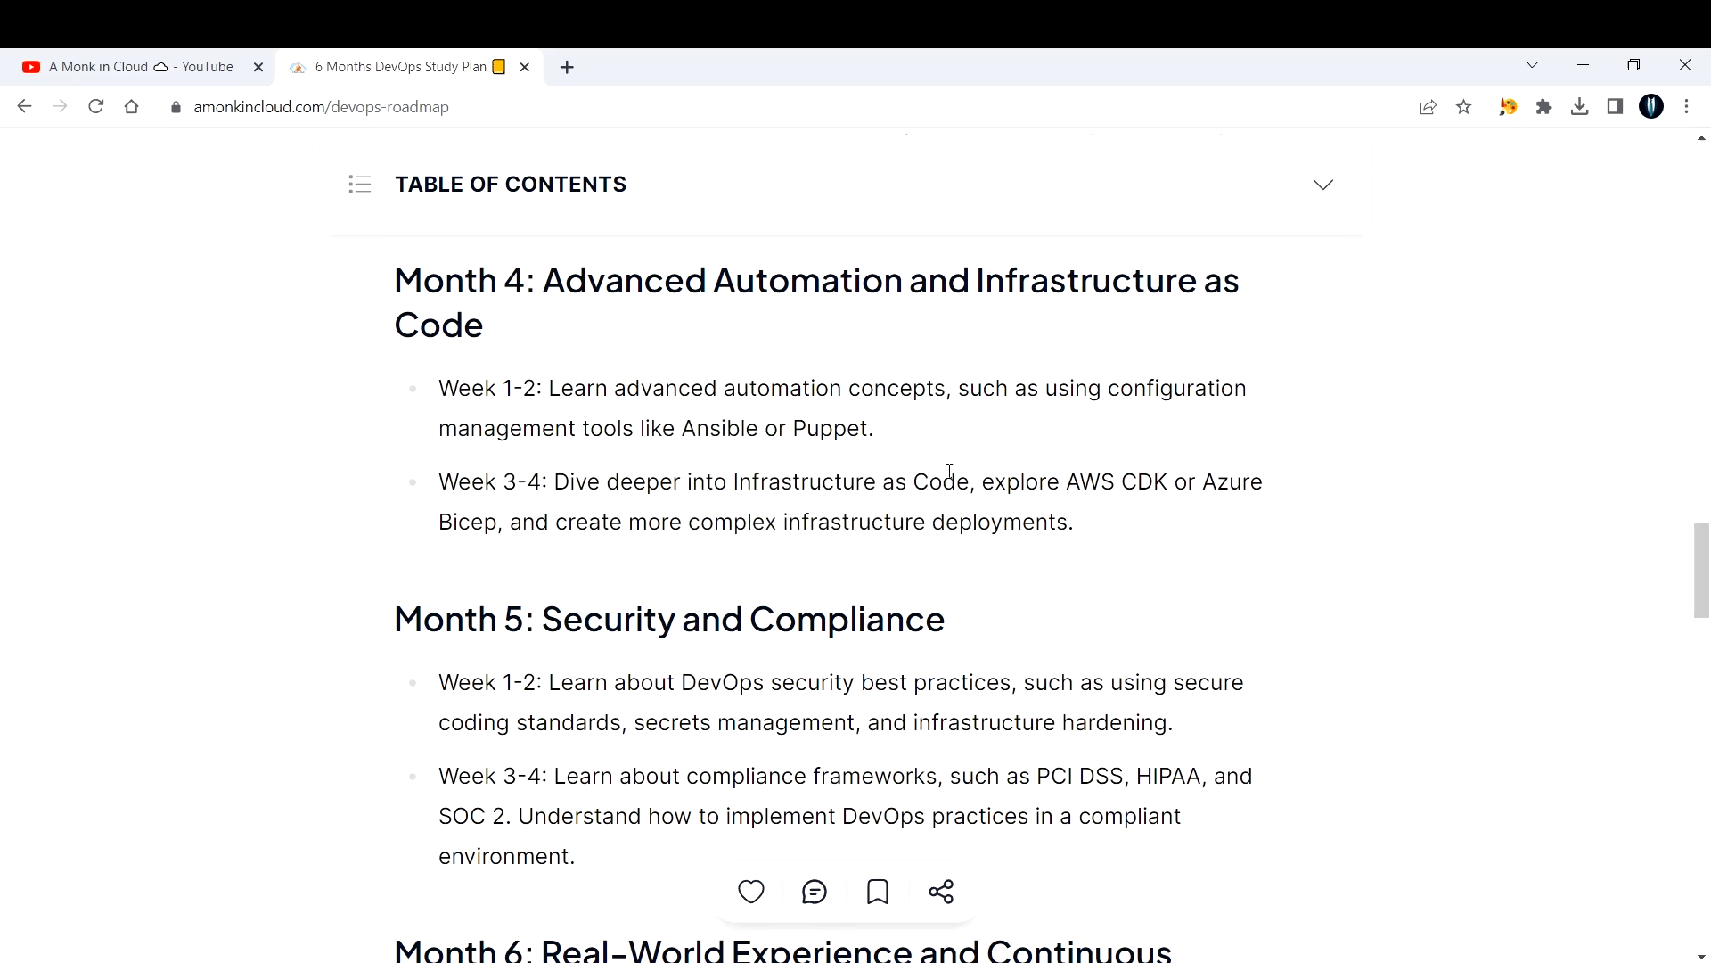
{"action": "mouse_move", "coordinate": [1075, 528]}
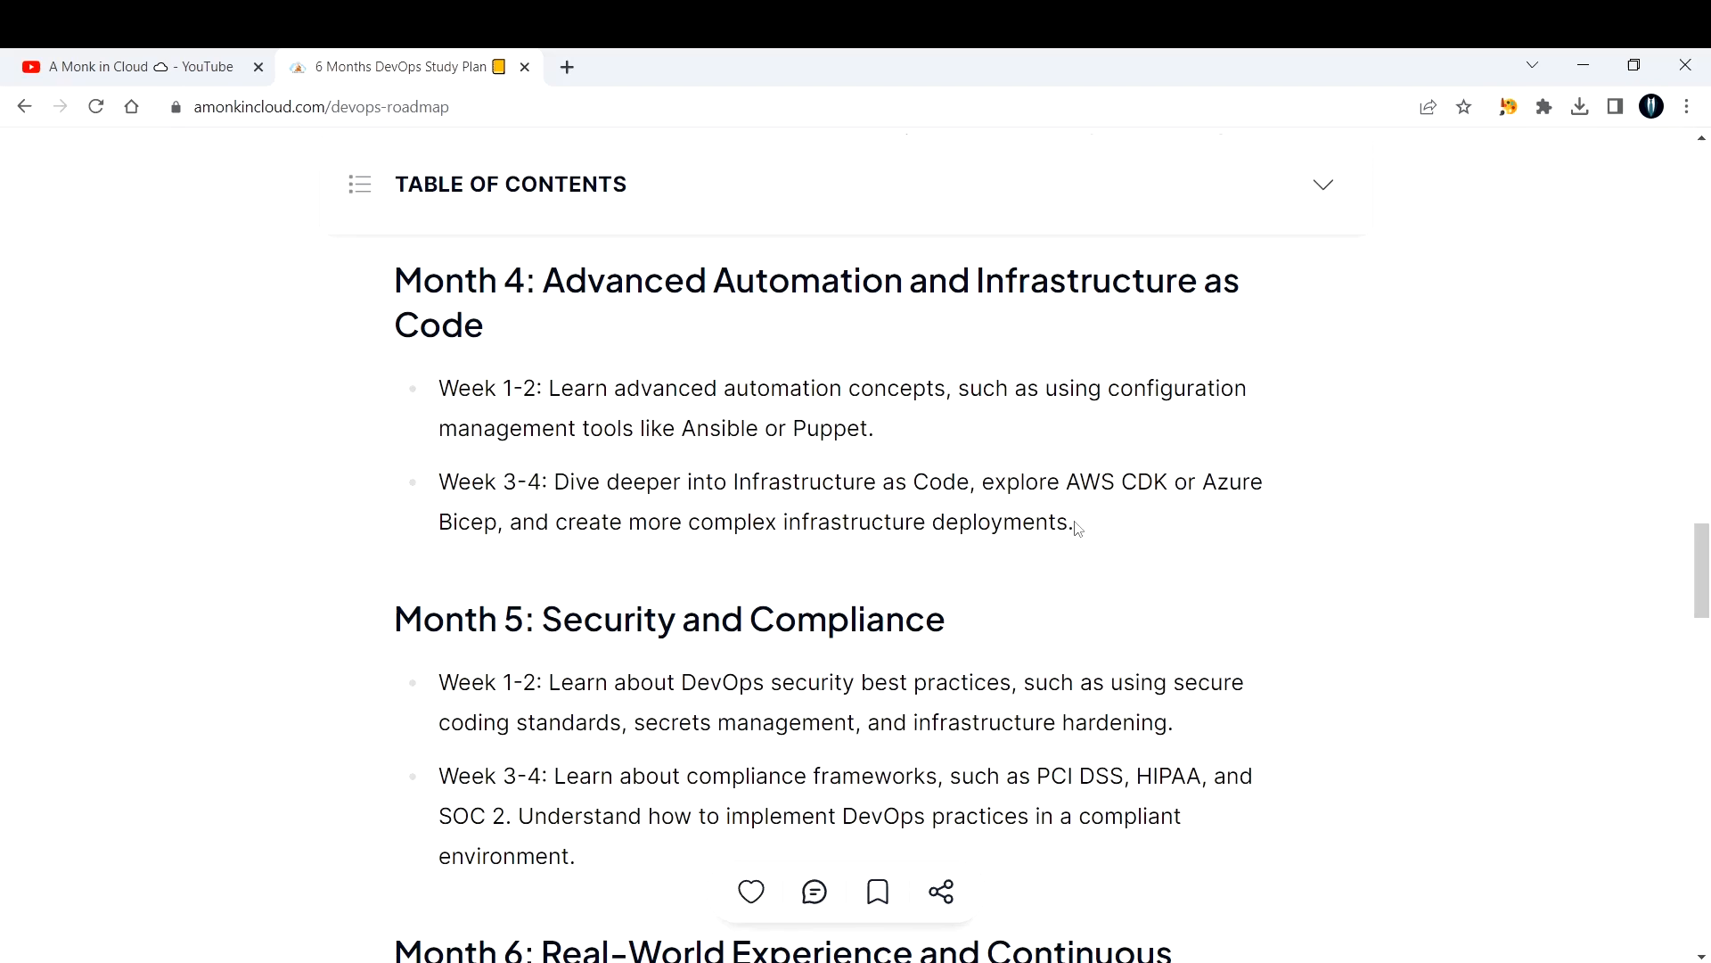
{"action": "mouse_move", "coordinate": [1063, 525]}
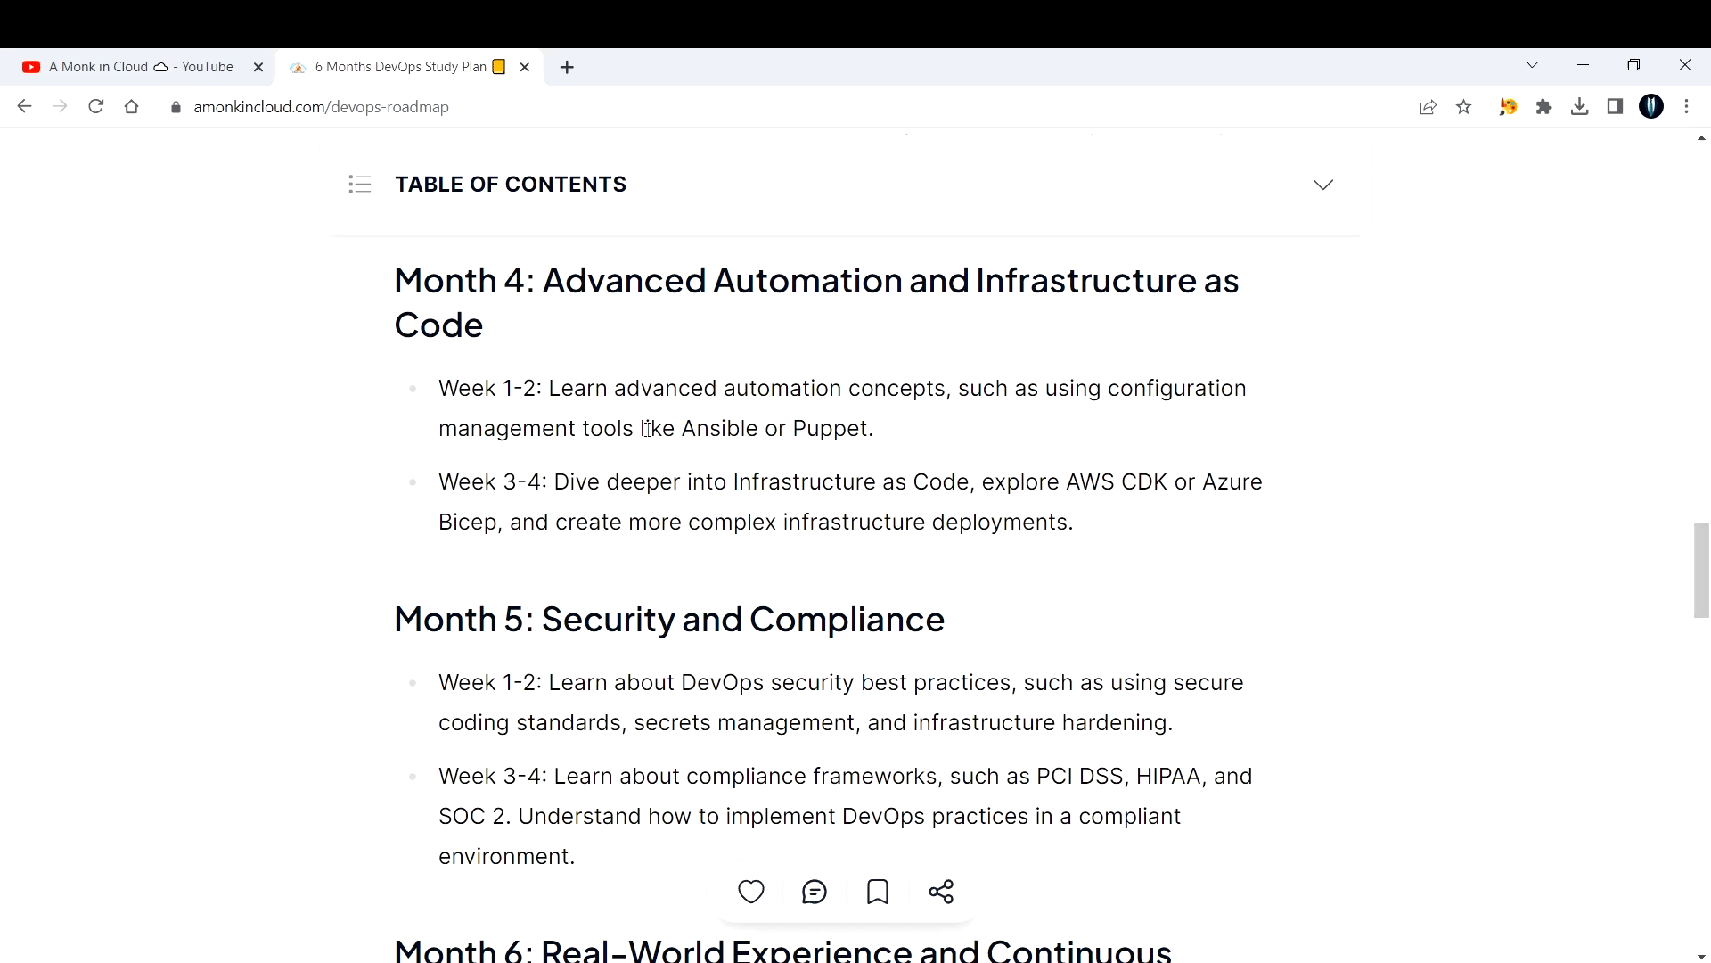
Highlight the Month 5 Security and Compliance Week 1-2 item, then clear the highlight.
{"action": "scroll", "scroll_direction": "down", "scroll_amount": 3}
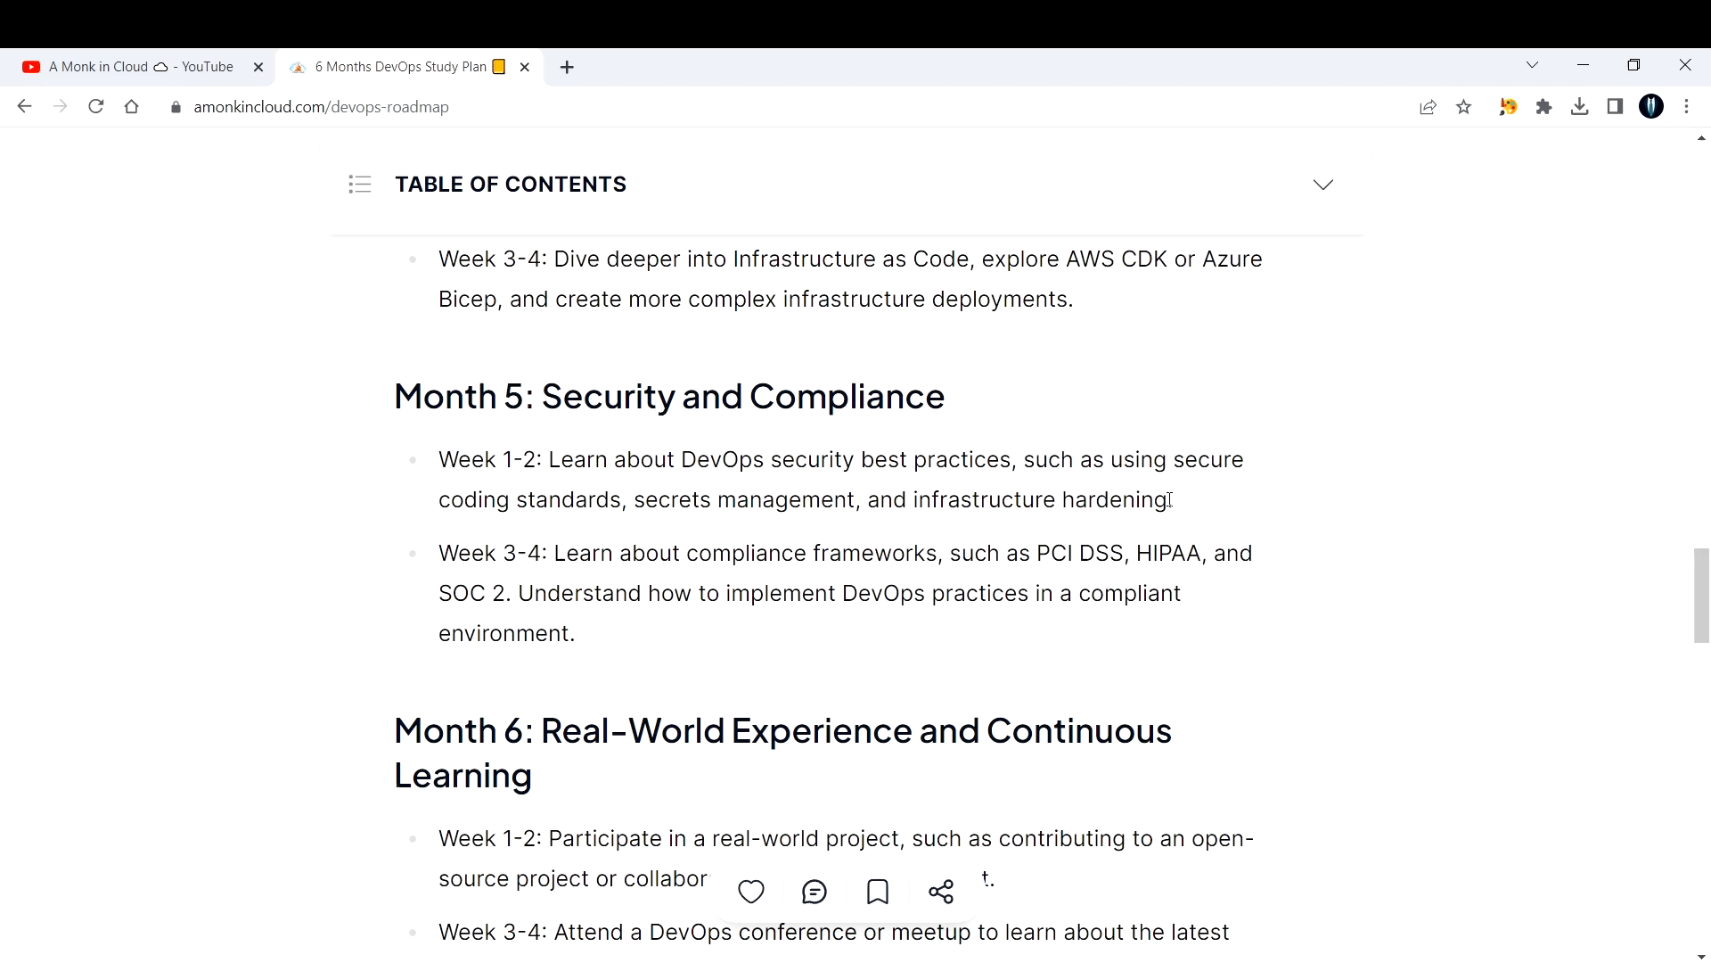
{"action": "left_click_drag", "start_coordinate": [439, 458], "coordinate": [1173, 499]}
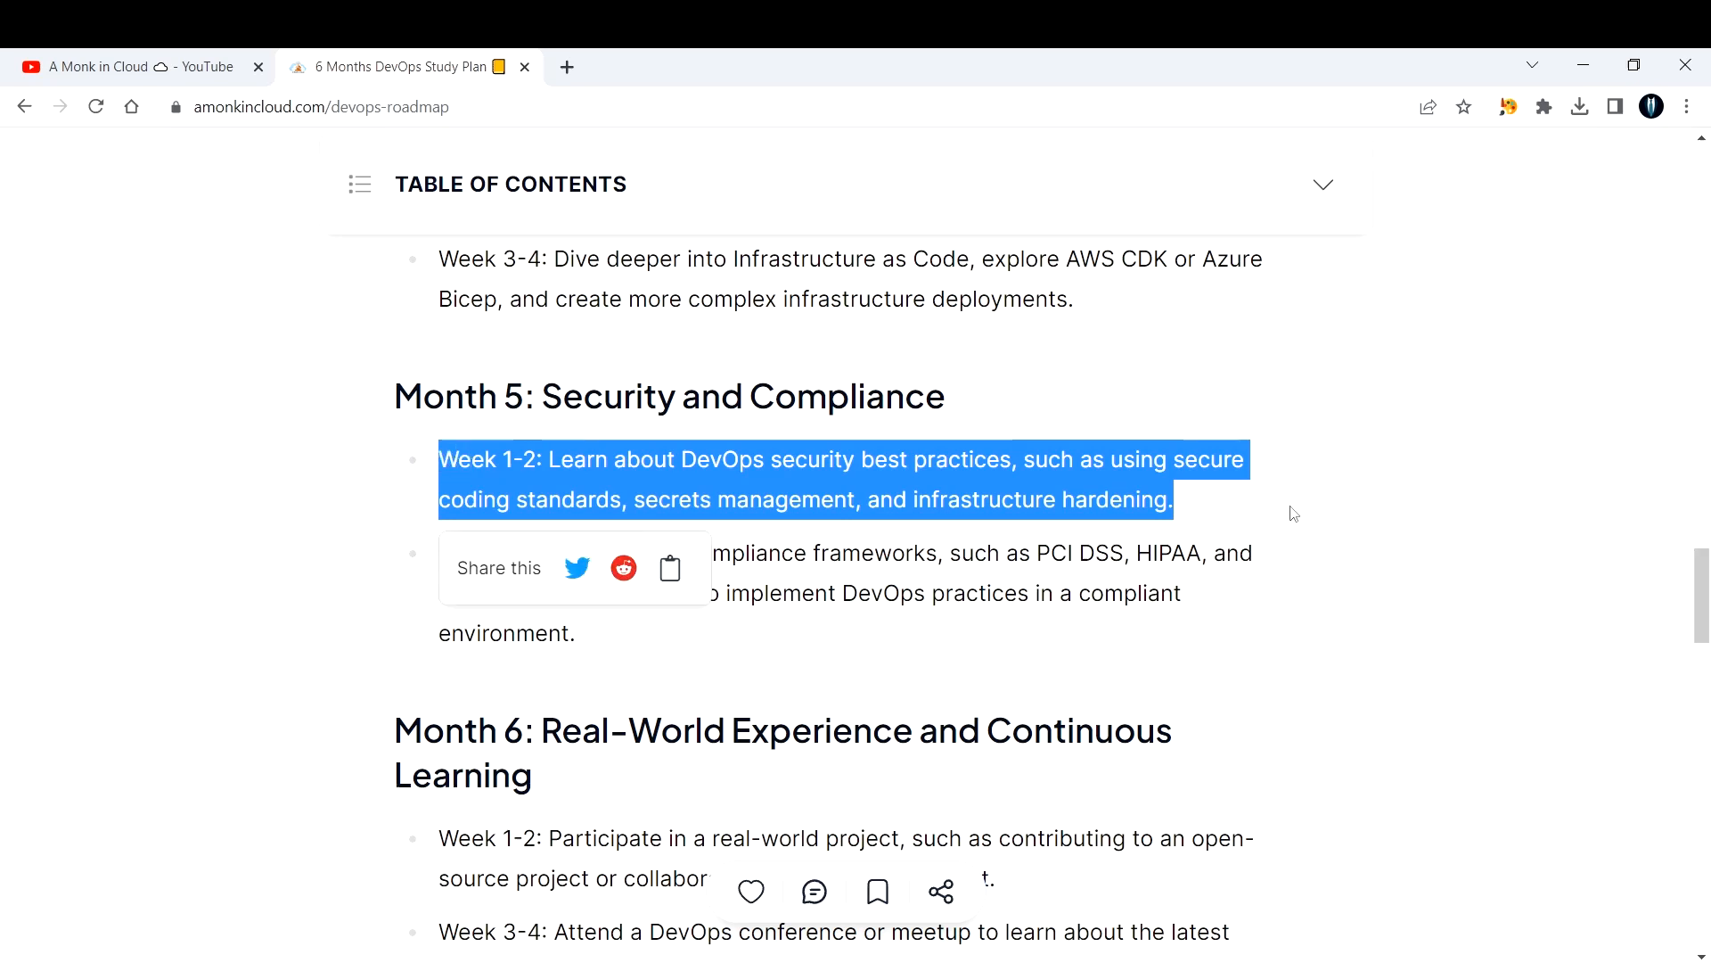
{"action": "left_click", "coordinate": [1250, 681]}
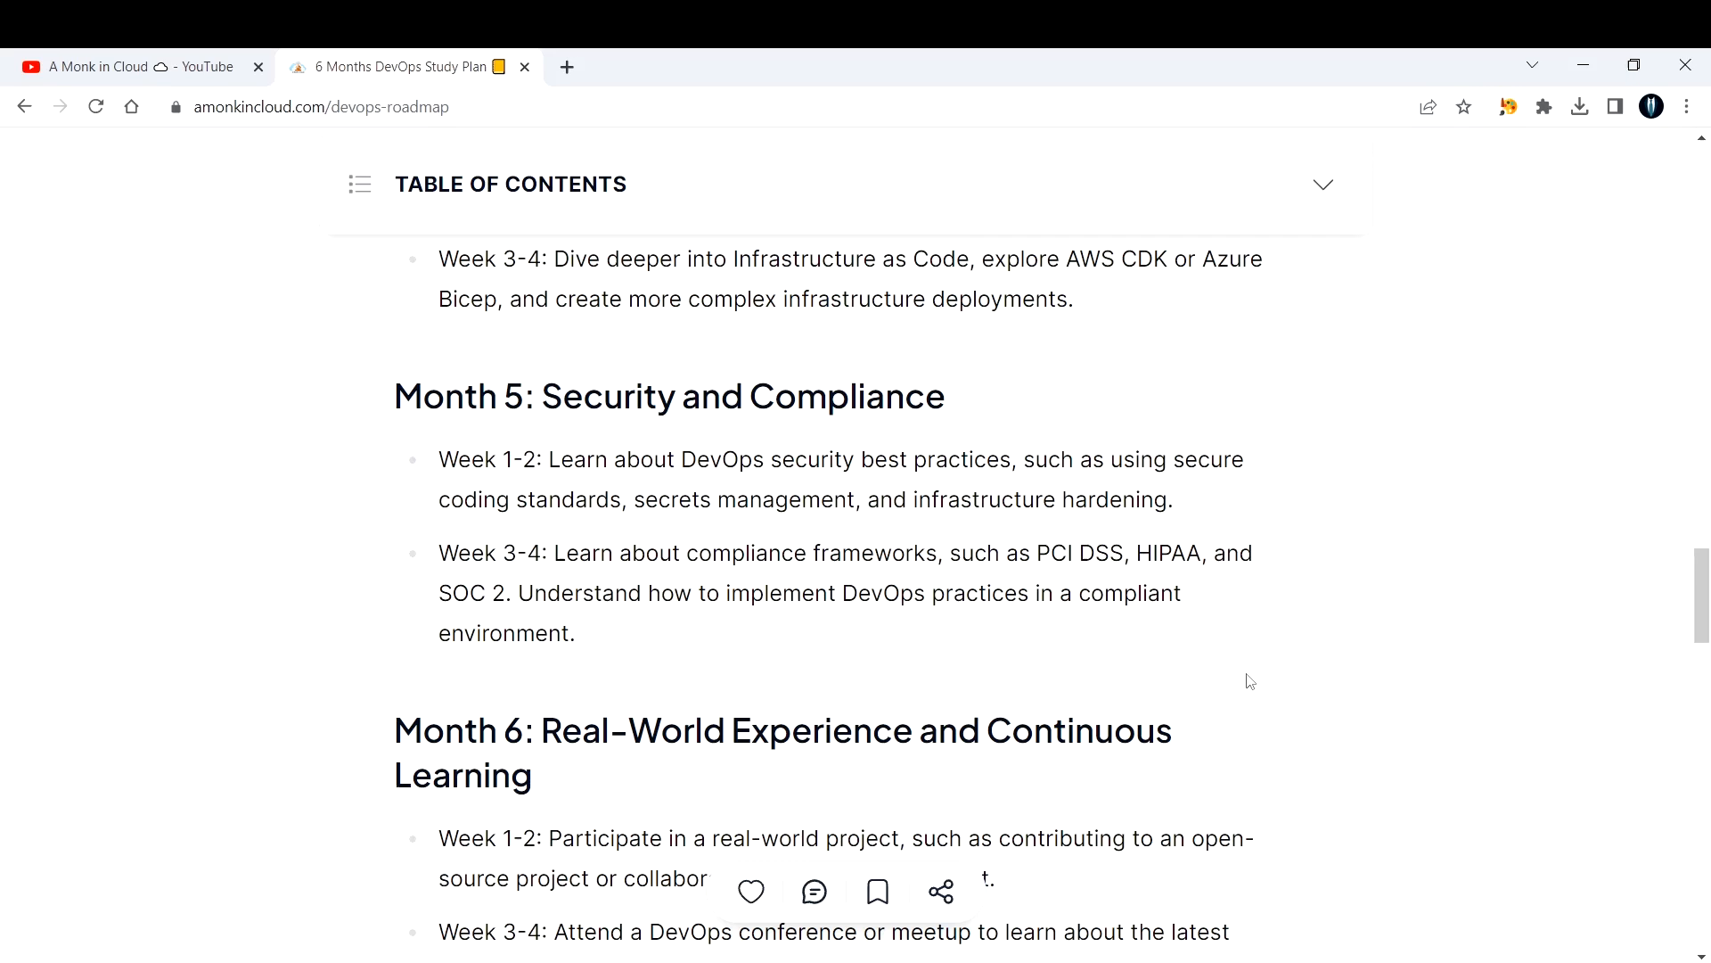
Highlight Month 6's Week 3-4 conference recommendation in parts and as a whole, clearing it at the closing note.
{"action": "scroll", "scroll_direction": "down", "scroll_amount": 3}
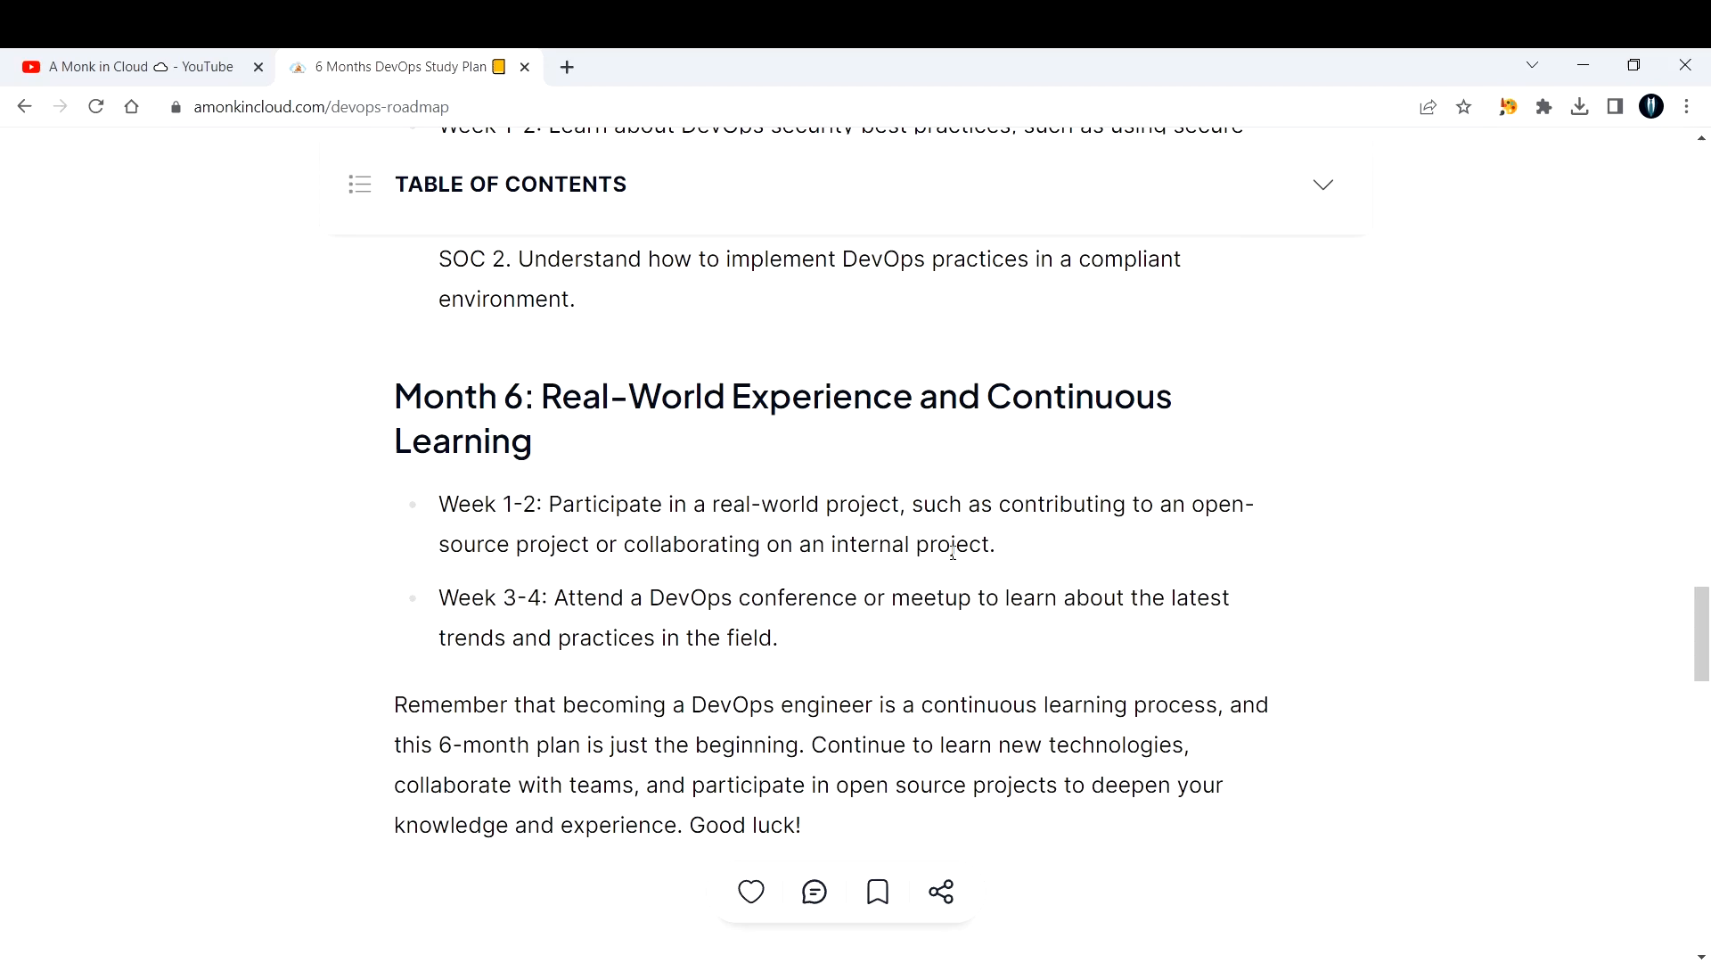
{"action": "left_click_drag", "start_coordinate": [542, 396], "coordinate": [533, 440]}
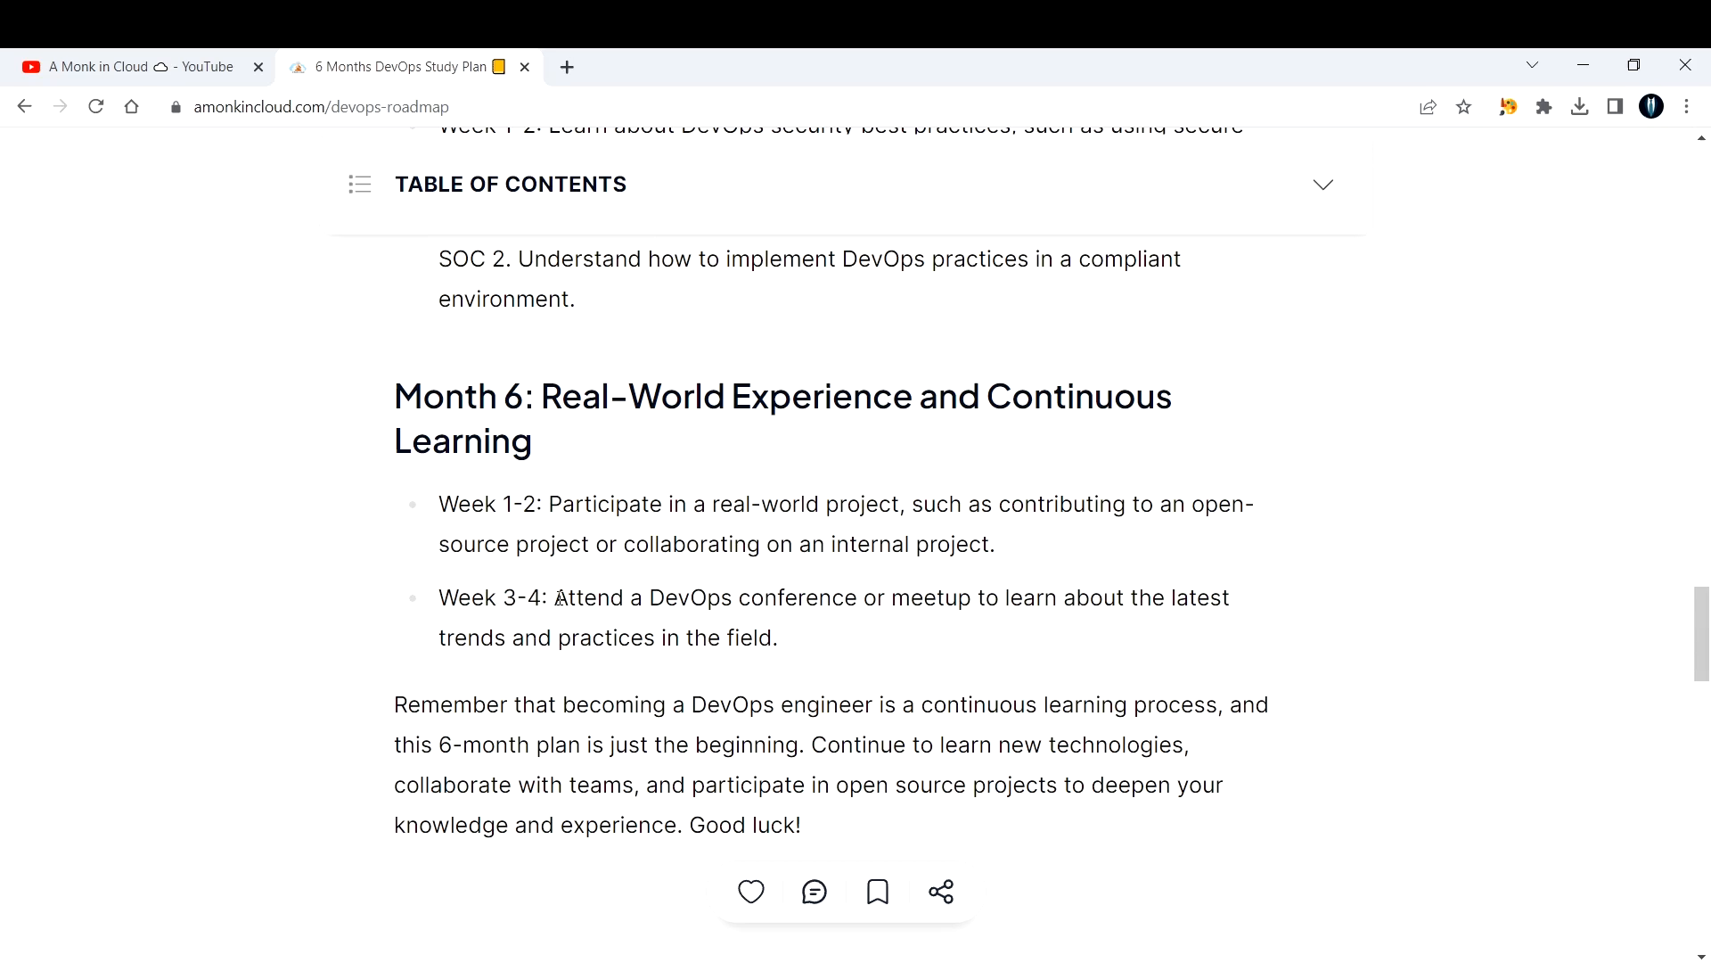
{"action": "left_click_drag", "start_coordinate": [554, 599], "coordinate": [799, 599]}
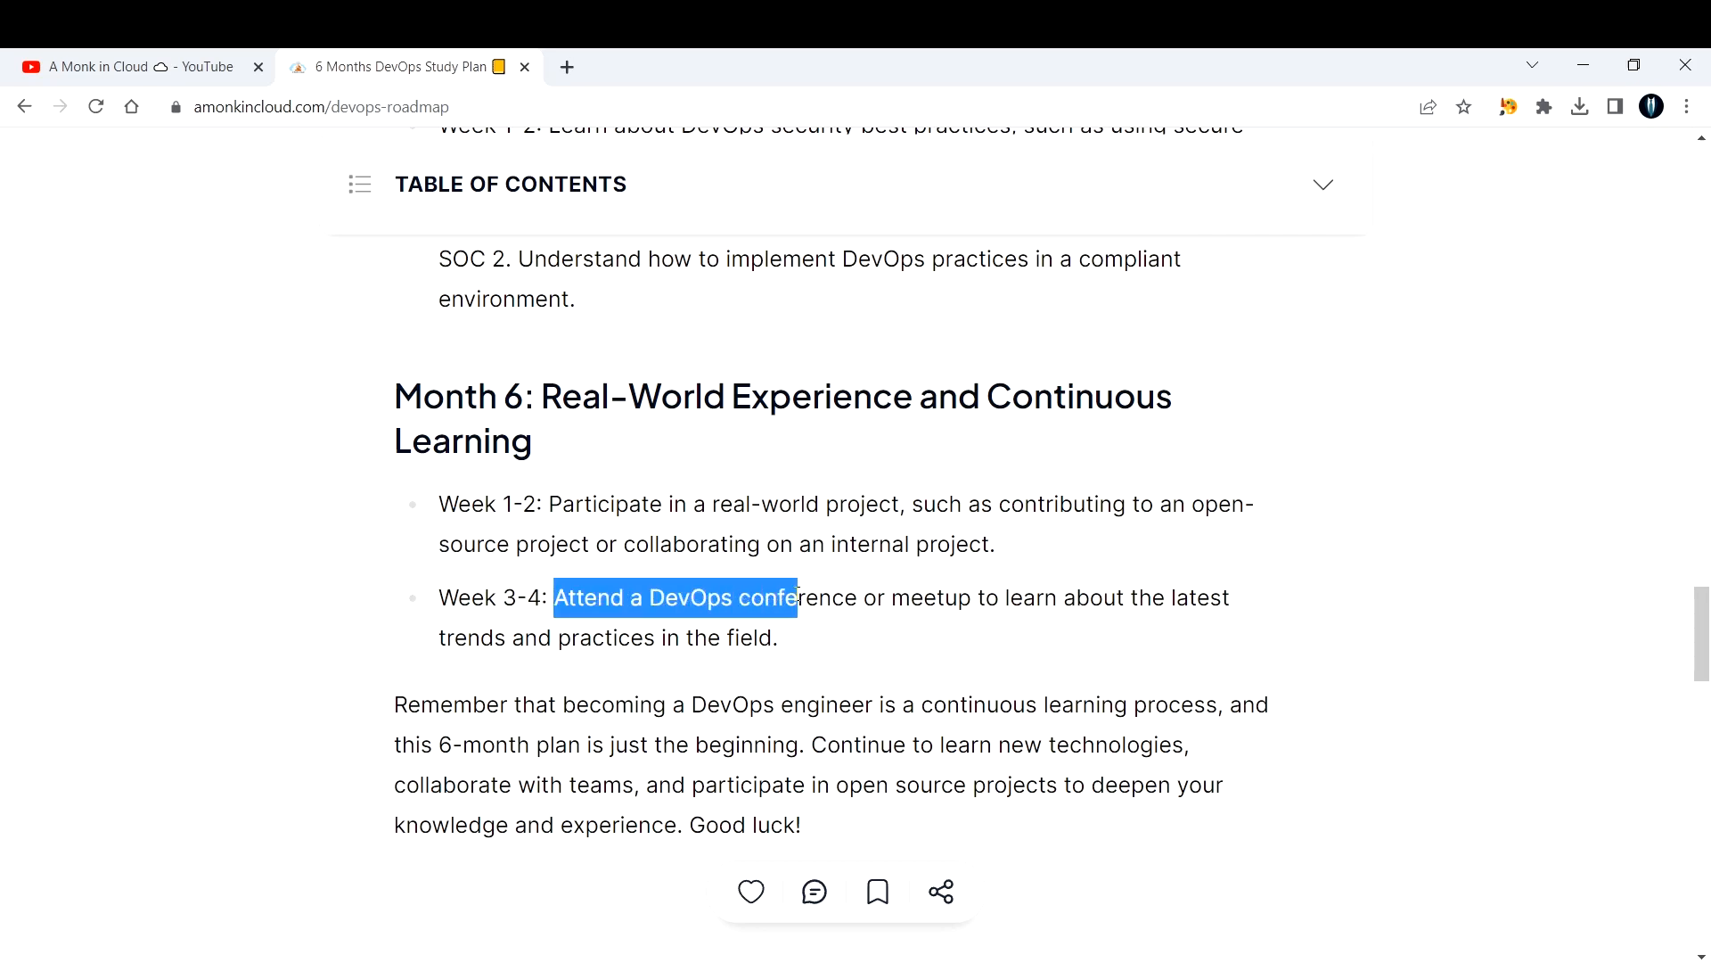
{"action": "left_click_drag", "start_coordinate": [799, 597], "coordinate": [1228, 597]}
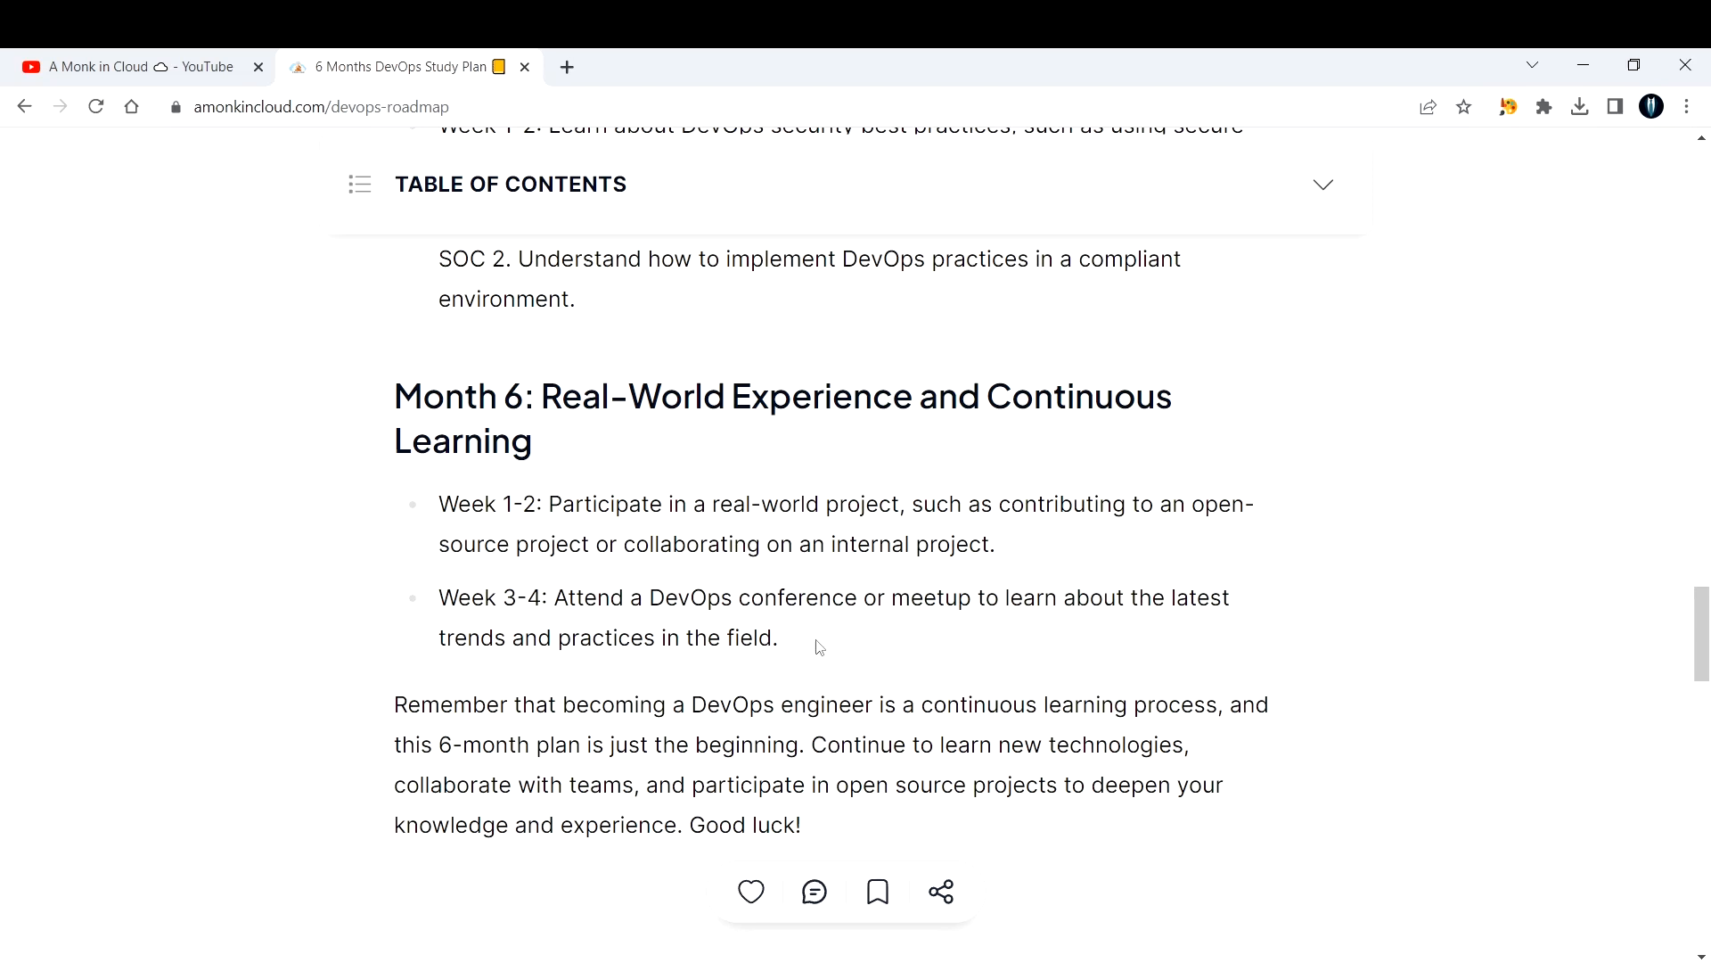
{"action": "left_click_drag", "start_coordinate": [619, 638], "coordinate": [775, 639]}
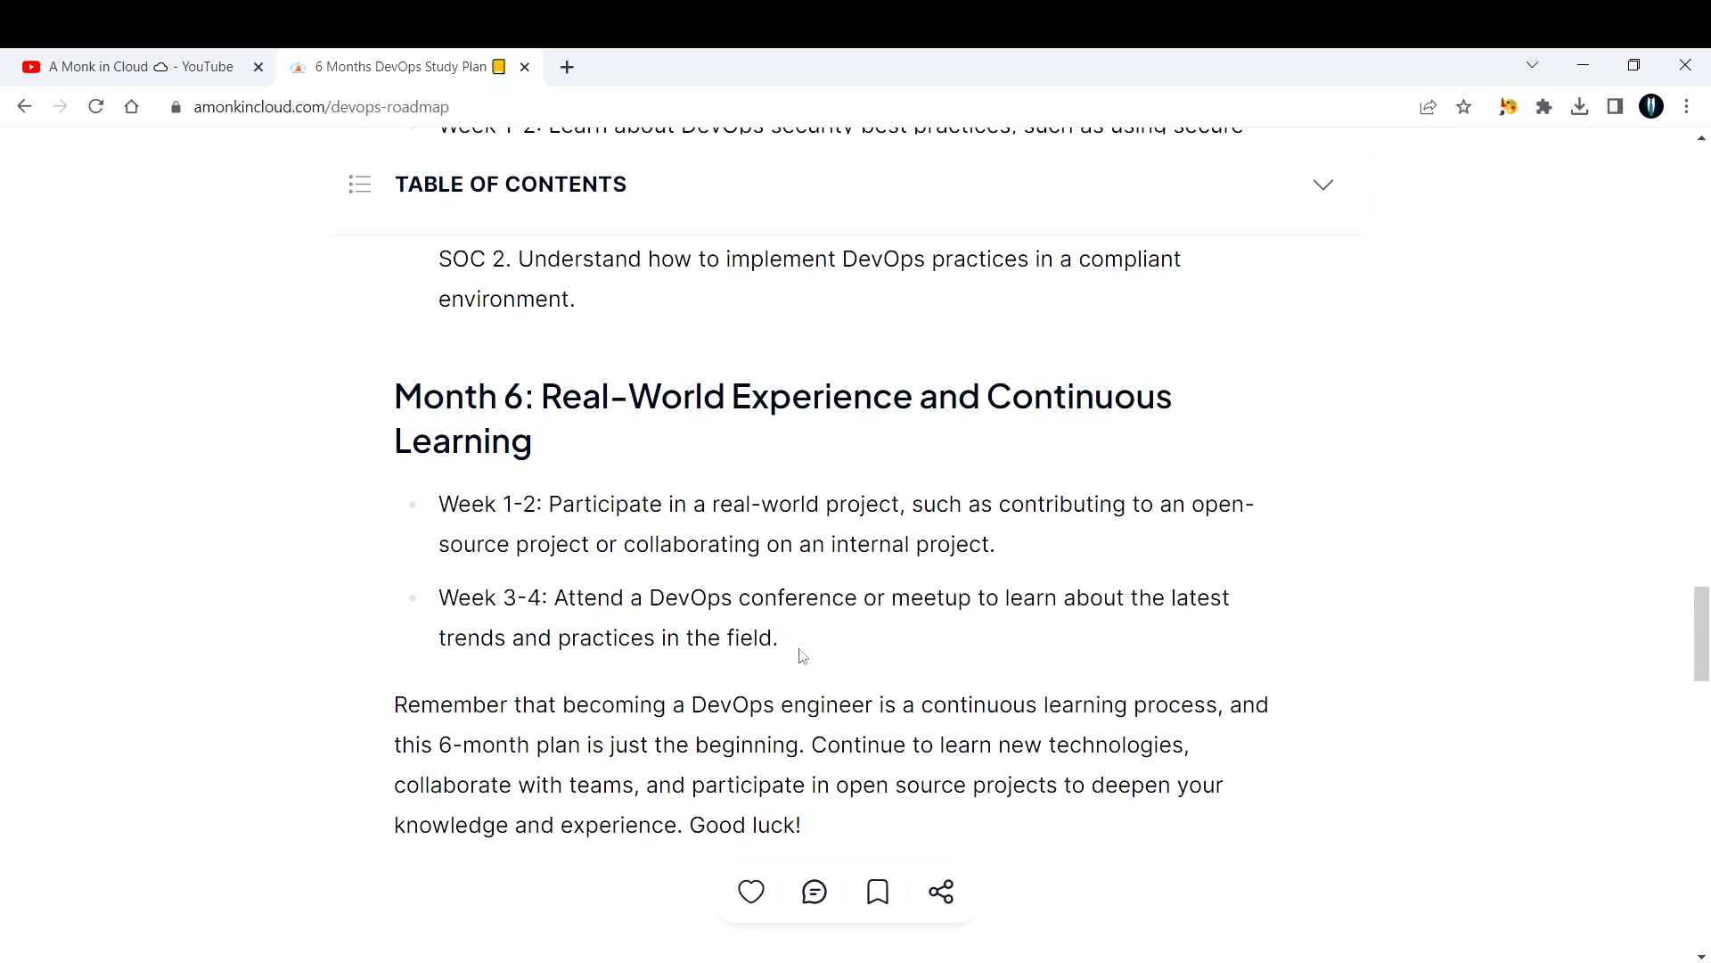
{"action": "mouse_move", "coordinate": [324, 581]}
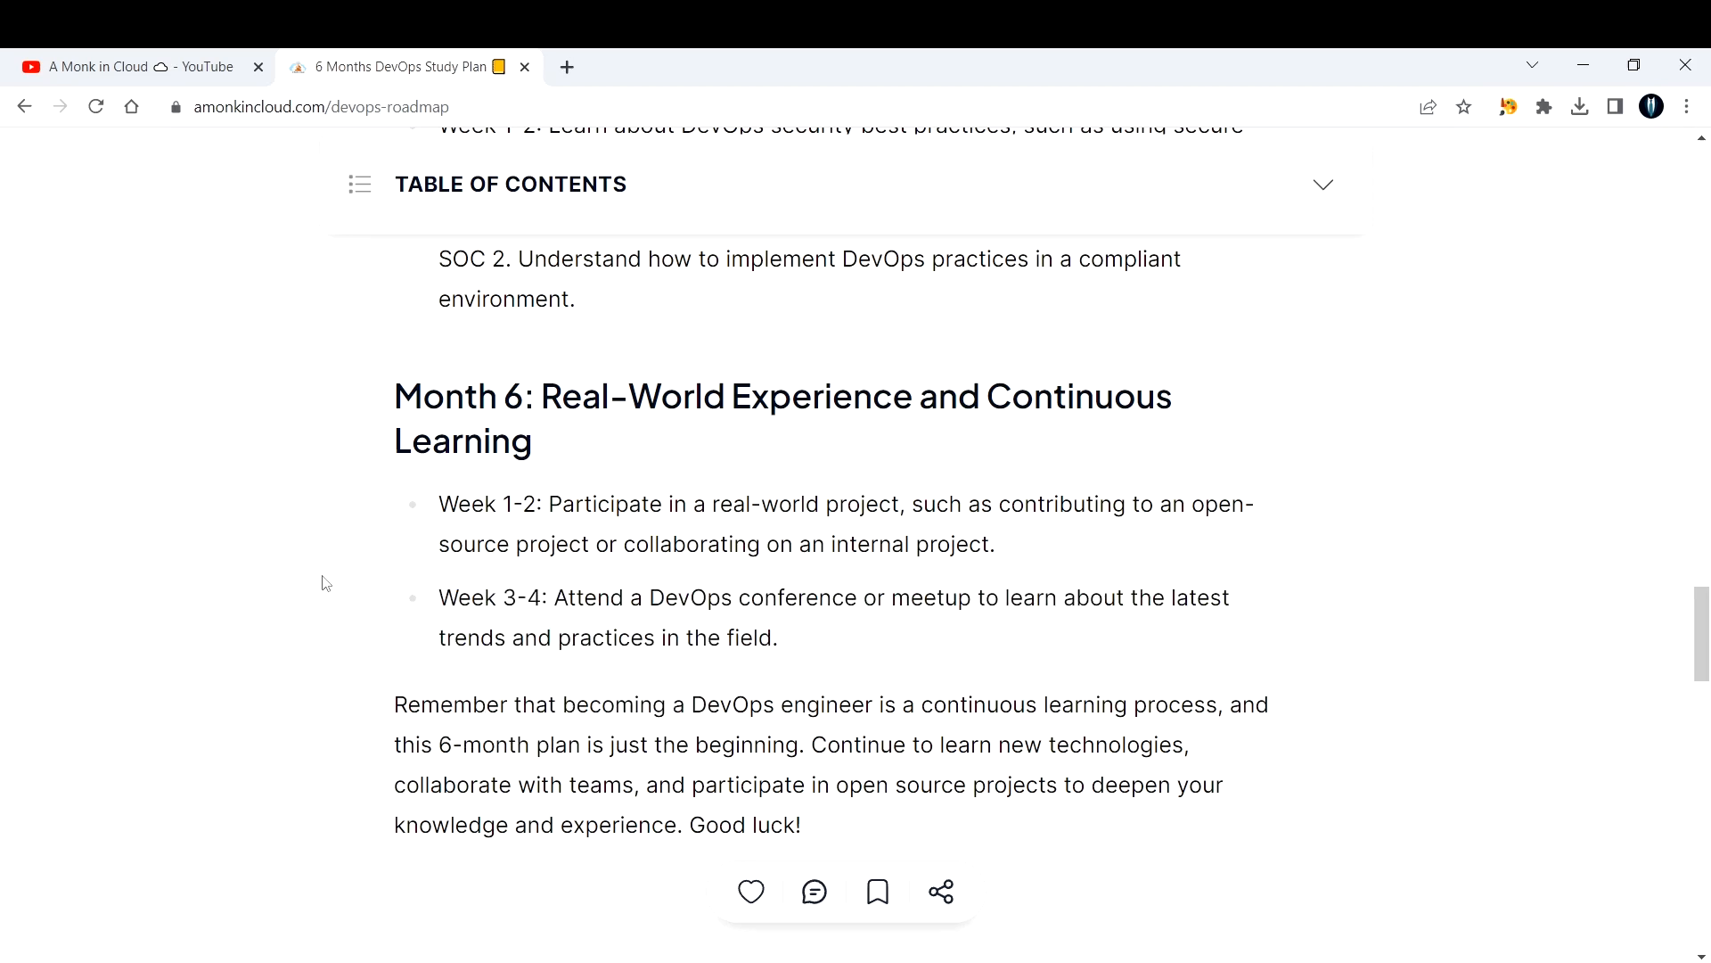
{"action": "mouse_move", "coordinate": [576, 570]}
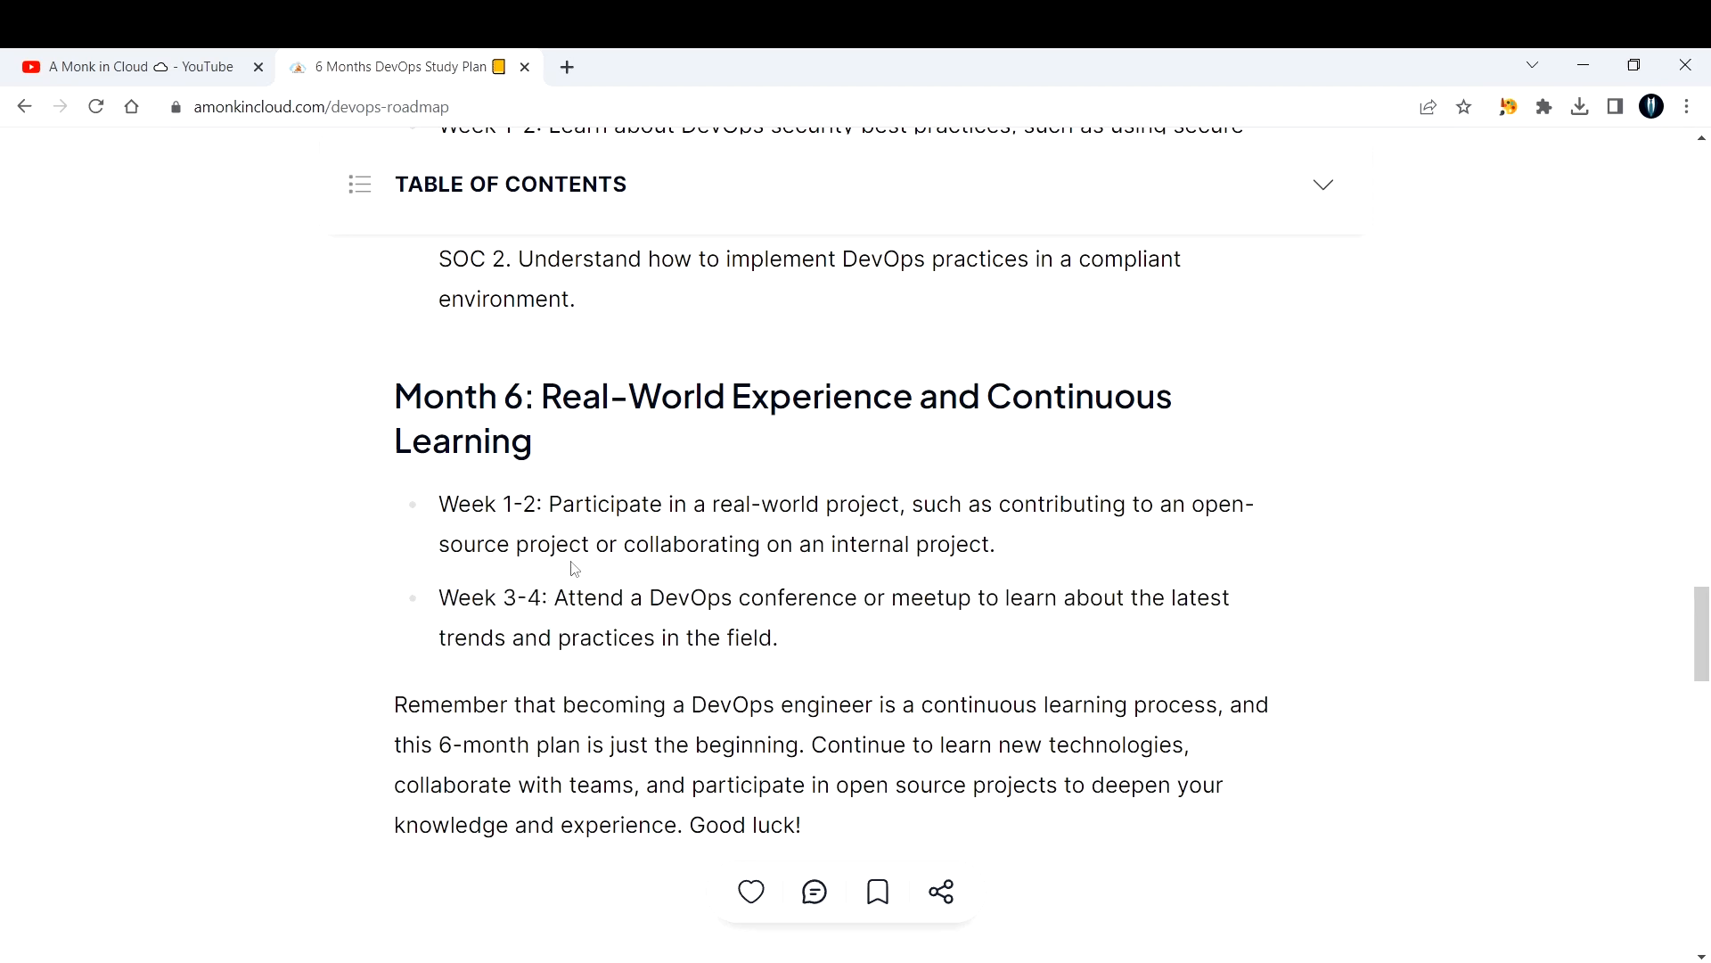
{"action": "left_click", "coordinate": [942, 891]}
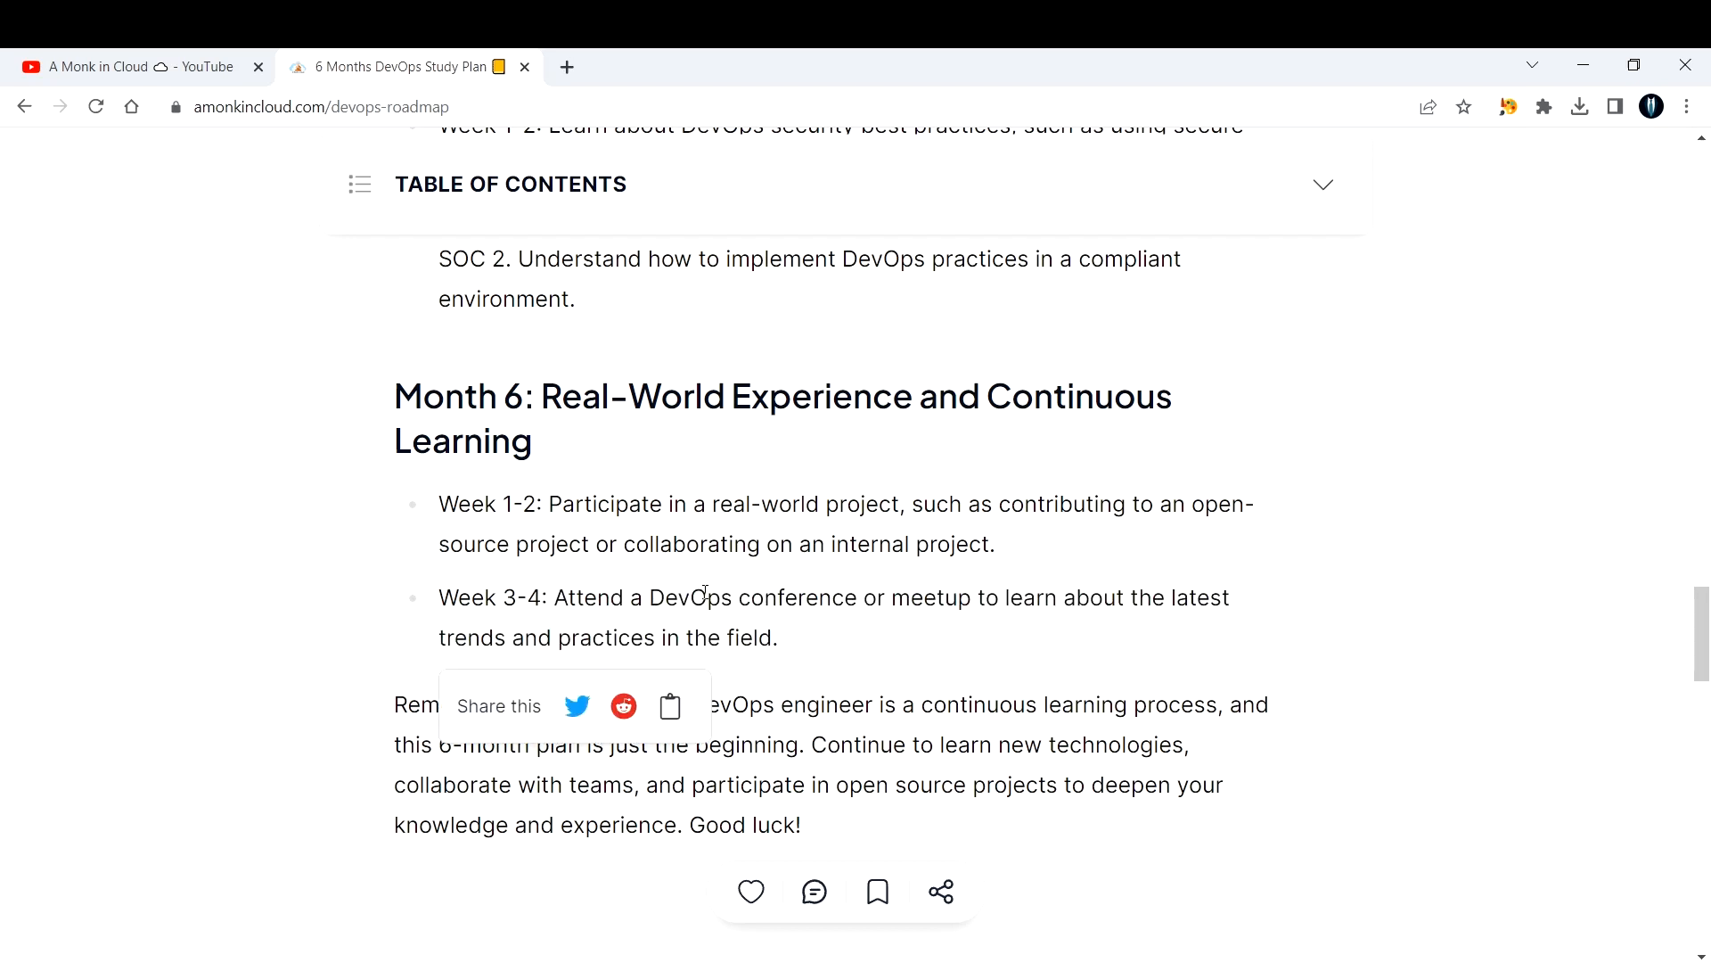
{"action": "left_click_drag", "start_coordinate": [556, 597], "coordinate": [779, 638]}
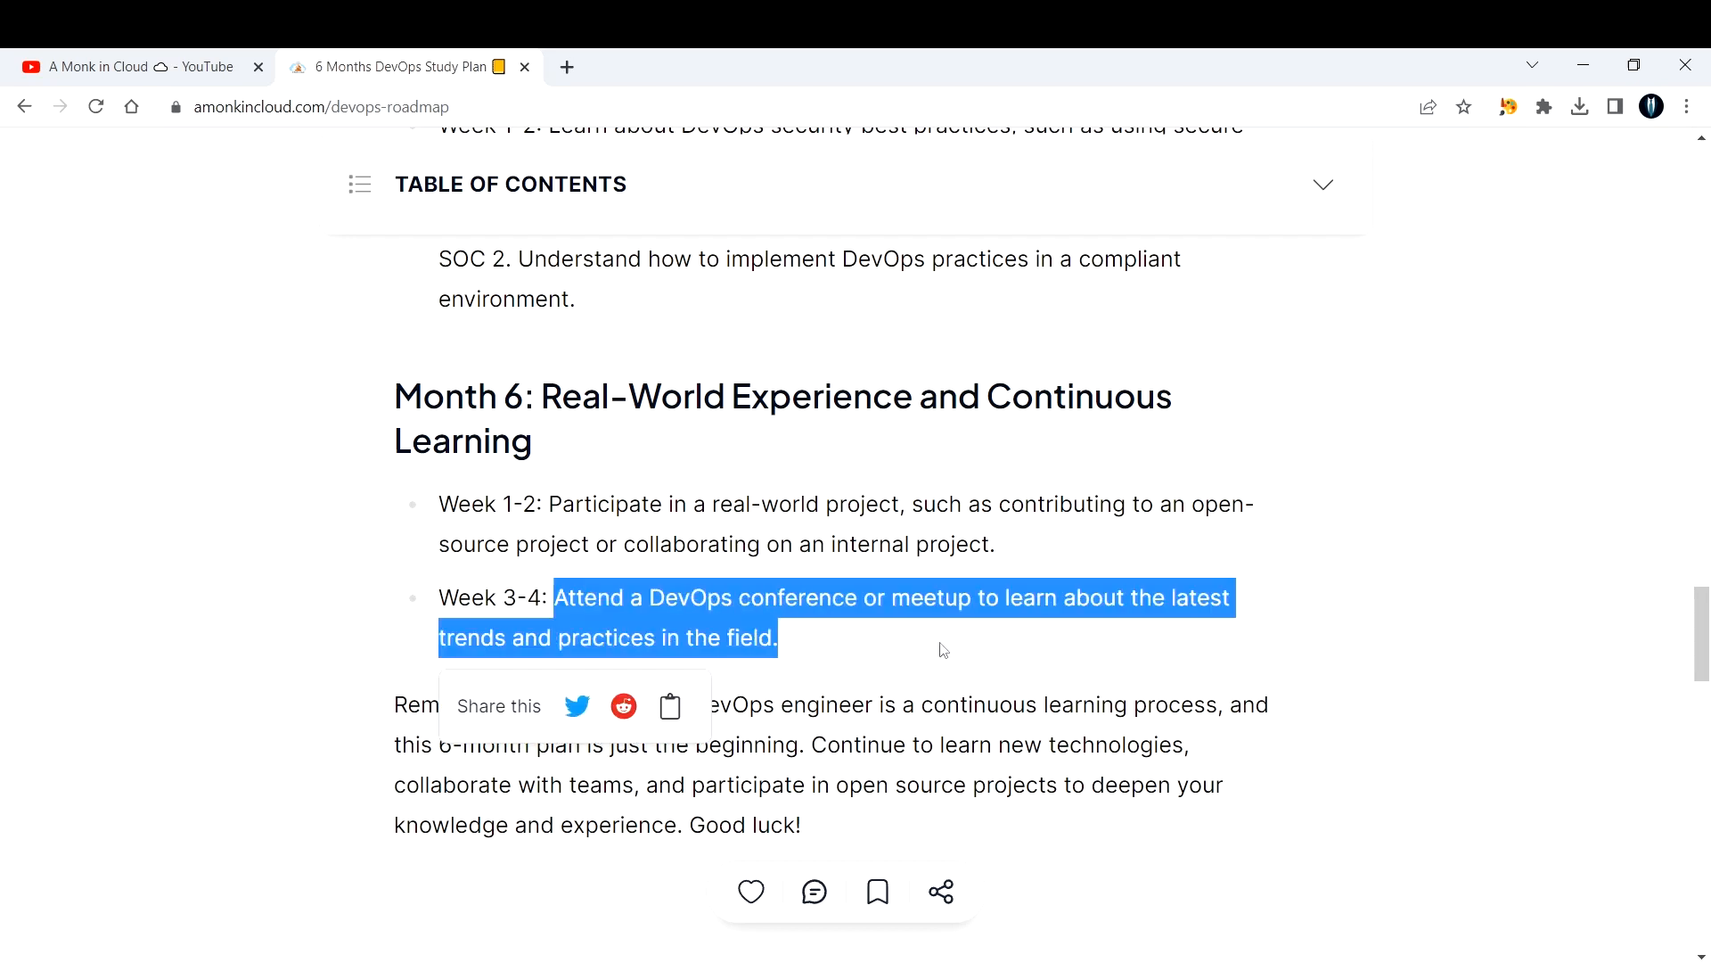
{"action": "left_click", "coordinate": [931, 649]}
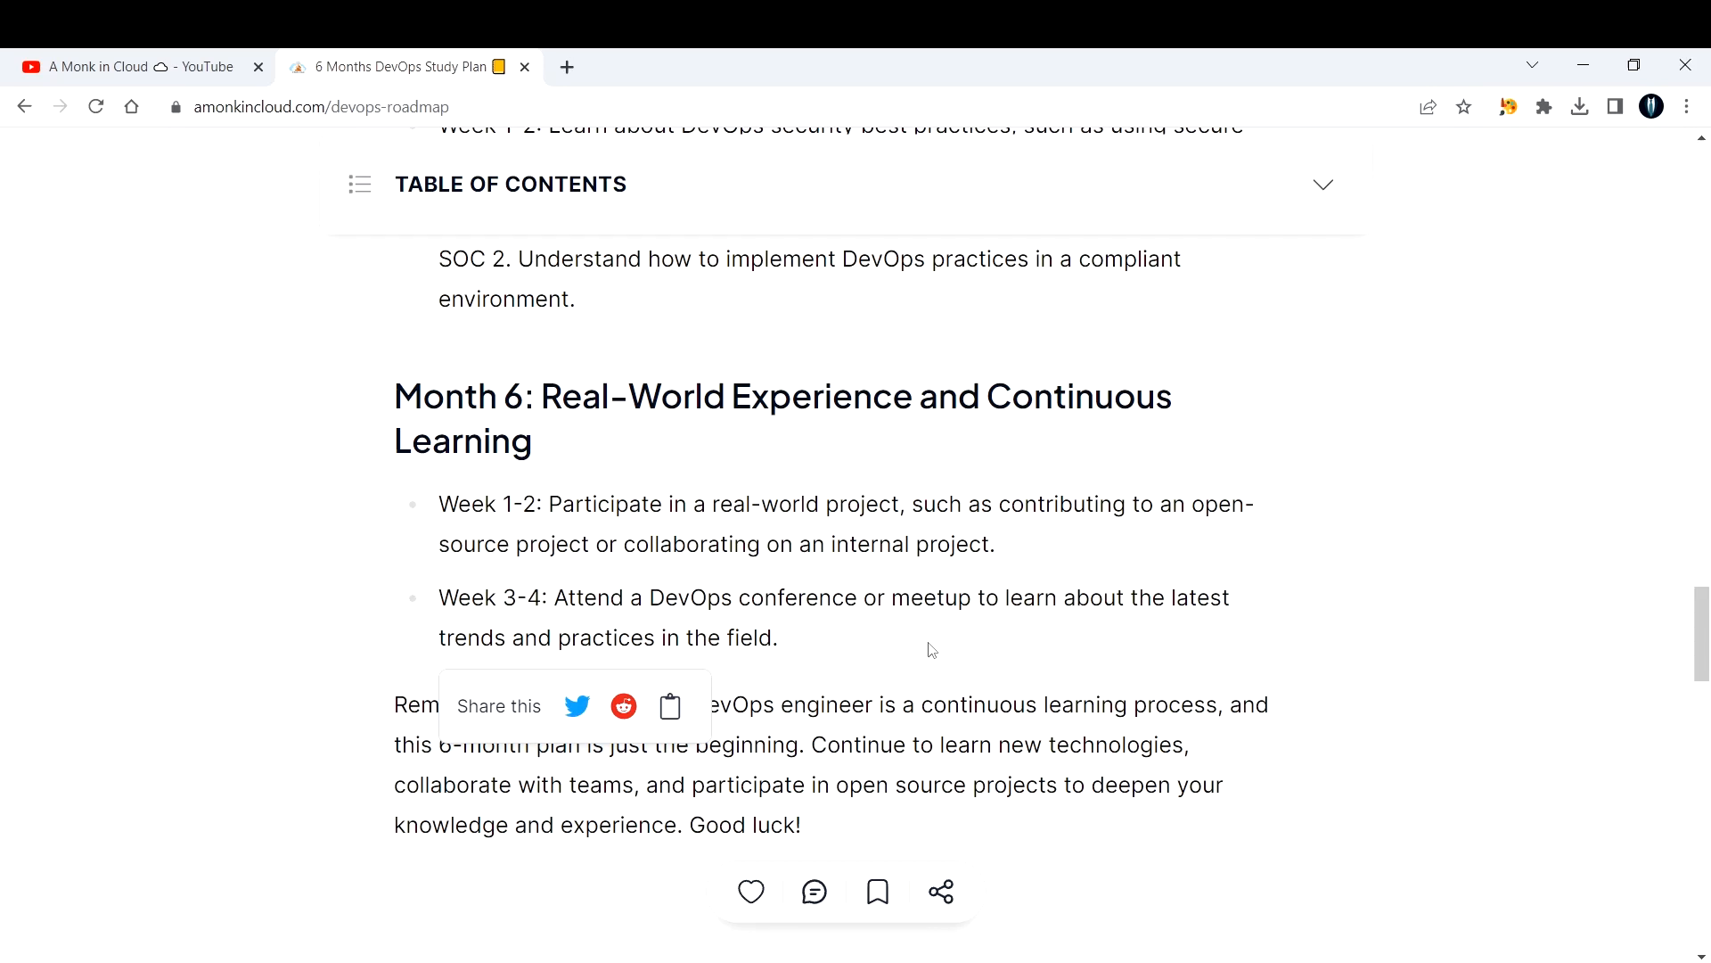
{"action": "mouse_move", "coordinate": [850, 646]}
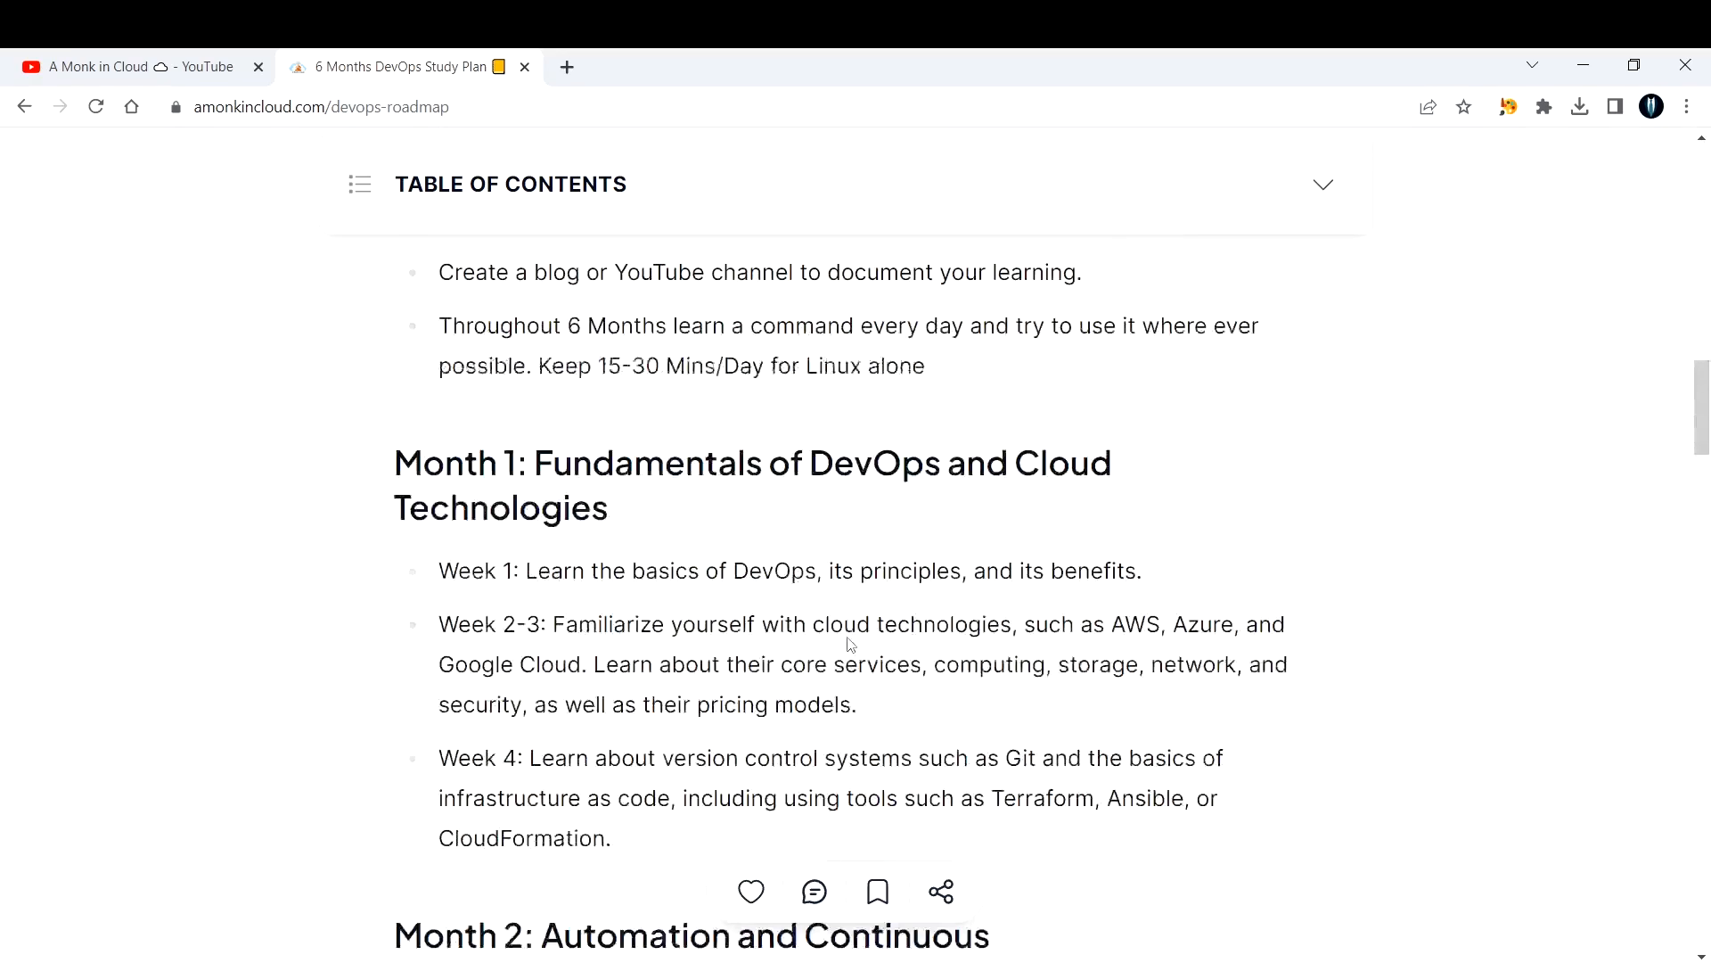
Scroll to the post's top banner, briefly past the title and table of contents, then back.
{"action": "scroll", "scroll_direction": "up", "scroll_amount": 3}
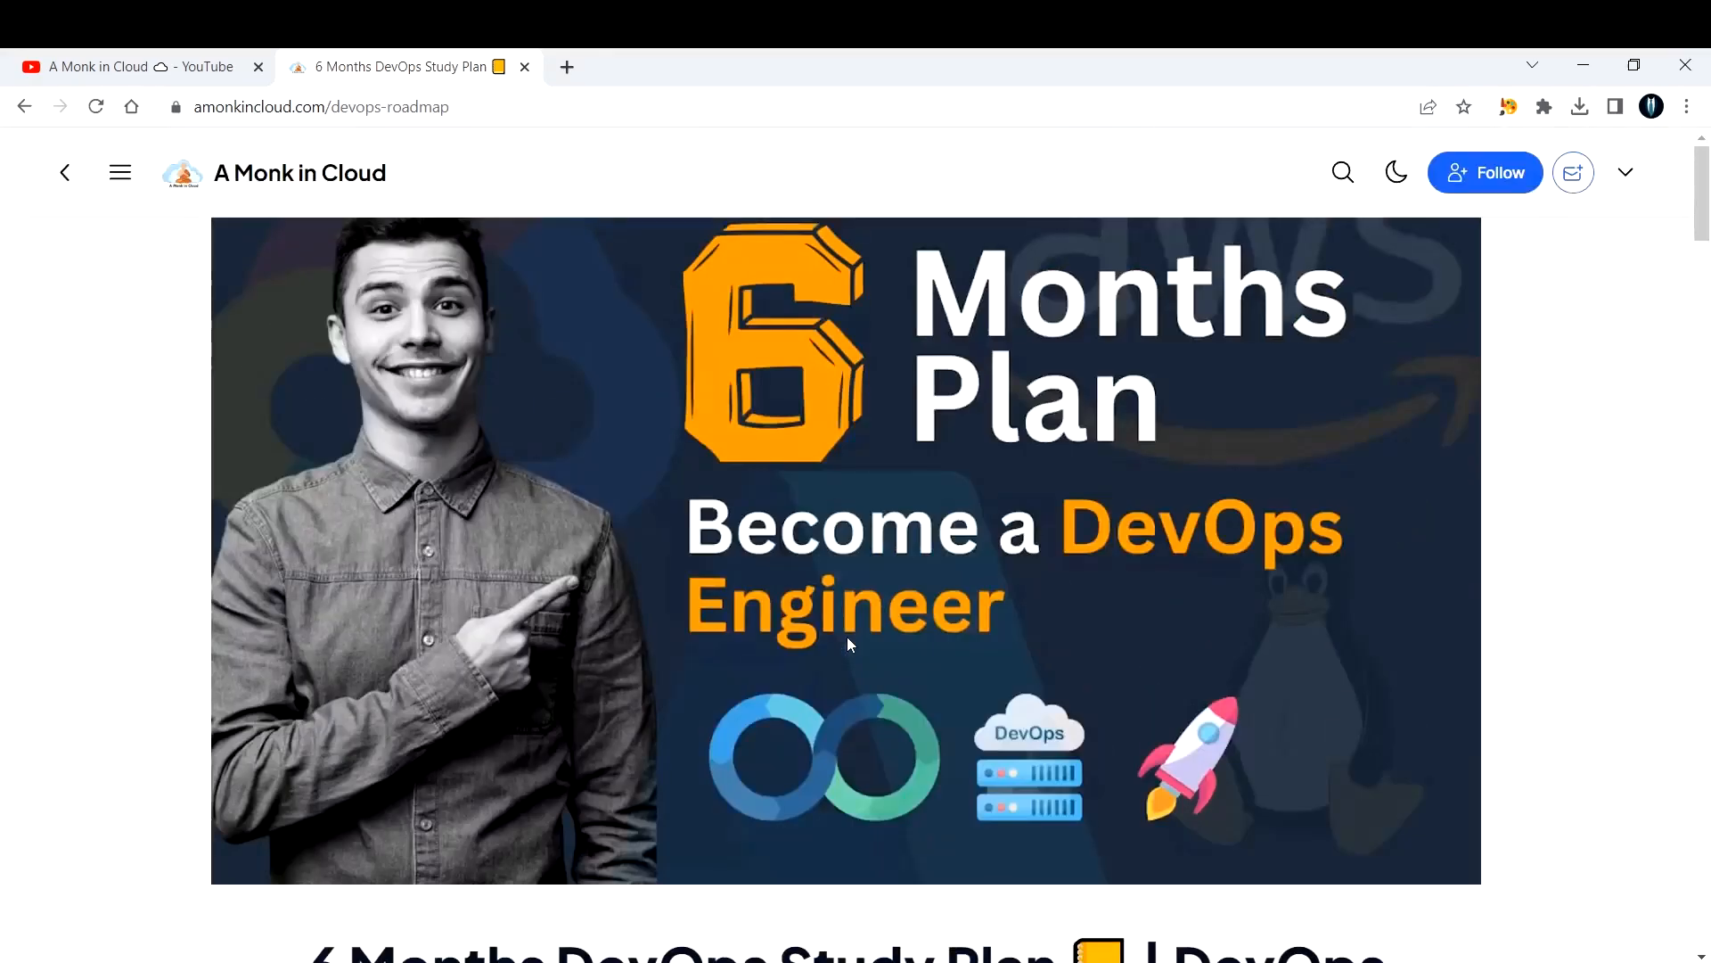
{"action": "mouse_move", "coordinate": [904, 603]}
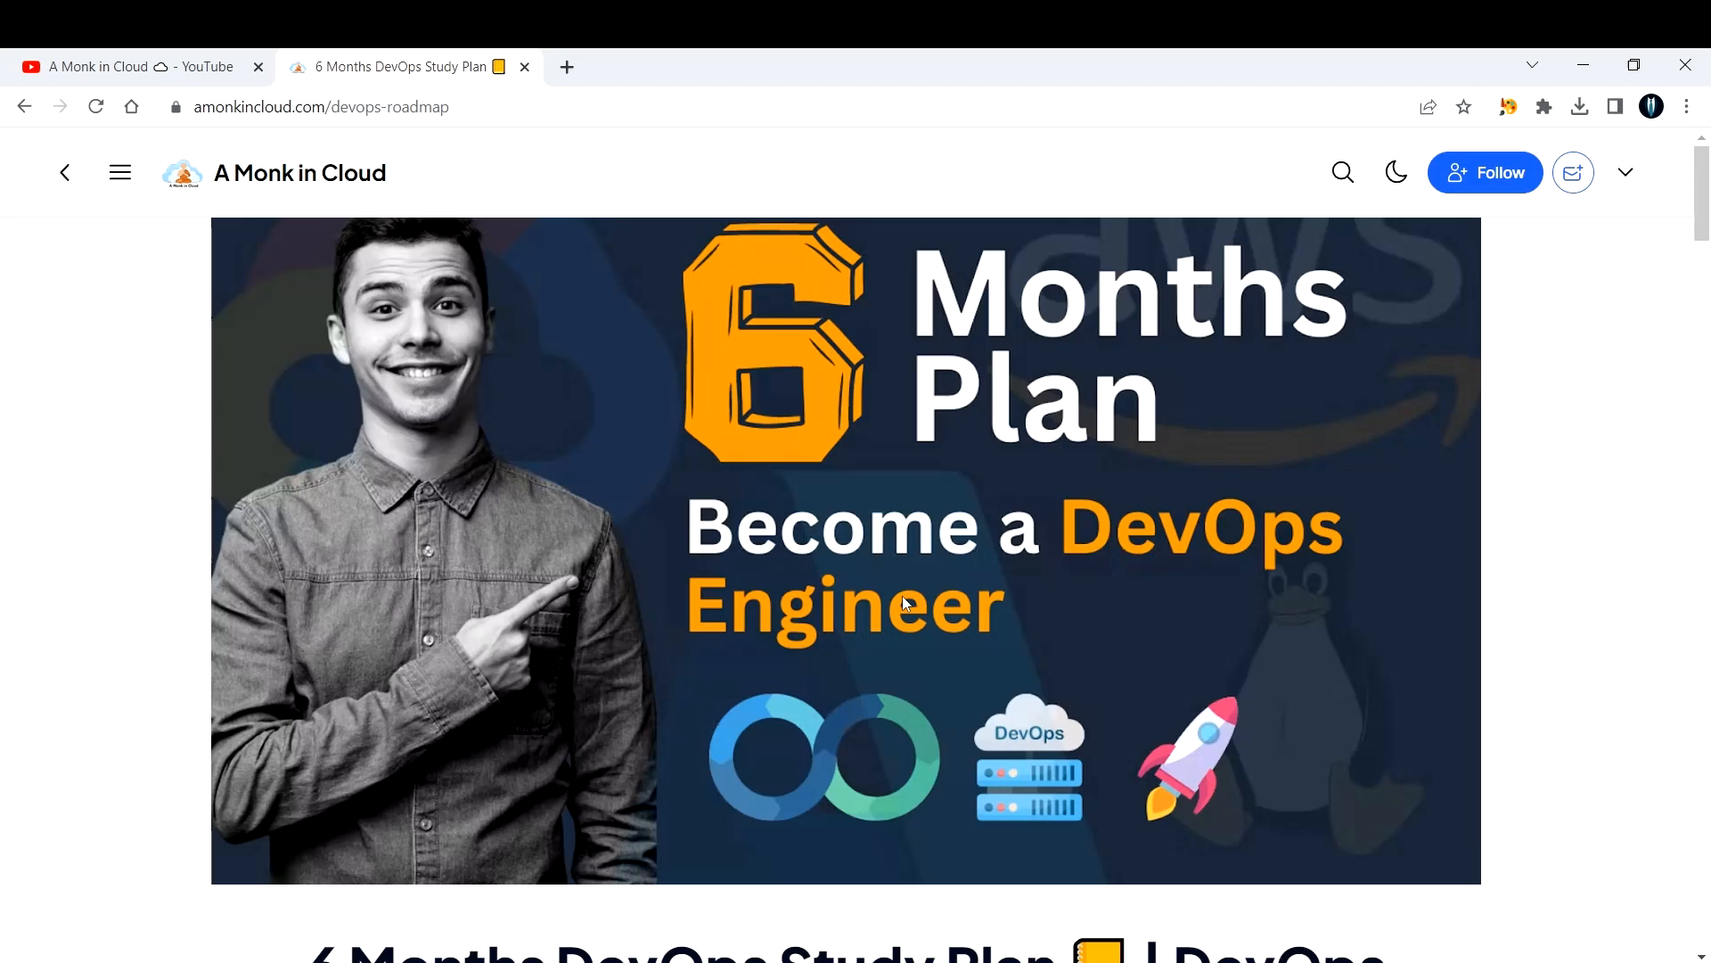
{"action": "scroll", "scroll_direction": "down", "scroll_amount": 3}
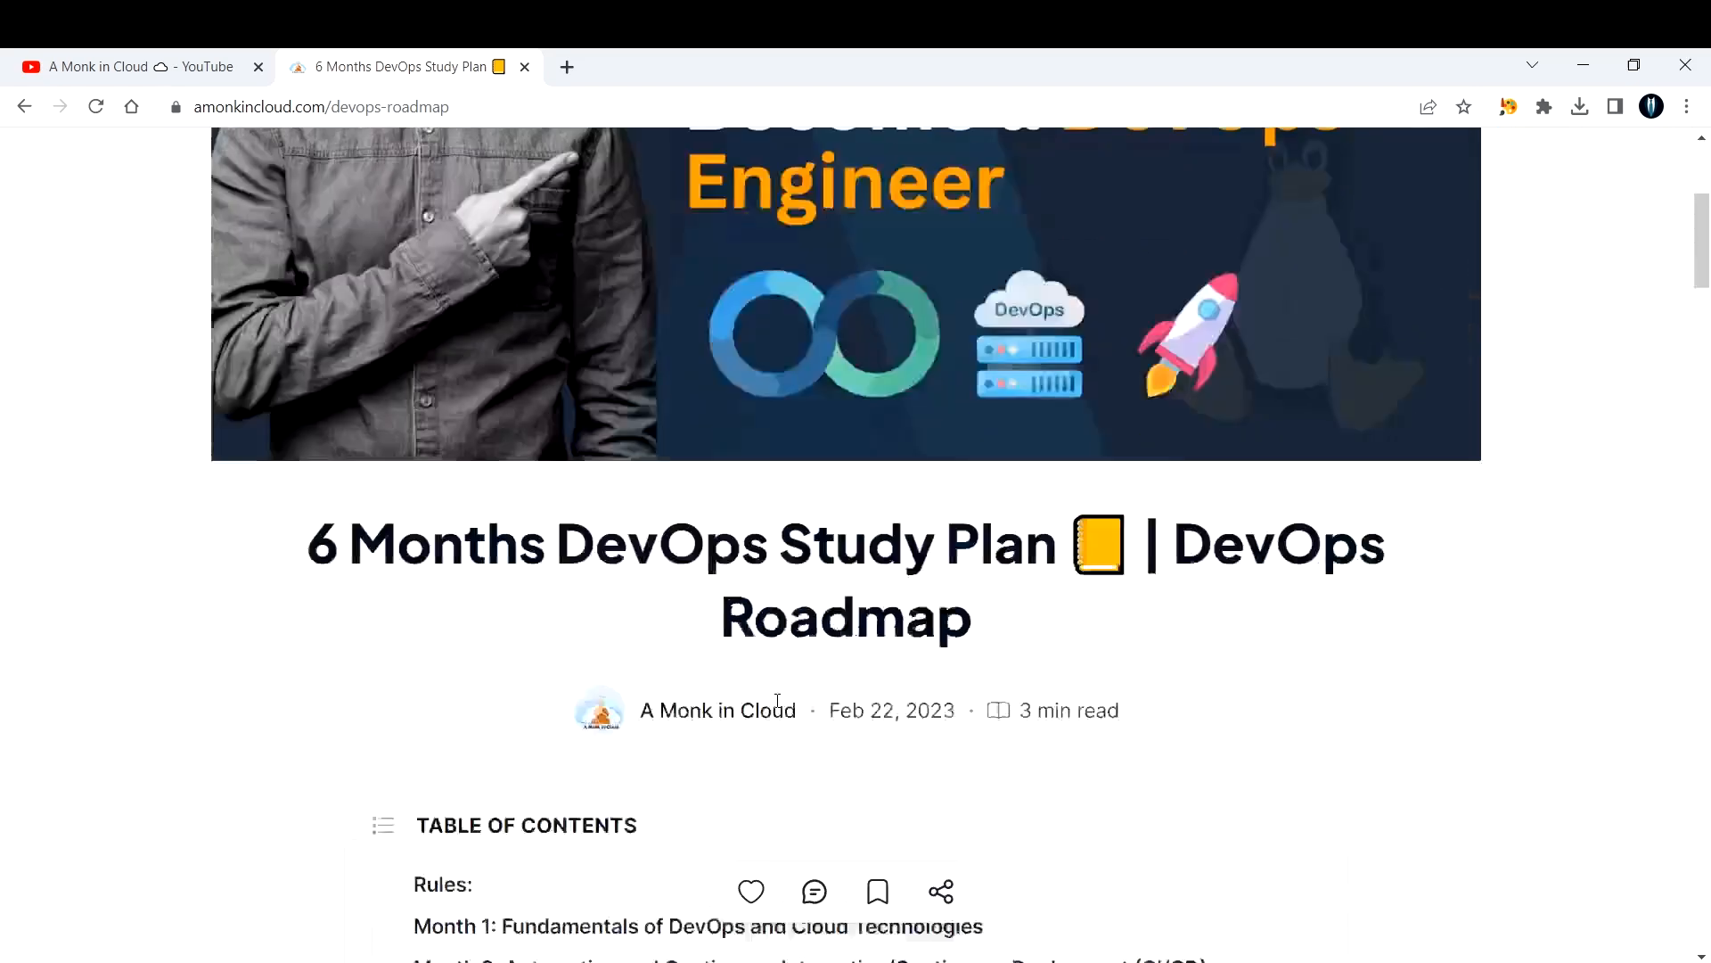
{"action": "scroll", "scroll_direction": "down", "scroll_amount": 3}
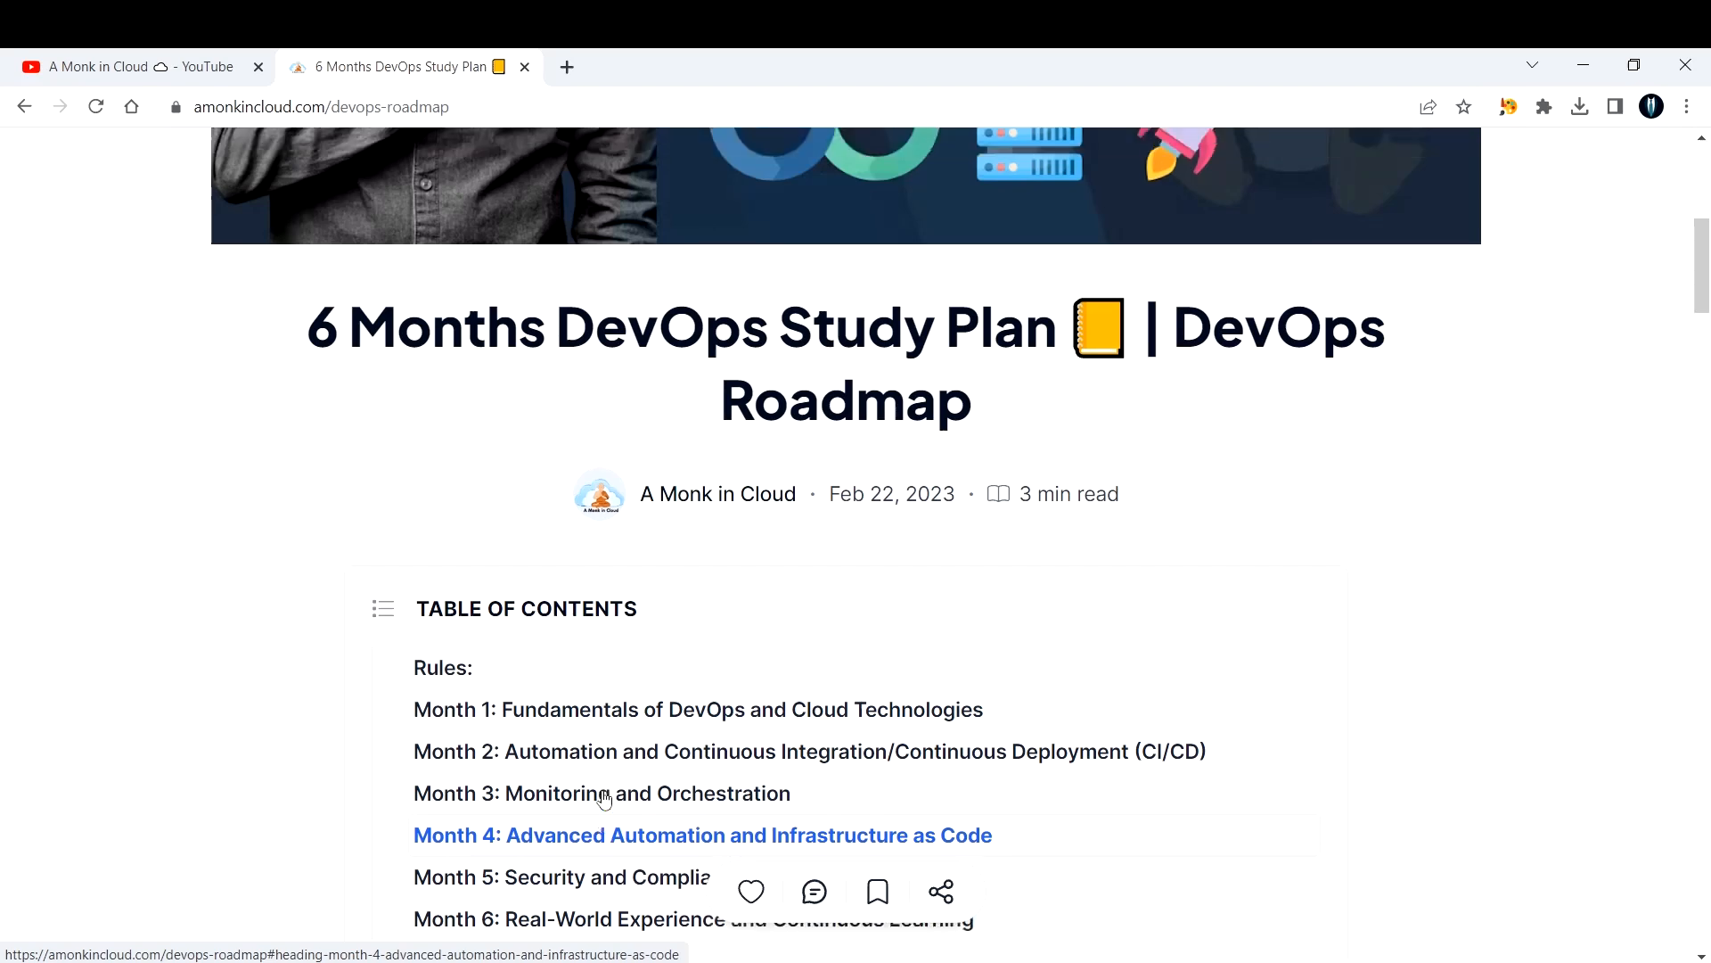
{"action": "scroll", "scroll_direction": "up", "scroll_amount": 3}
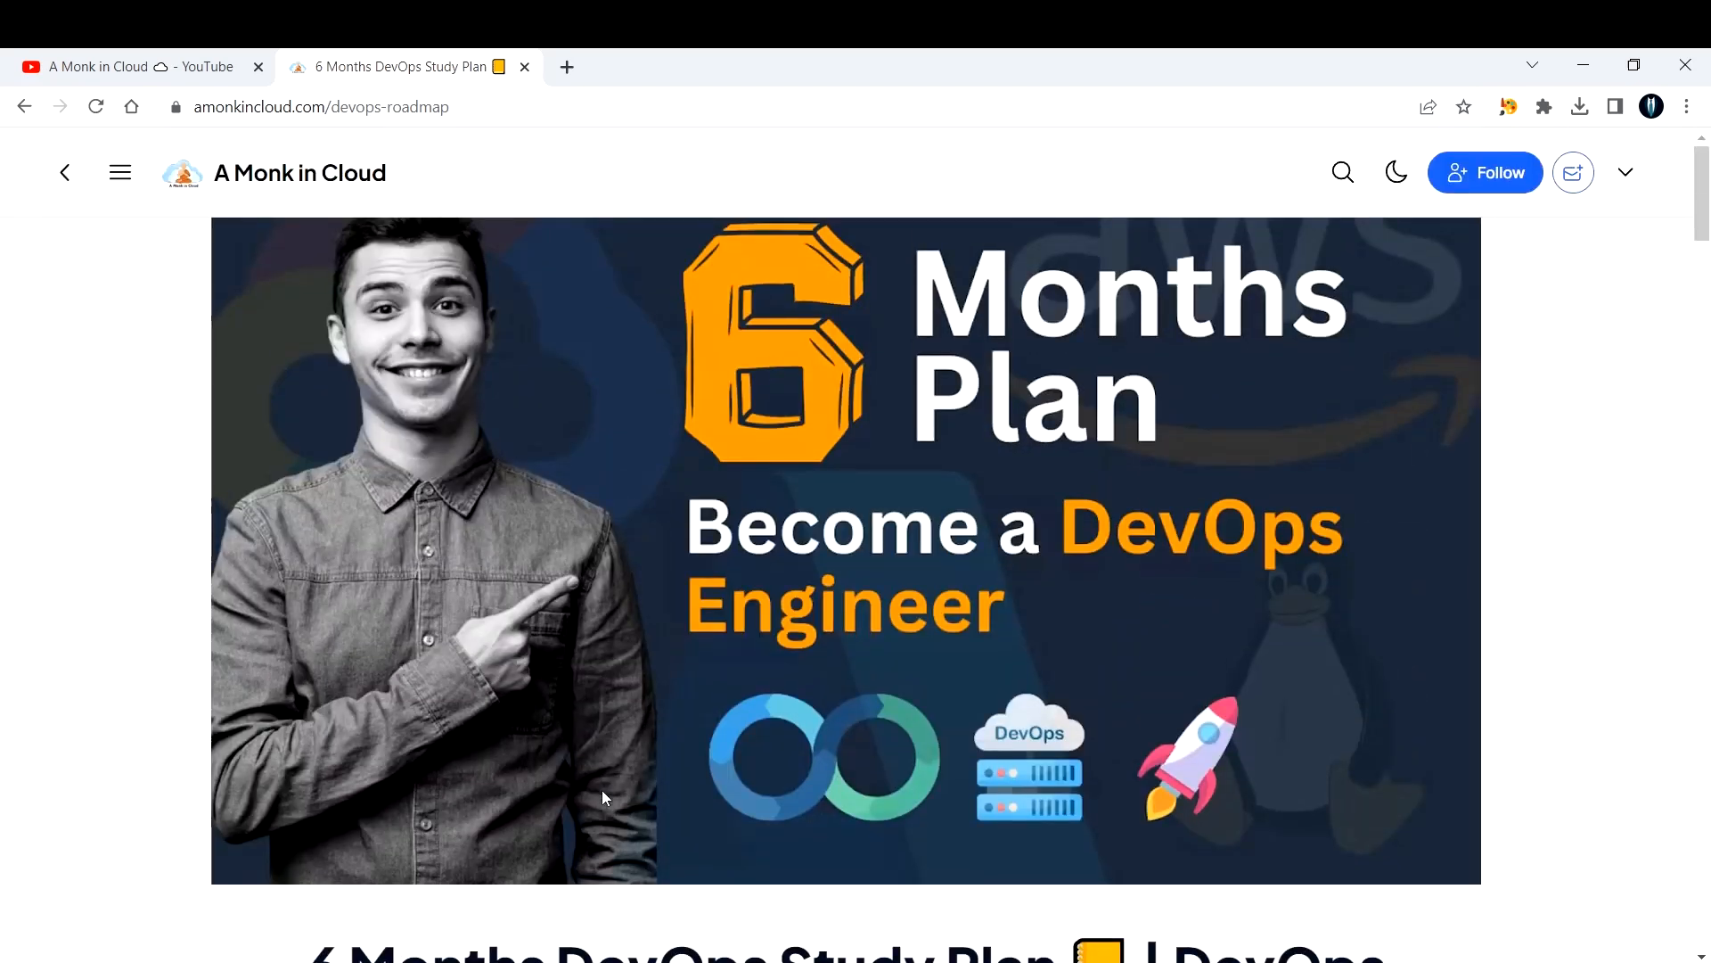